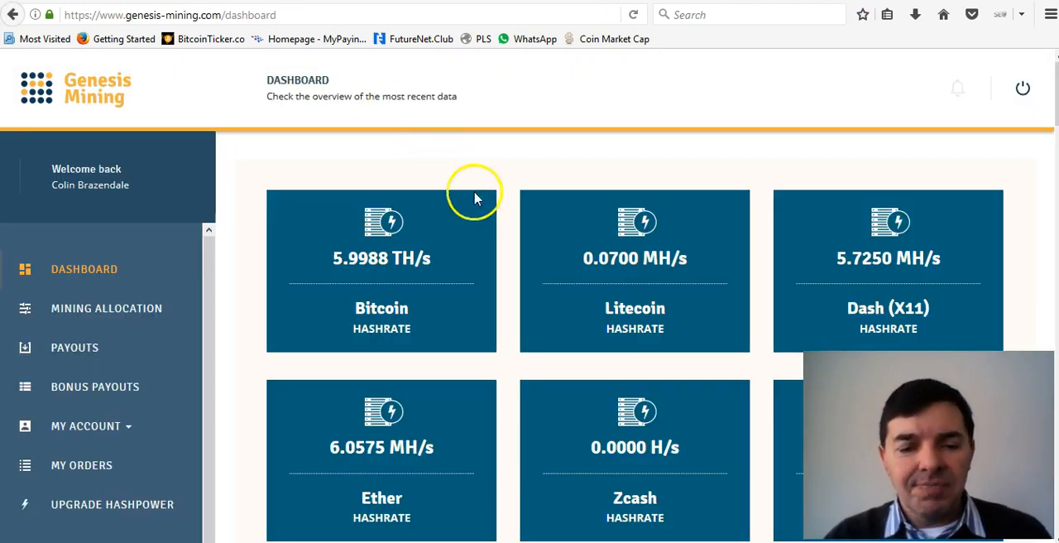
mouse_move(347, 268)
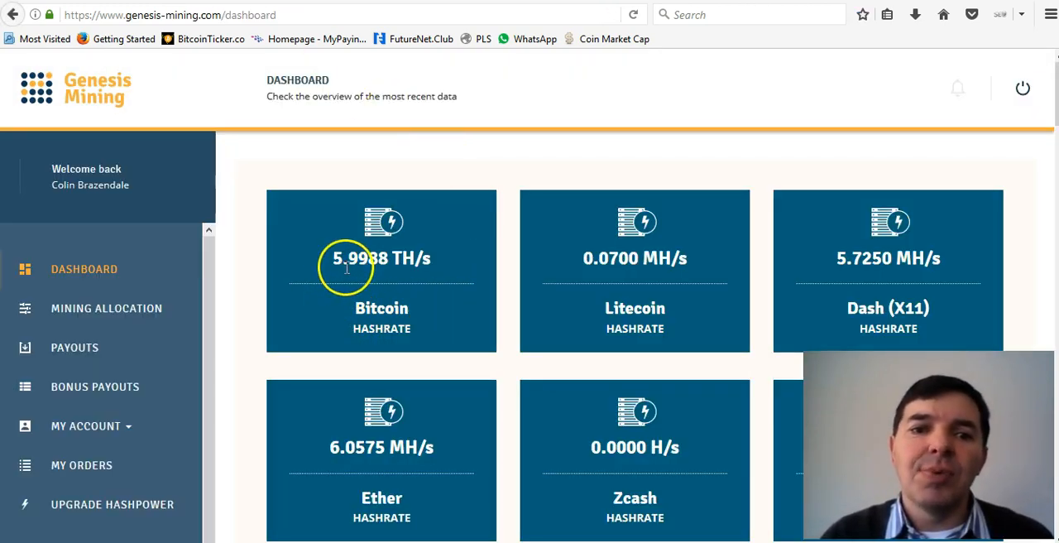
mouse_move(506, 284)
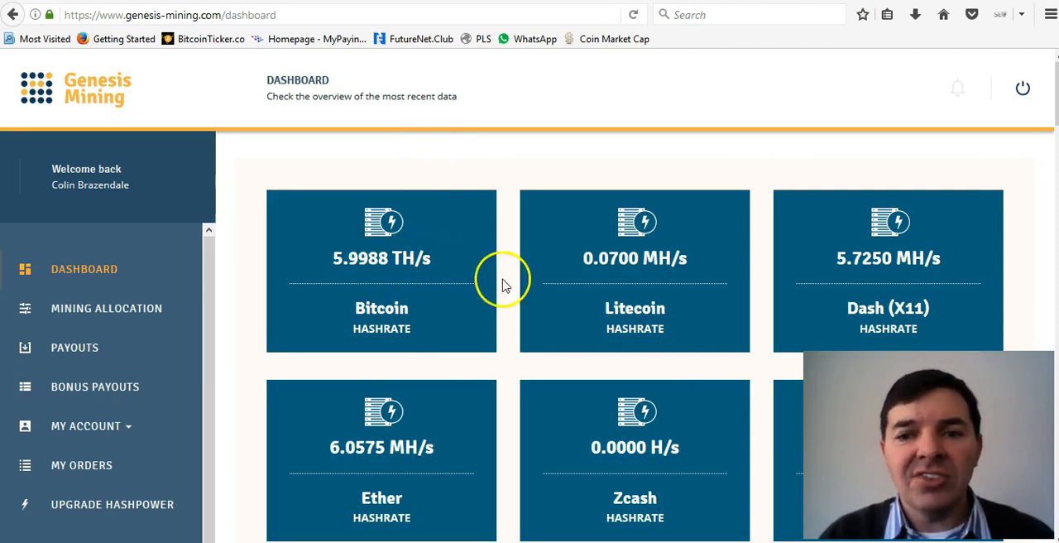
Show the overview of all payouts from the sidebar.
scroll("down", 3)
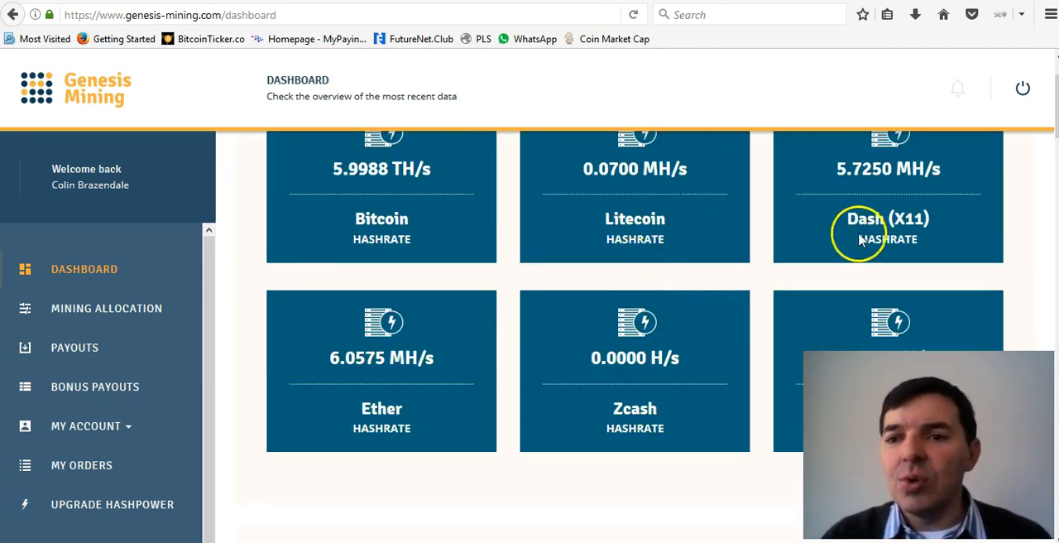
mouse_move(636, 402)
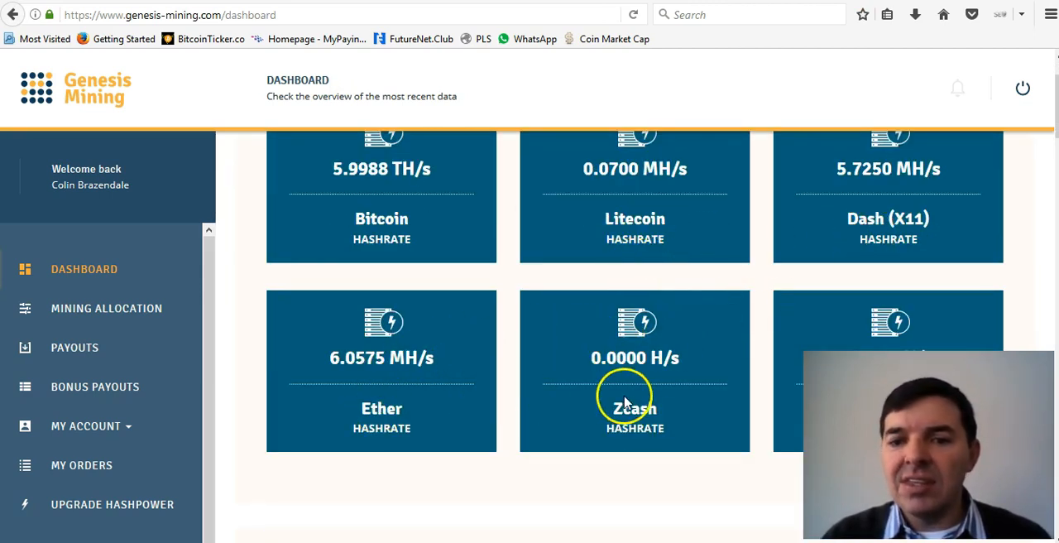
scroll("up", 3)
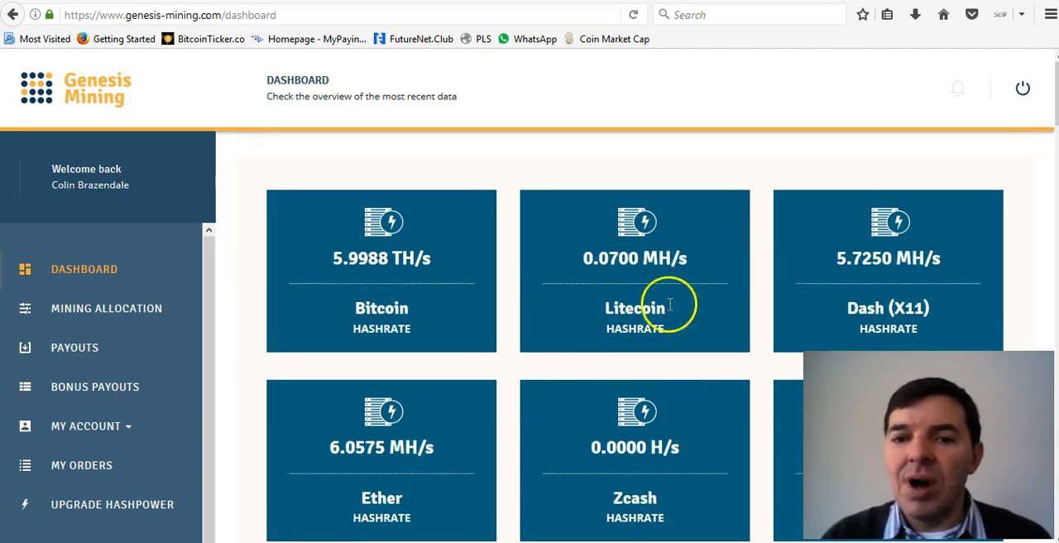
scroll("down", 3)
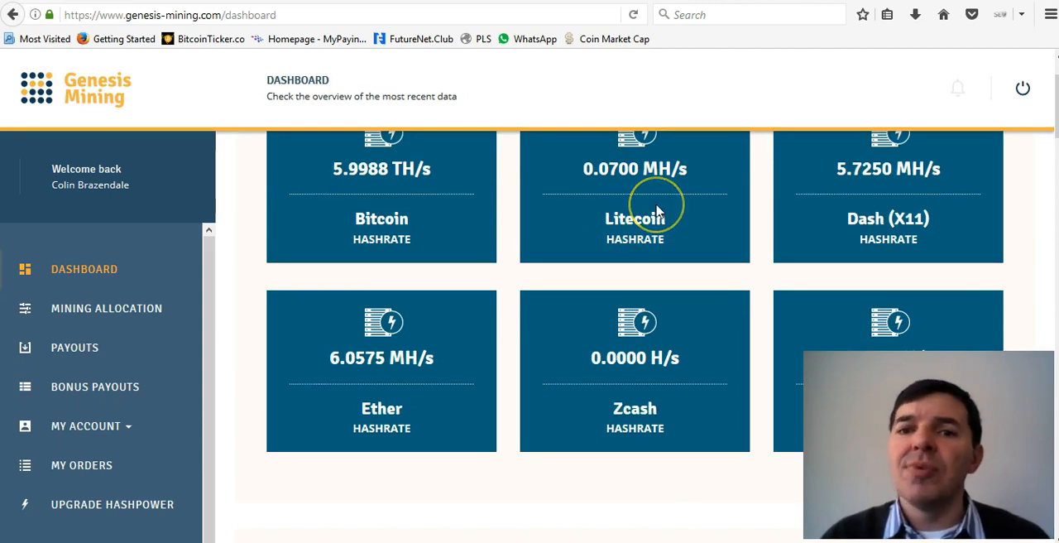
mouse_move(662, 245)
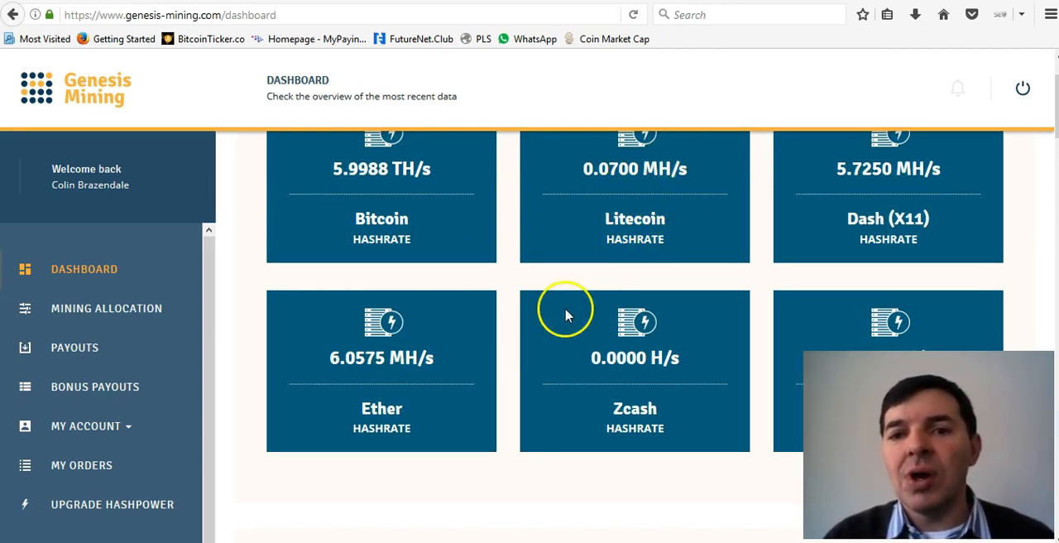
mouse_move(748, 195)
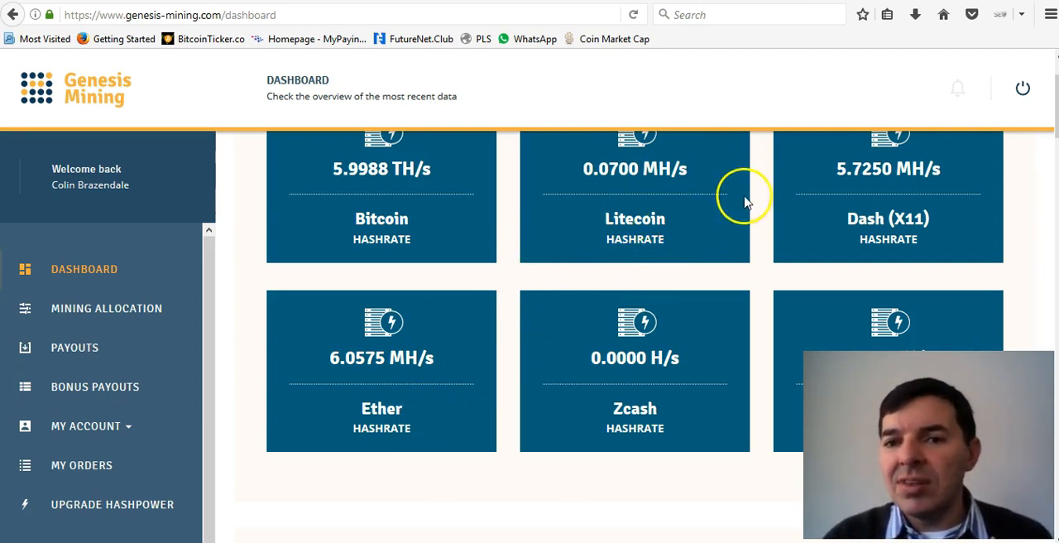
mouse_move(622, 323)
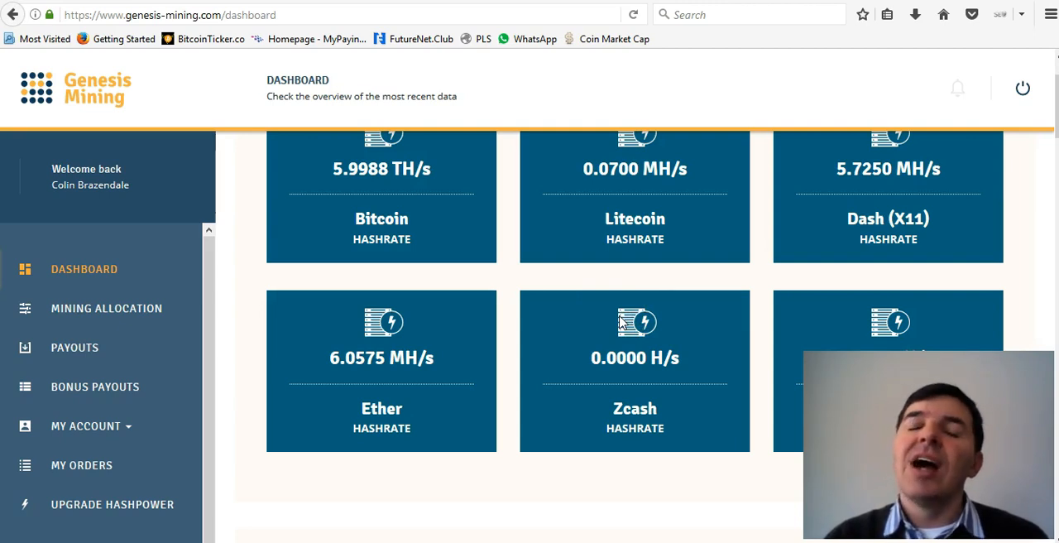
mouse_move(554, 354)
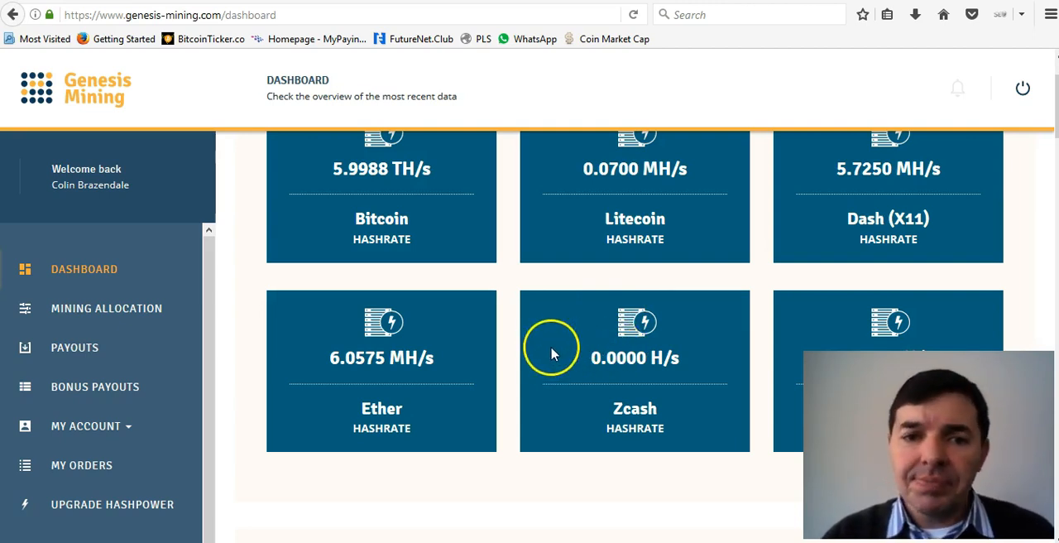
mouse_move(579, 296)
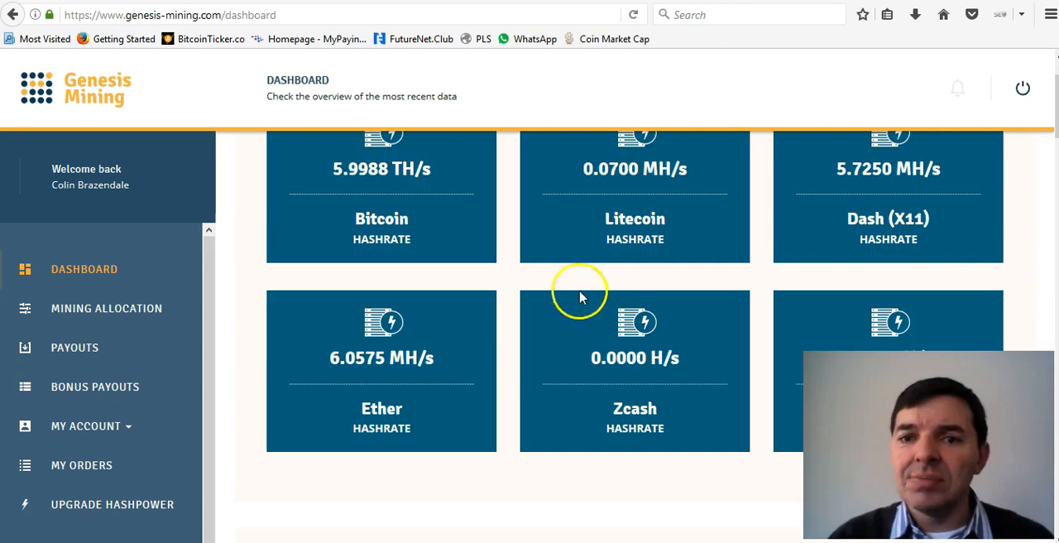
mouse_move(372, 455)
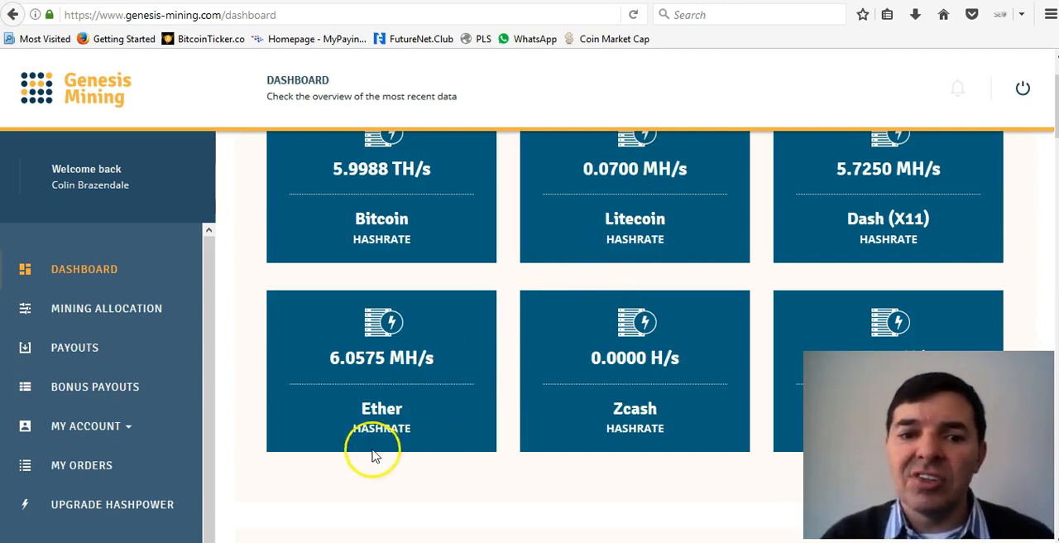
mouse_move(635, 218)
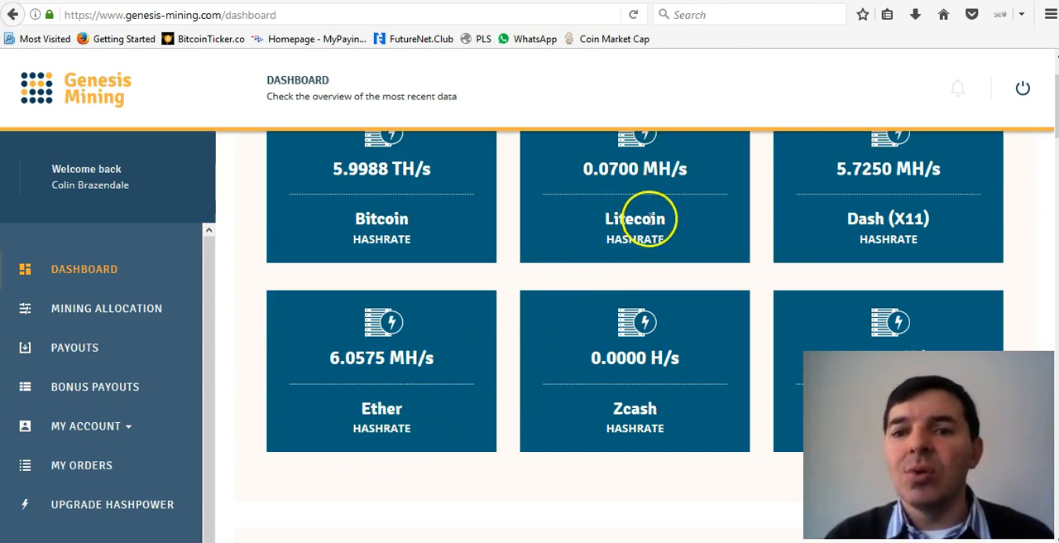
mouse_move(682, 271)
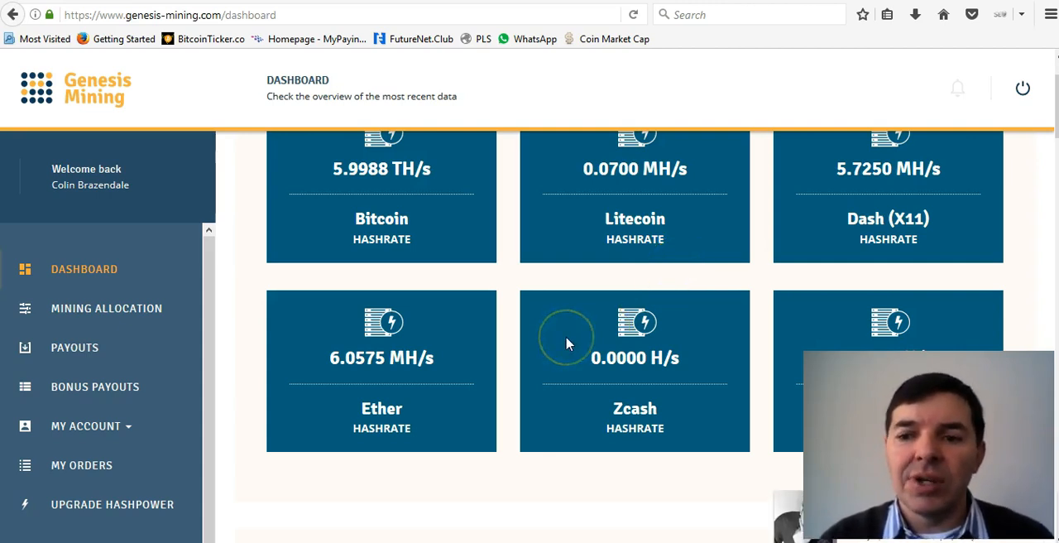
mouse_move(588, 429)
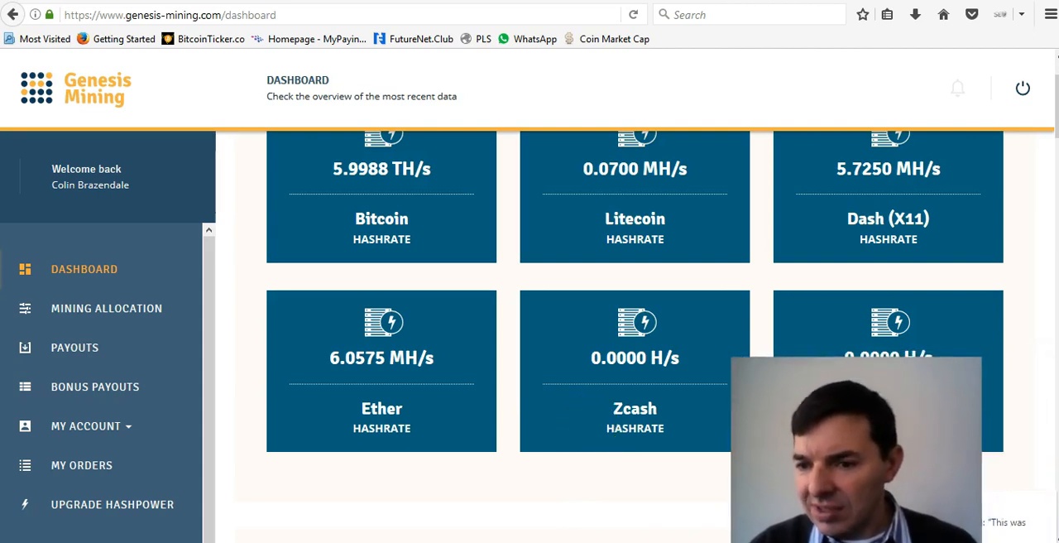
mouse_move(1046, 512)
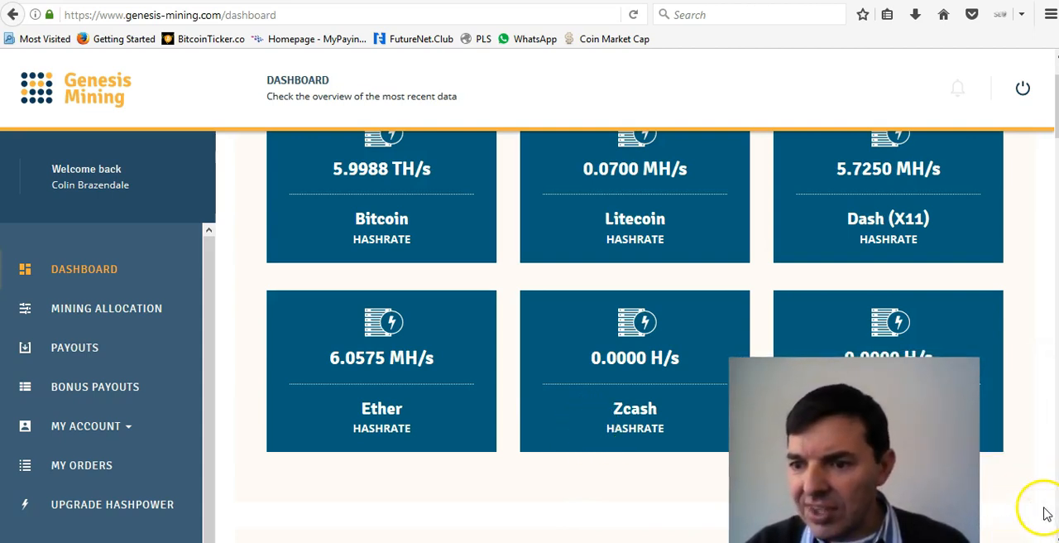
mouse_move(473, 397)
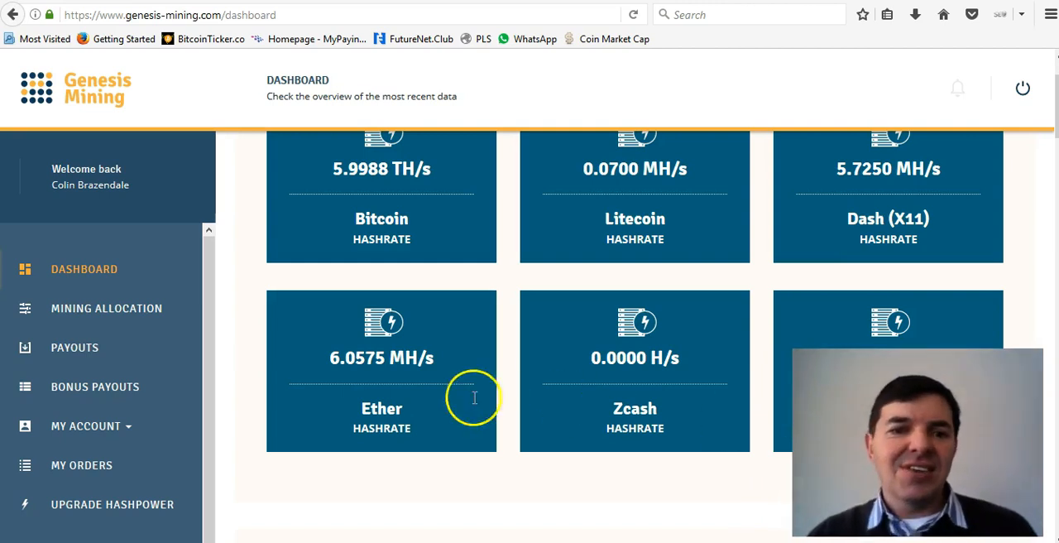
mouse_move(252, 456)
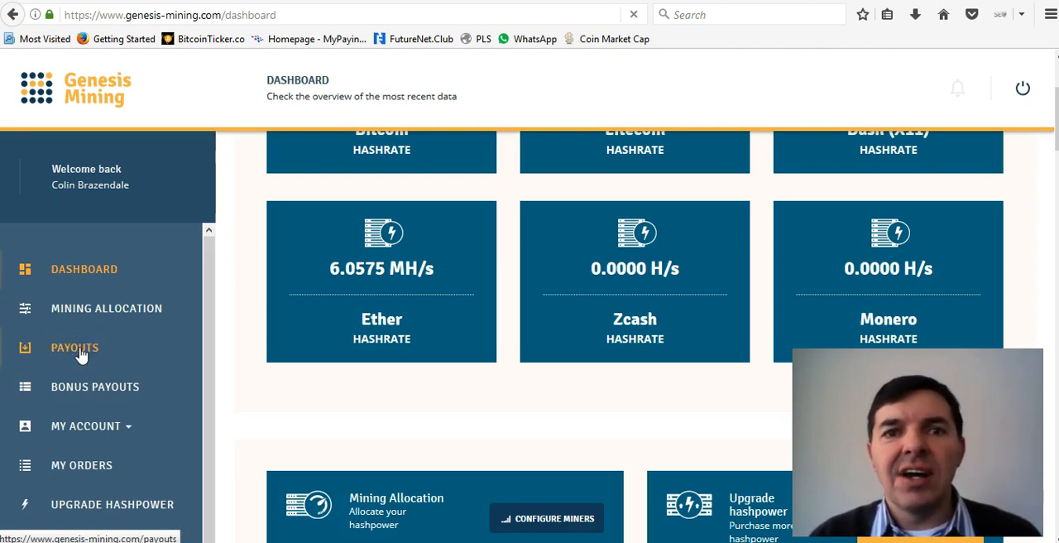
left_click(74, 347)
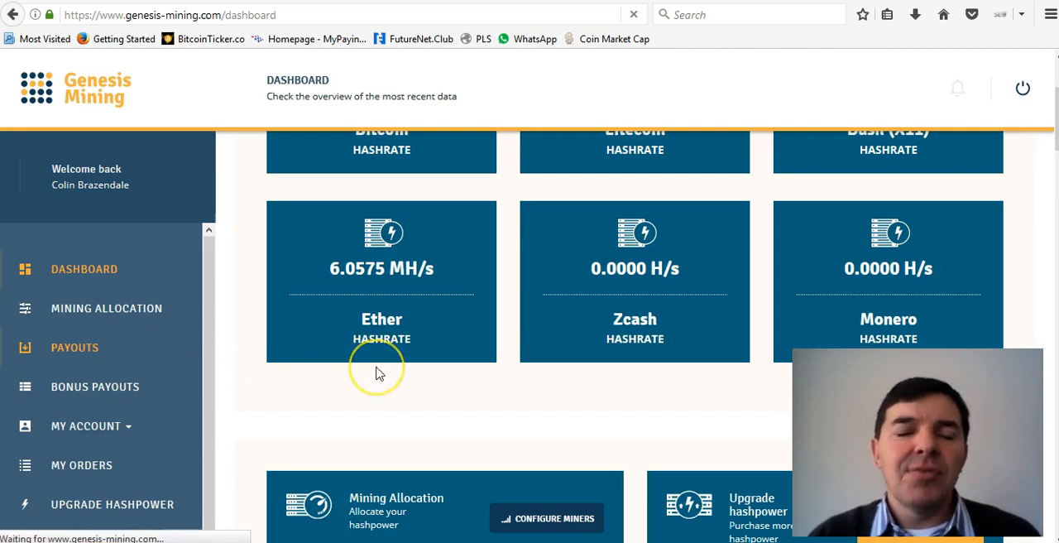
left_click(75, 348)
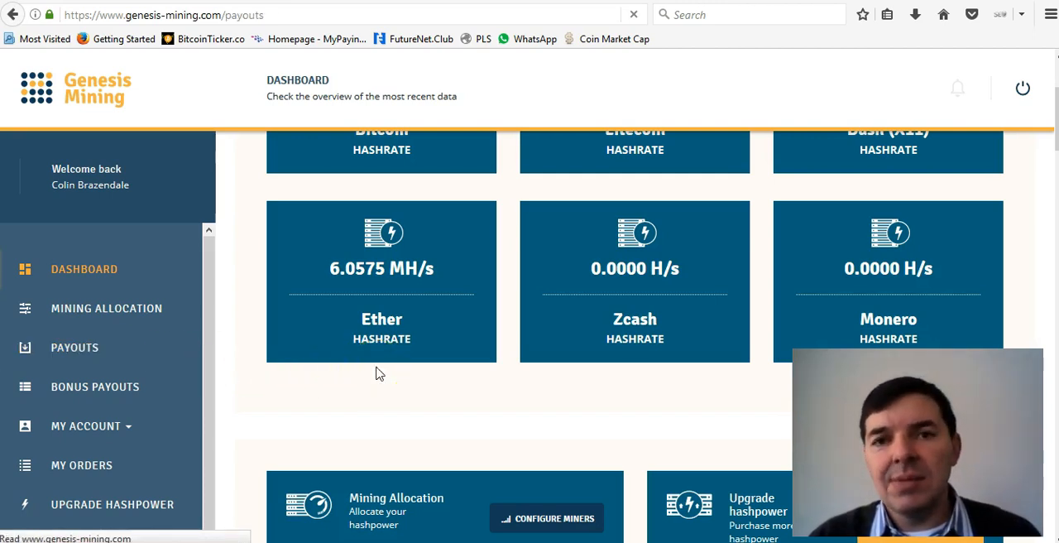
left_click(74, 347)
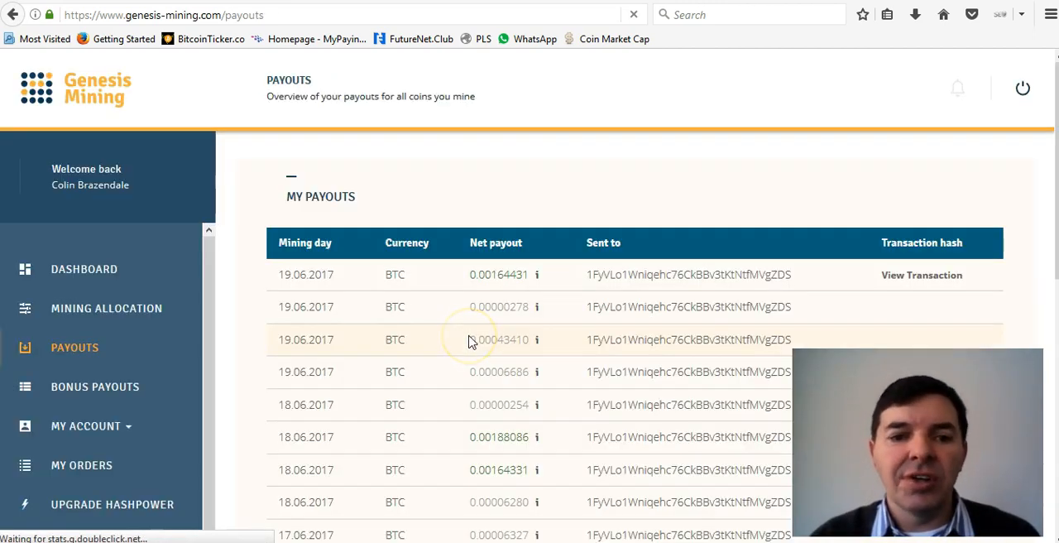
mouse_move(453, 394)
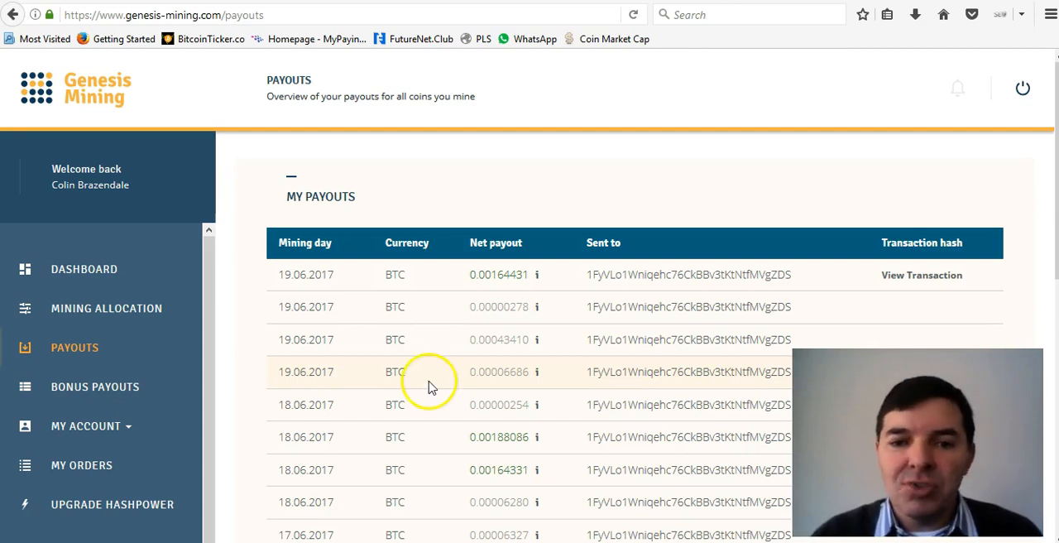
Copy the latest BTC net payout amount, 0.00164431, from the list.
scroll("down", 3)
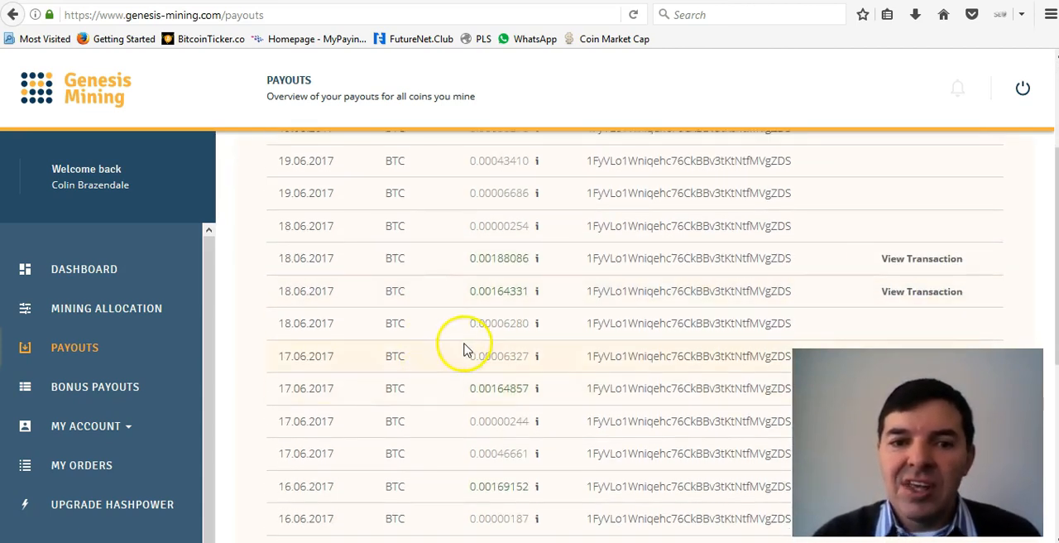
mouse_move(922, 258)
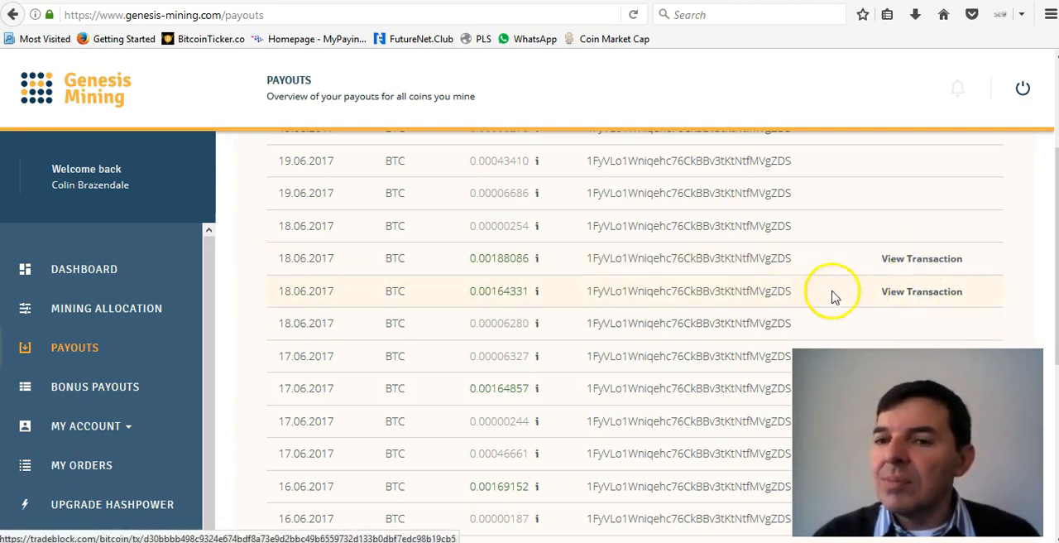
scroll("up", 3)
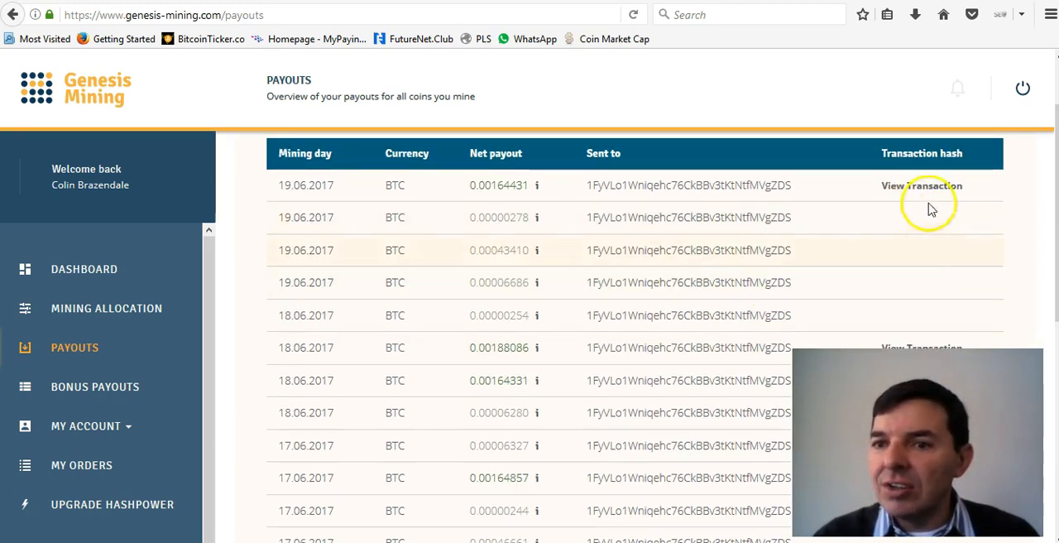
mouse_move(793, 280)
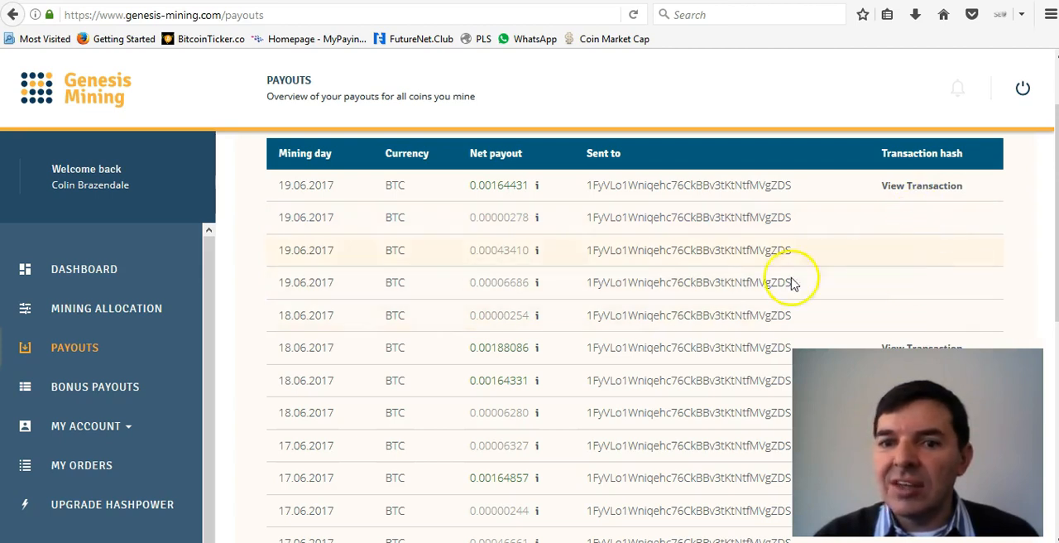
double_click(499, 217)
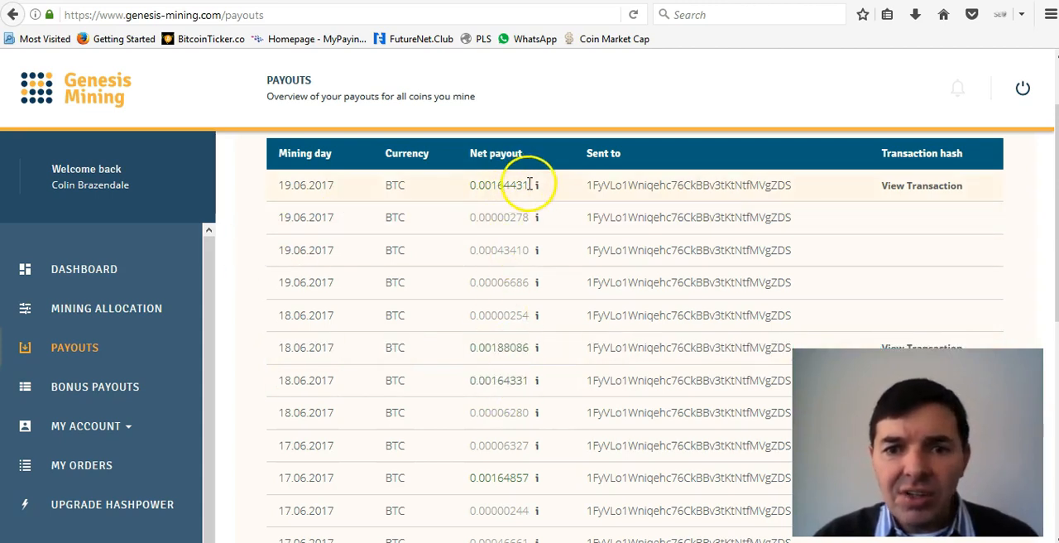
double_click(498, 185)
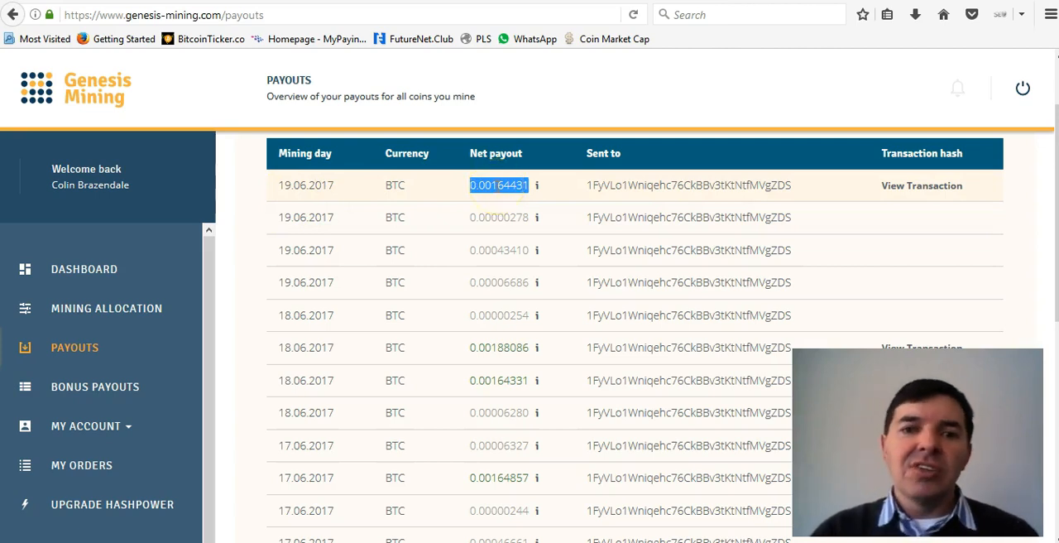
right_click(498, 185)
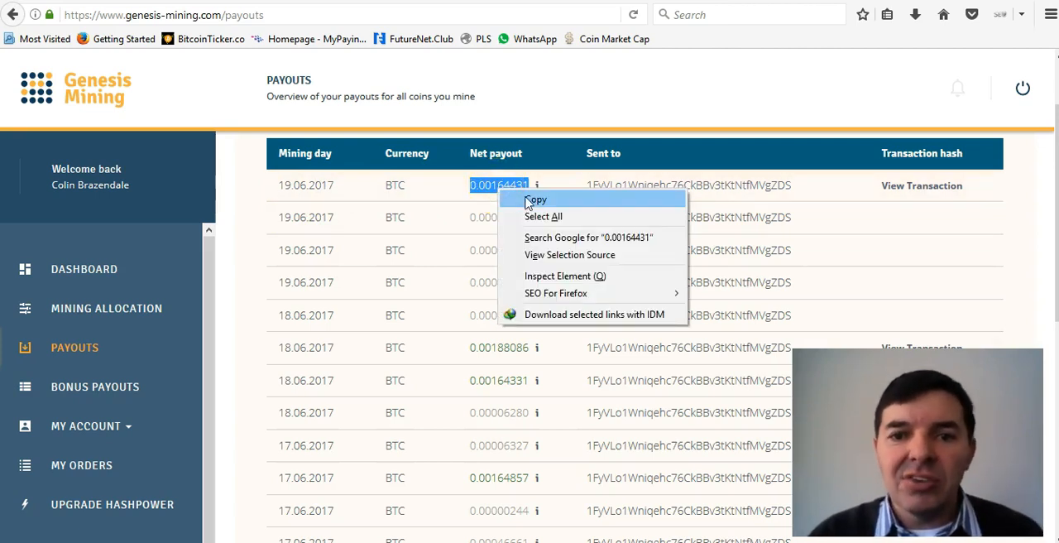
left_click(536, 198)
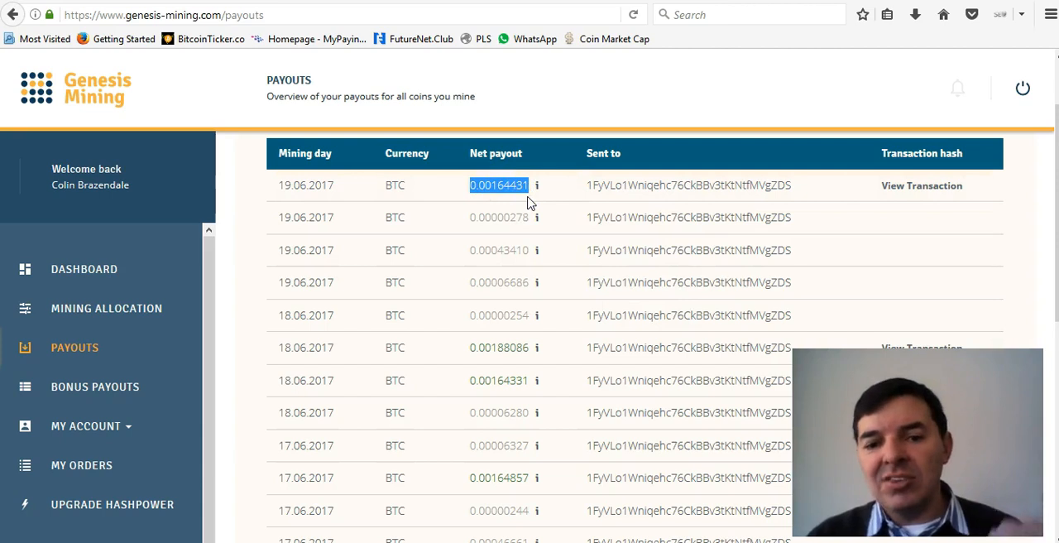
mouse_move(538, 532)
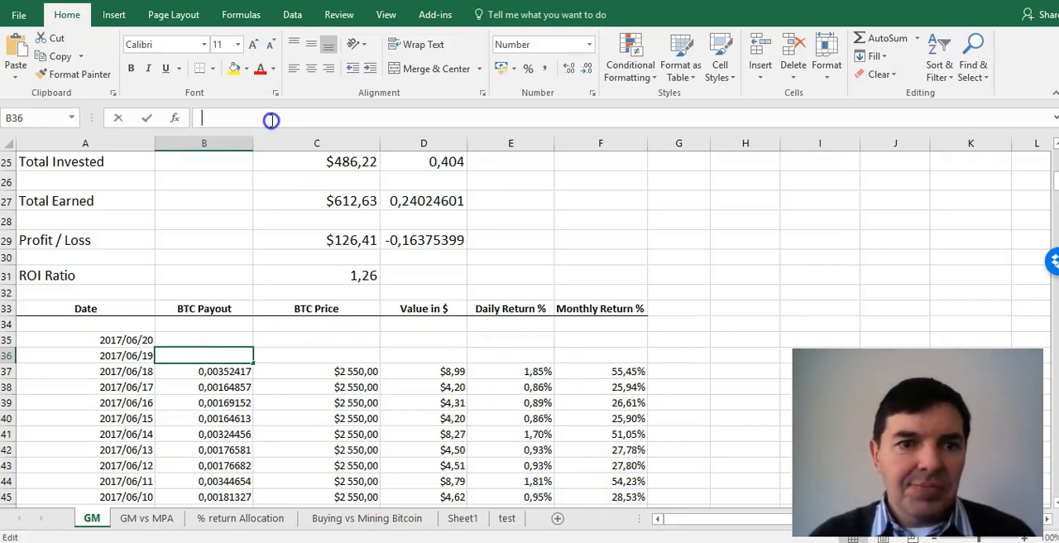
Enter 0.00164431 in B36 and fill the =$C$3 BTC price formula into C36.
type("0.00164431")
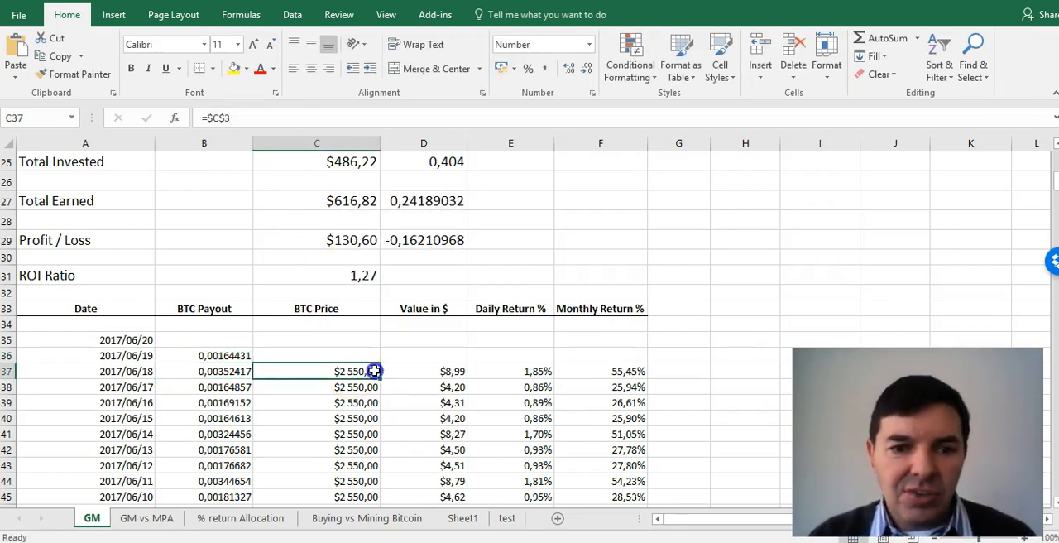
left_click_drag(374, 371, 647, 370)
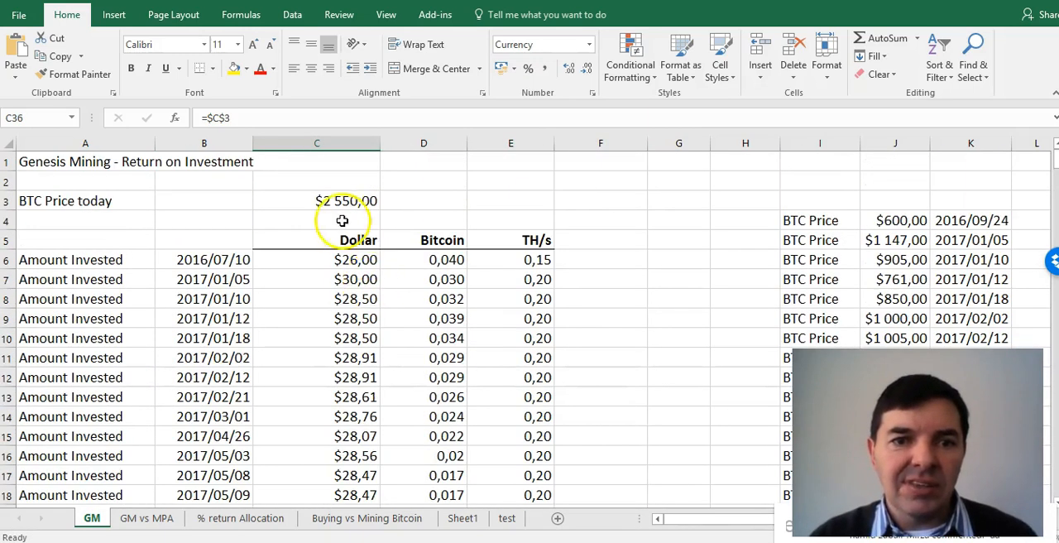
Change the BTC Price today value in C3 from 2550 to 2737.
left_click(342, 200)
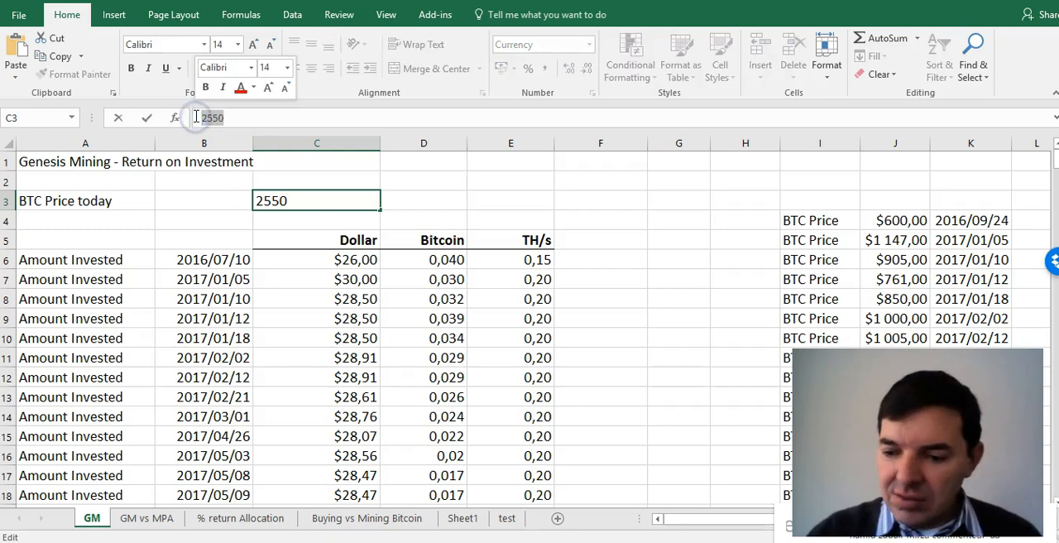
type("272")
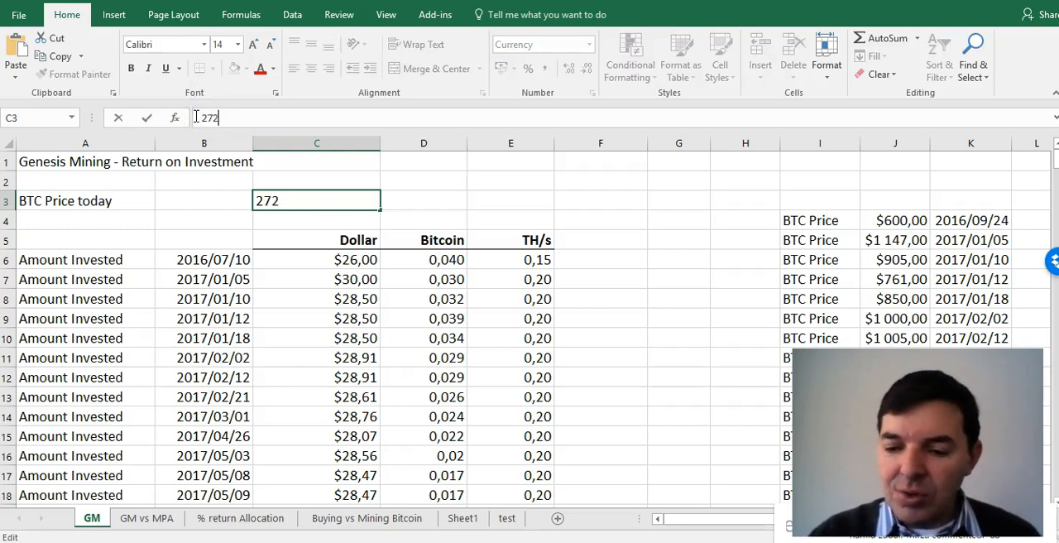
type("37")
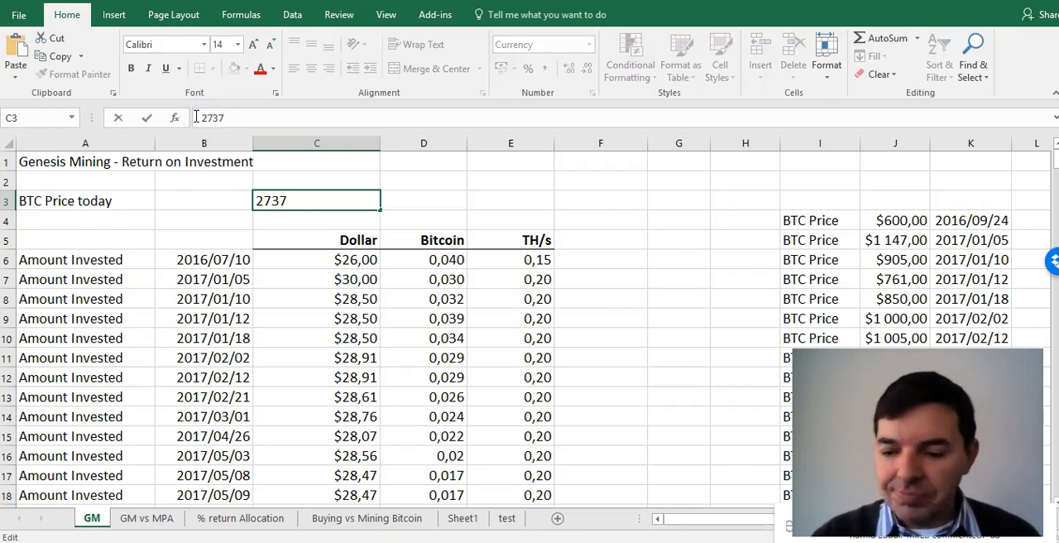
key("Return")
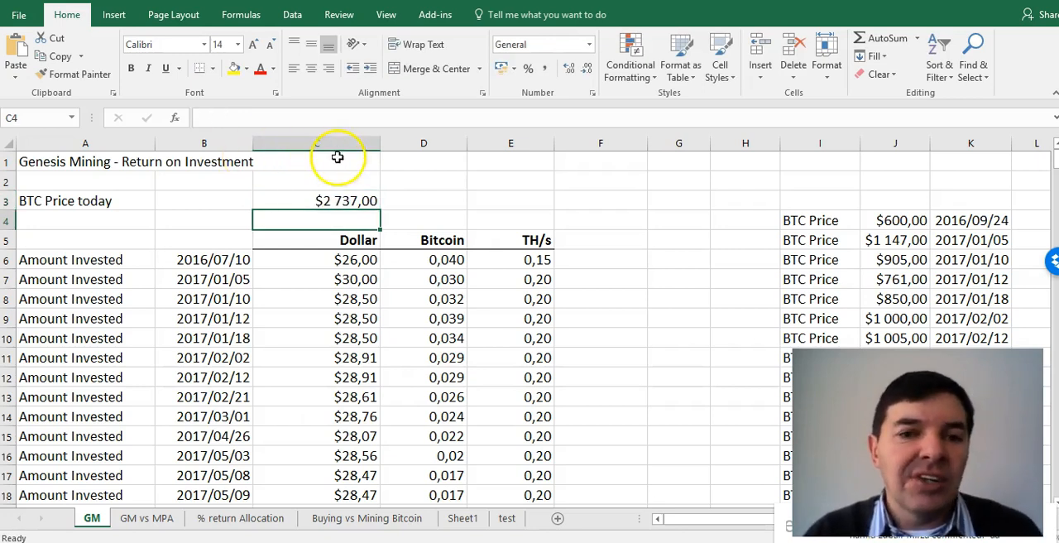
mouse_move(413, 208)
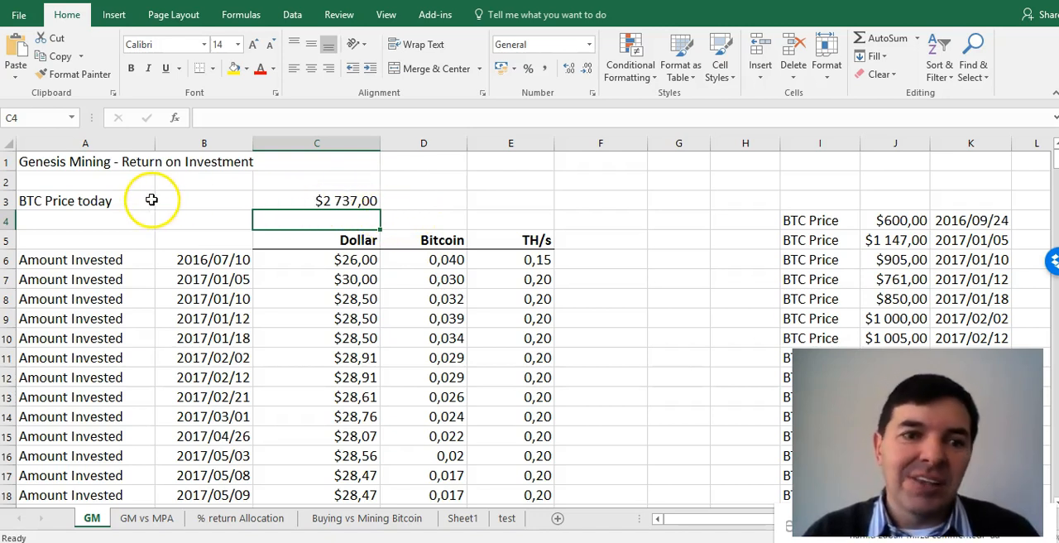
mouse_move(368, 214)
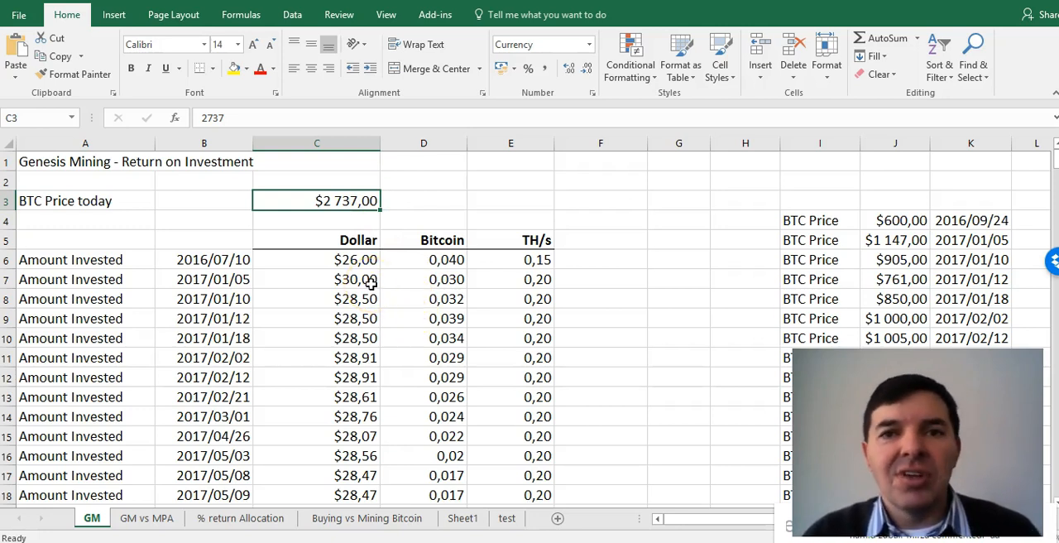
scroll("down", 3)
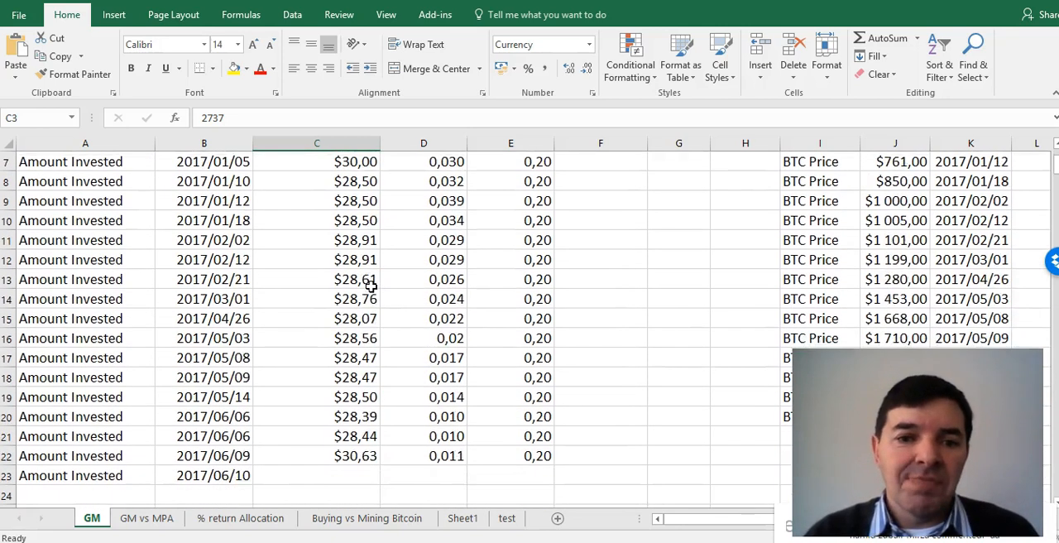
scroll("up", 3)
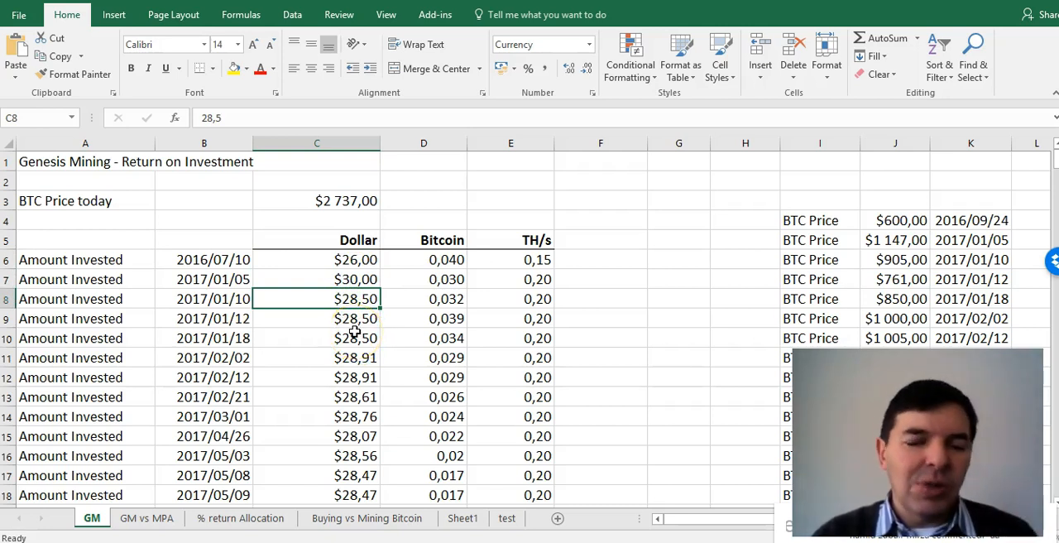
left_click(212, 259)
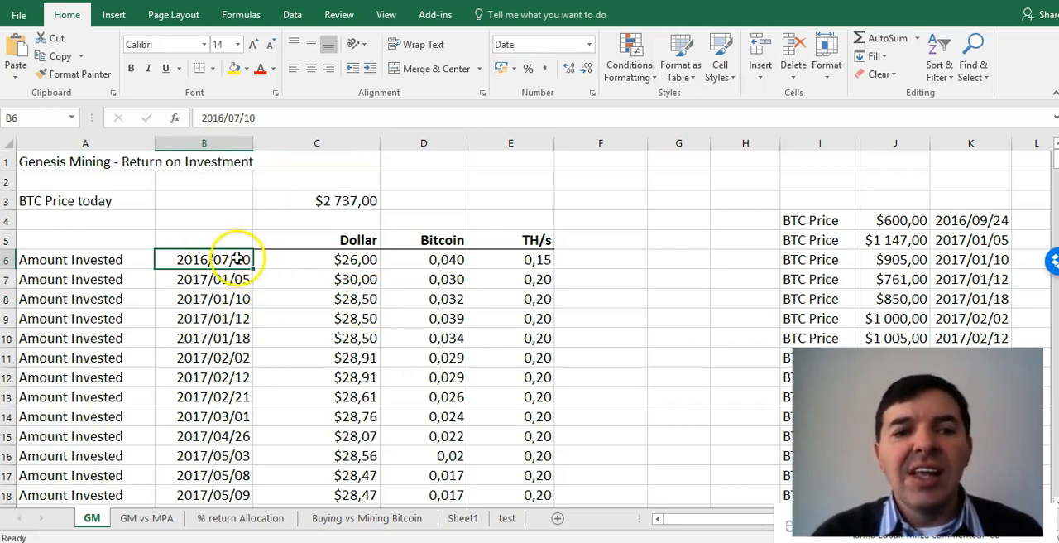
left_click(212, 278)
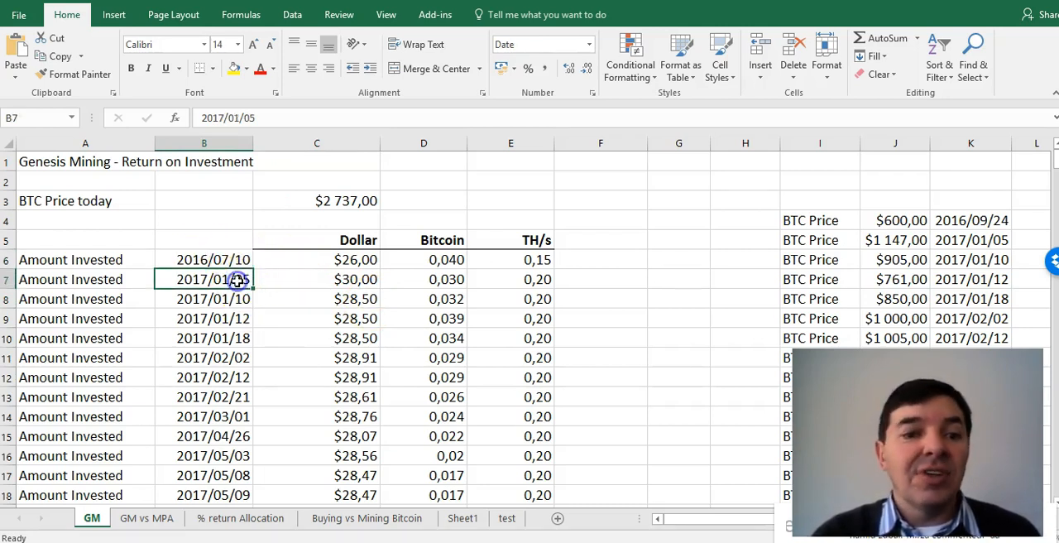
left_click(318, 278)
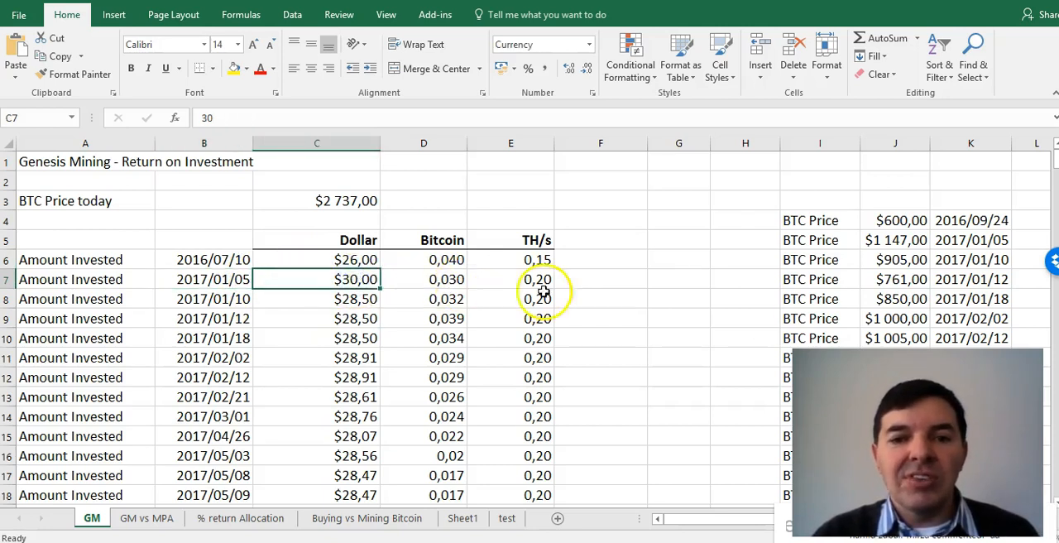
left_click(509, 278)
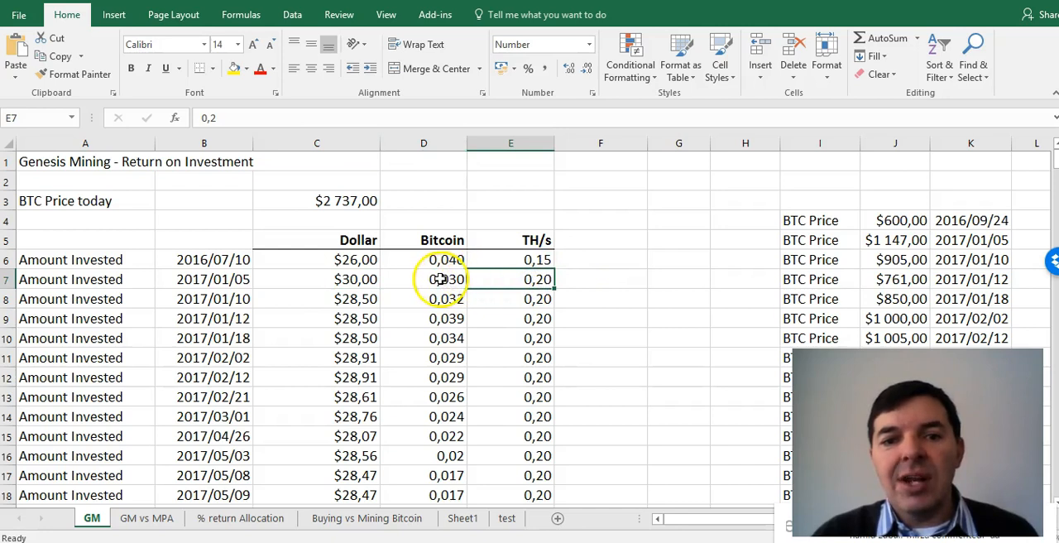
left_click(424, 278)
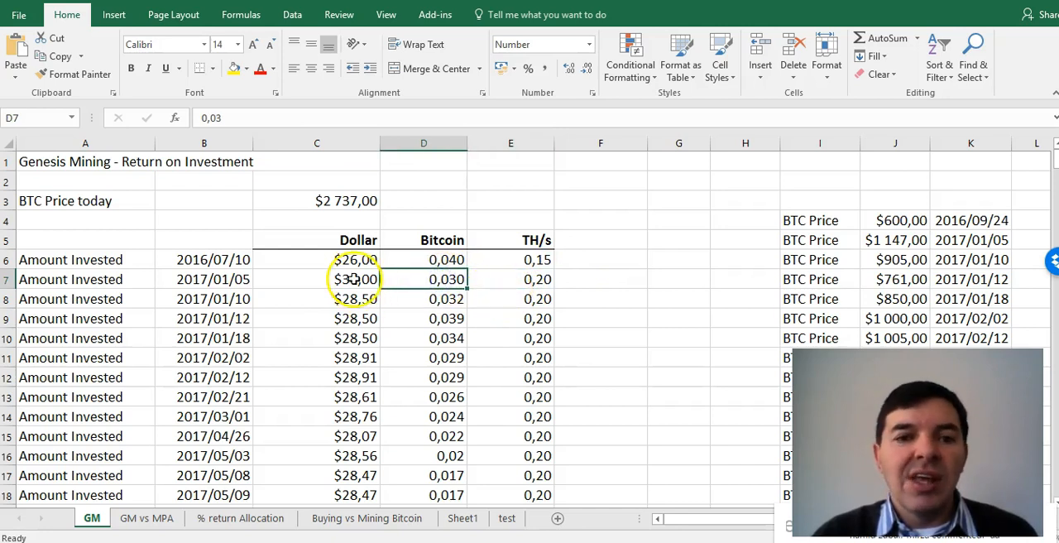
left_click(316, 278)
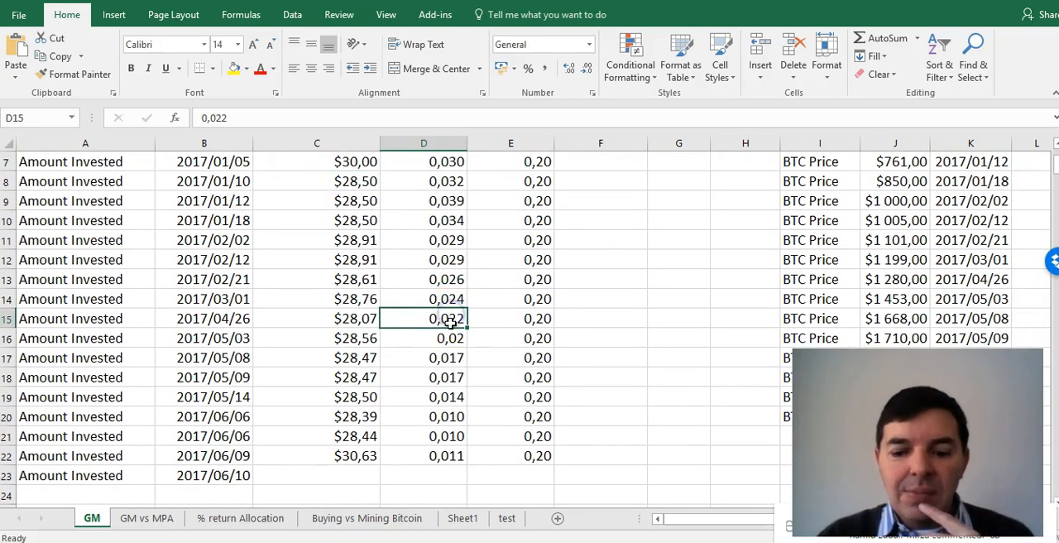
left_click(424, 417)
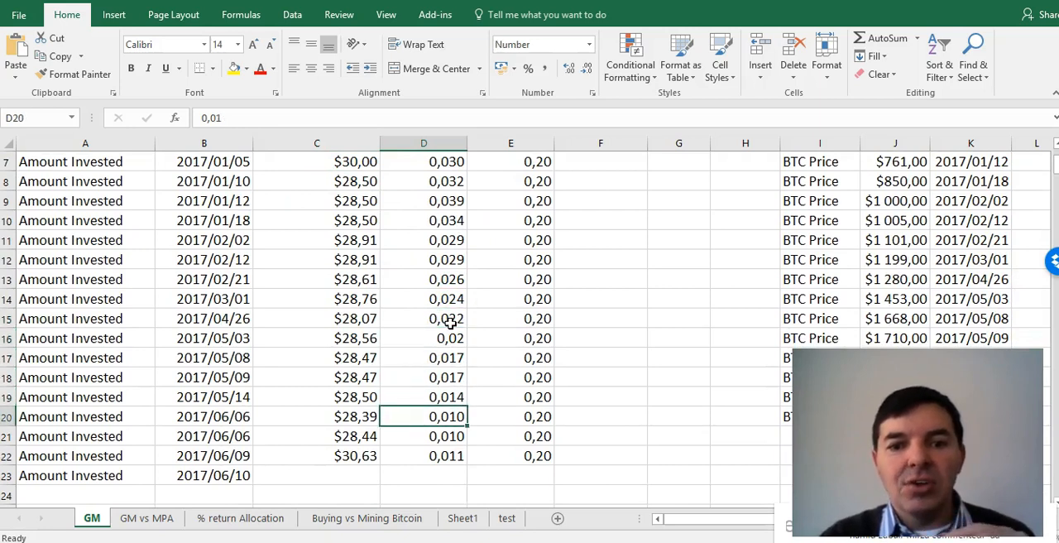
left_click(424, 455)
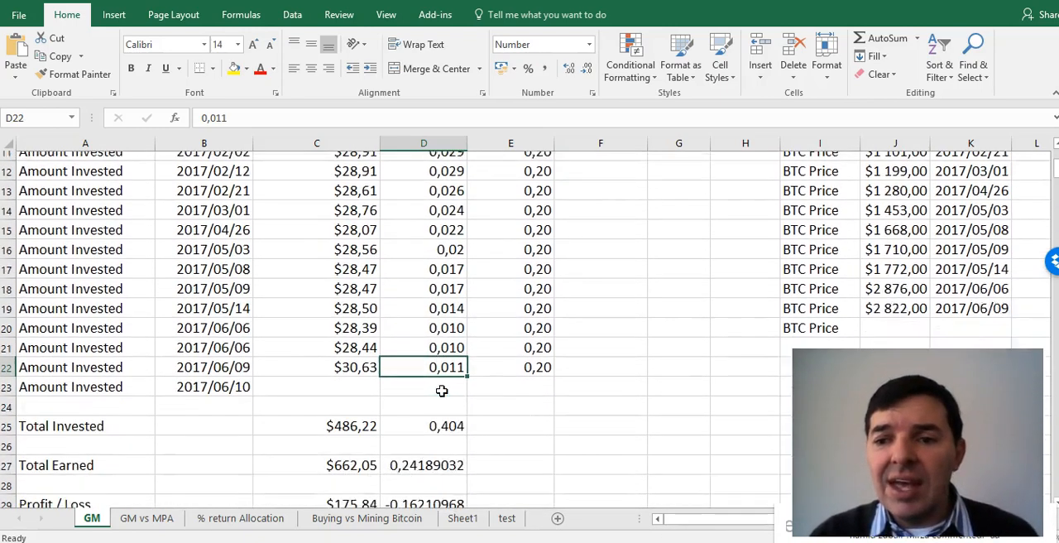
left_click(893, 278)
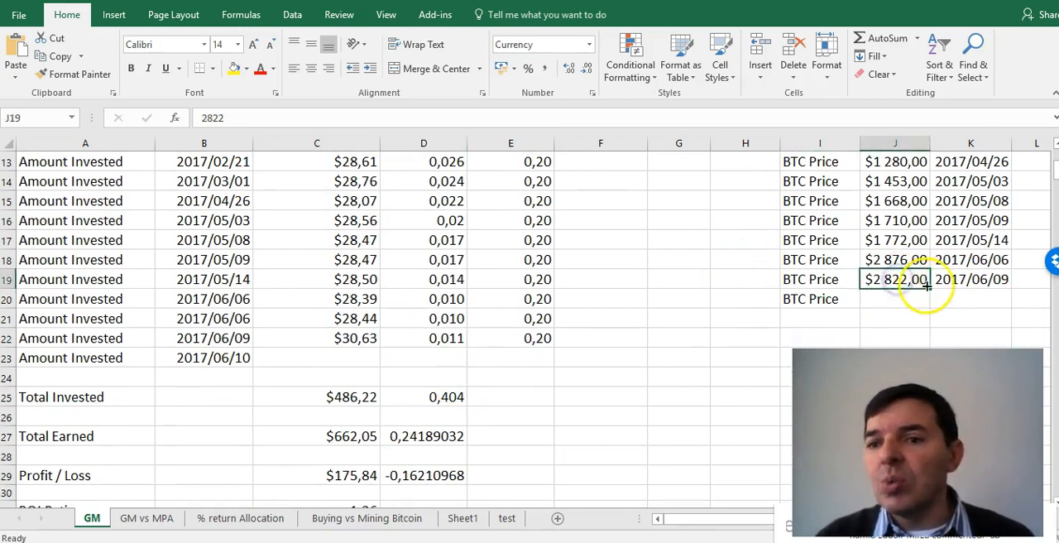
mouse_move(930, 325)
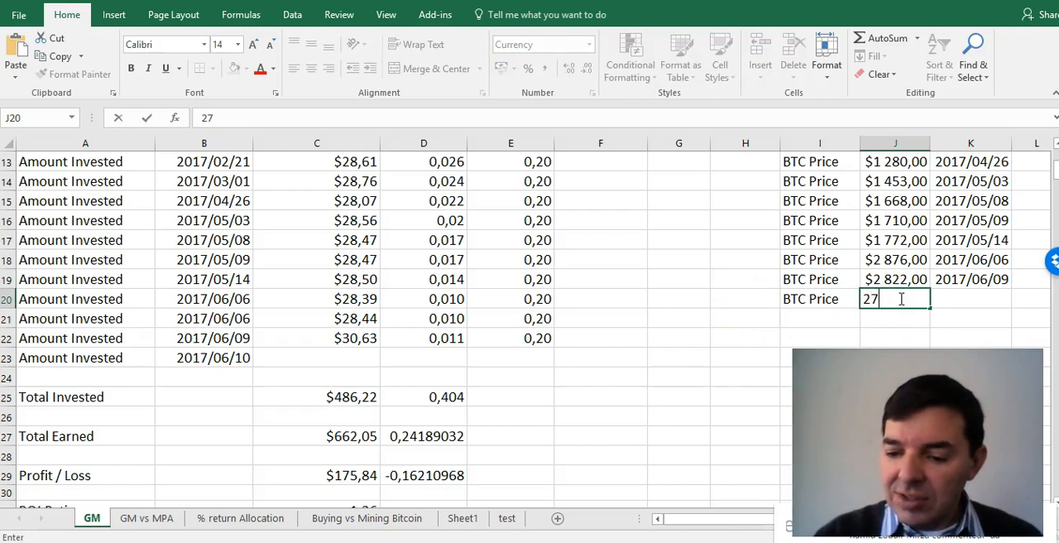
Add the $2737 price-history entry and date it and the last investment row 2017/06/21.
type("37,00")
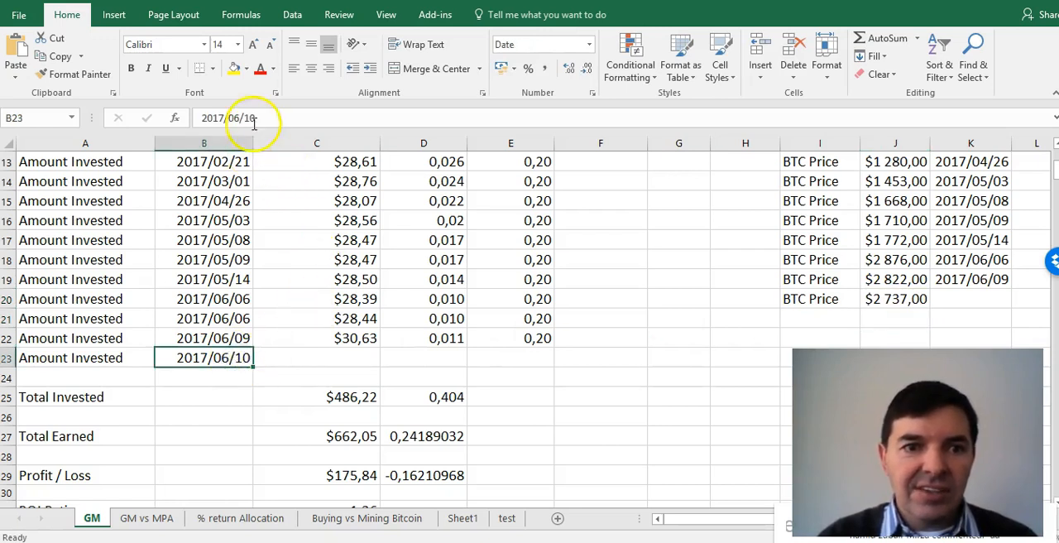
type("2017/06/21")
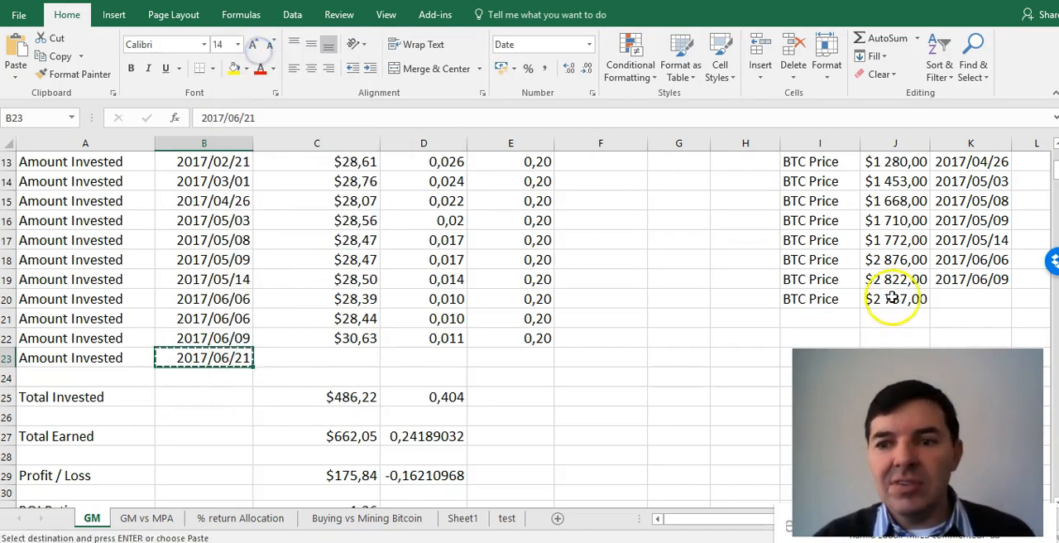
left_click(969, 298)
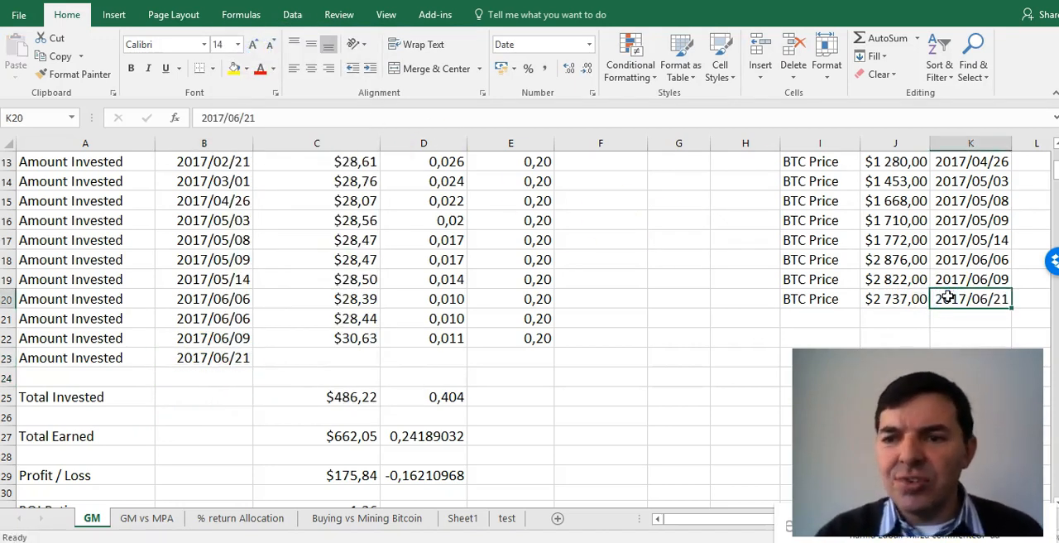
mouse_move(610, 356)
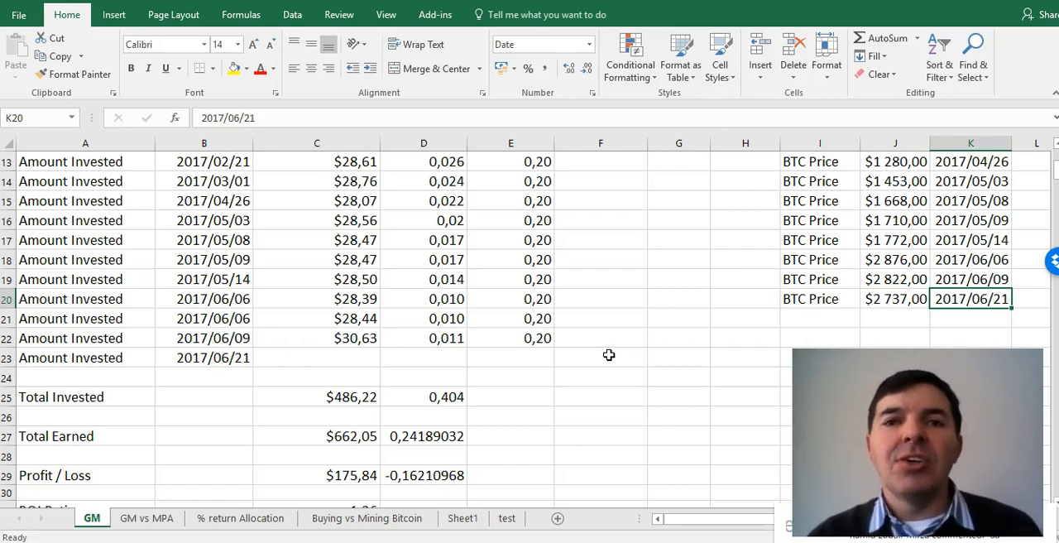
mouse_move(414, 366)
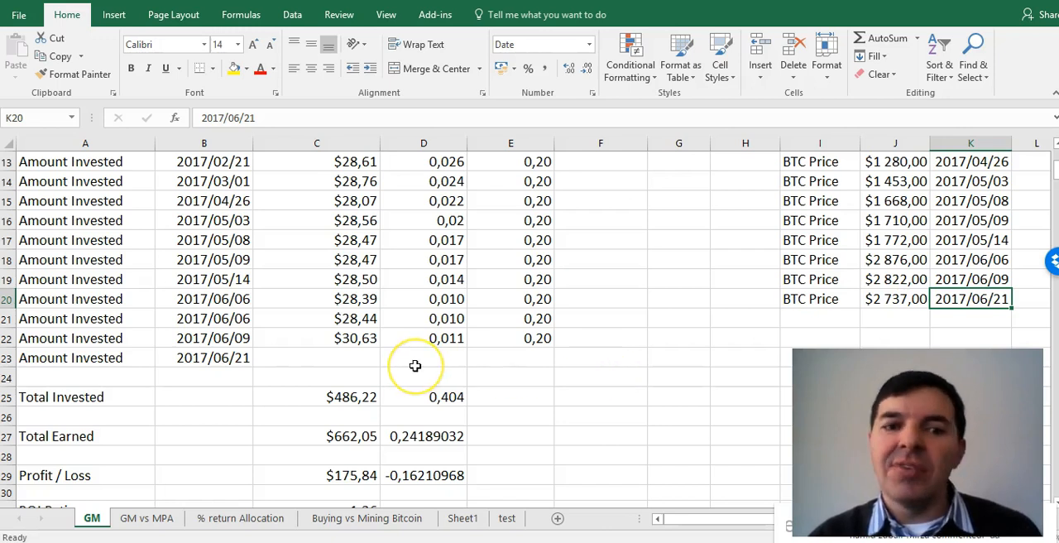
mouse_move(358, 356)
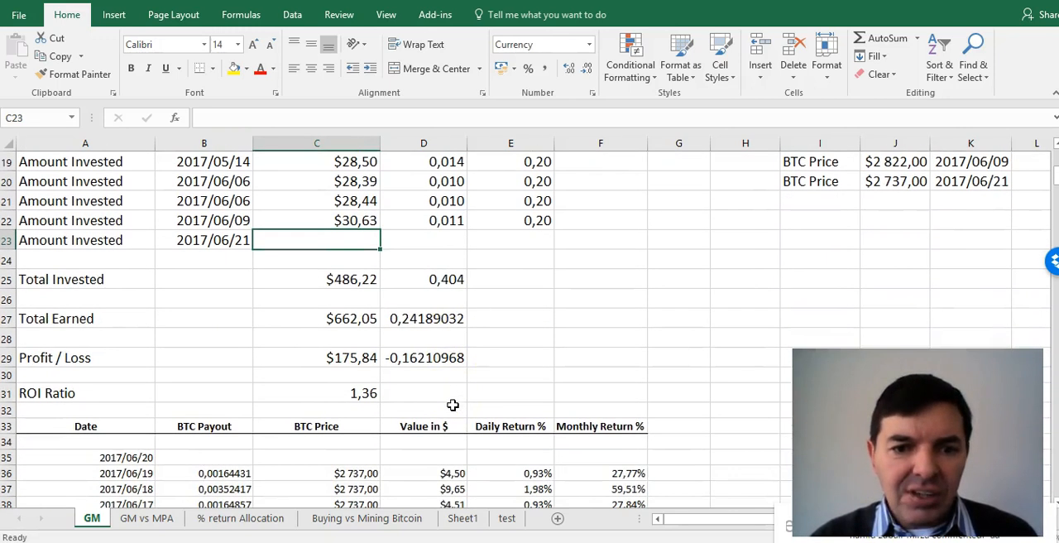
left_click(316, 278)
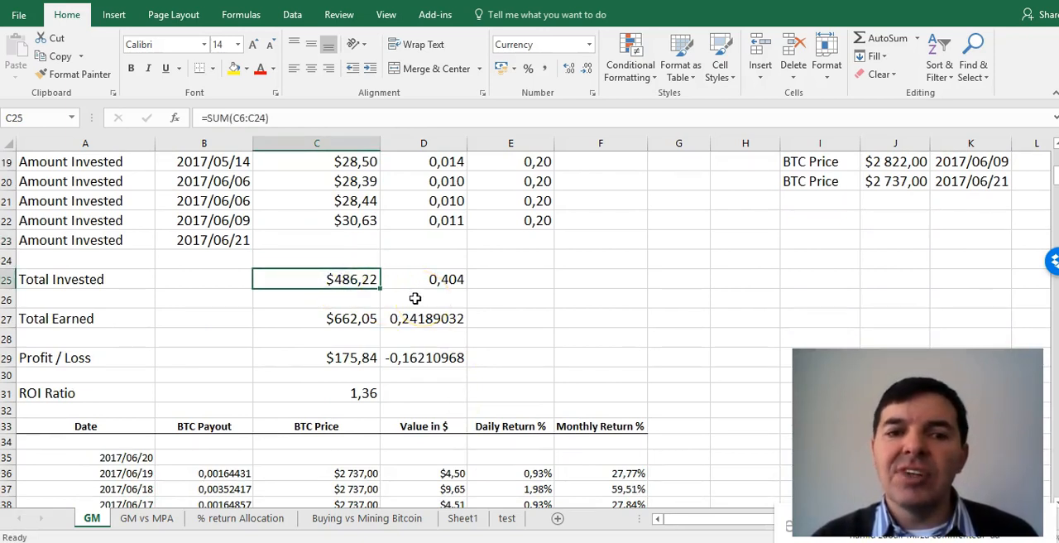
mouse_move(424, 284)
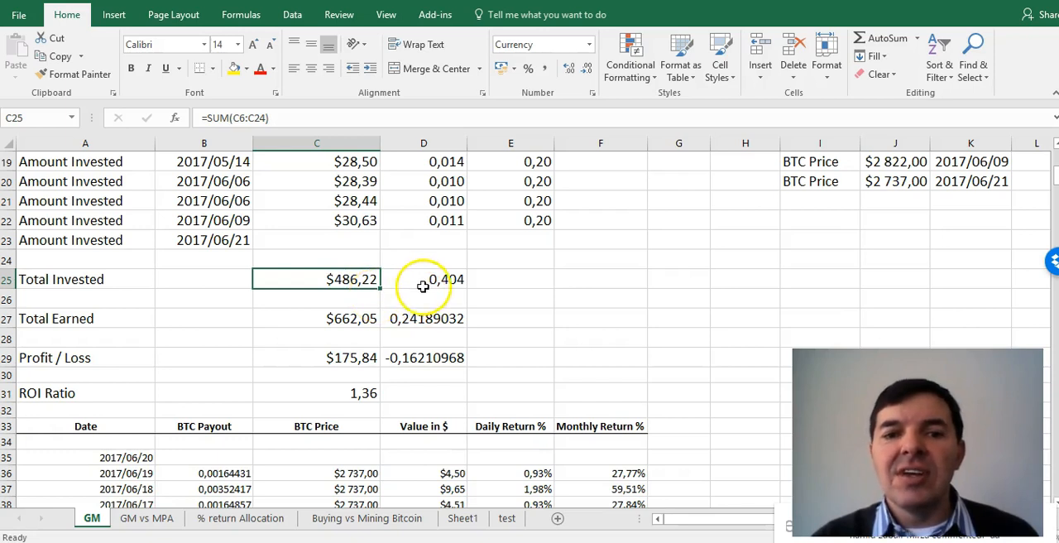
left_click(424, 278)
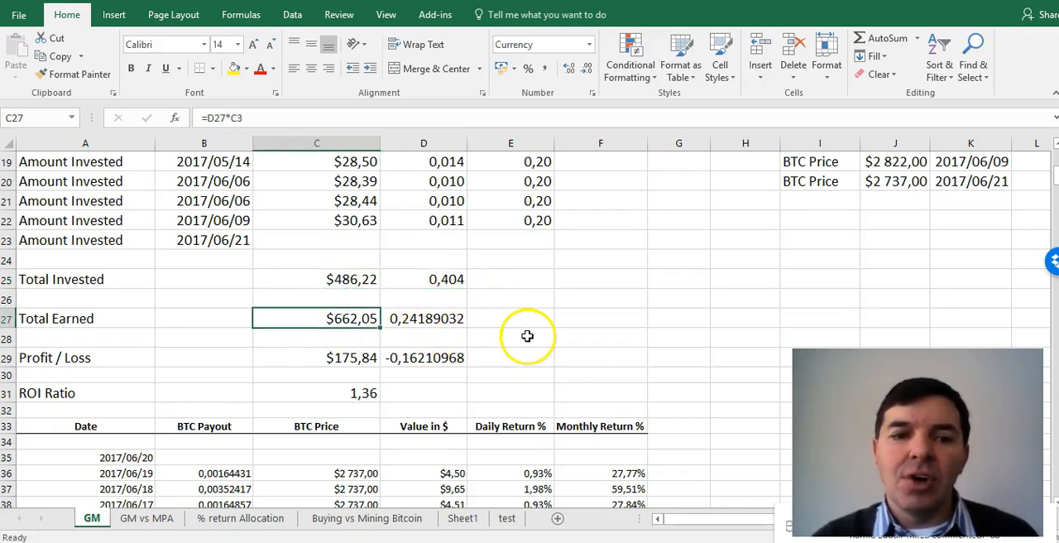
mouse_move(507, 327)
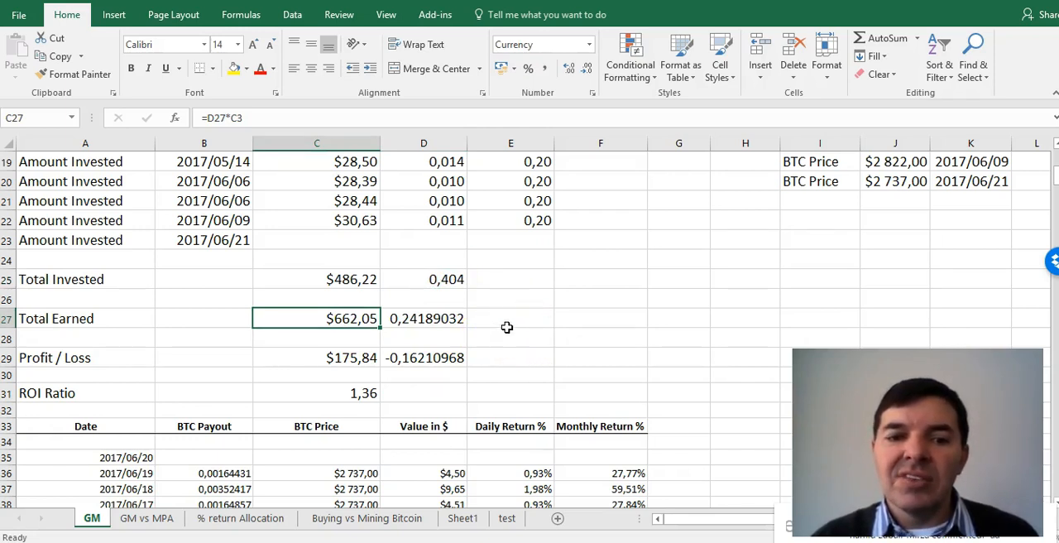
left_click(316, 357)
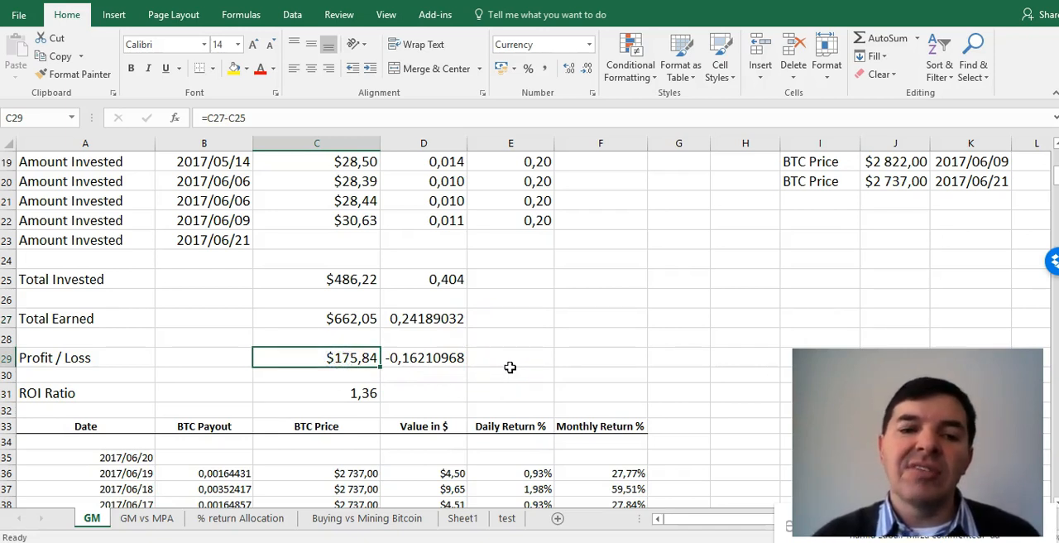
left_click(424, 358)
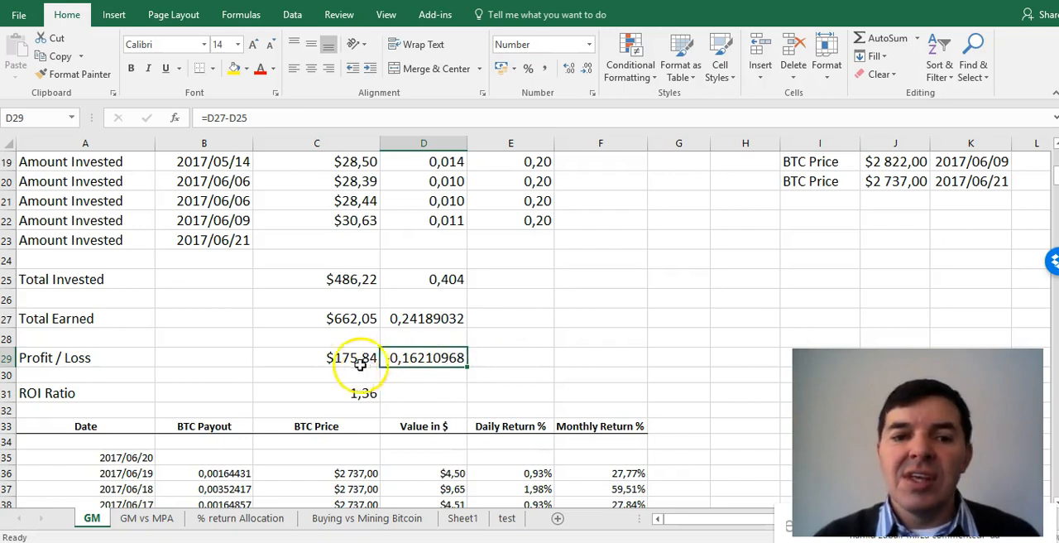
left_click(316, 357)
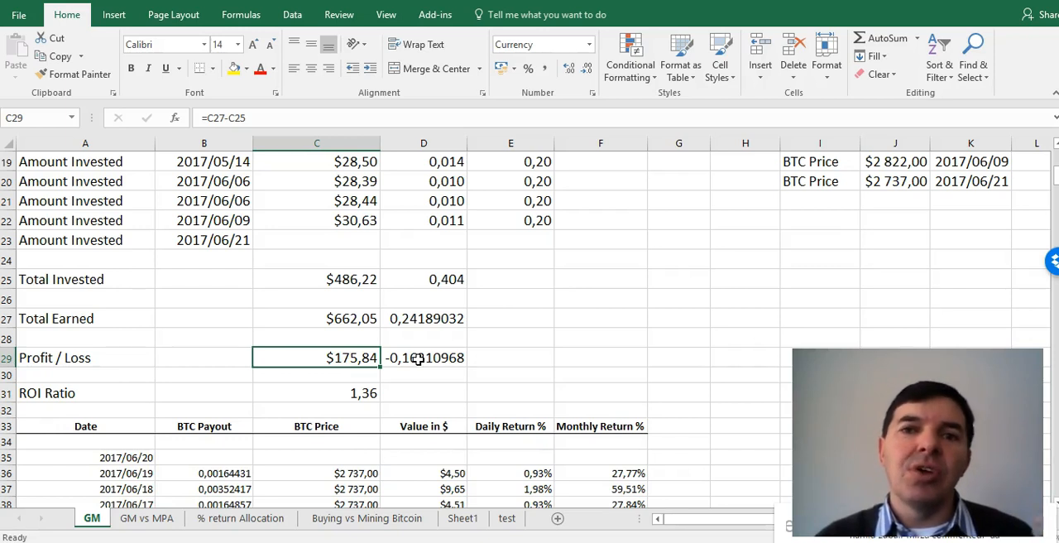
mouse_move(427, 358)
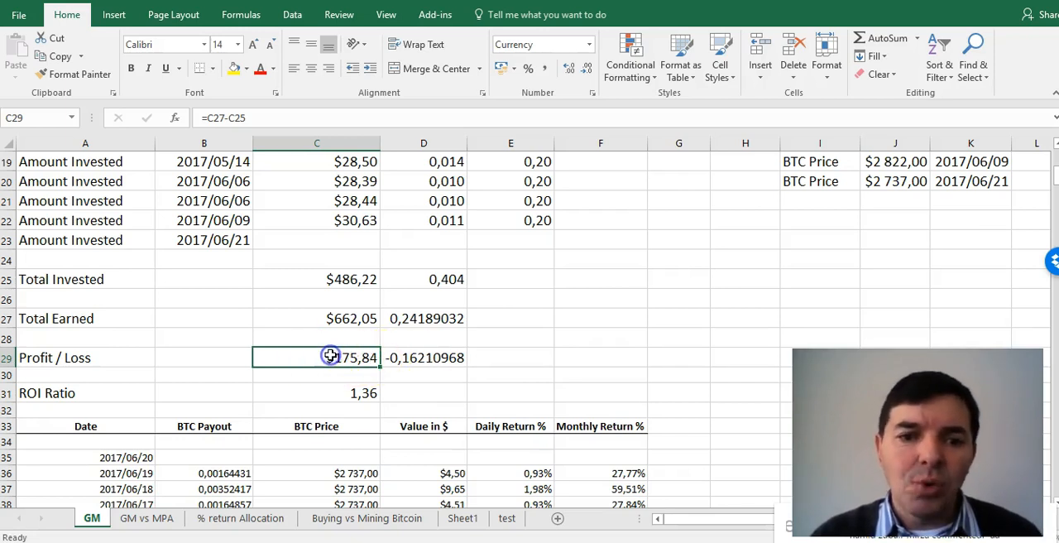
mouse_move(406, 360)
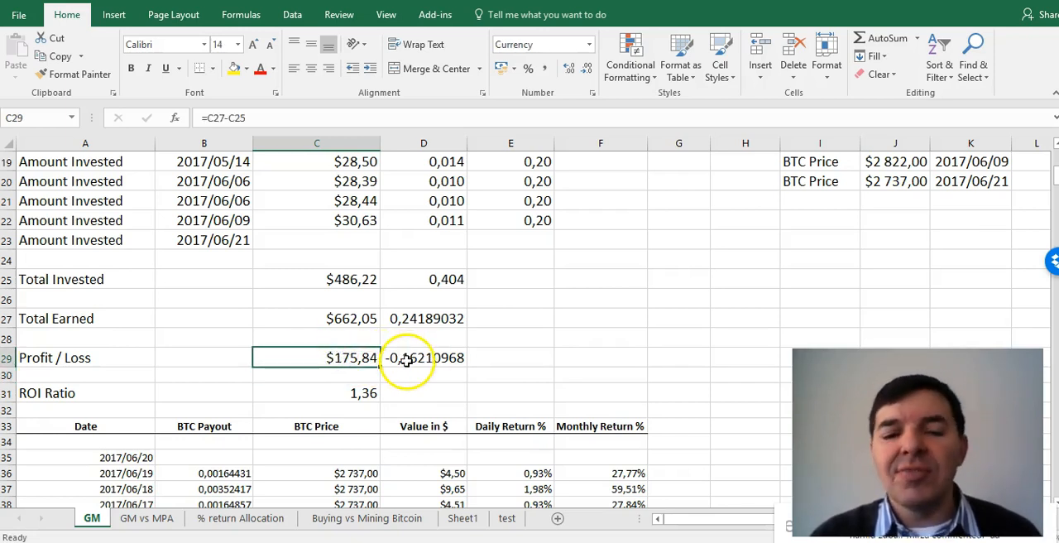
left_click(423, 357)
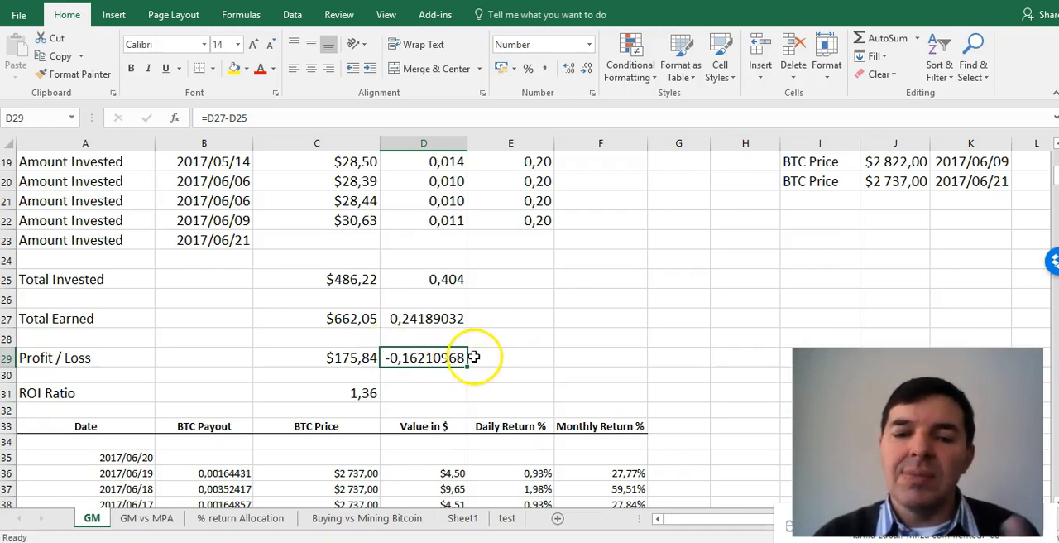
scroll("down", 3)
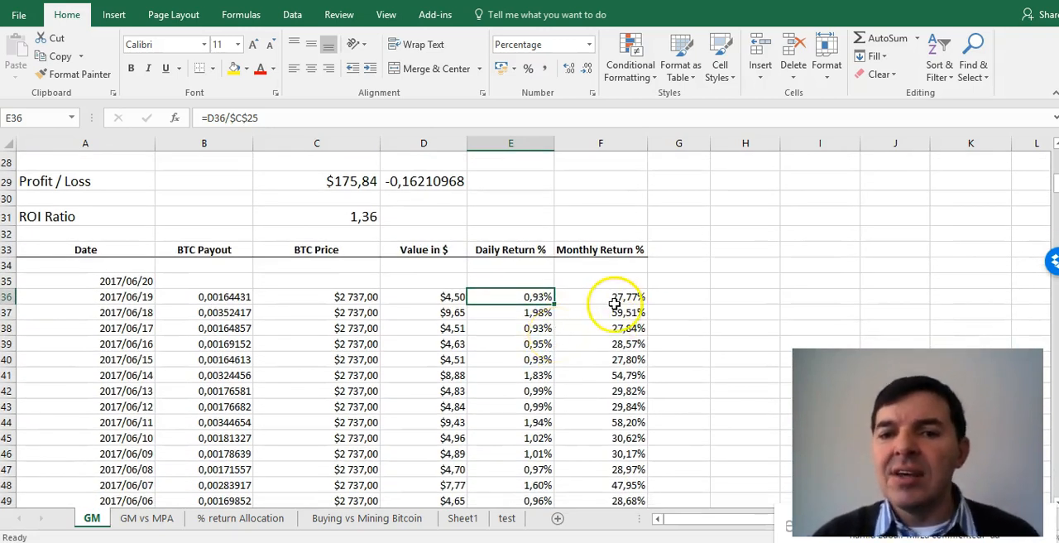
left_click(599, 297)
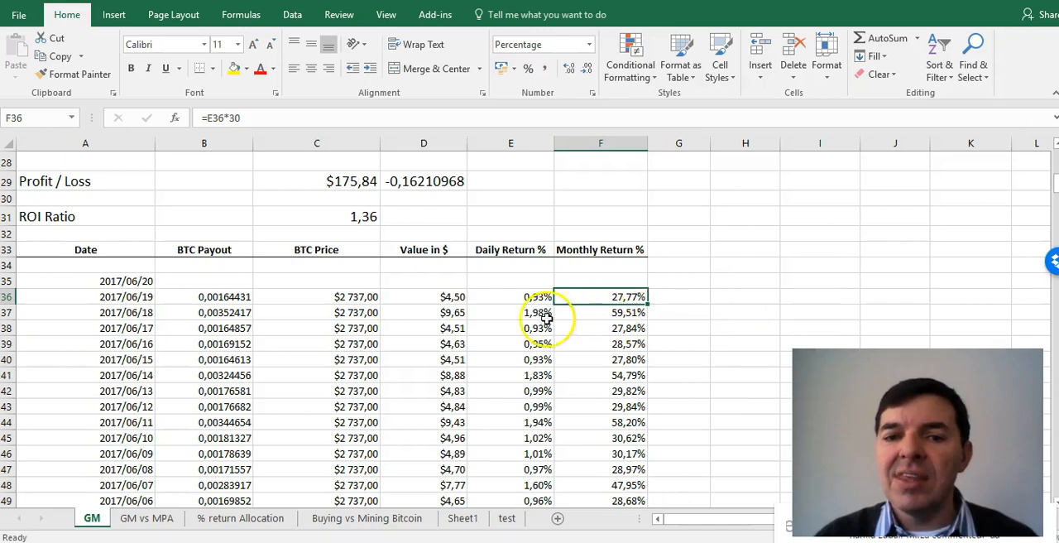
mouse_move(261, 311)
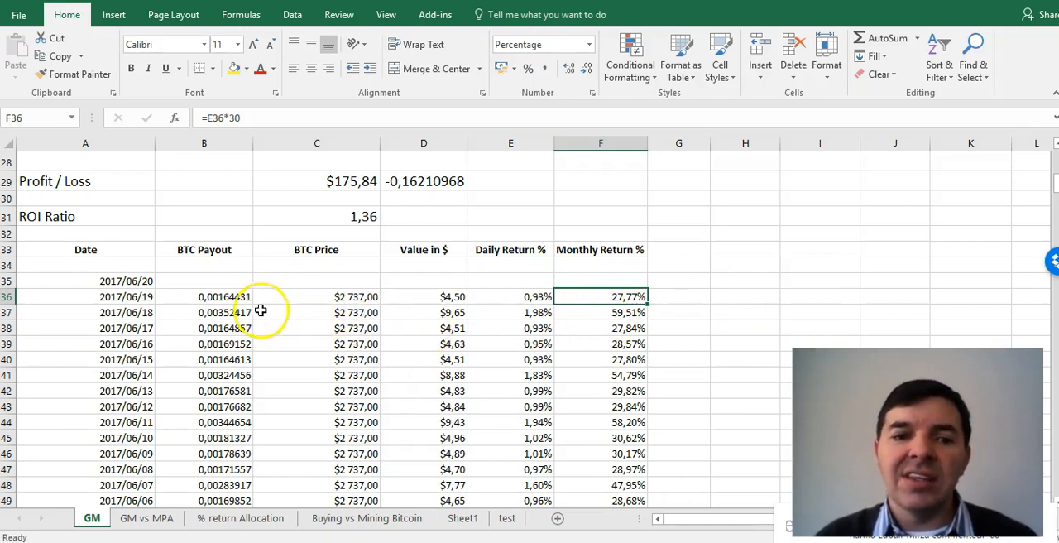
left_click(510, 311)
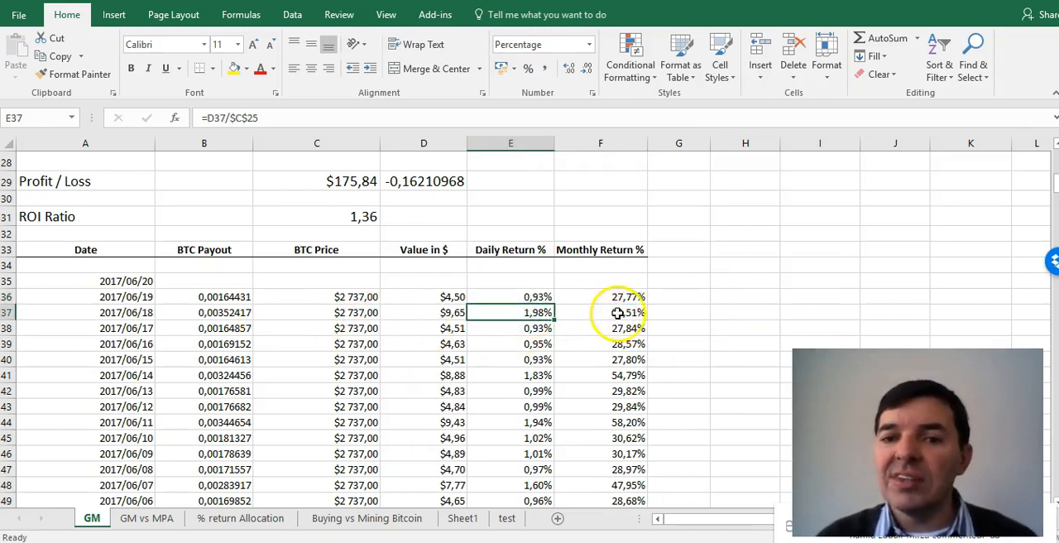
left_click(599, 311)
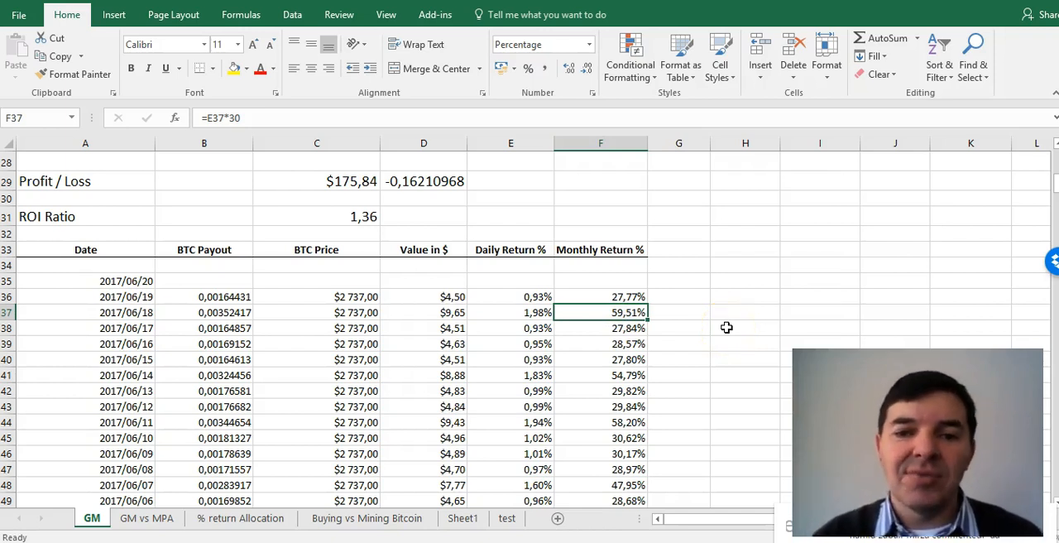
mouse_move(519, 311)
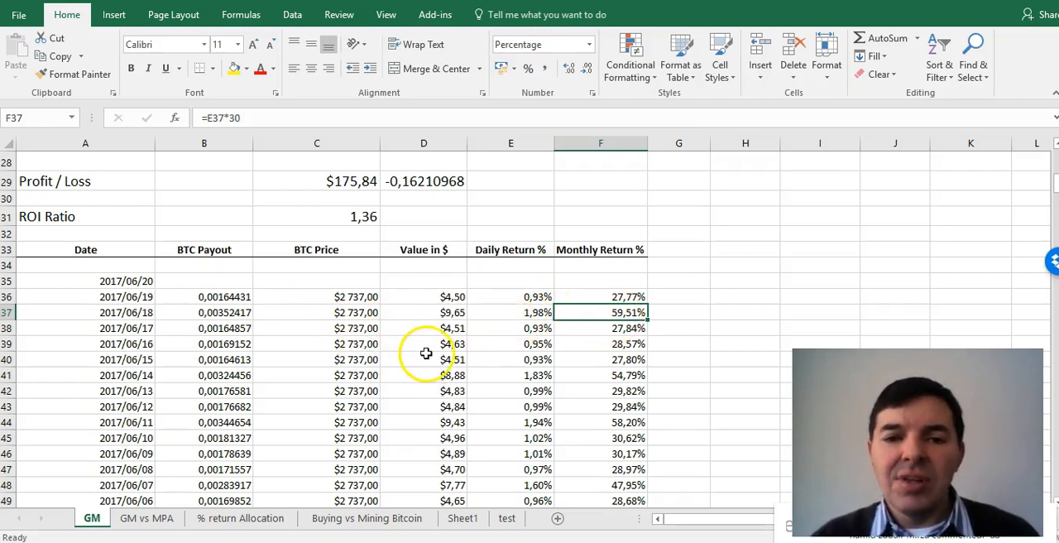
mouse_move(529, 422)
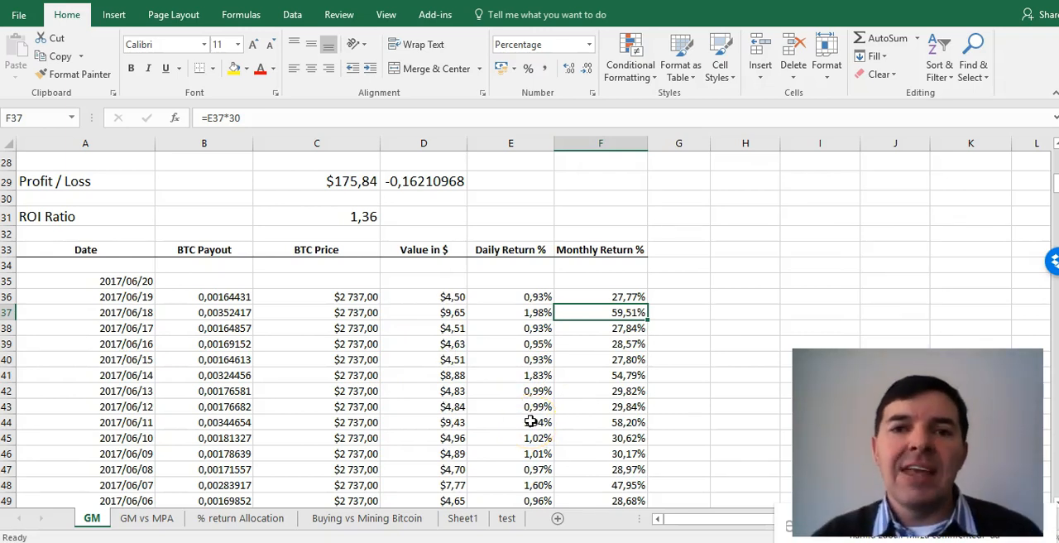
scroll("up", 3)
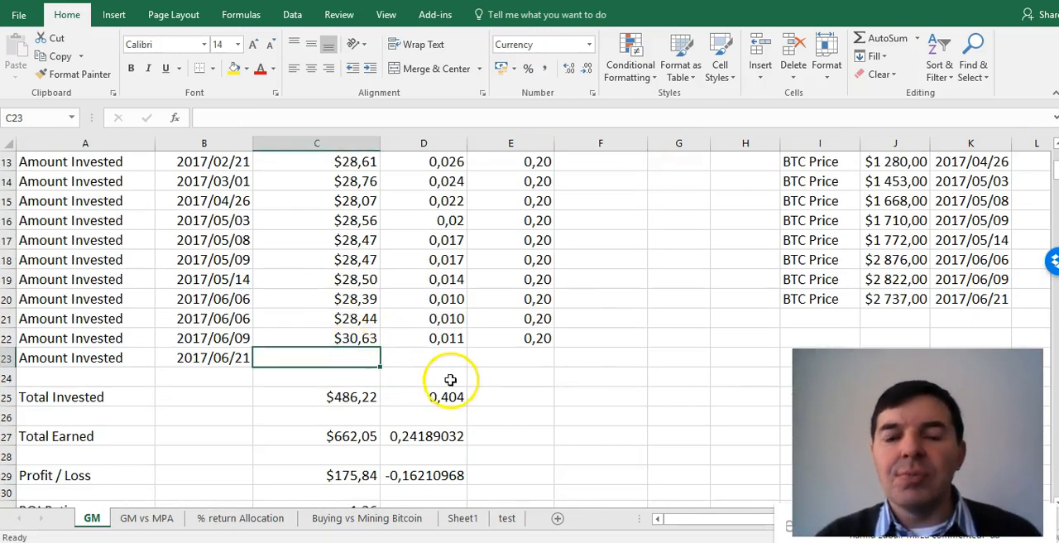
mouse_move(417, 397)
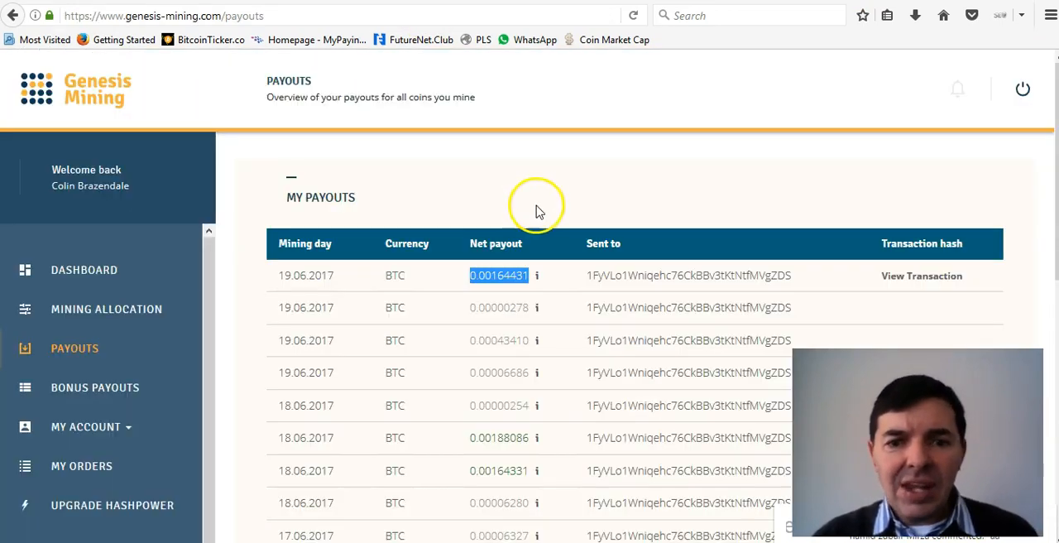
mouse_move(245, 366)
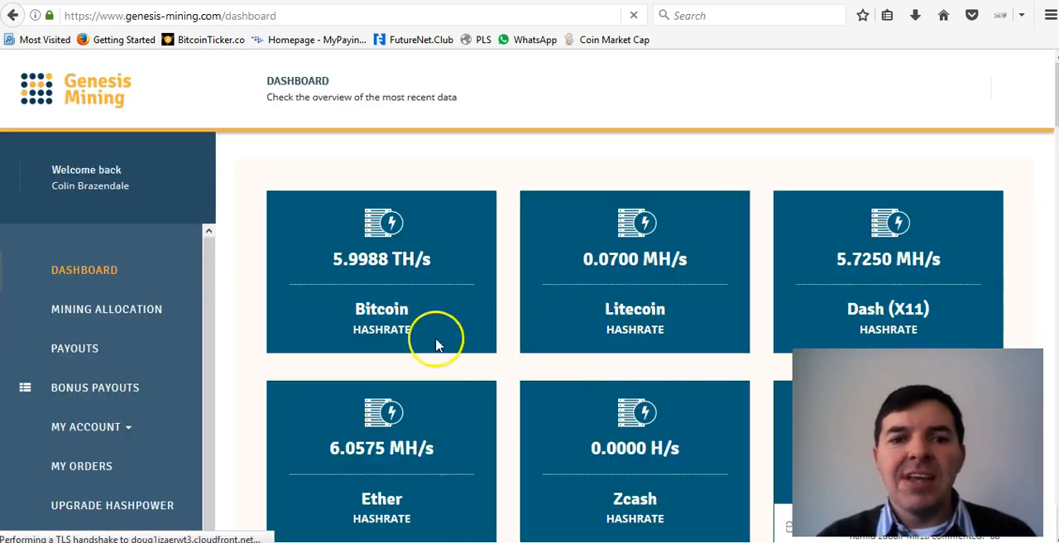
Review the dashboard hashrate tiles and go to Upgrade Hashpower.
scroll("down", 3)
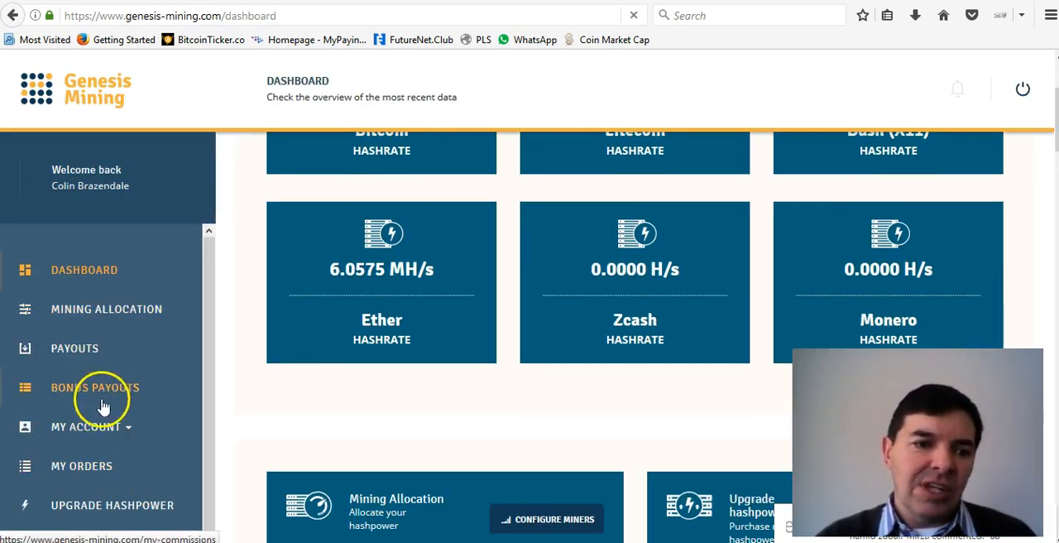
mouse_move(112, 505)
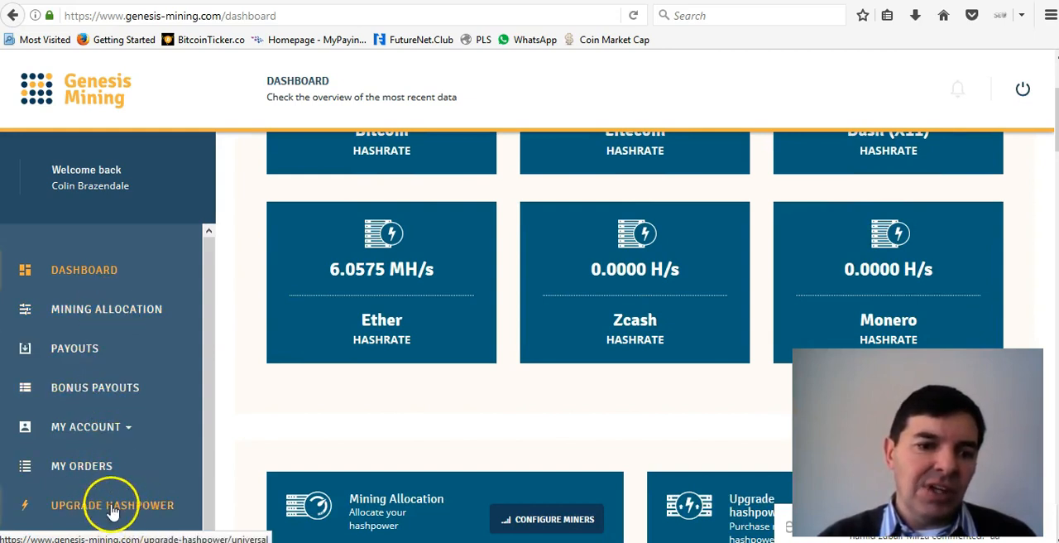
left_click(112, 505)
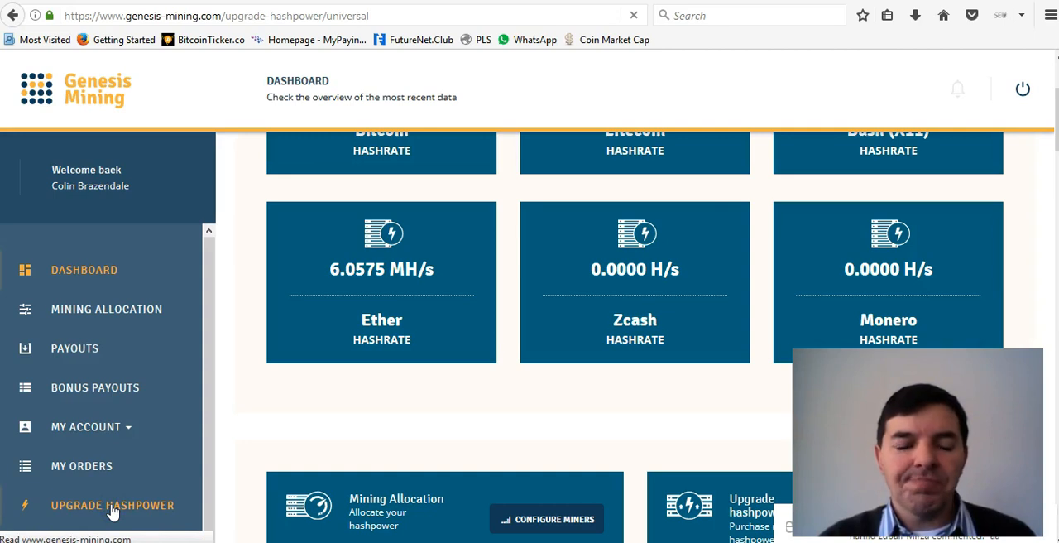
left_click(113, 504)
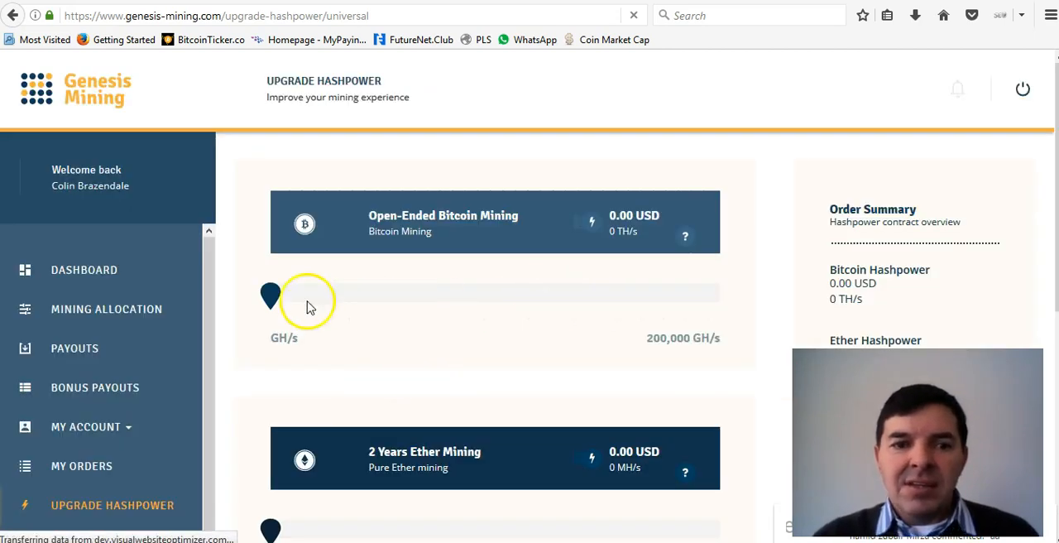
left_click_drag(271, 294, 292, 295)
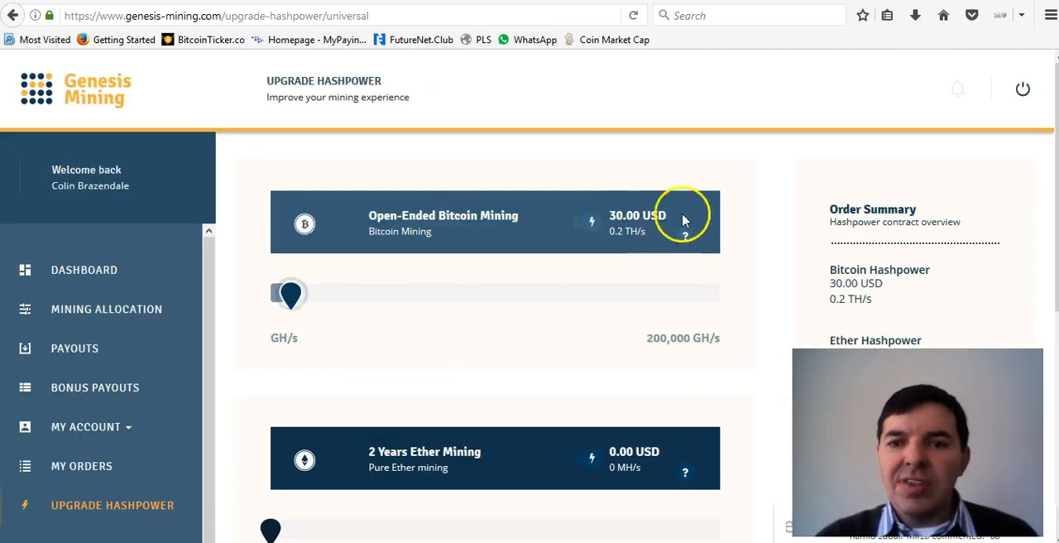
left_click_drag(291, 292, 307, 293)
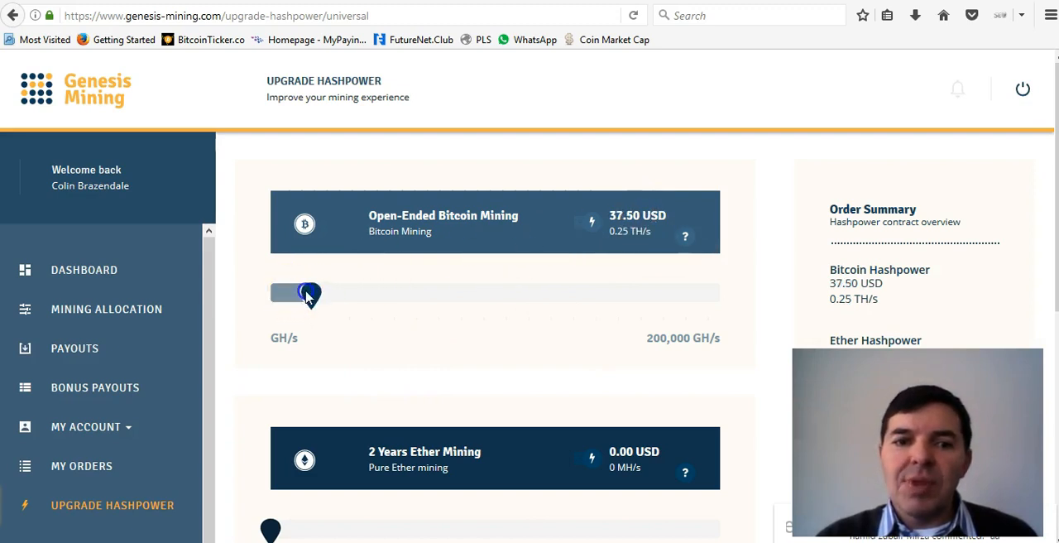
left_click_drag(308, 294, 330, 296)
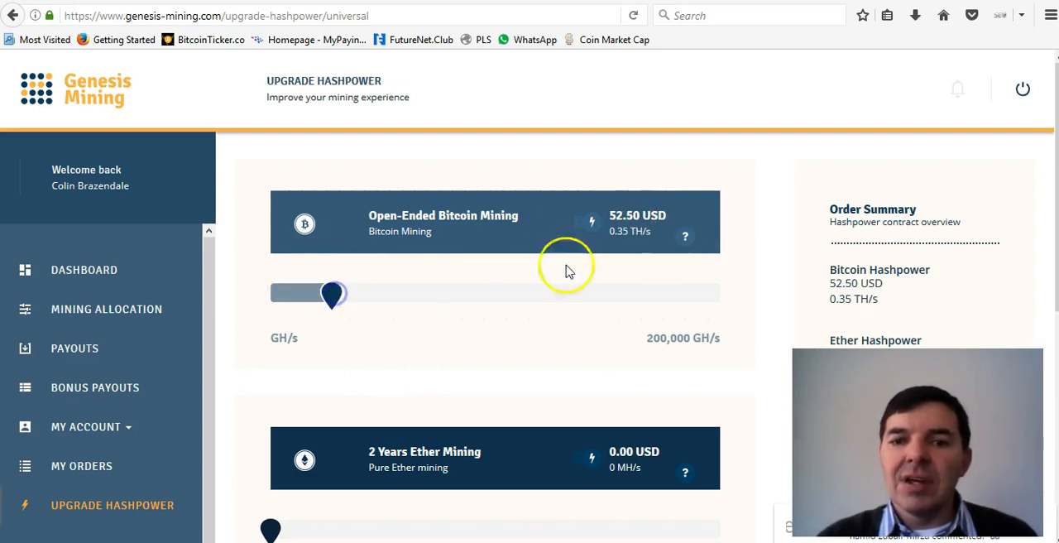
scroll("down", 3)
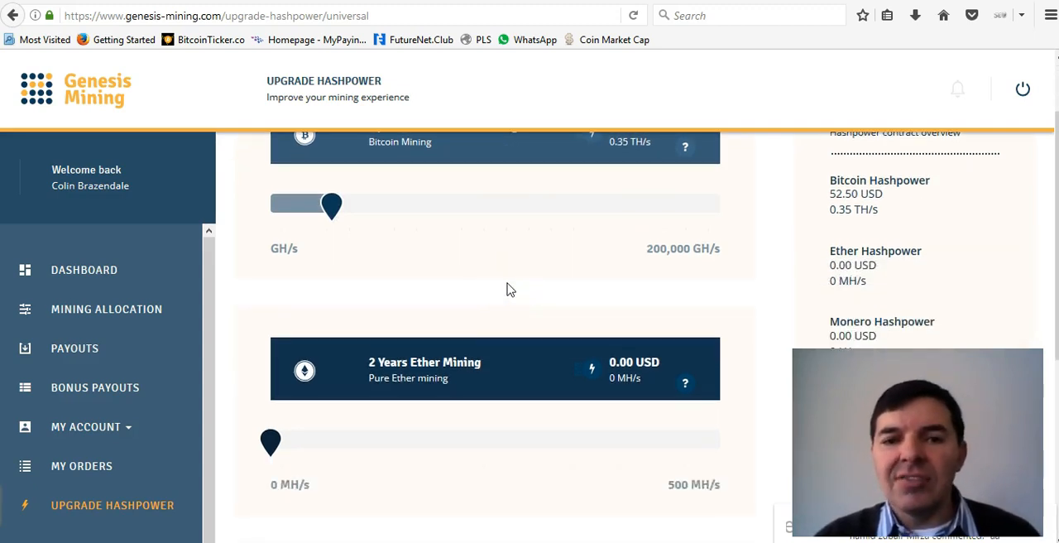
mouse_move(506, 291)
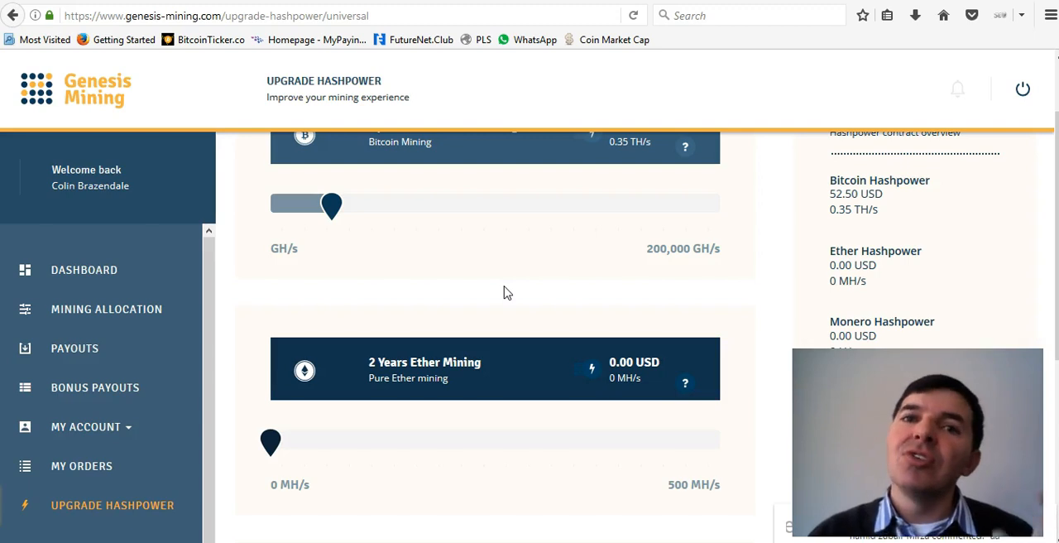
scroll("up", 3)
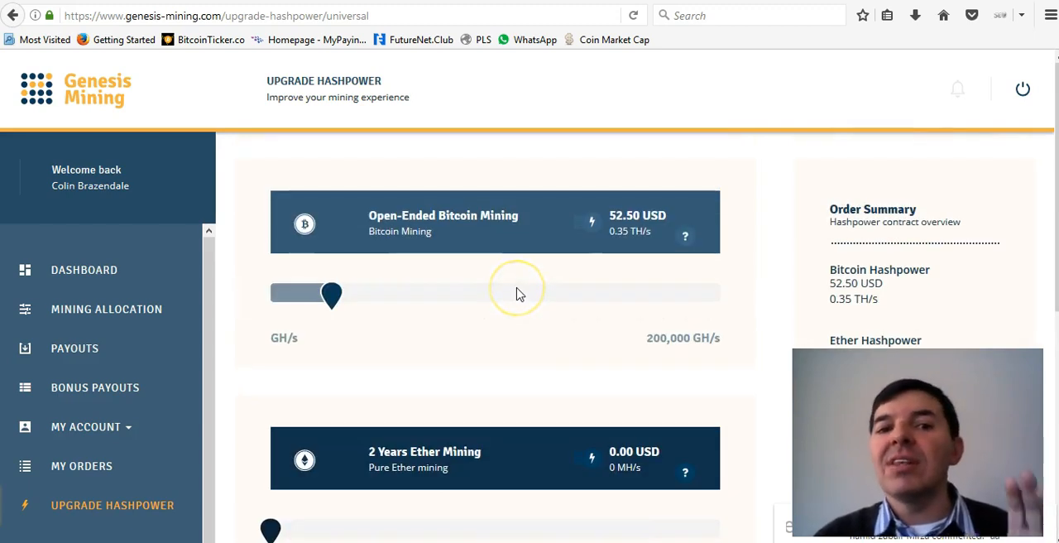
mouse_move(322, 295)
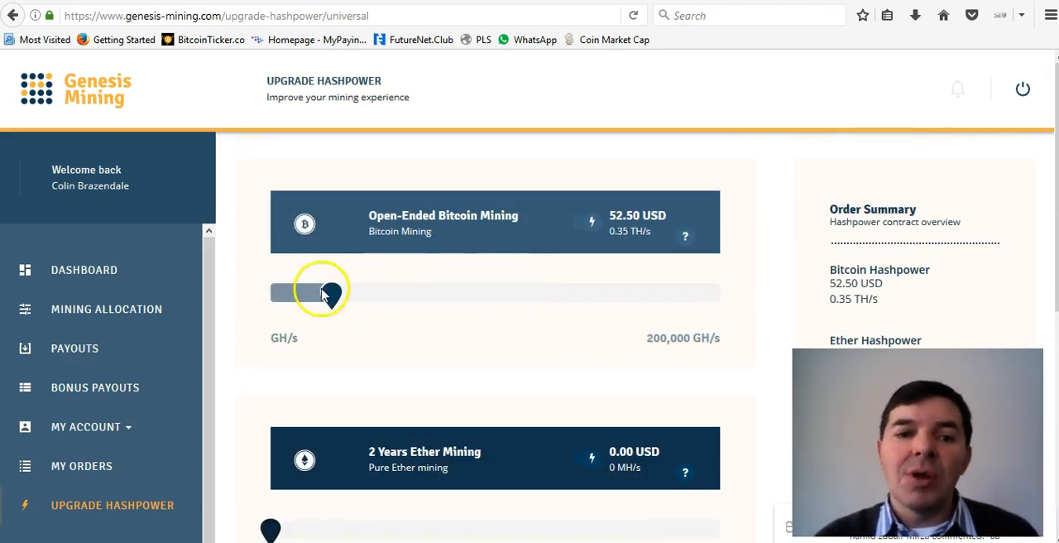
scroll("down", 3)
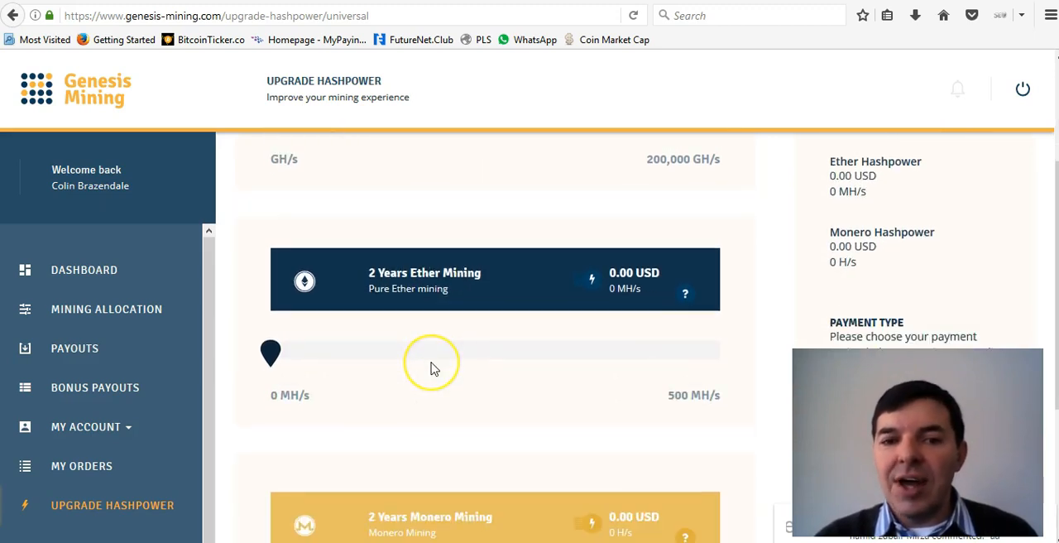
mouse_move(446, 298)
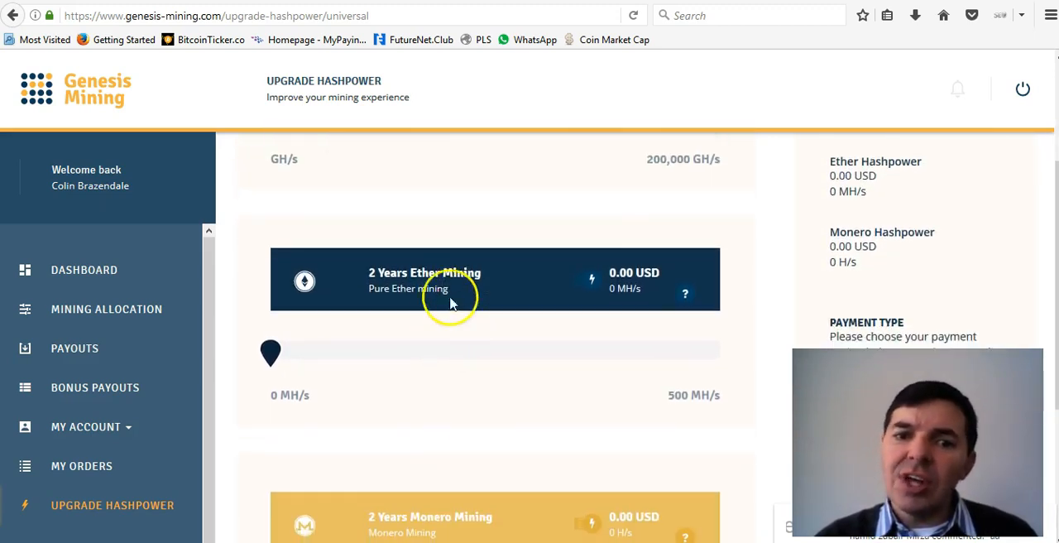
mouse_move(440, 379)
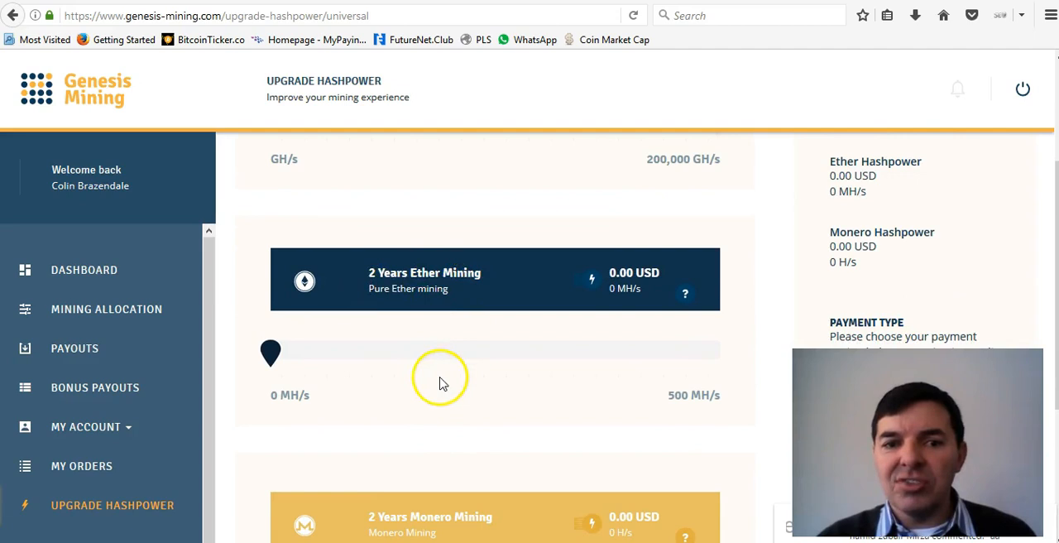
scroll("down", 3)
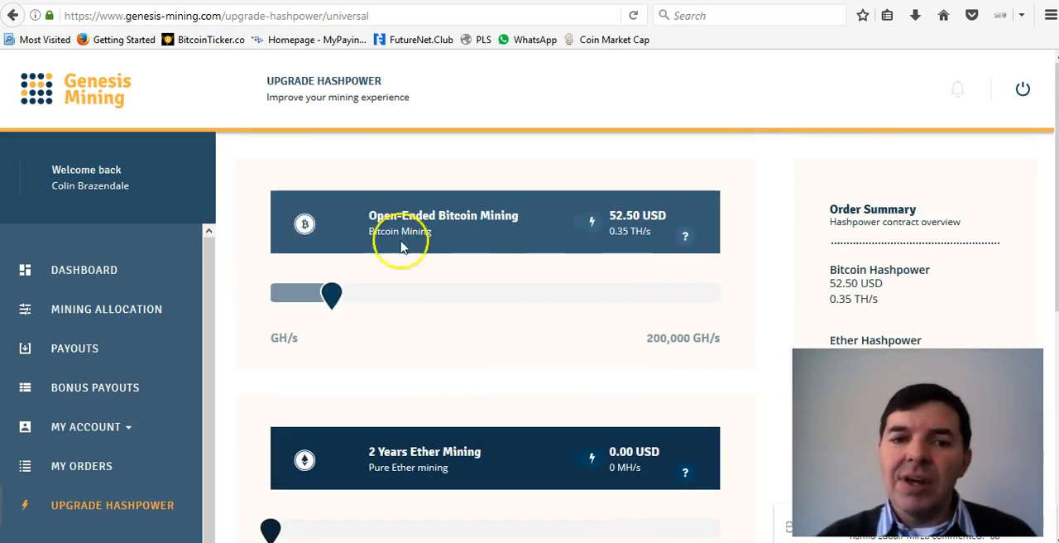
mouse_move(472, 232)
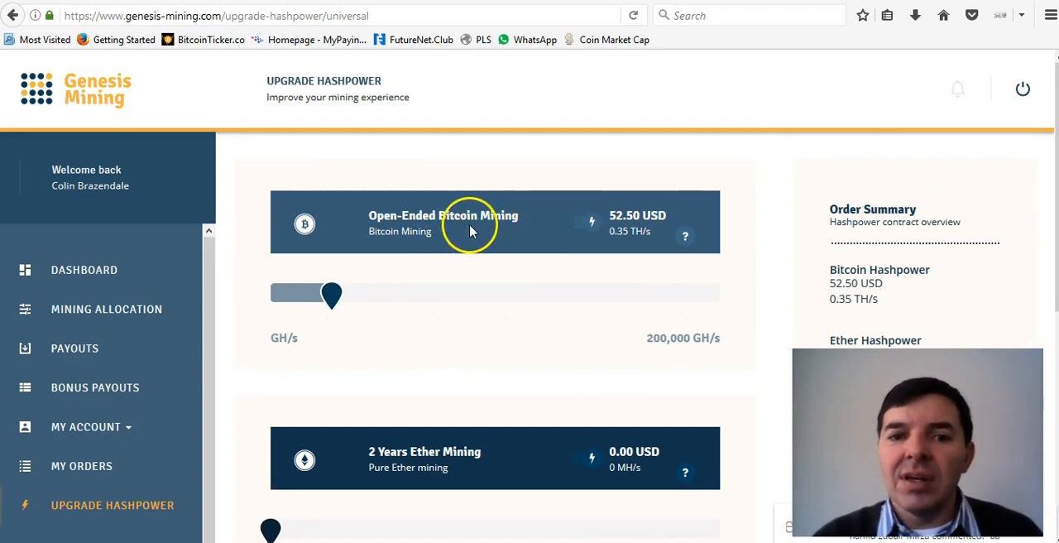
mouse_move(508, 280)
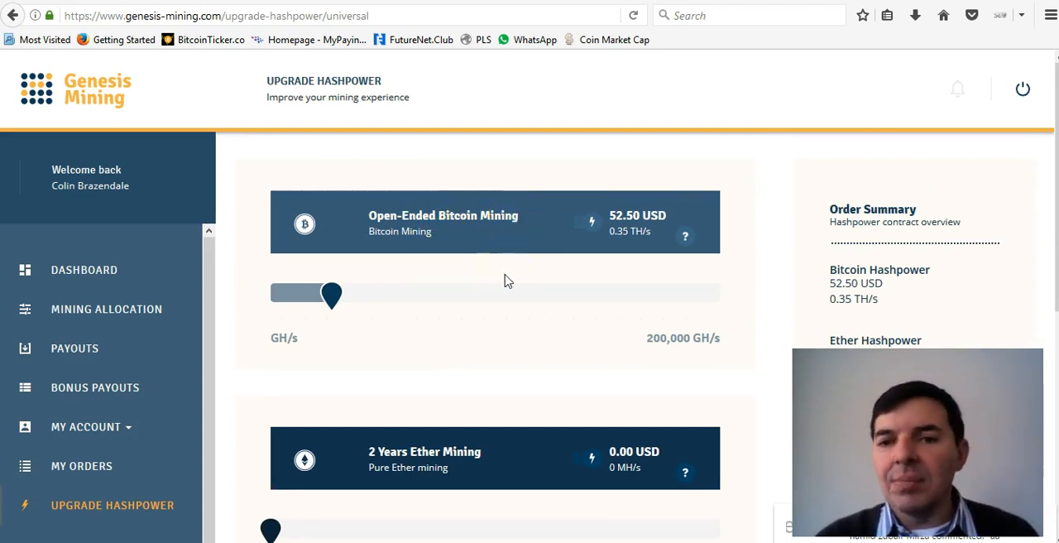
mouse_move(510, 311)
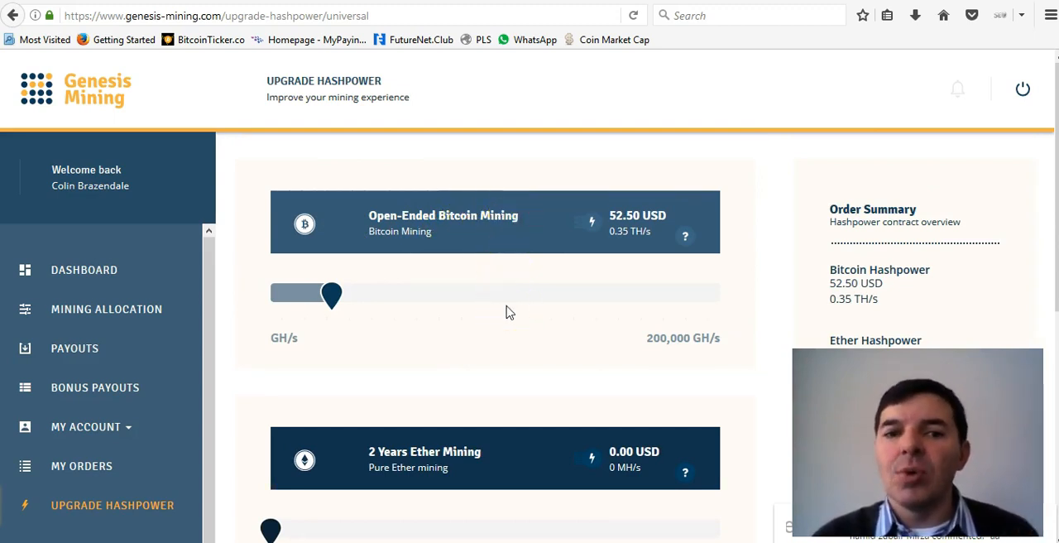
mouse_move(486, 336)
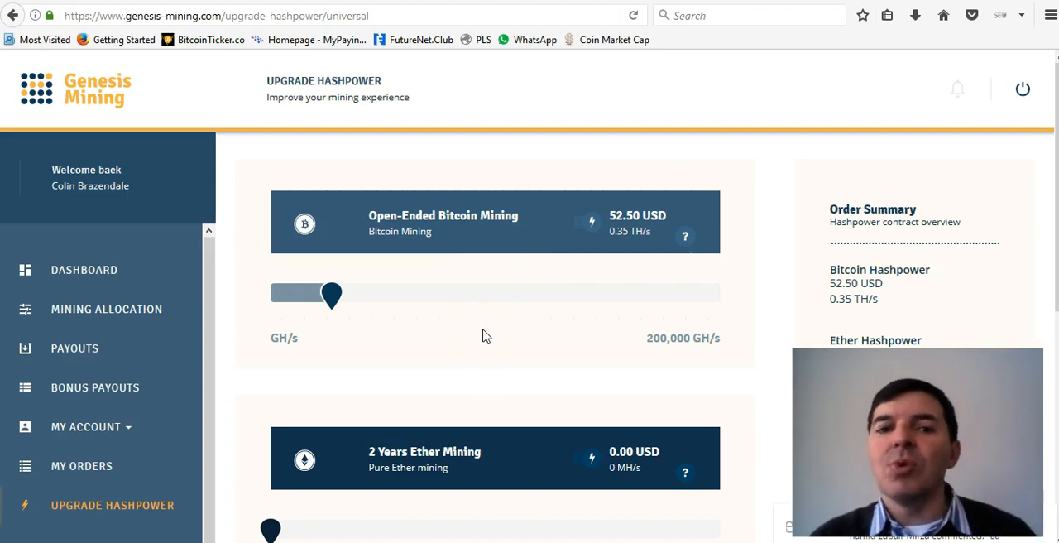
scroll("down", 3)
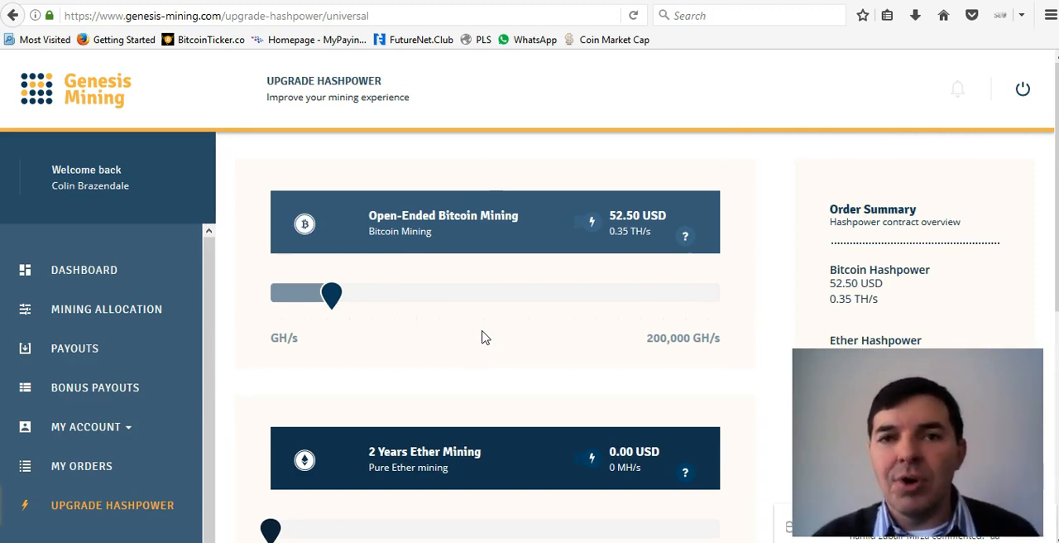
mouse_move(406, 212)
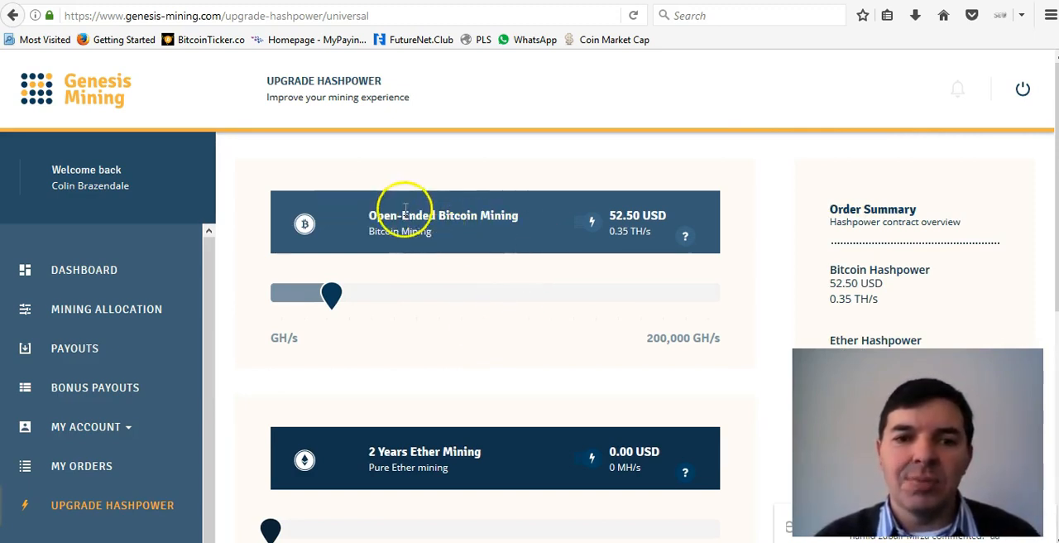
mouse_move(460, 334)
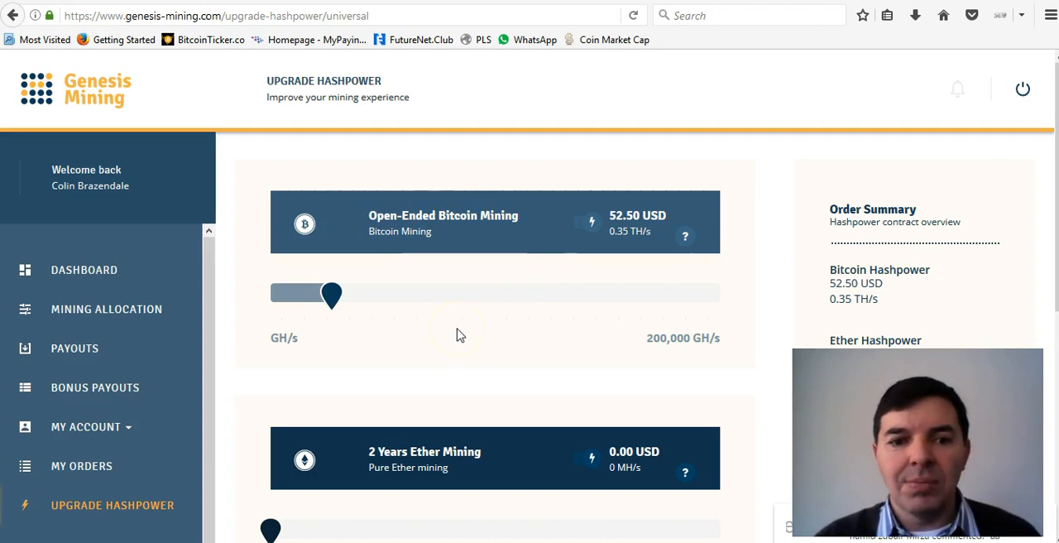
mouse_move(510, 347)
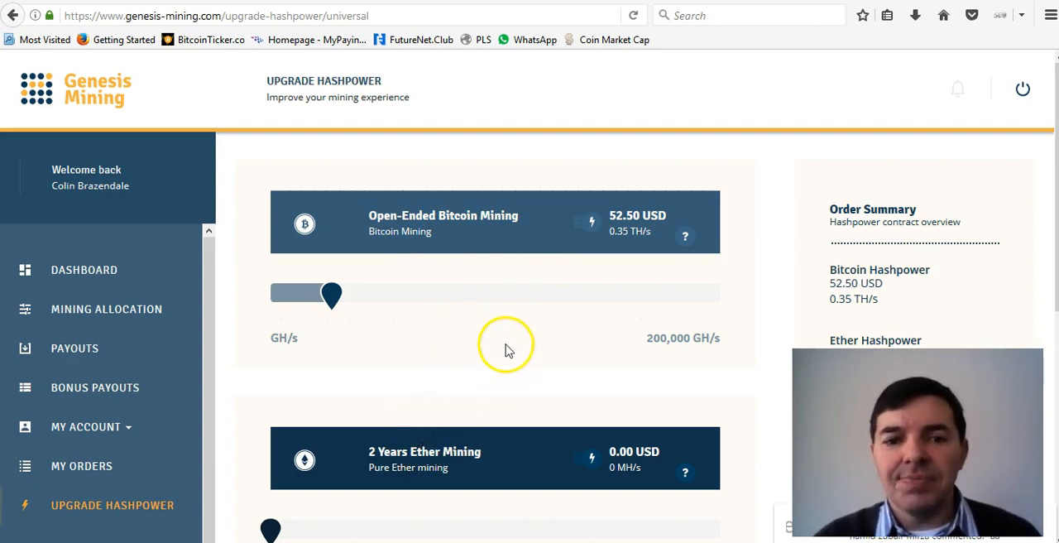
Choose Bitcoin as payment type and continue to the order summary.
scroll("down", 3)
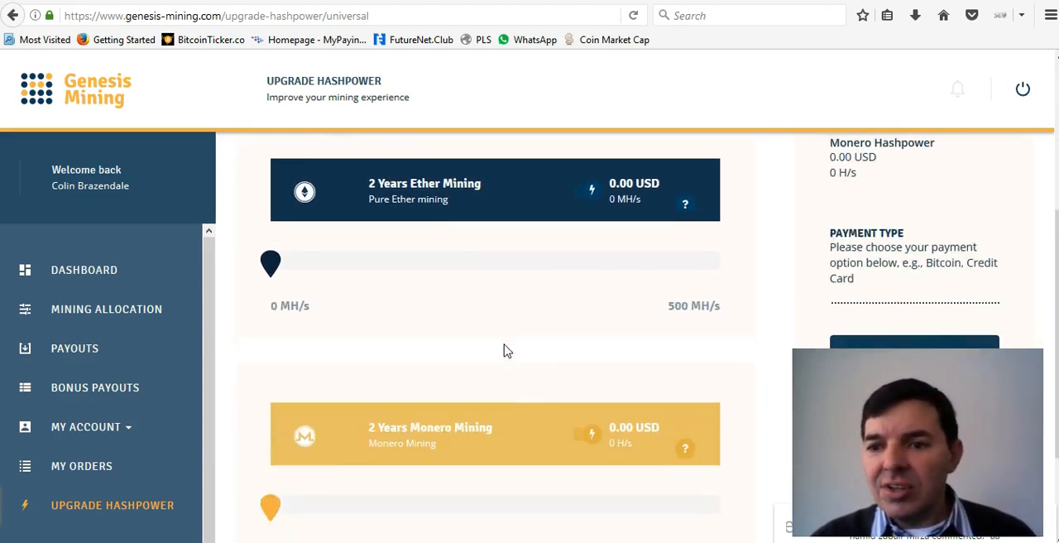
scroll("down", 3)
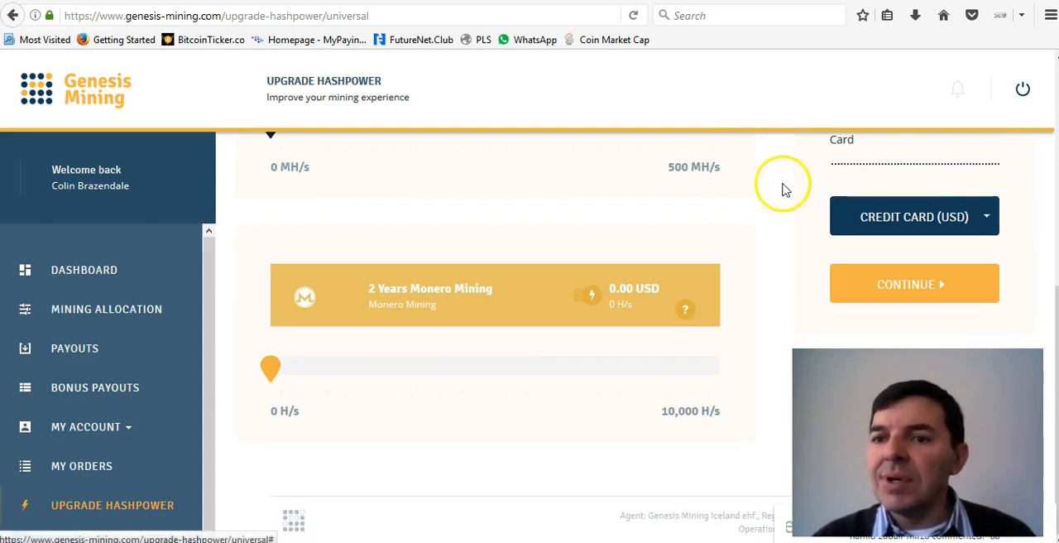
mouse_move(745, 219)
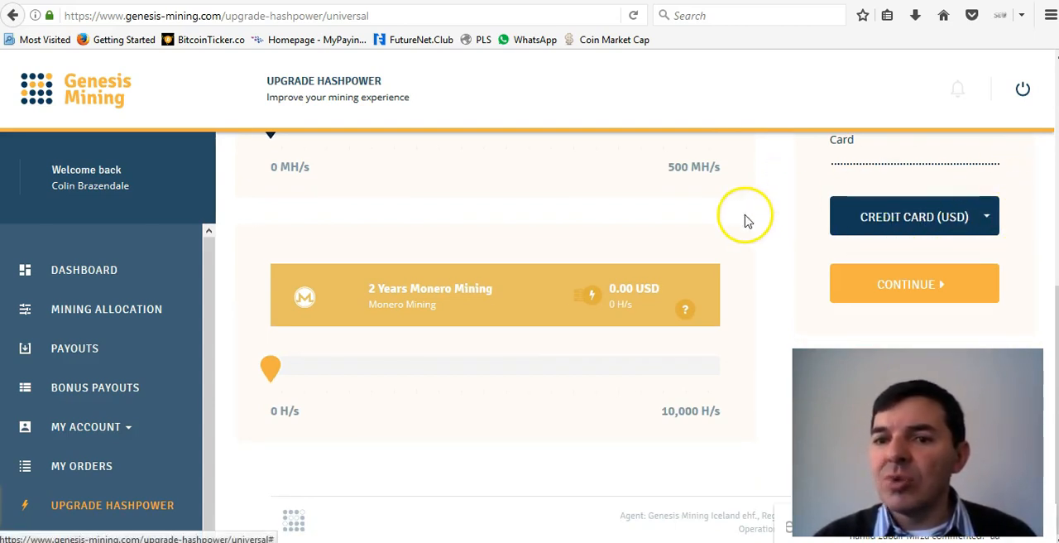
mouse_move(811, 235)
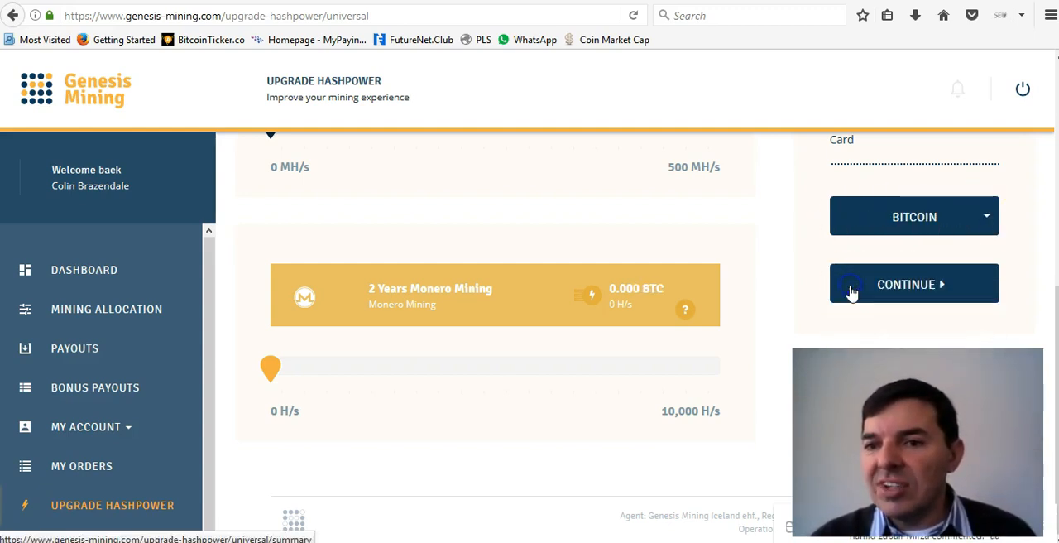
mouse_move(769, 279)
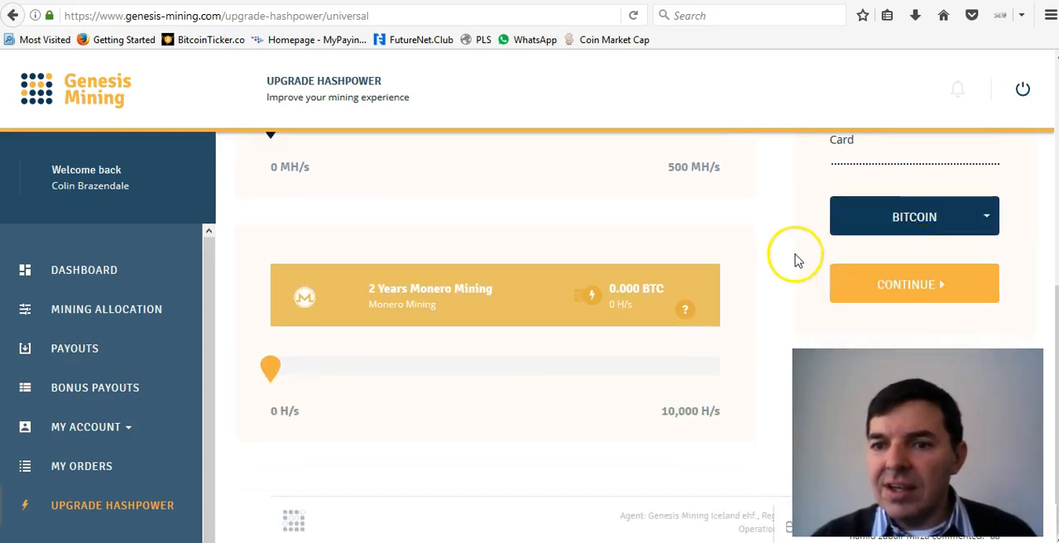
scroll("up", 3)
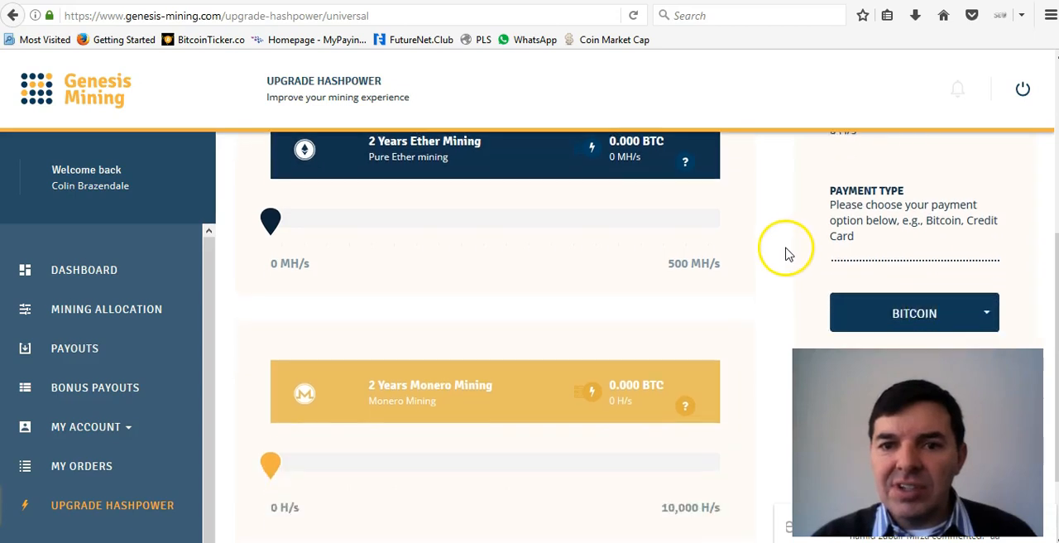
scroll("down", 3)
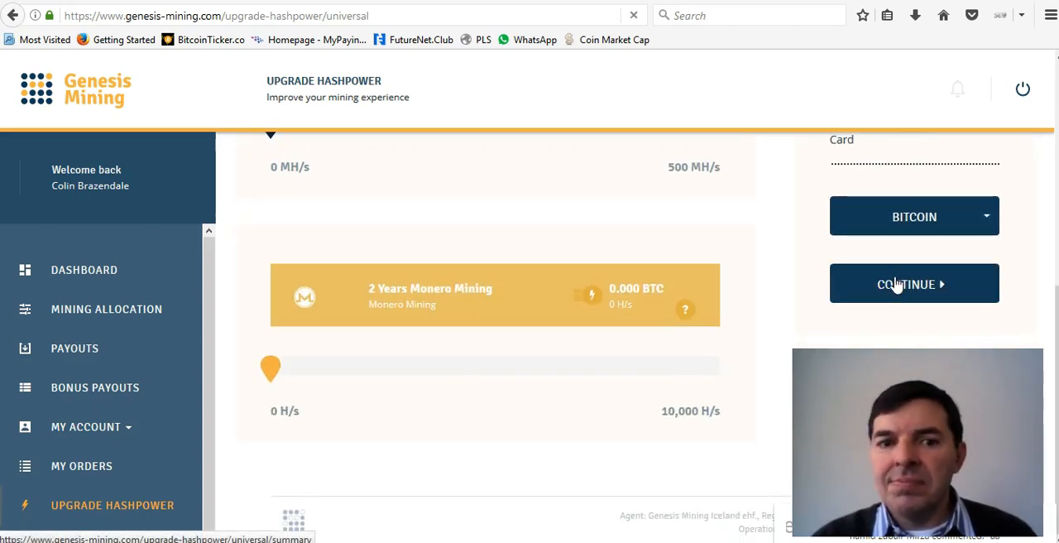
left_click(913, 283)
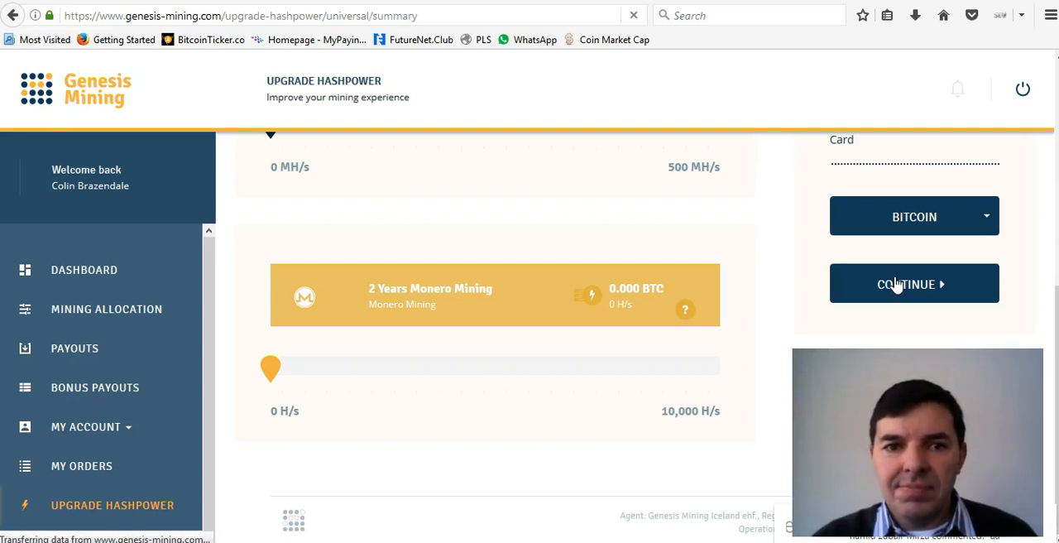
left_click(914, 283)
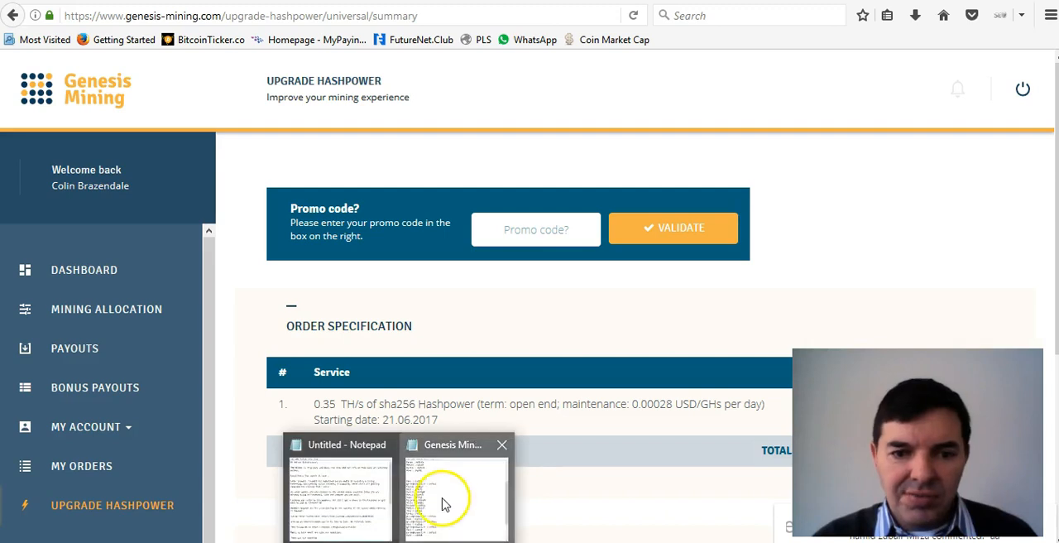
Copy the top-line promo code from the member codes list in Notepad.
left_click(455, 497)
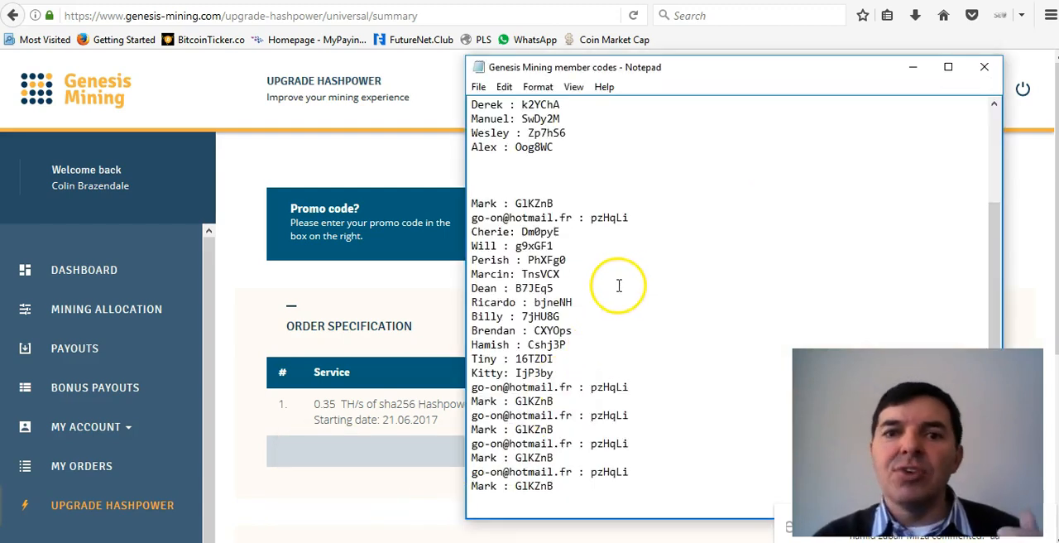
scroll("up", 3)
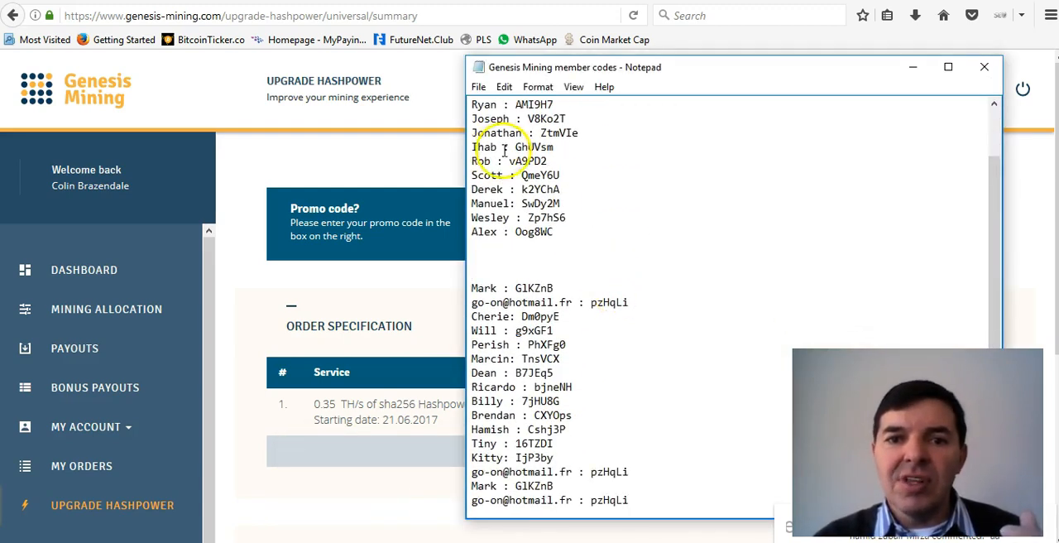
scroll("down", 3)
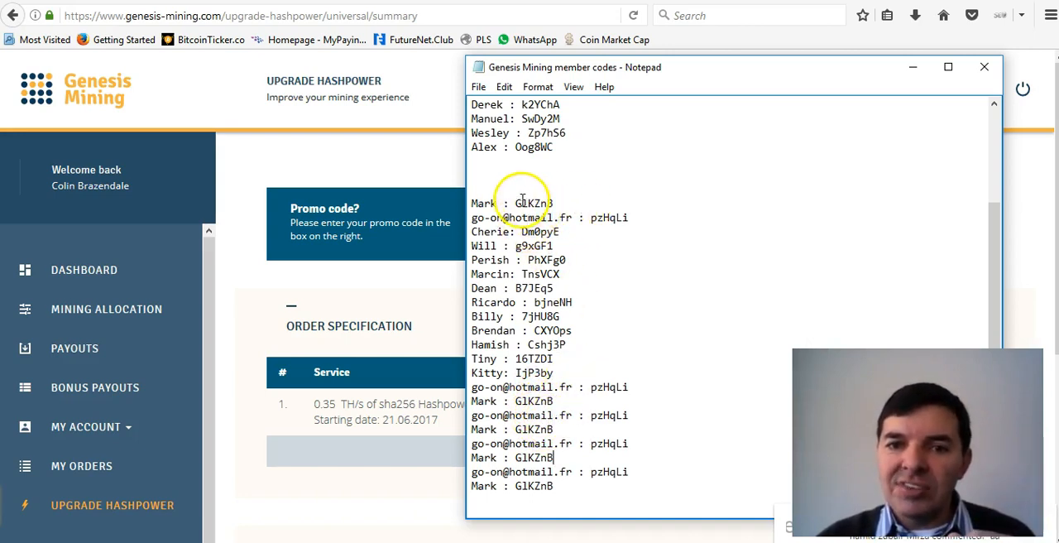
left_click_drag(521, 201, 609, 374)
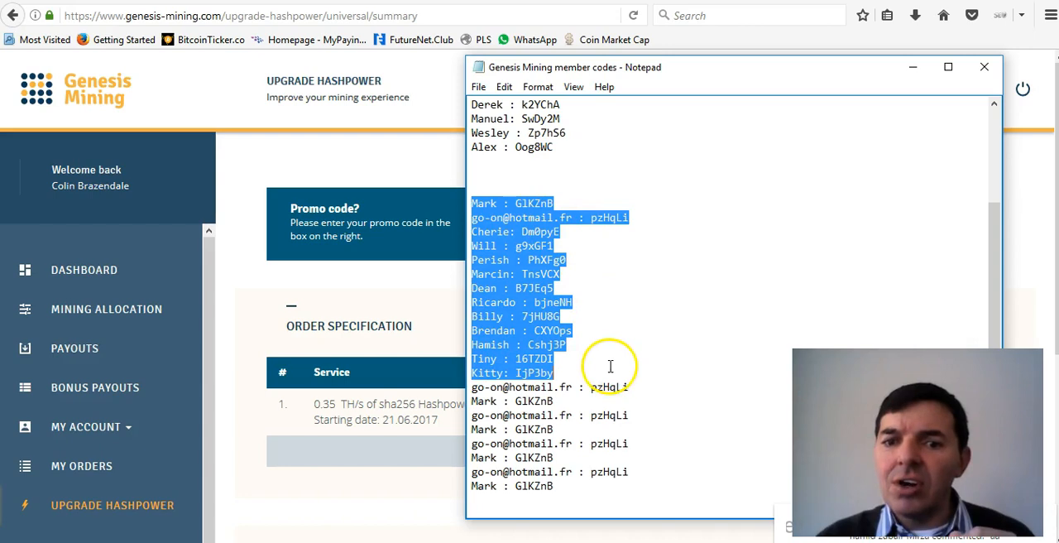
left_click(563, 268)
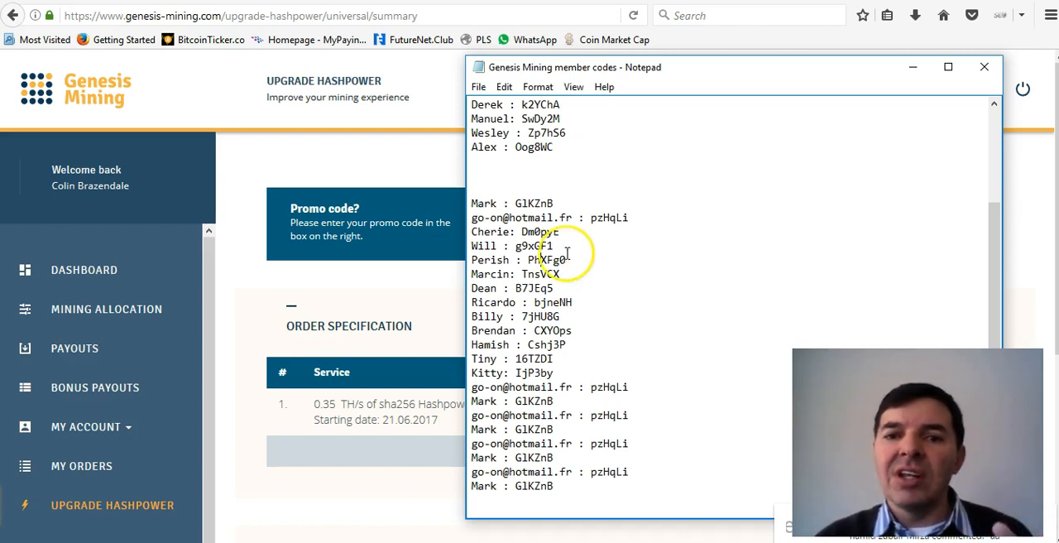
double_click(542, 204)
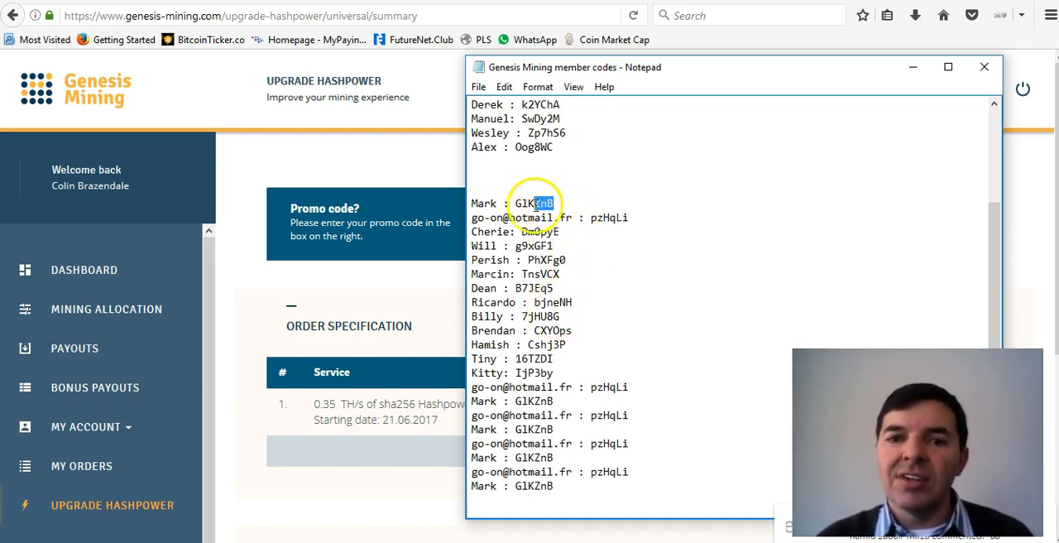
right_click(532, 202)
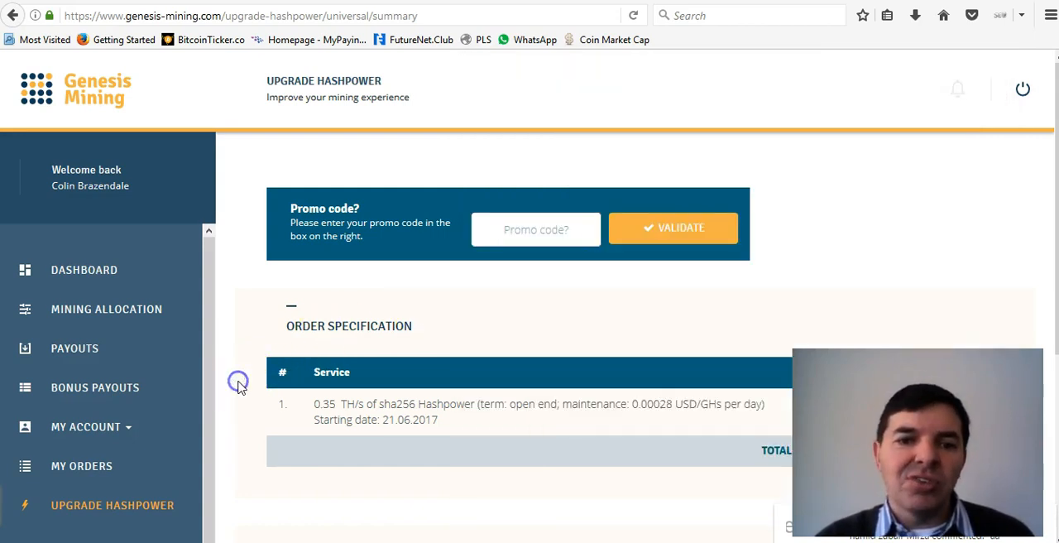
left_click(536, 228)
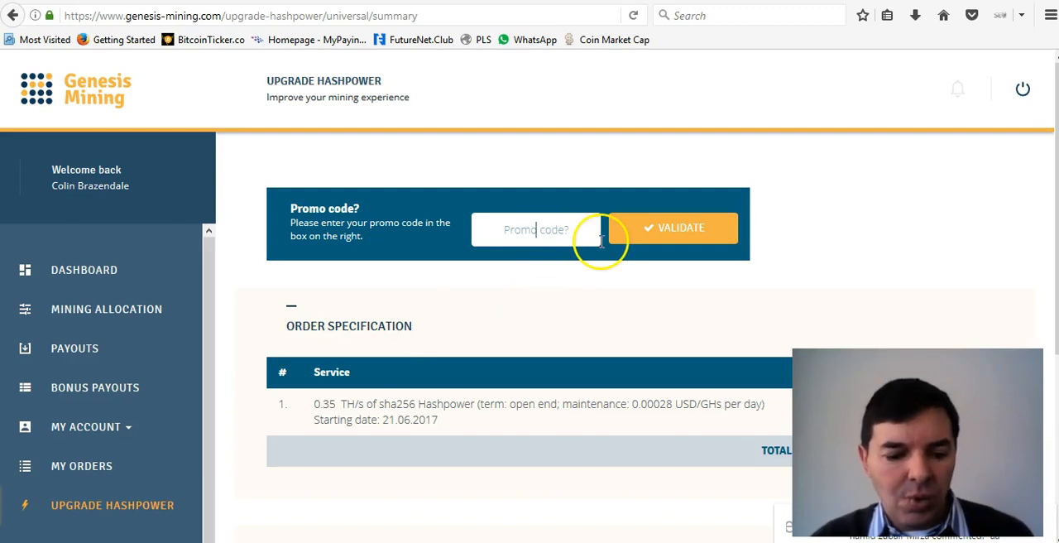
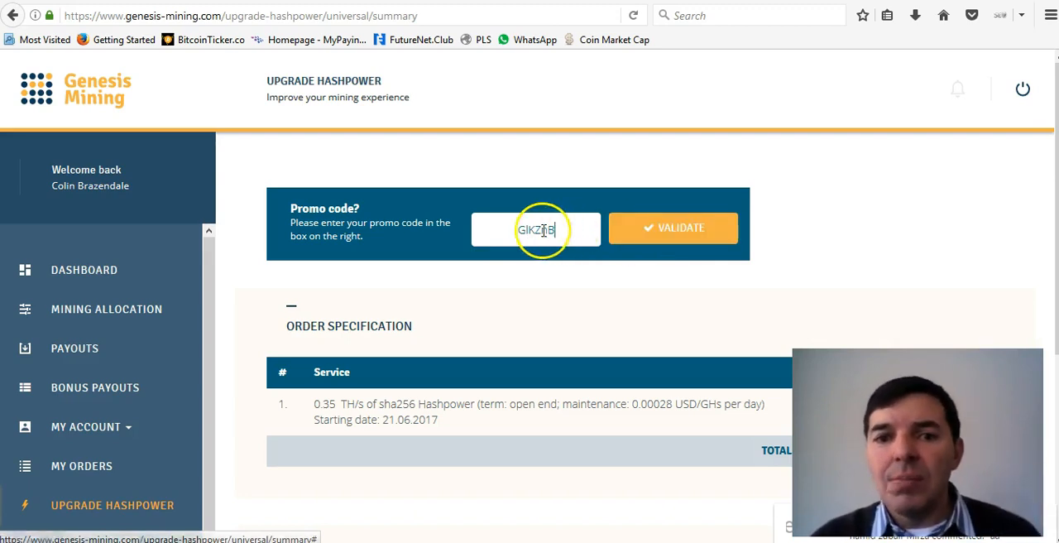
left_click(671, 229)
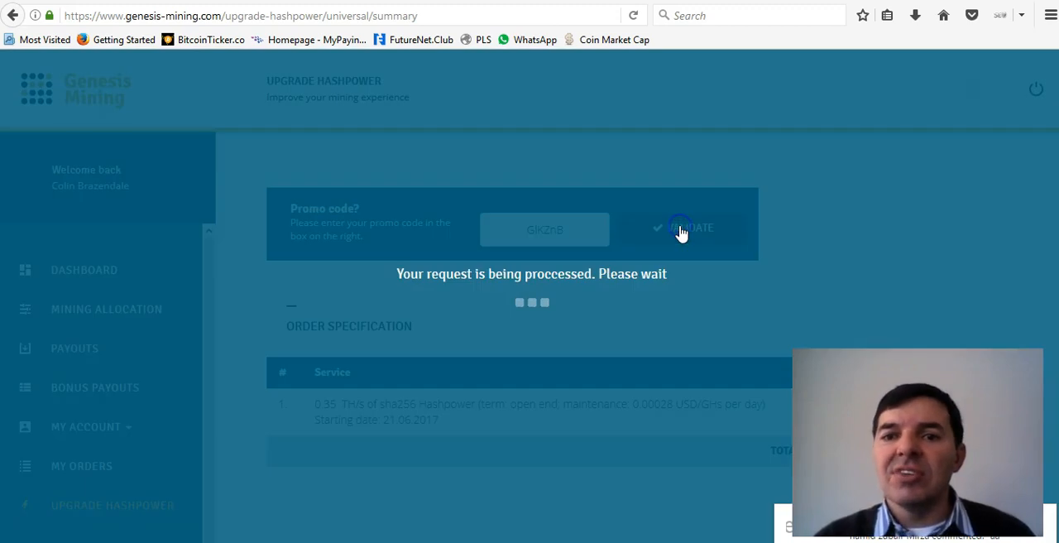
left_click(674, 229)
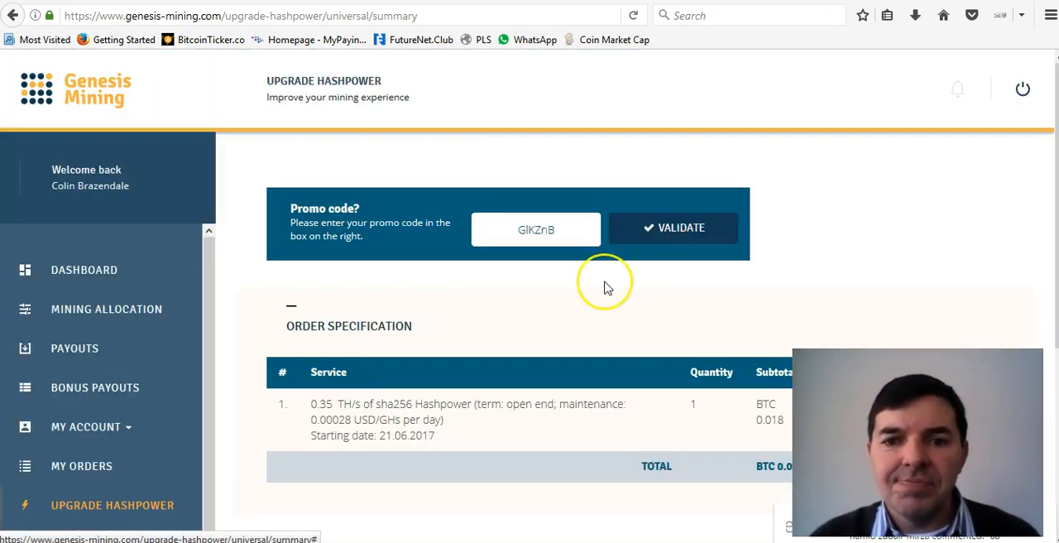
left_click(671, 229)
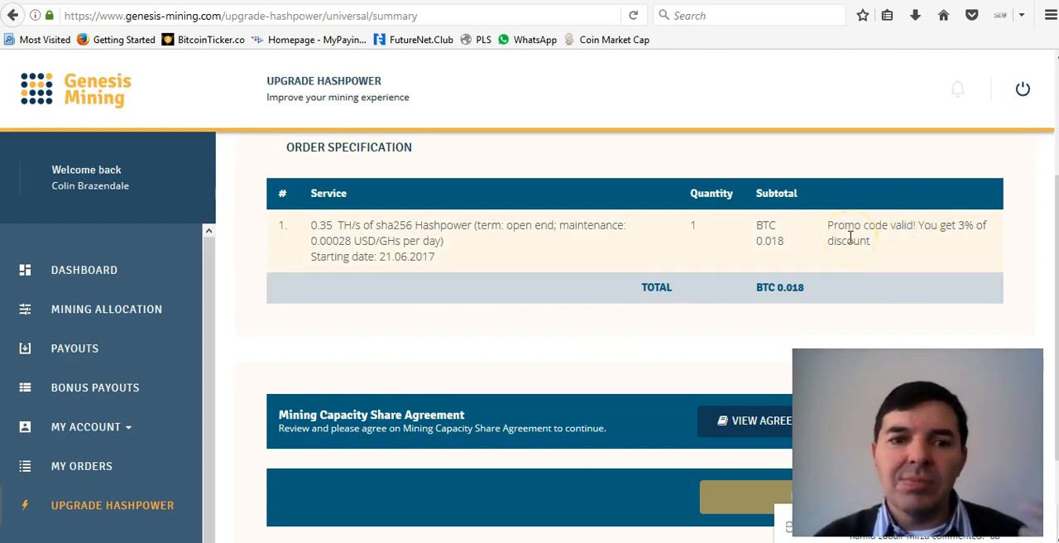
mouse_move(741, 256)
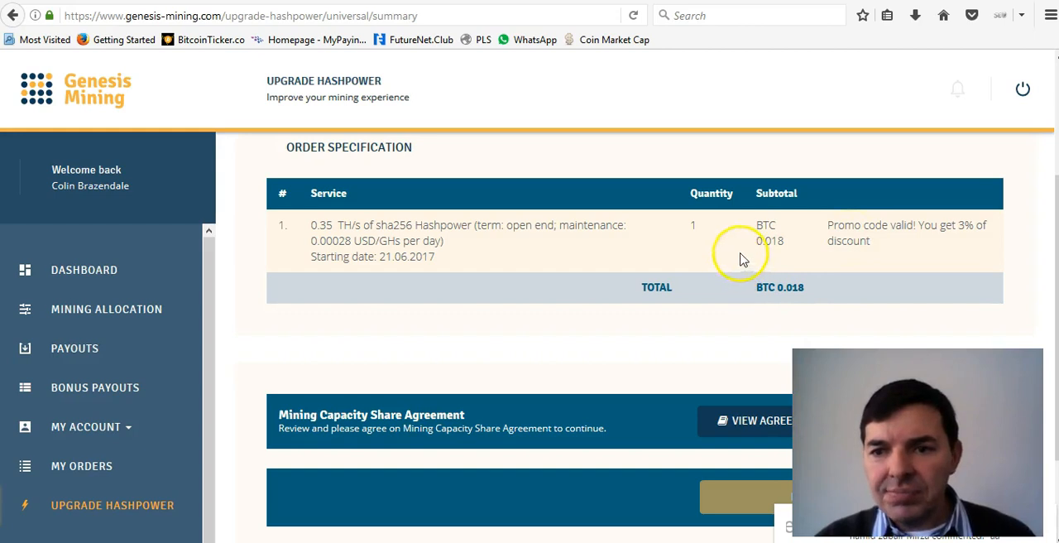
mouse_move(973, 230)
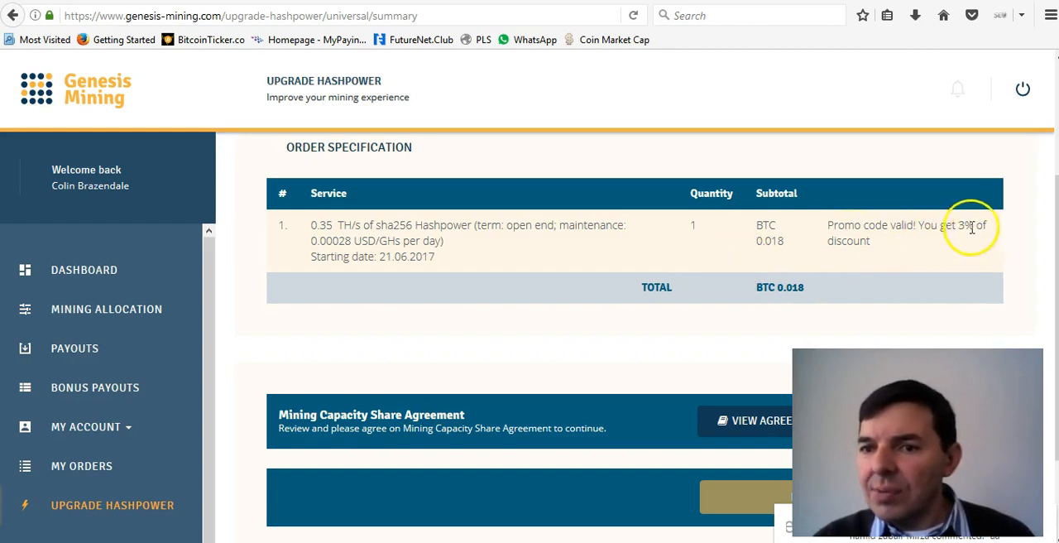
mouse_move(769, 240)
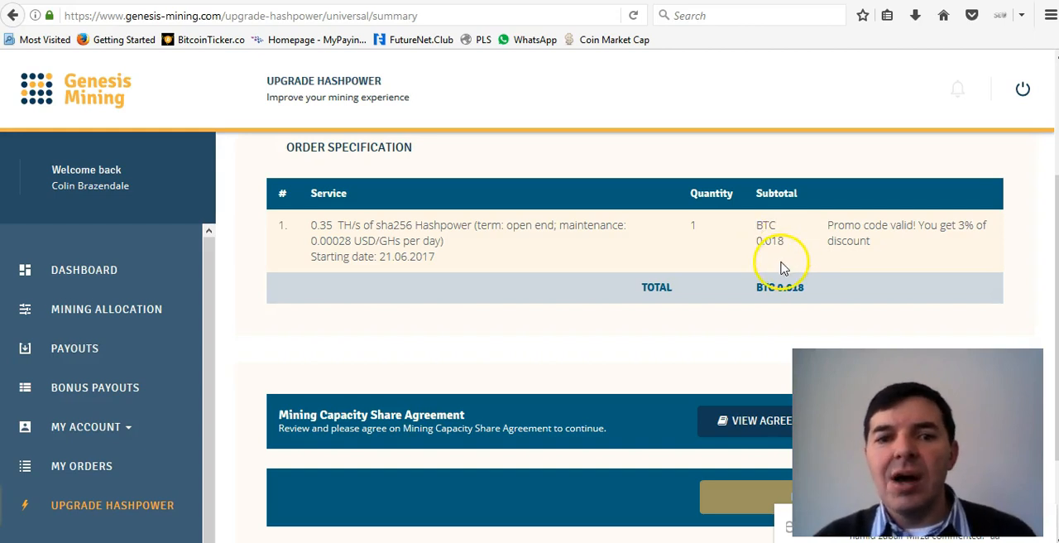
Agree to the share agreement terms and confirm the 0.35 TH/s order.
scroll("up", 3)
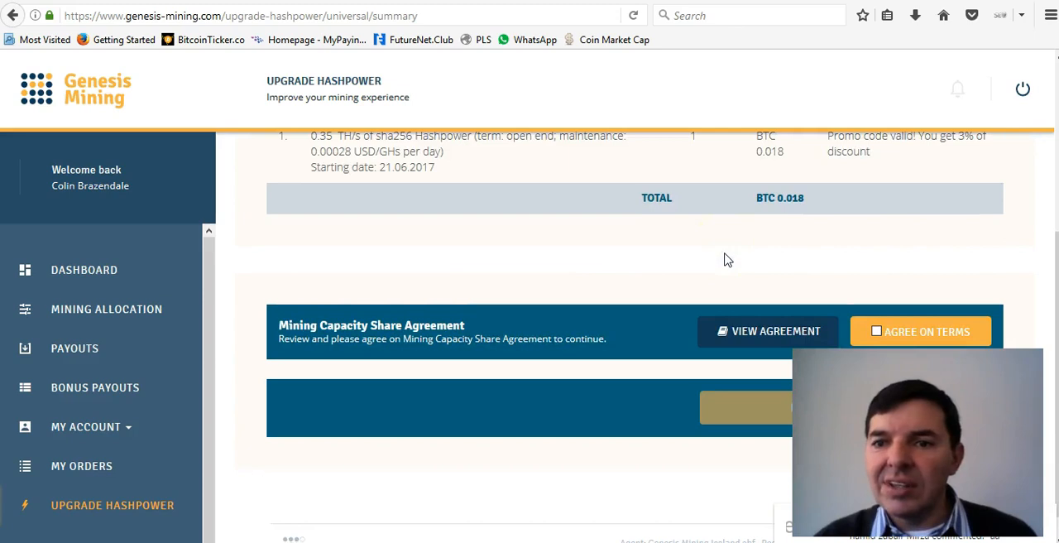
scroll("up", 3)
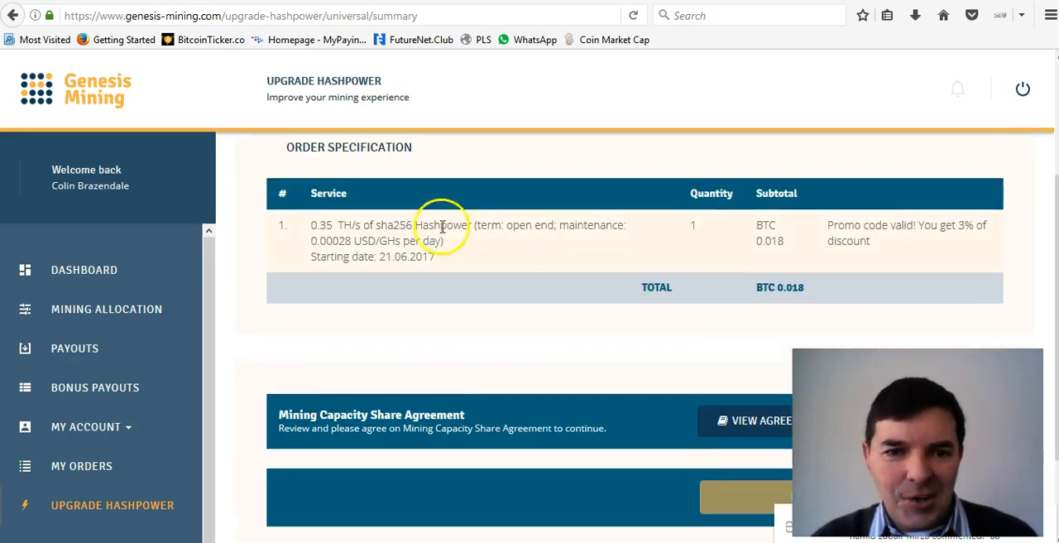
mouse_move(539, 298)
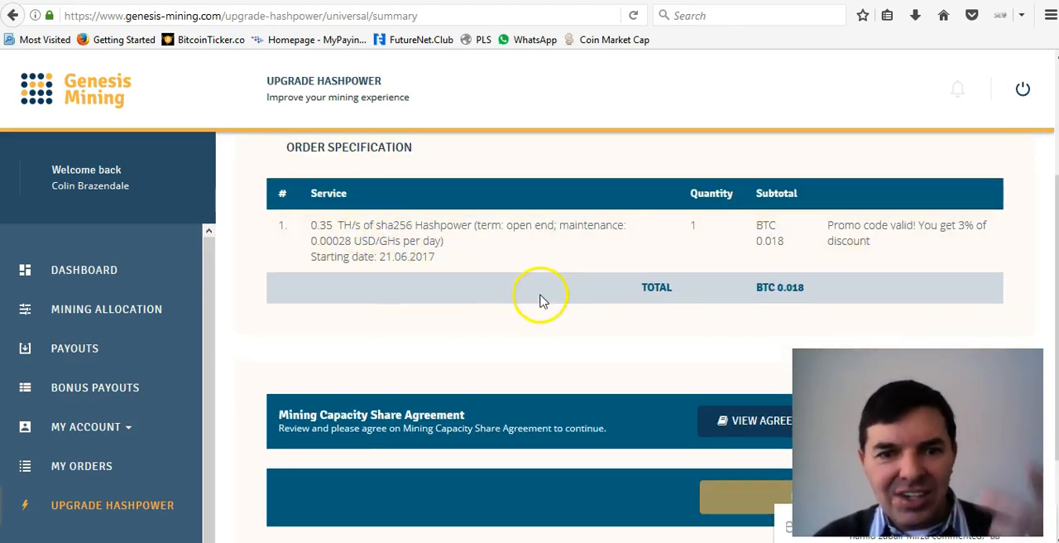
scroll("down", 3)
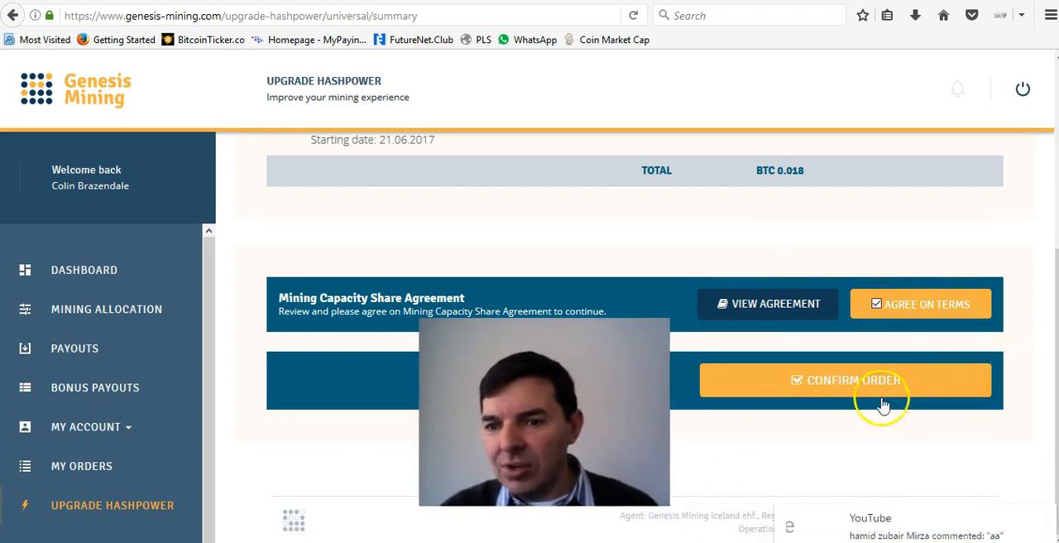
left_click(852, 381)
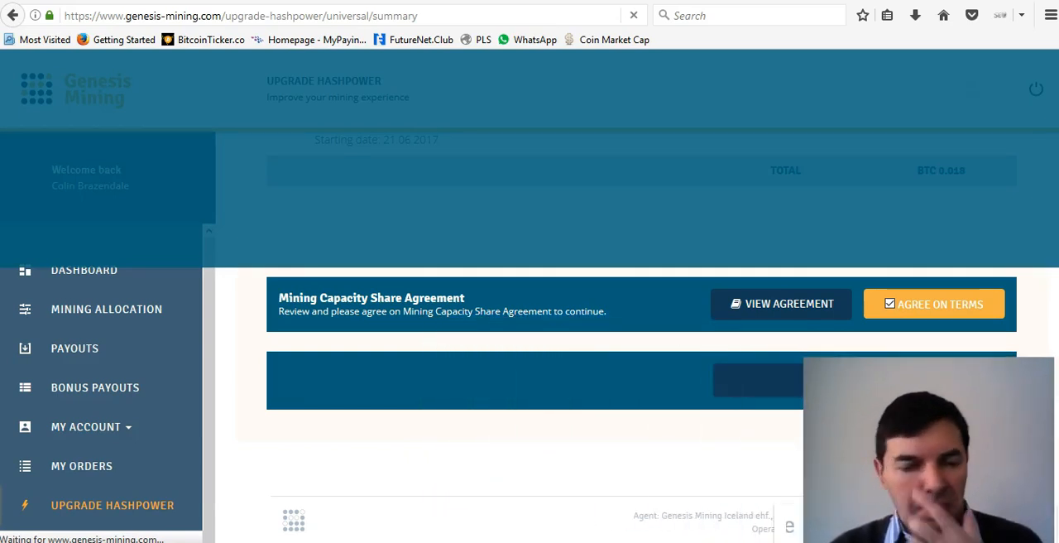
mouse_move(593, 417)
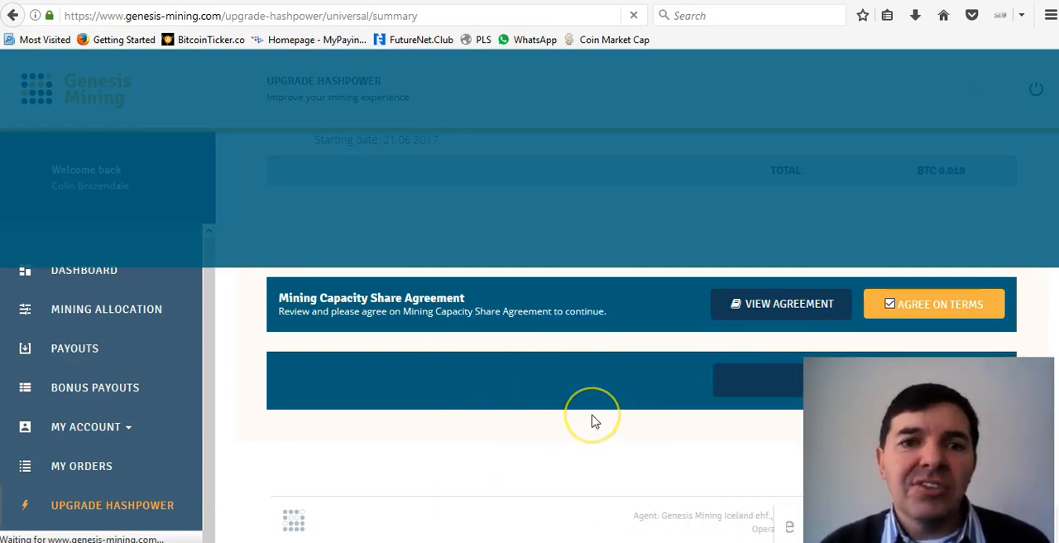
mouse_move(593, 421)
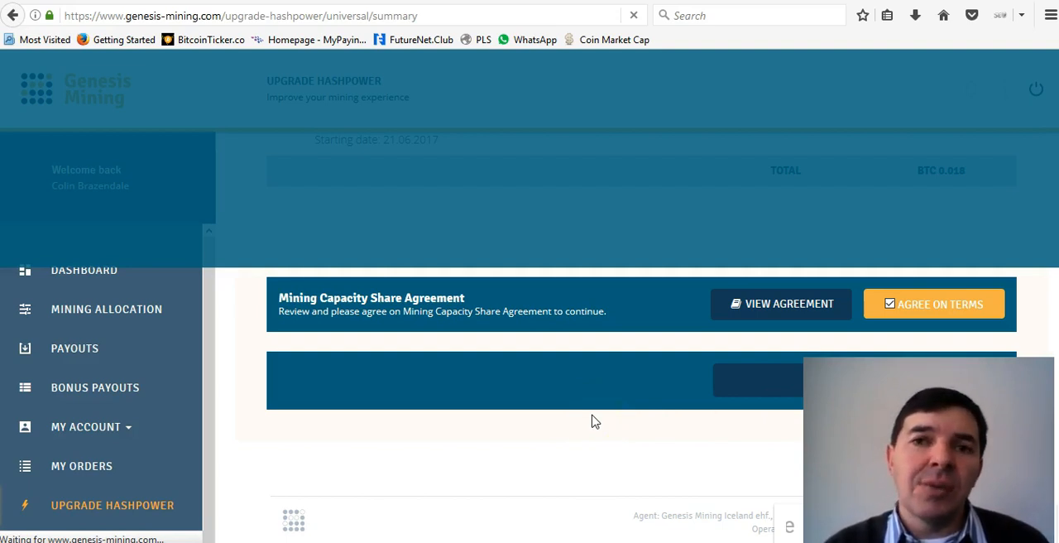
left_click(757, 381)
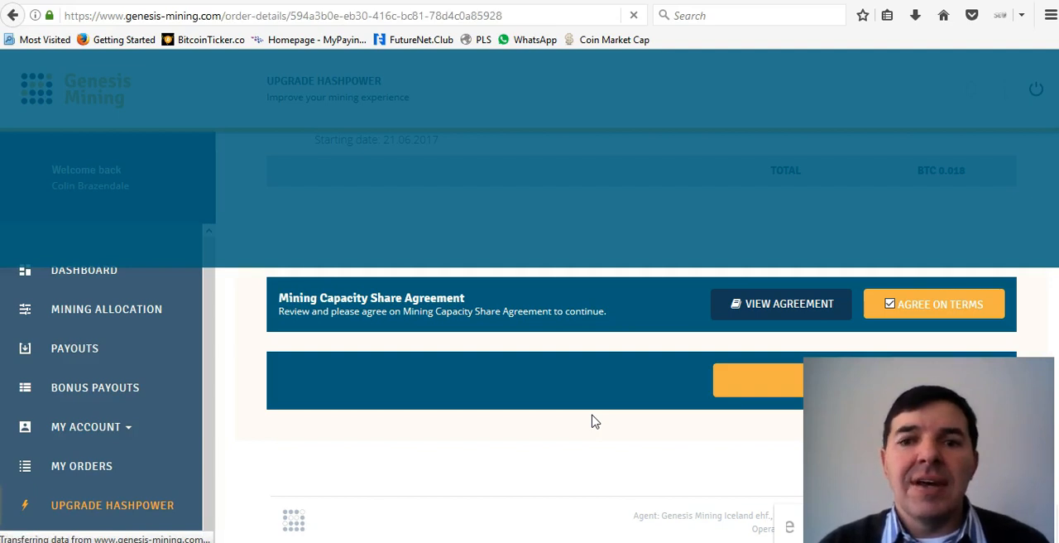
Switch from the 0.018 BTC order details to the CoinPayments tab.
left_click(933, 305)
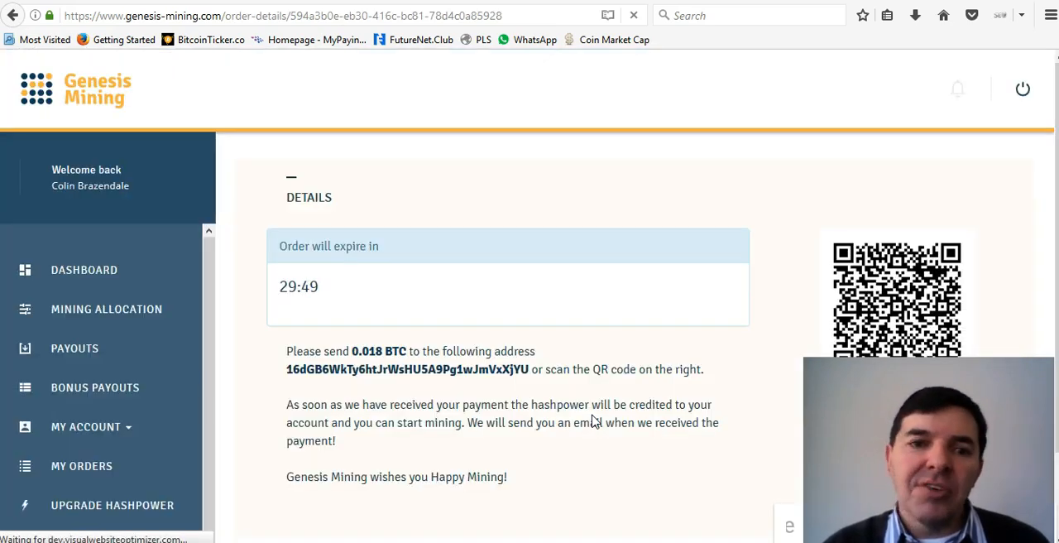
mouse_move(536, 389)
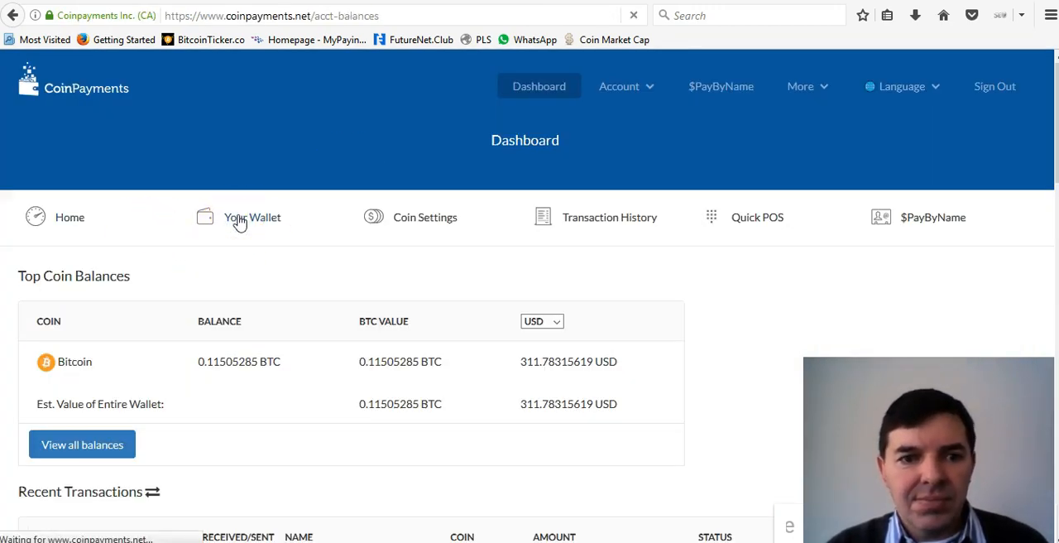
View the coin wallet balances (0.11505285 BTC) and dismiss the notice pop-up.
left_click(251, 217)
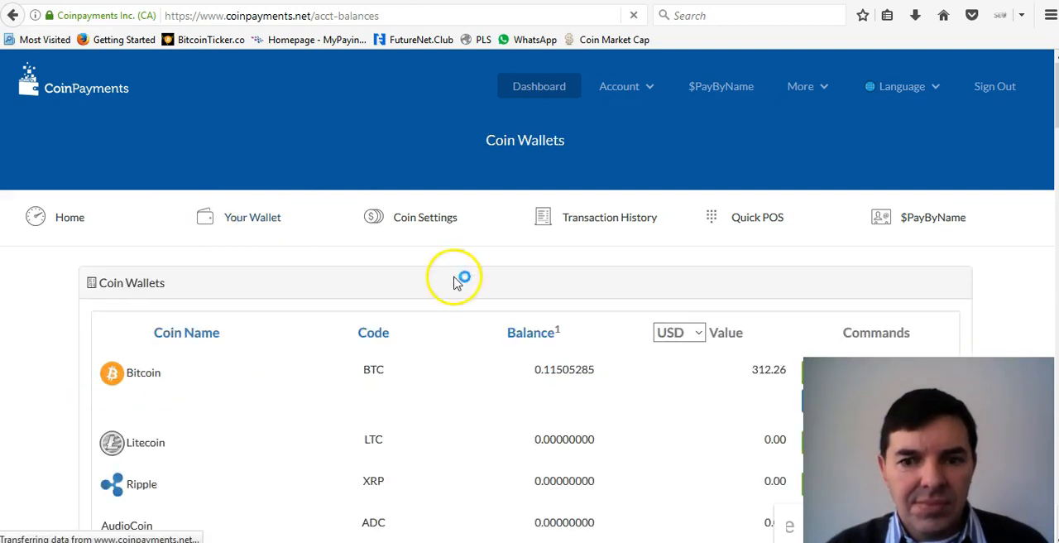
scroll("down", 3)
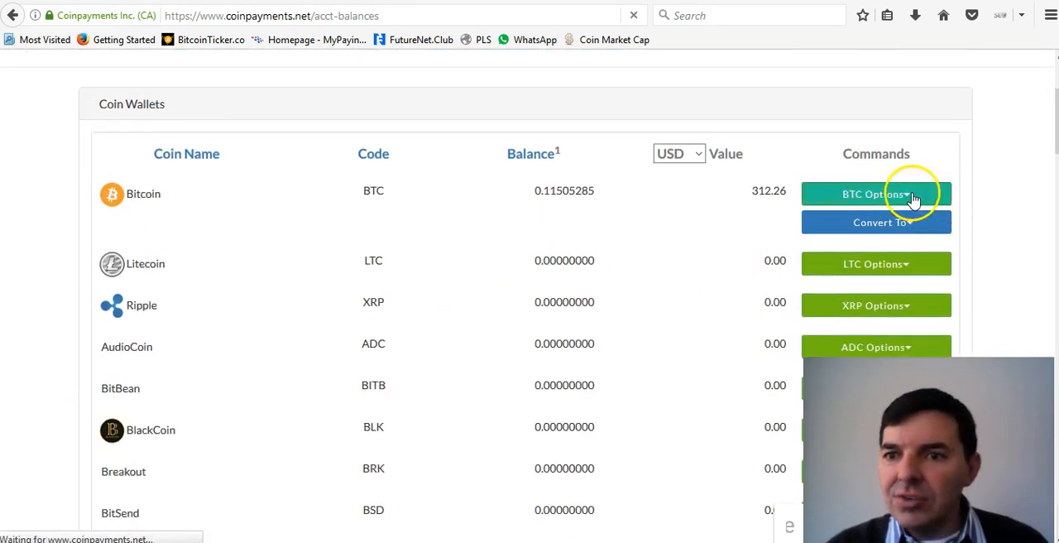
left_click(875, 194)
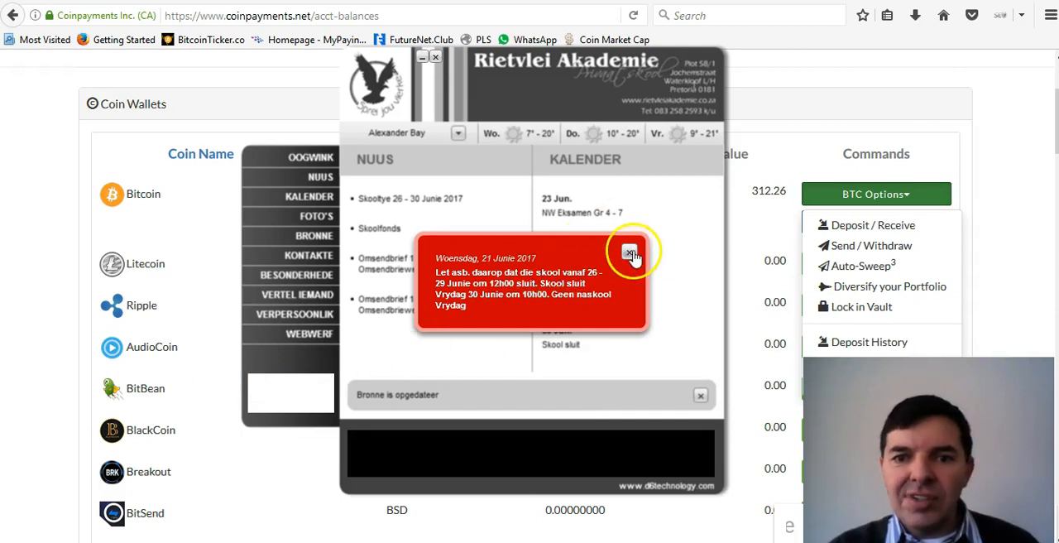
left_click(632, 251)
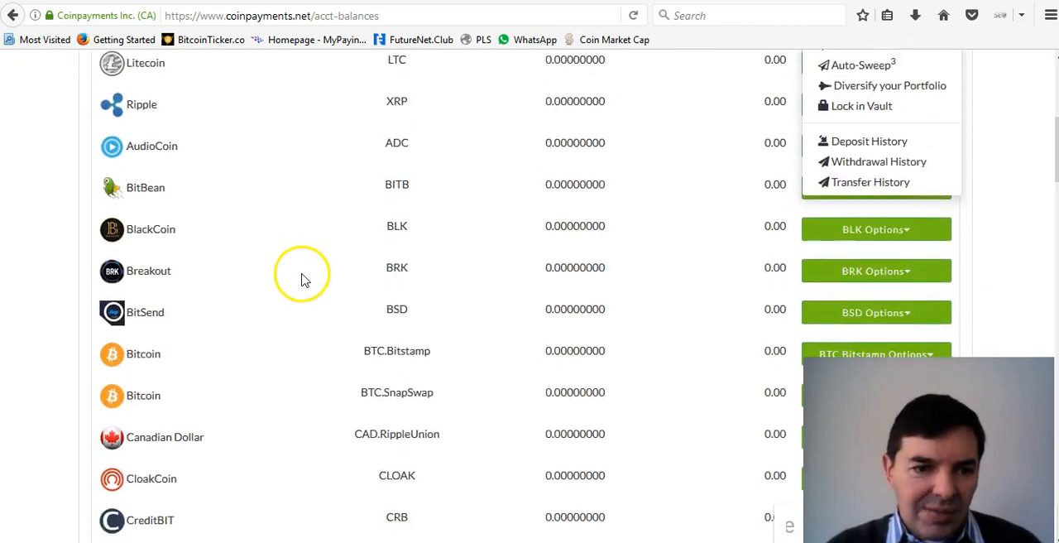
Choose Send / Withdraw from the Bitcoin wallet's options to reach the withdrawal form.
scroll("down", 3)
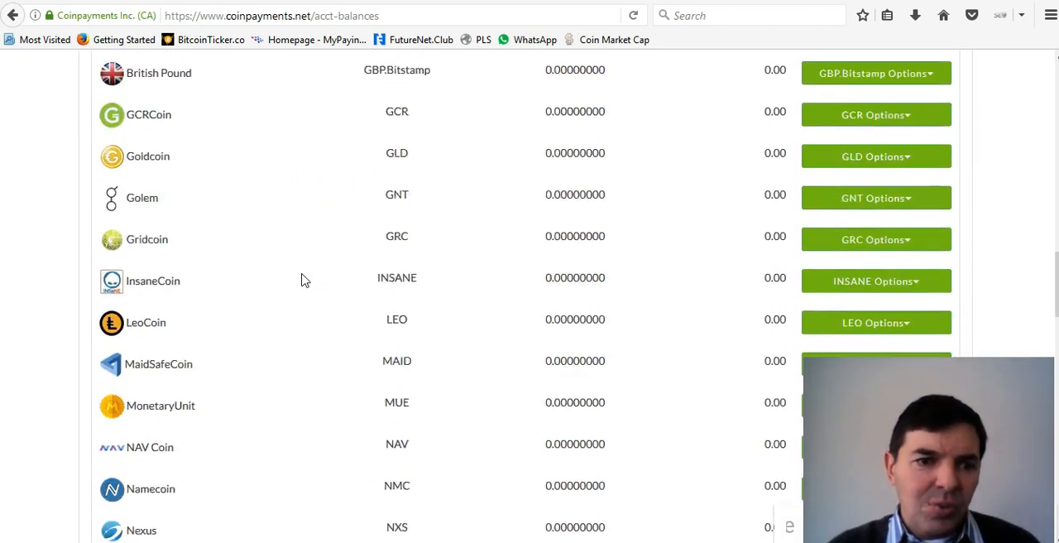
scroll("down", 3)
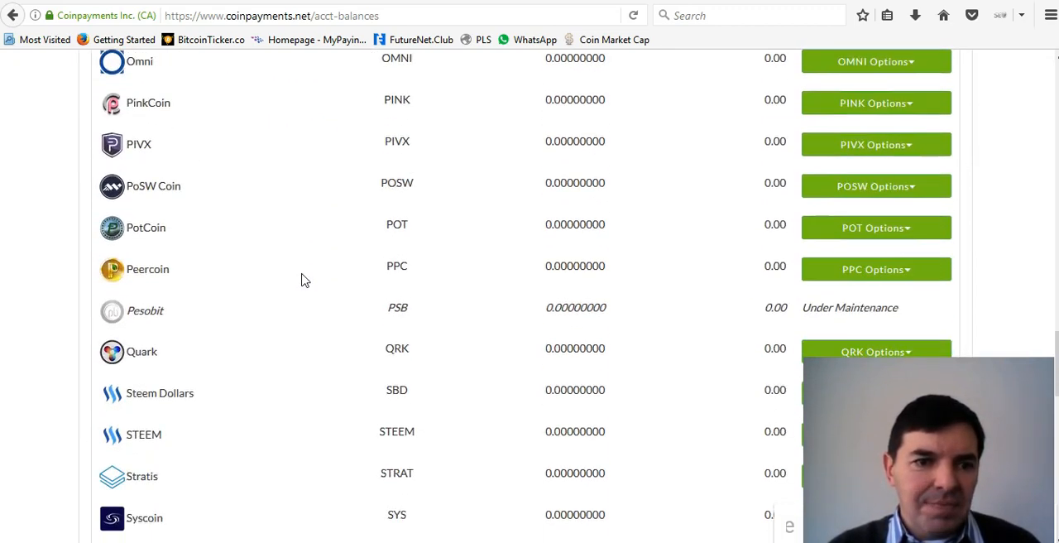
scroll("down", 3)
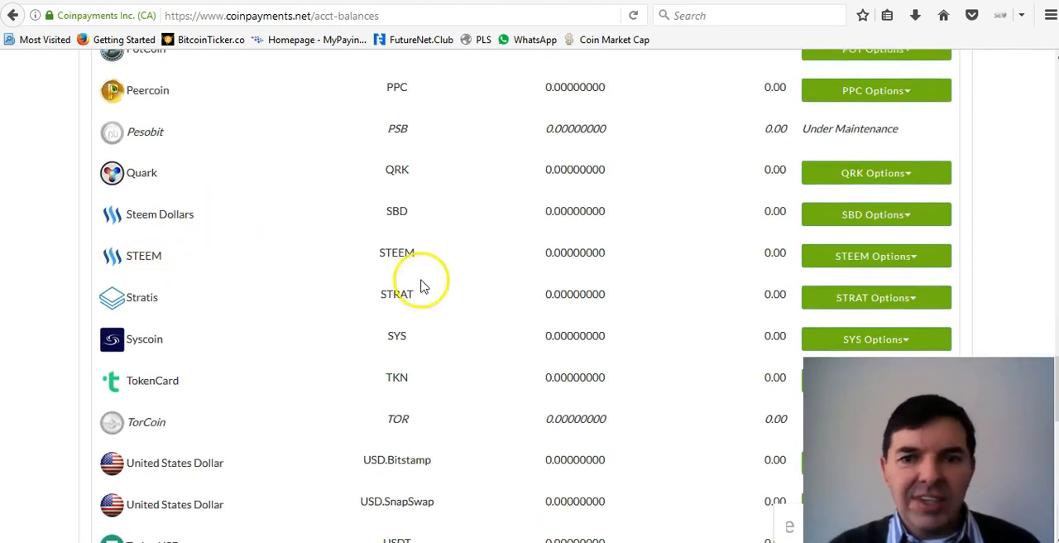
mouse_move(384, 273)
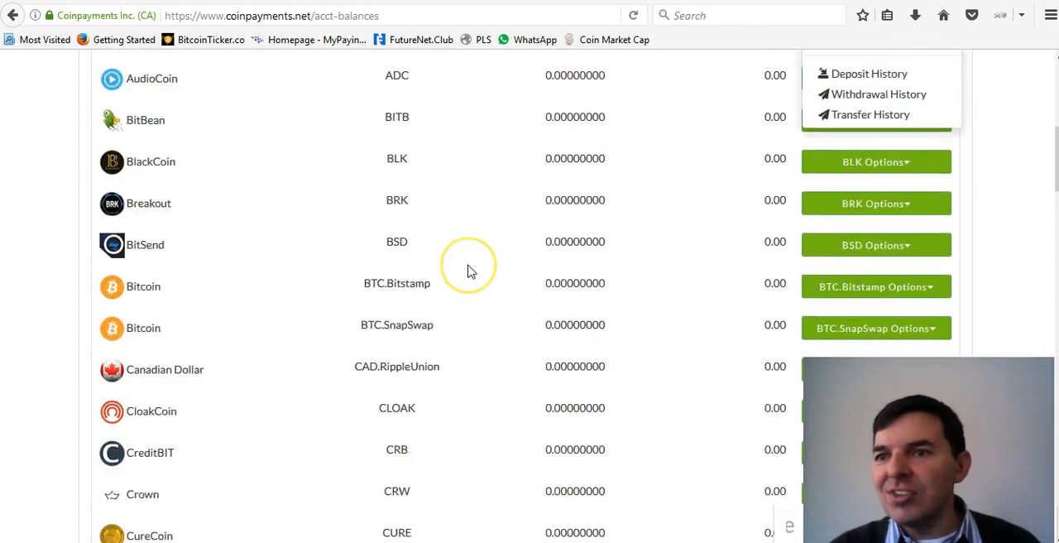
scroll("up", 3)
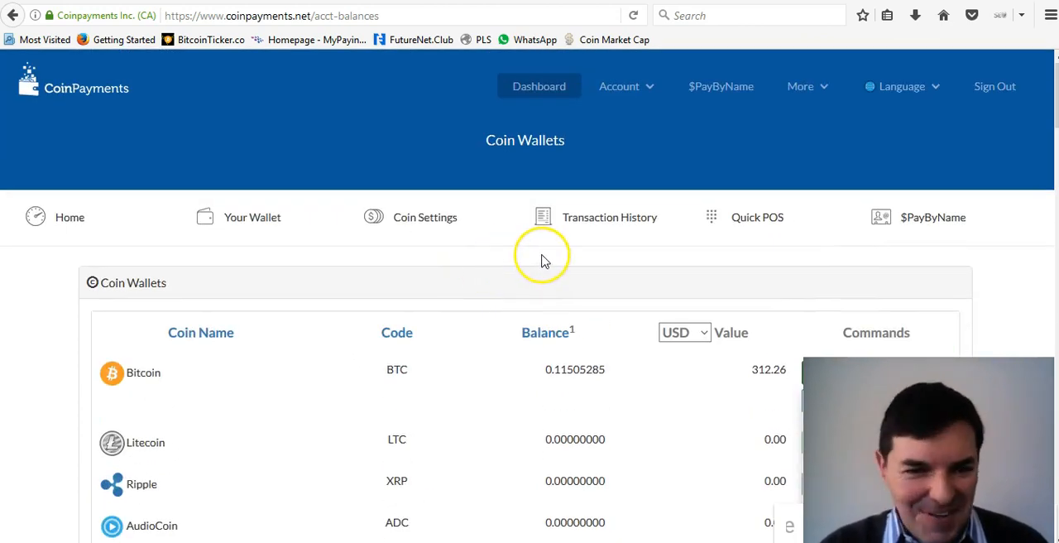
left_click(876, 104)
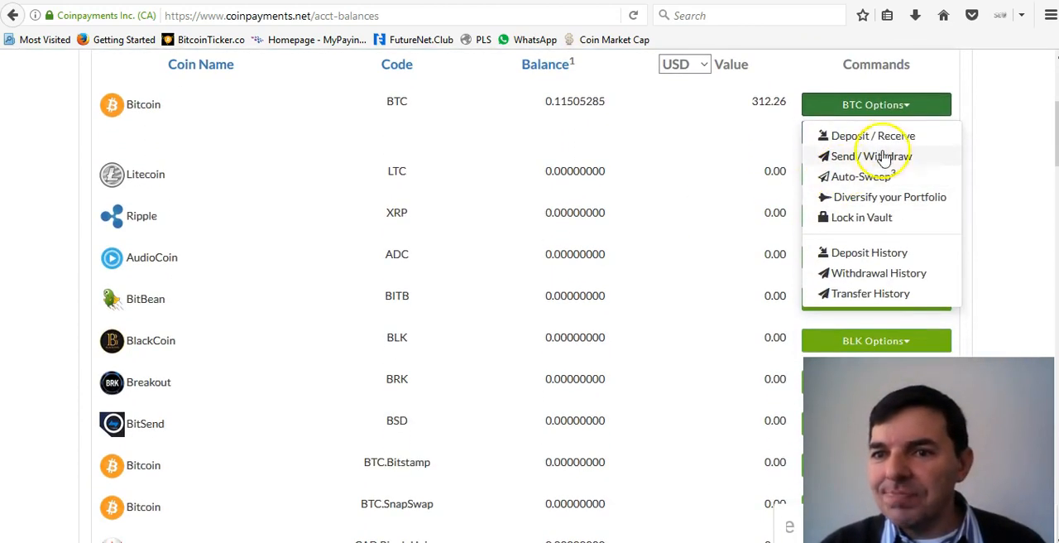
mouse_move(792, 152)
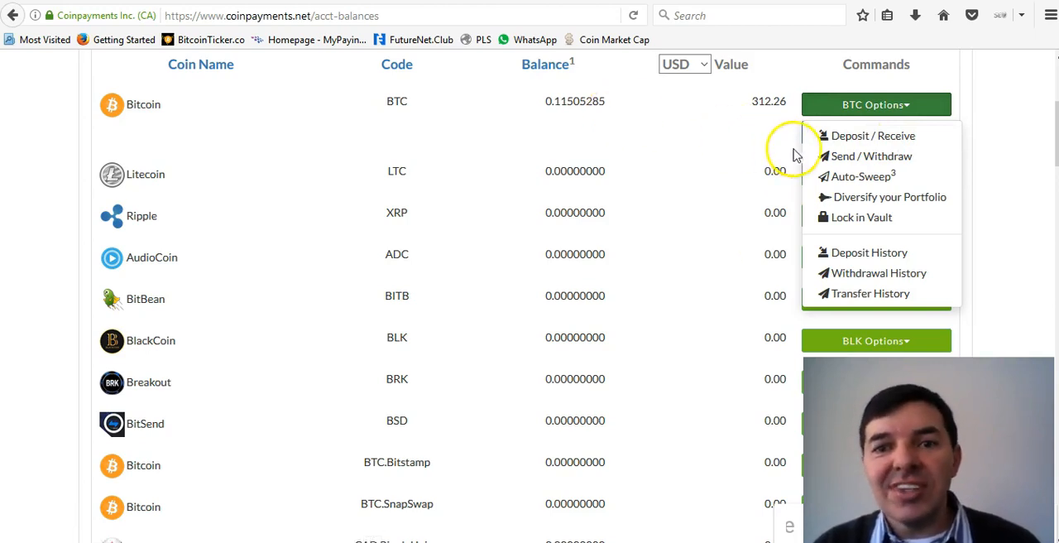
mouse_move(632, 129)
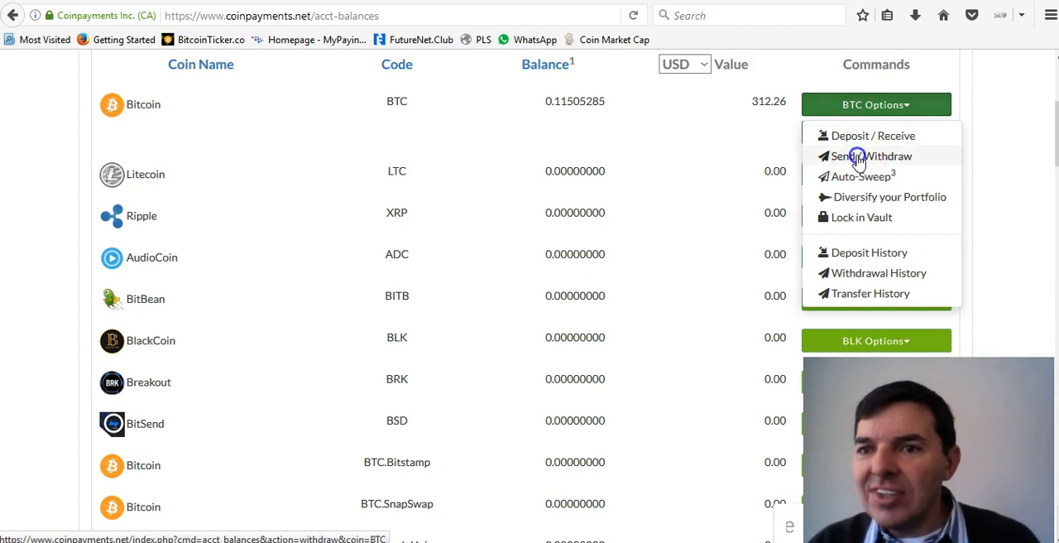
left_click(873, 156)
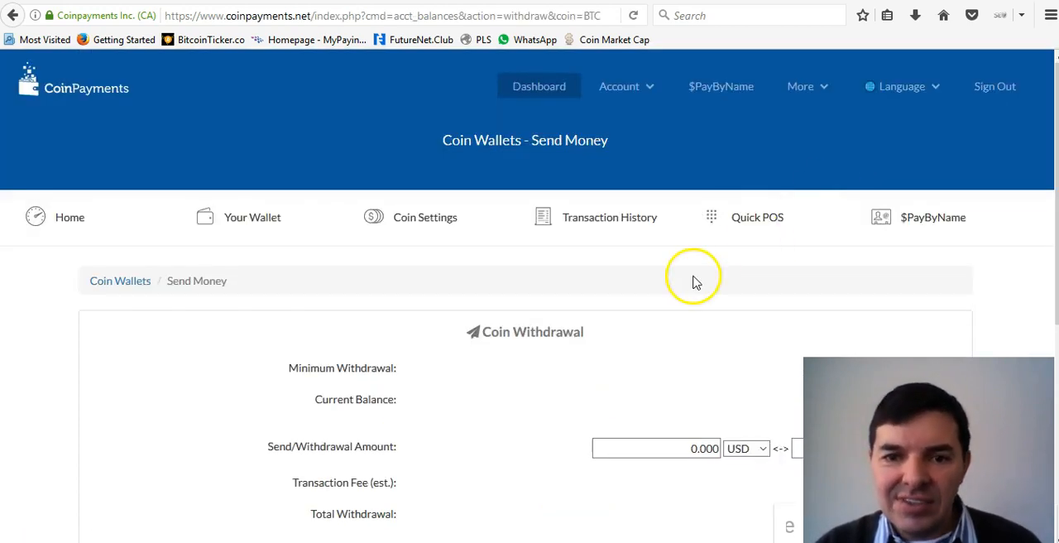
Fill in the Genesis payment address and 0.018 BTC, then copy the 48.854 USD figure.
scroll("down", 3)
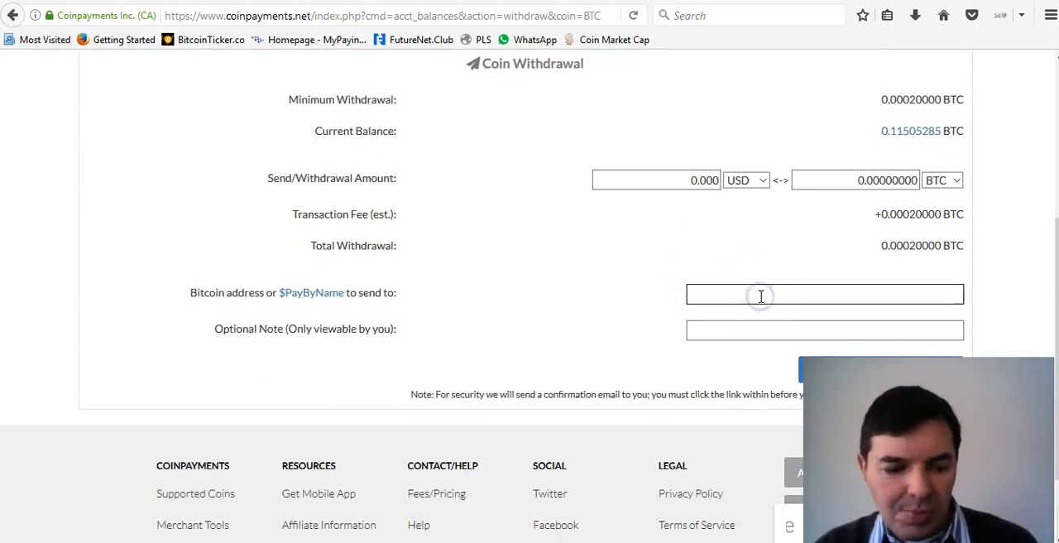
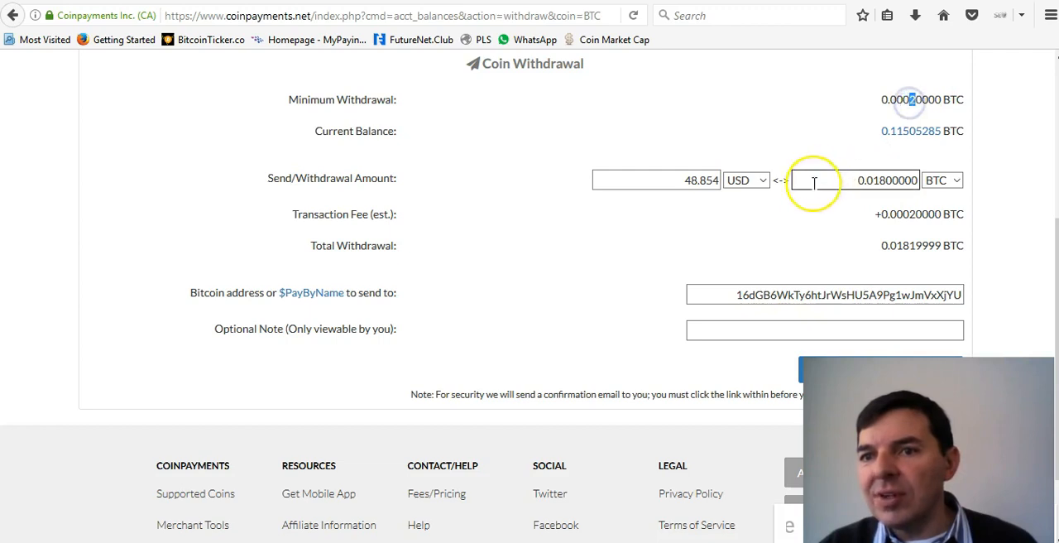
mouse_move(930, 131)
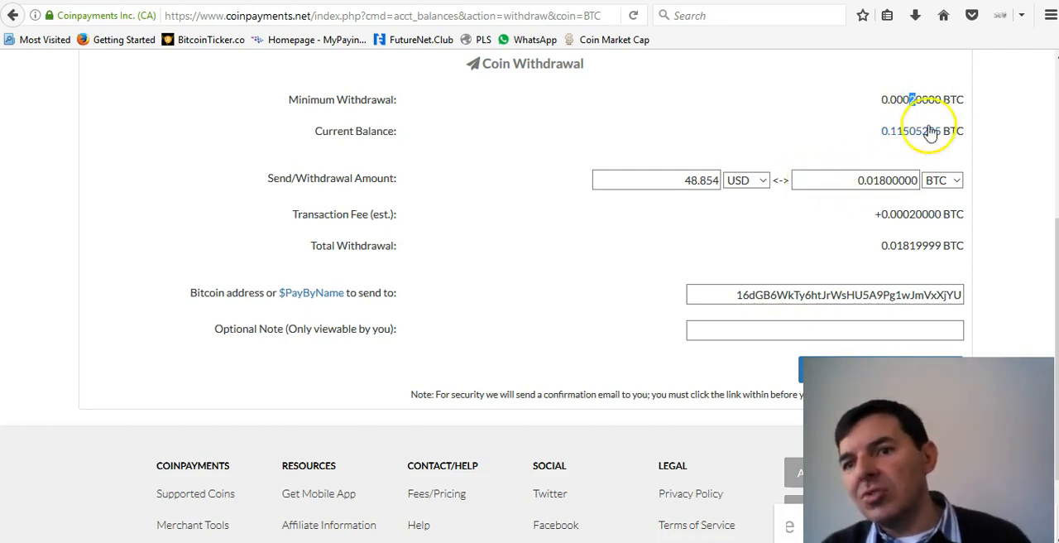
mouse_move(748, 248)
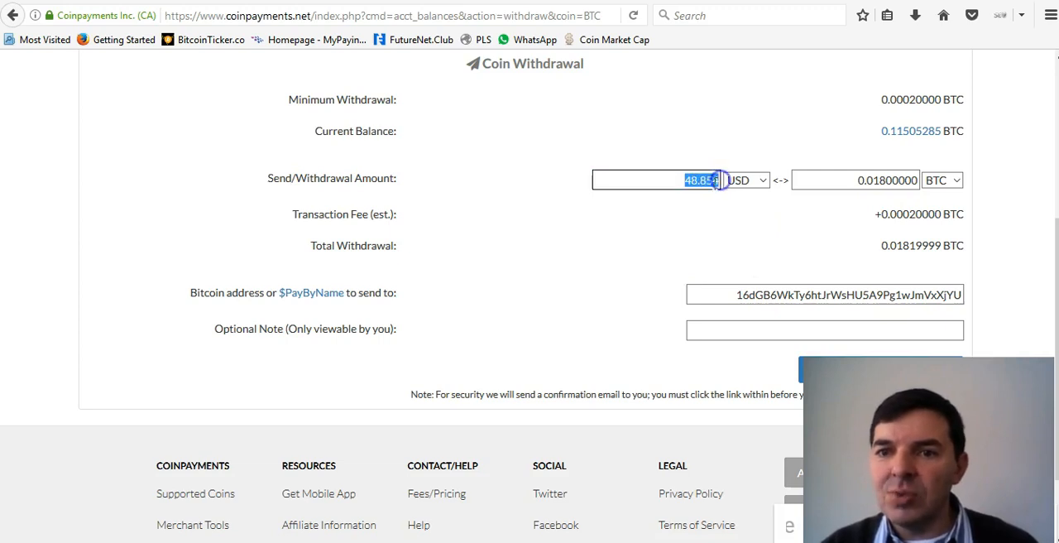
right_click(699, 178)
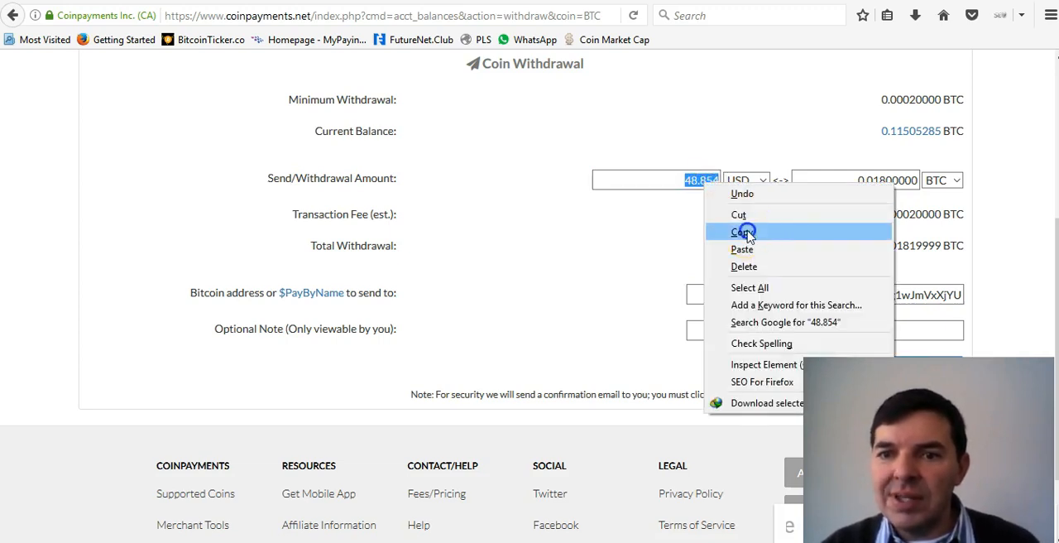
left_click(741, 232)
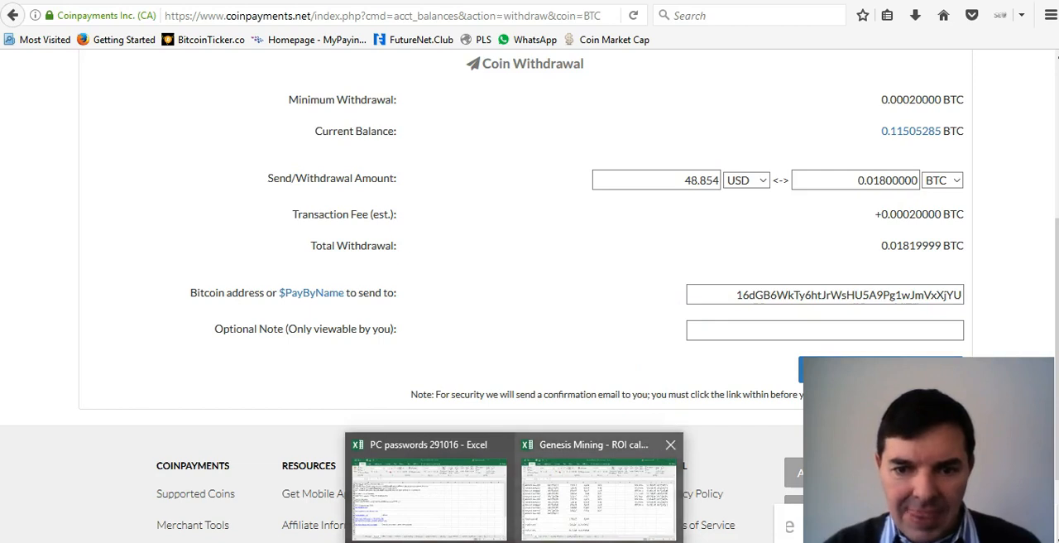
Record 48.854 invested in the 2017/06/21 row, raising Total Invested to $535,07.
left_click(597, 493)
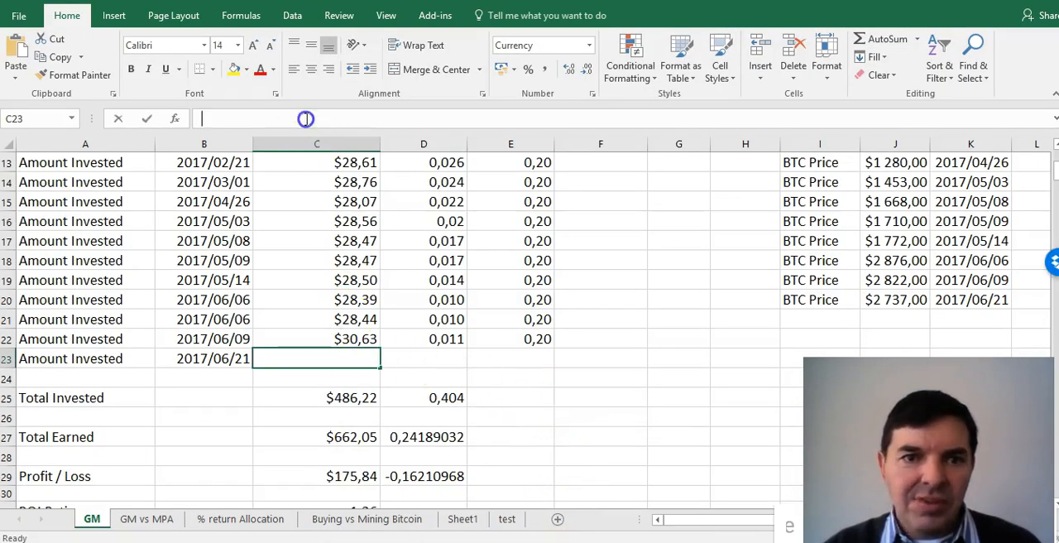
type("48.854")
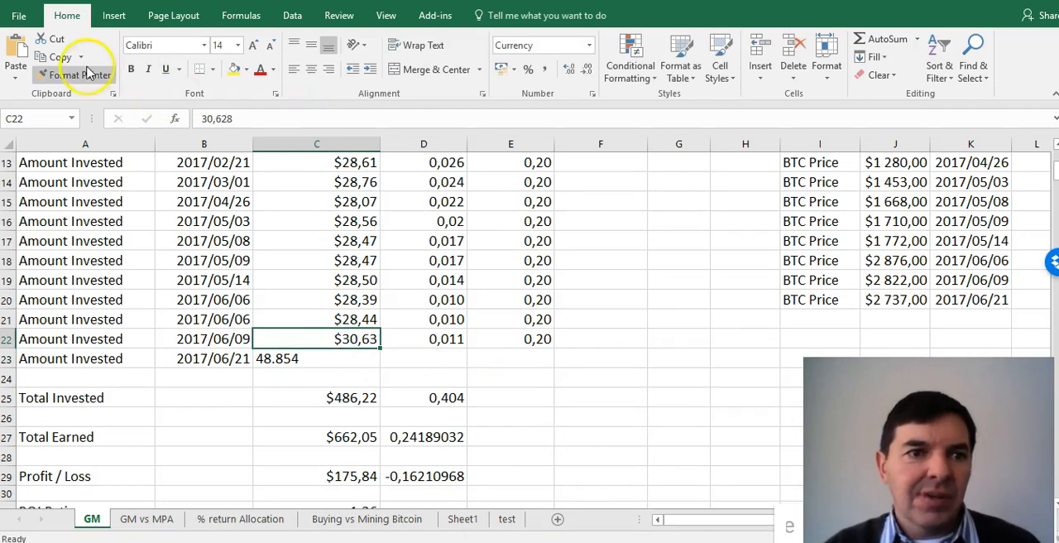
left_click(316, 358)
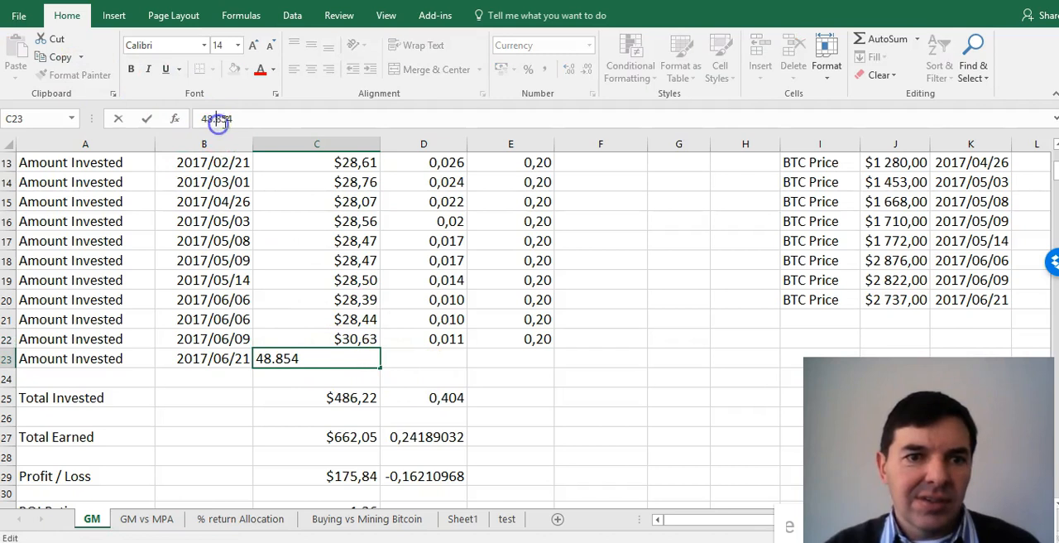
key("Return")
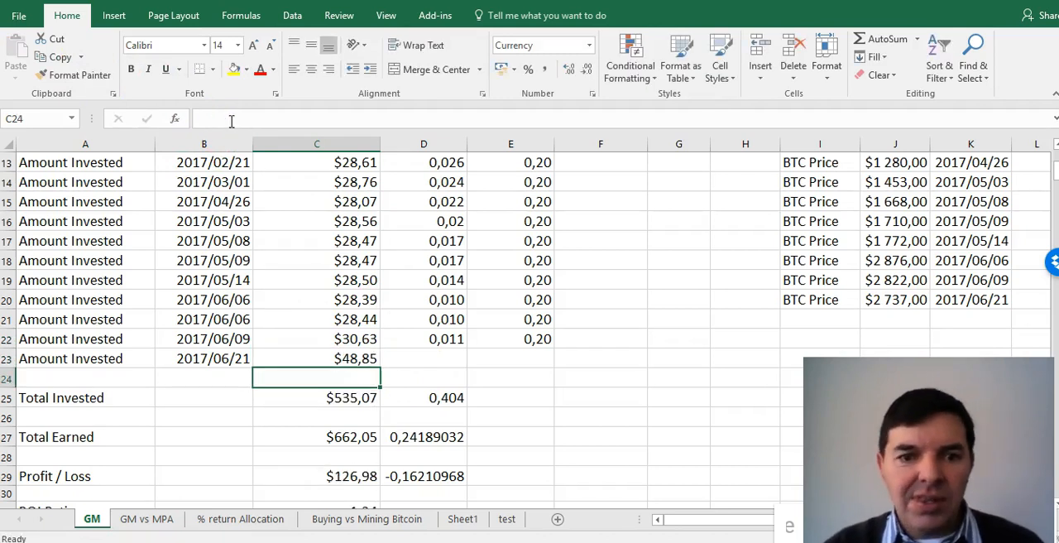
Enter 0,018 as the BTC amount for the 2017/06/21 row.
left_click(423, 358)
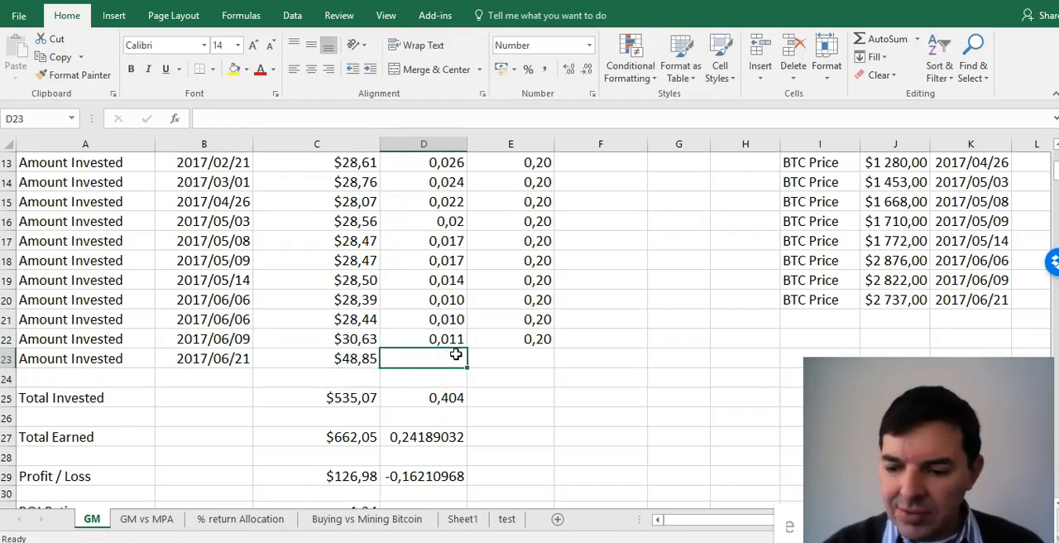
type("0,")
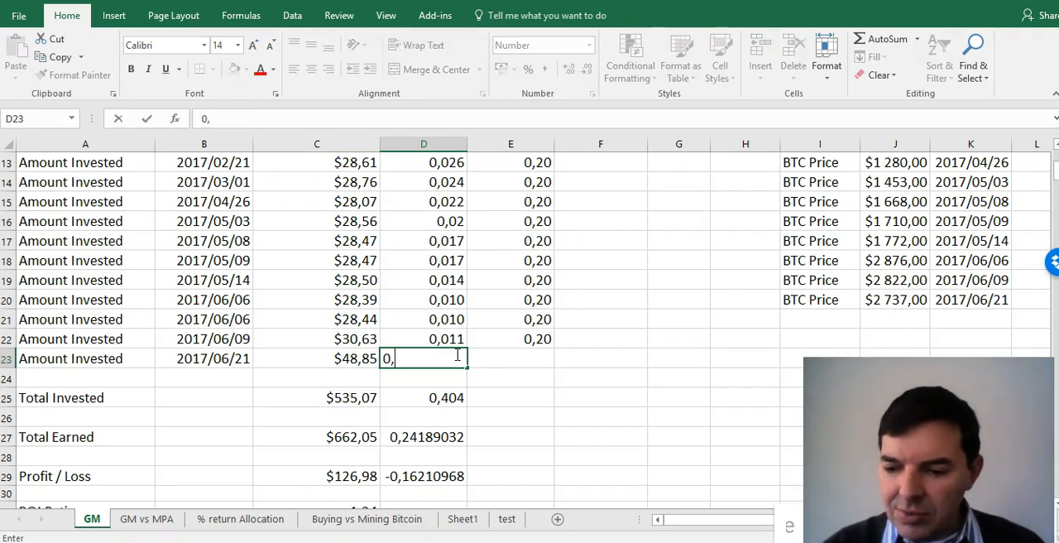
type("018")
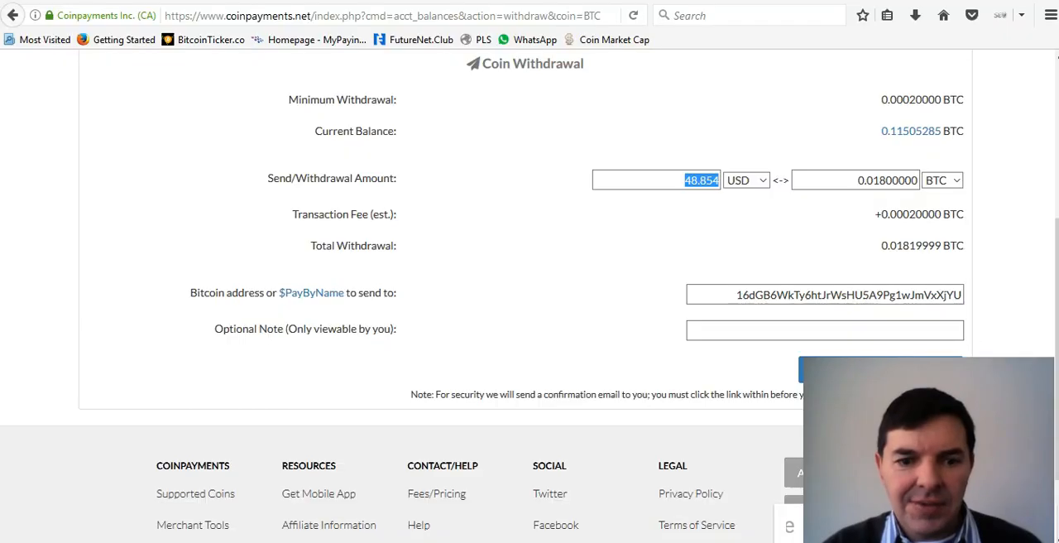
mouse_move(427, 95)
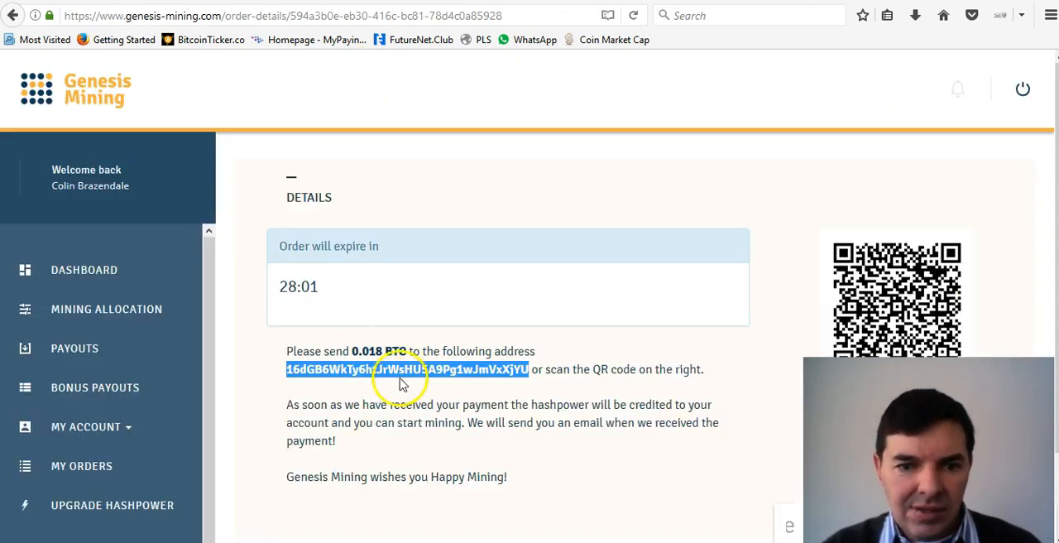
Request the 0.018 BTC withdrawal to the order's address, pending email confirmation.
scroll("down", 3)
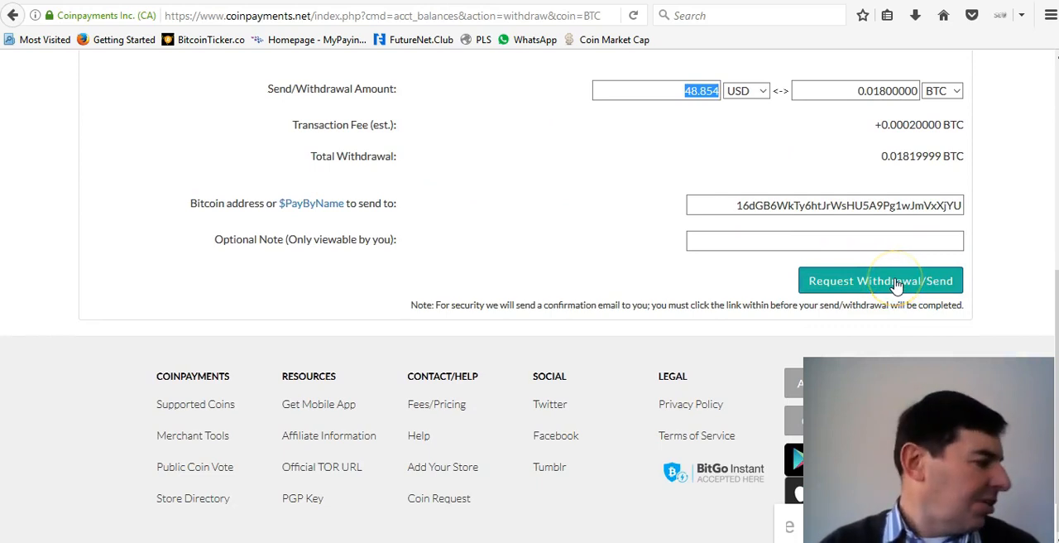
scroll("up", 3)
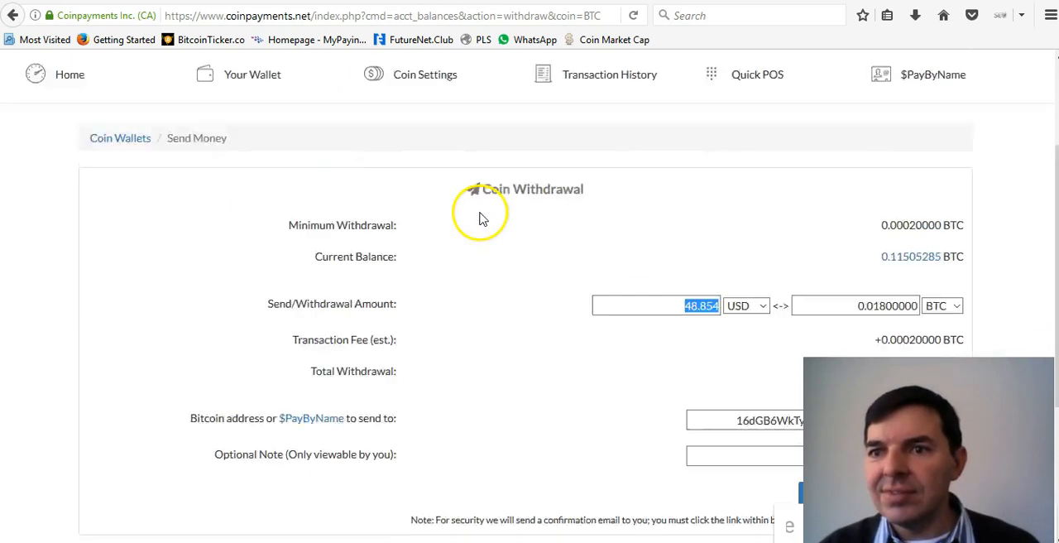
scroll("down", 3)
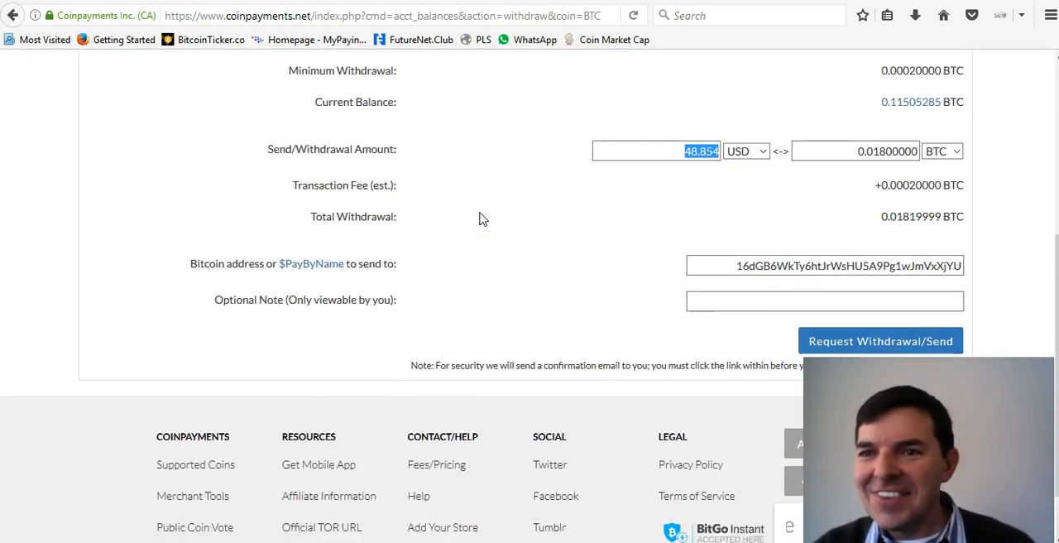
left_click(881, 339)
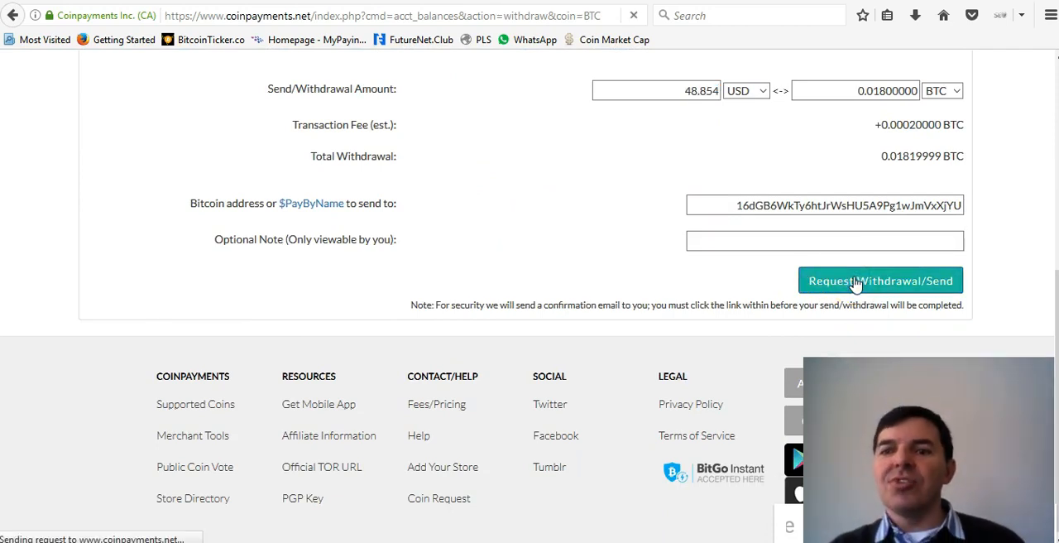
left_click(880, 281)
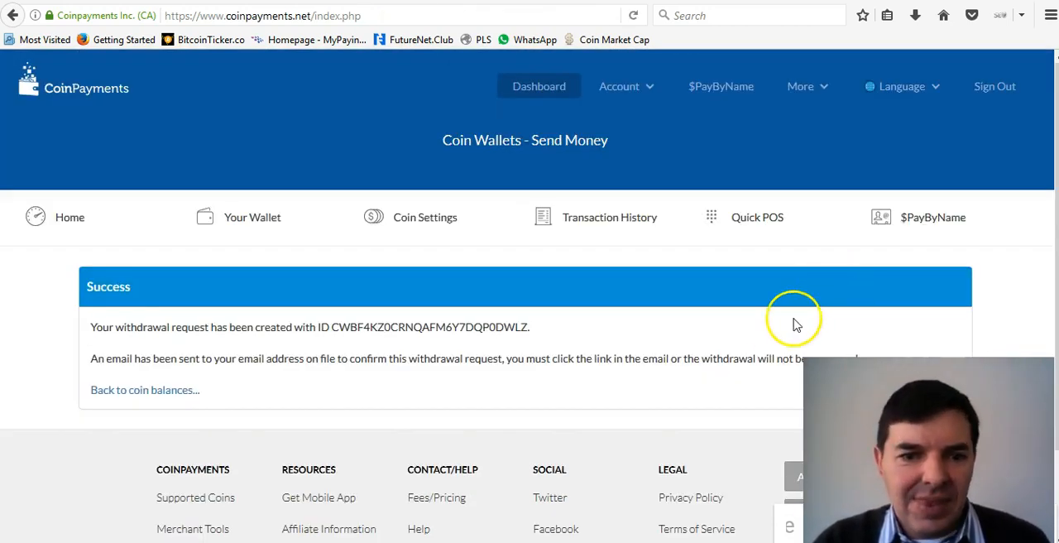
mouse_move(190, 372)
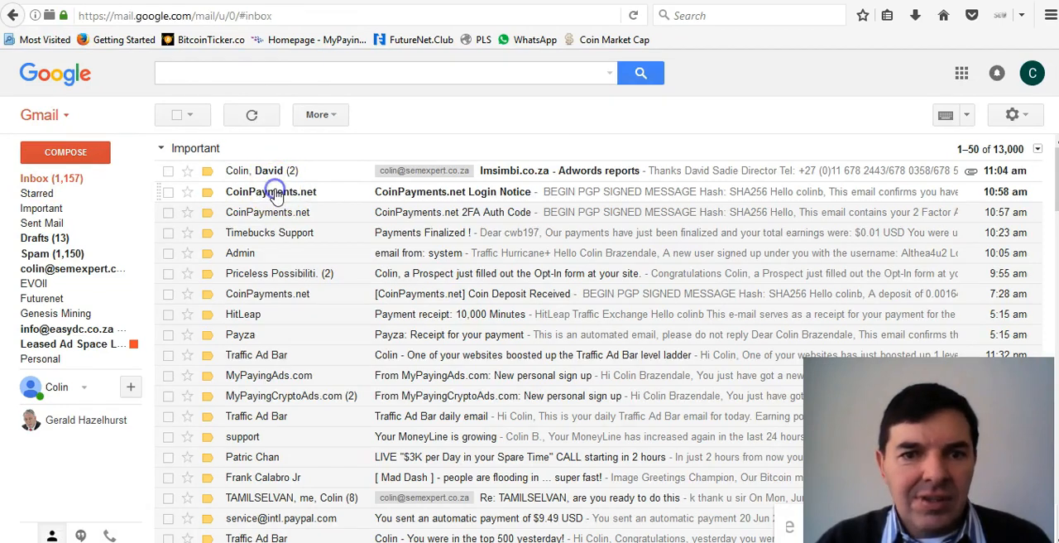
Confirm the withdrawal via the CoinPayments email link in the Gmail inbox.
left_click(35, 178)
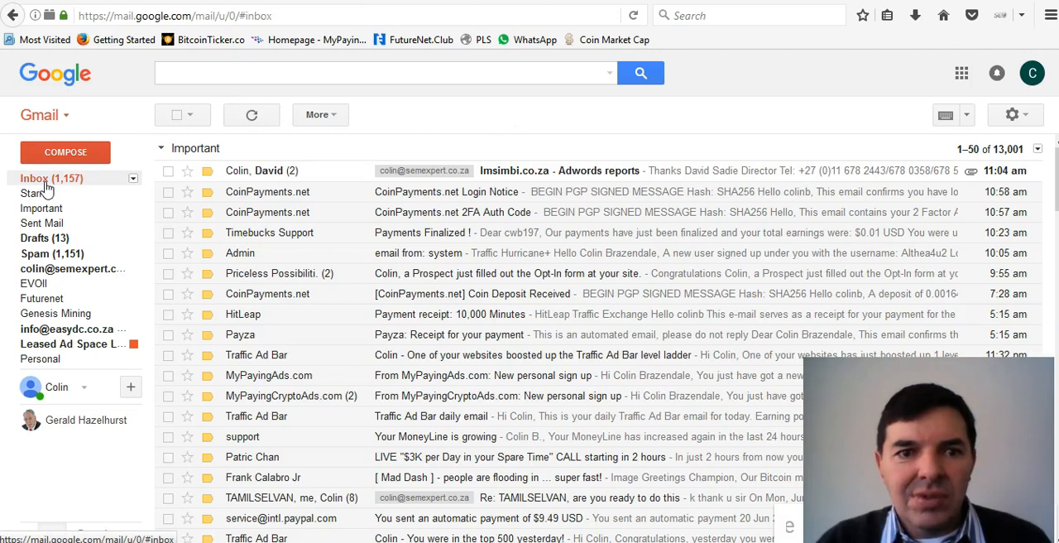
left_click(251, 114)
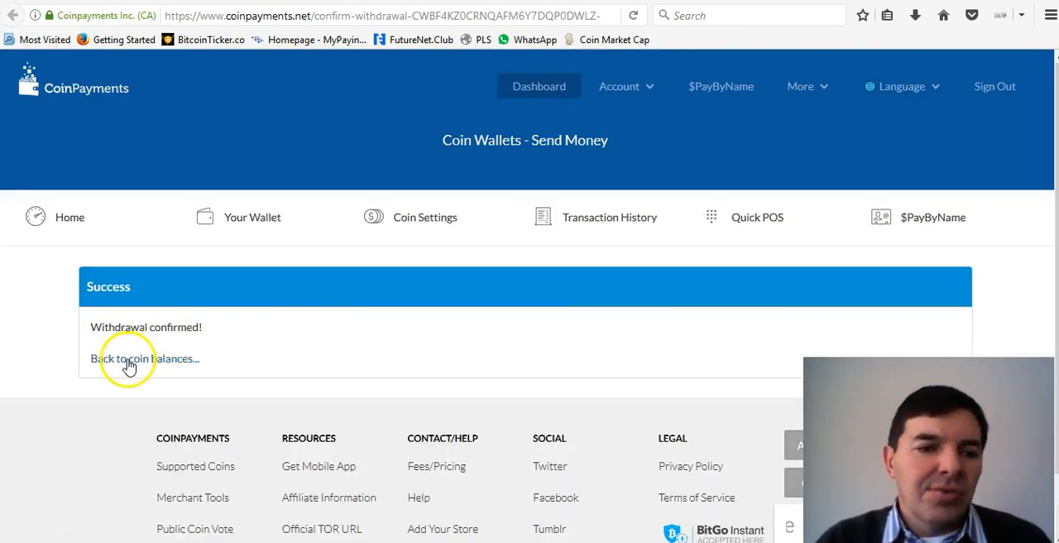
mouse_move(258, 341)
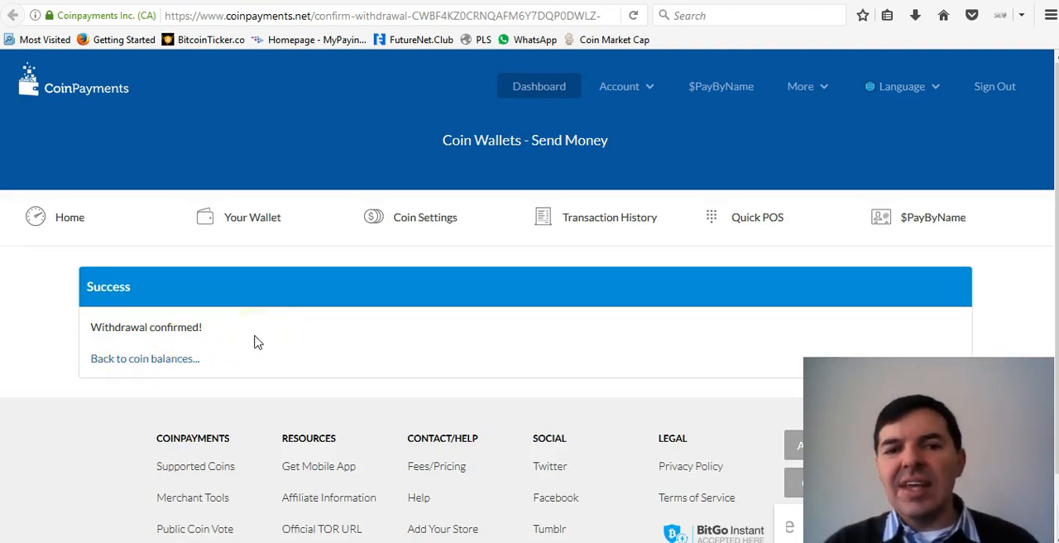
mouse_move(169, 366)
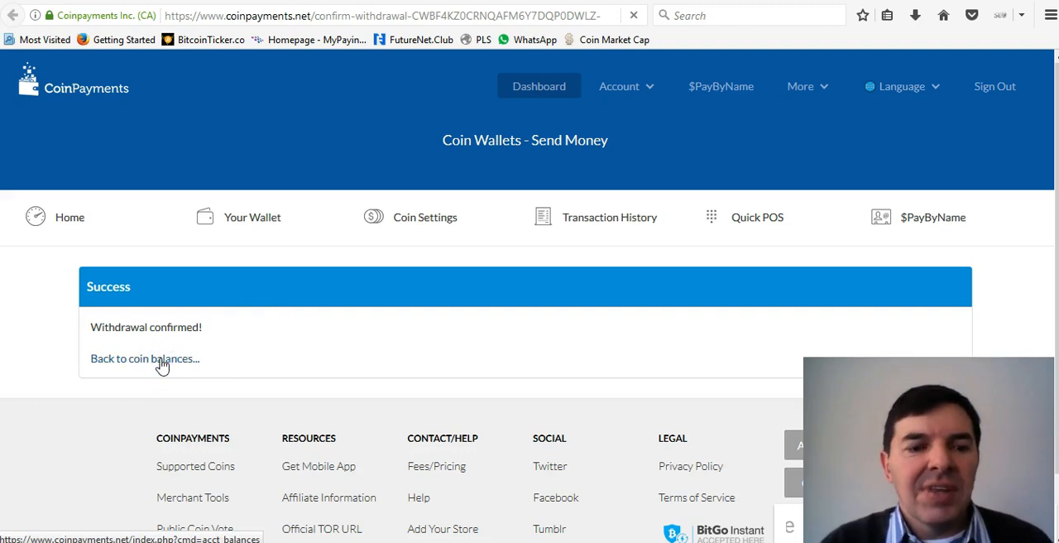
Return to coin balances showing the pending 0.0182 BTC withdrawal and 0.09685285 BTC balance.
left_click(146, 358)
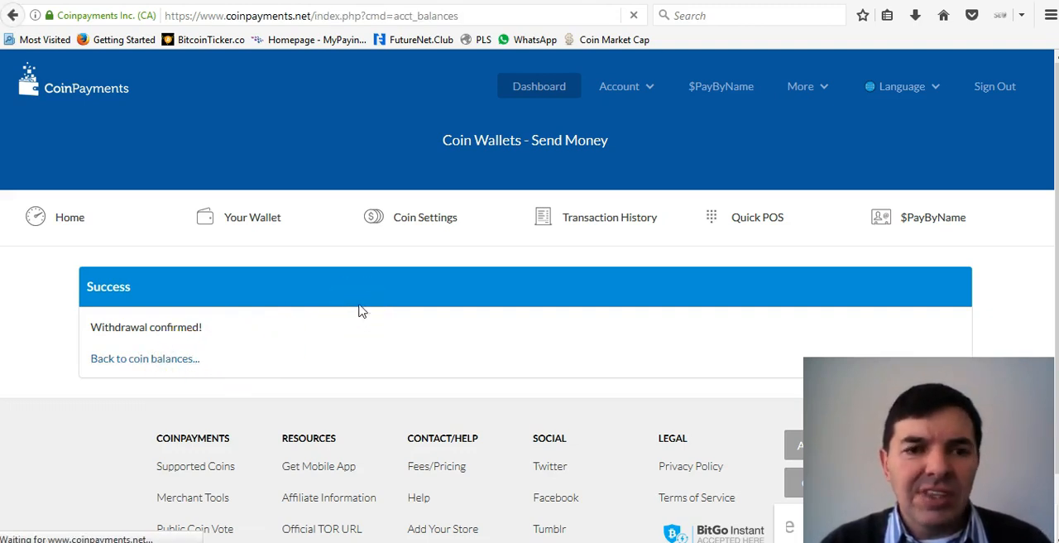
left_click(145, 357)
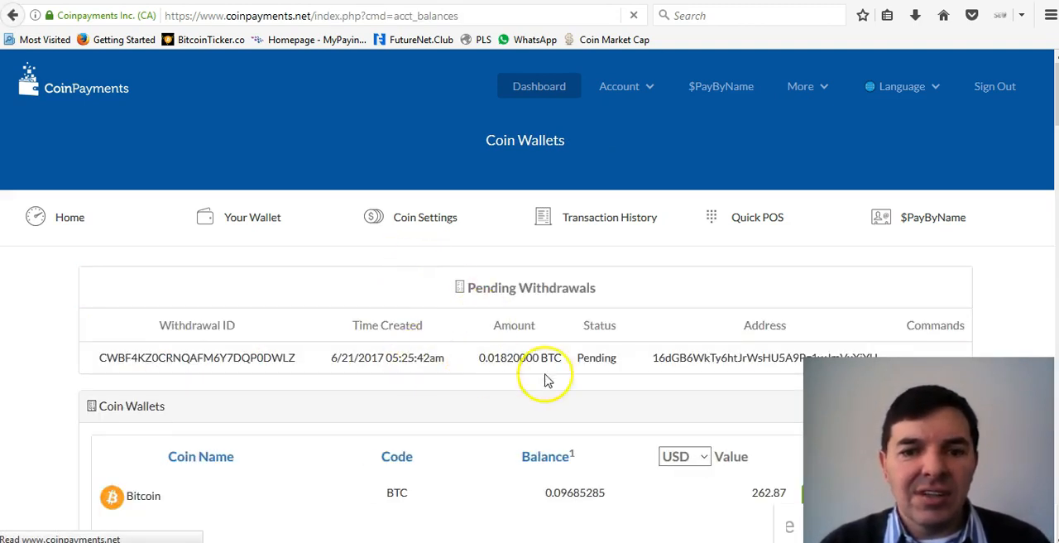
scroll("down", 3)
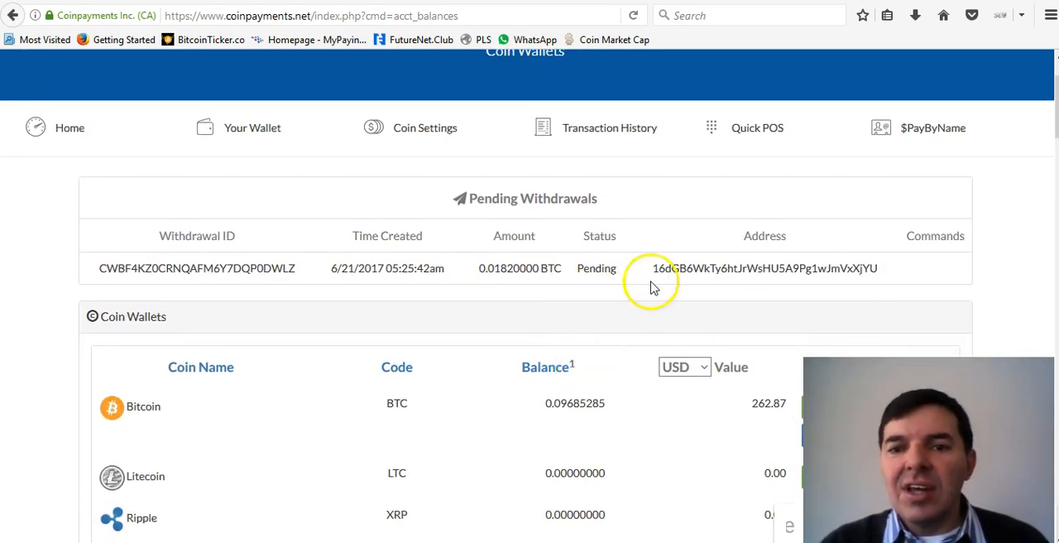
mouse_move(561, 300)
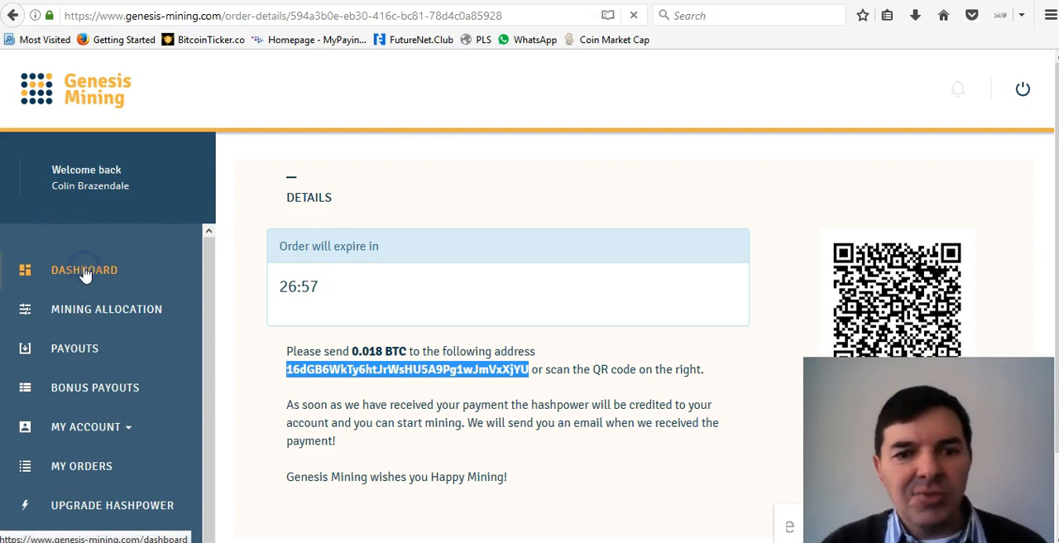
Review dashboard hashrates (Bitcoin 5.9988 TH/s, Dash 5.7250 MH/s) and go to Upgrade Hashpower.
left_click(83, 268)
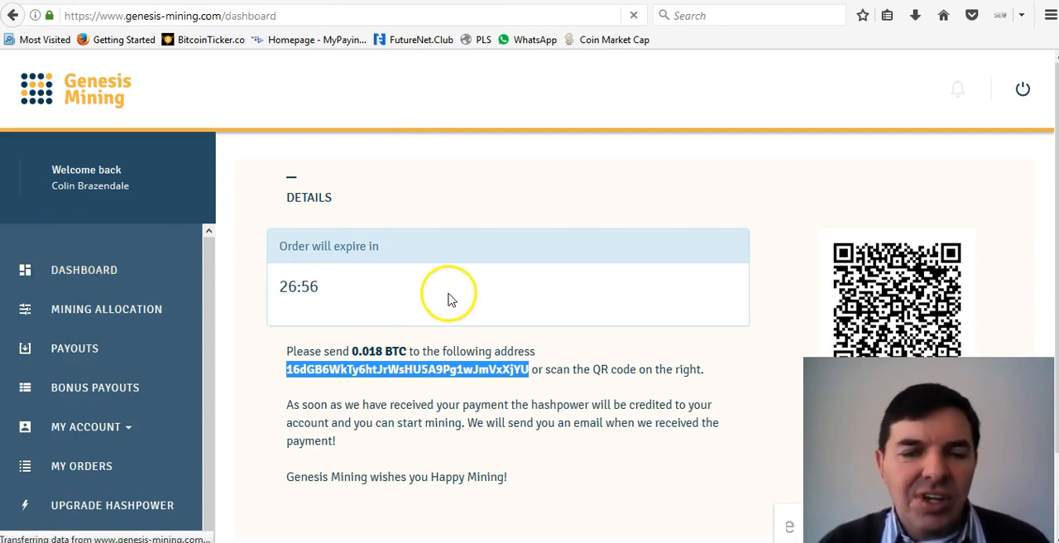
mouse_move(455, 289)
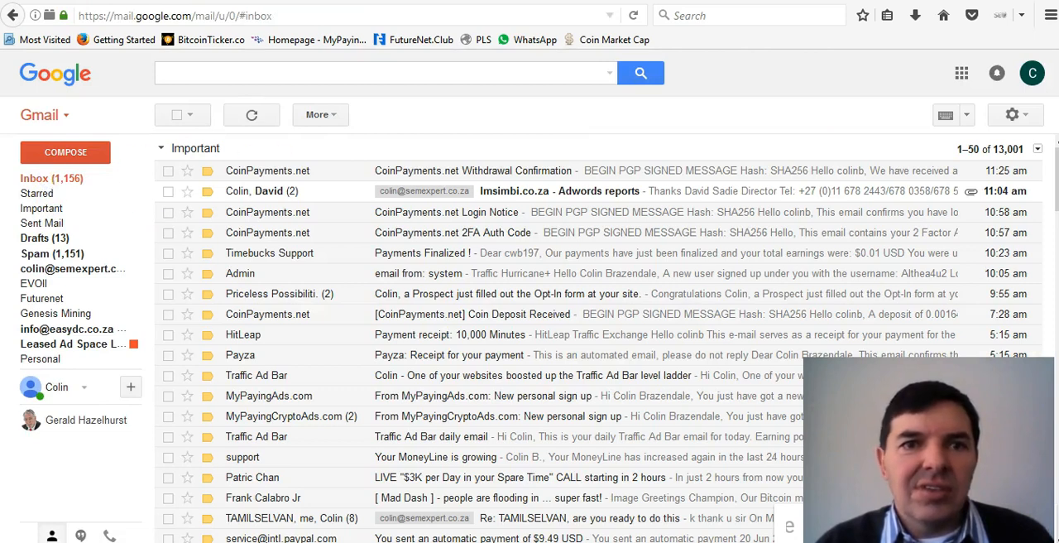
left_click(56, 313)
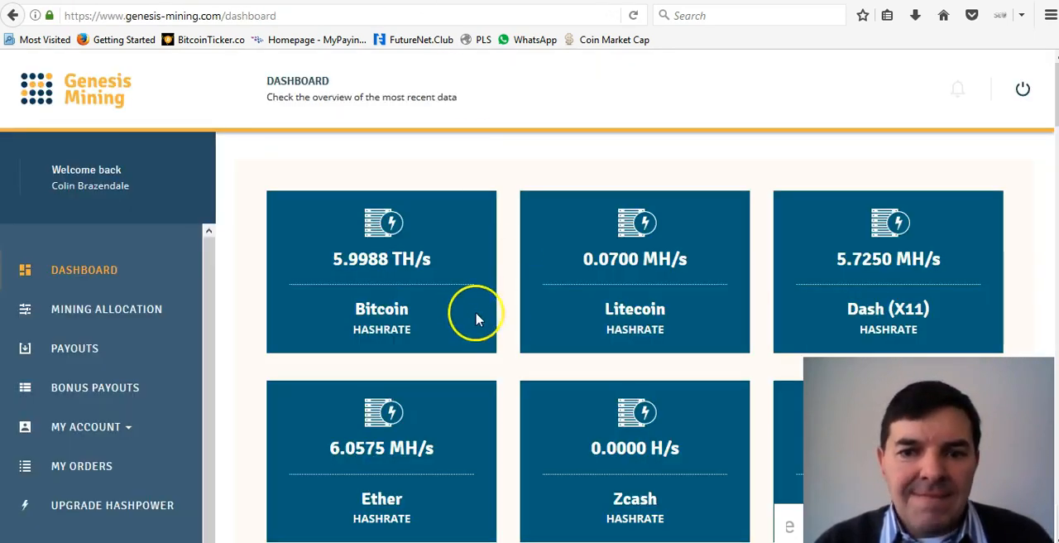
mouse_move(324, 406)
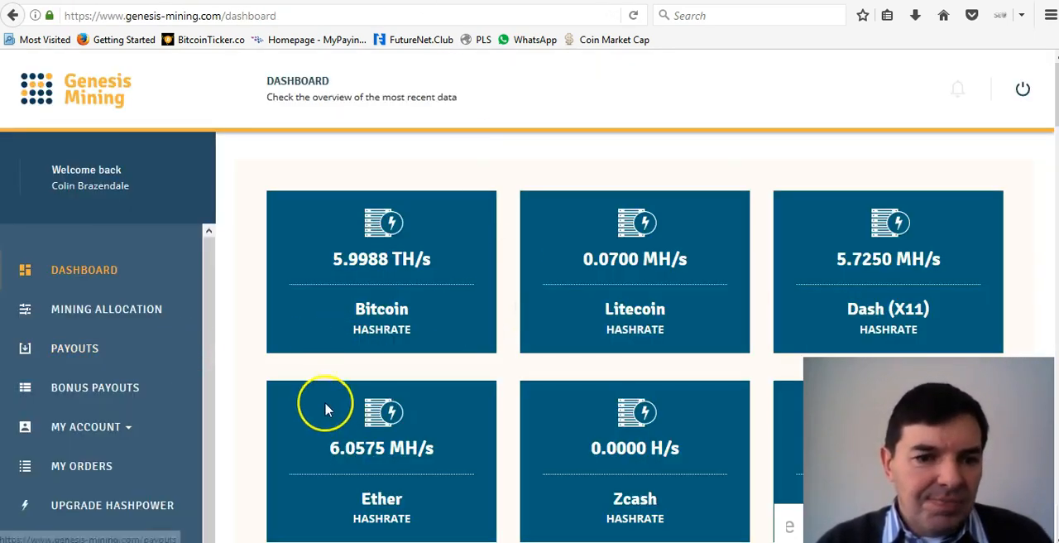
scroll("down", 3)
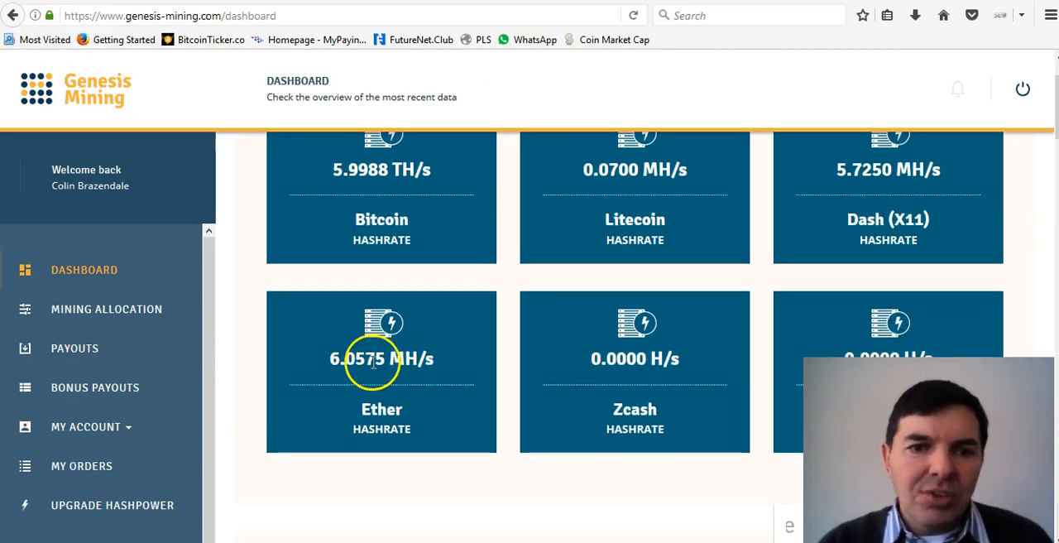
scroll("down", 3)
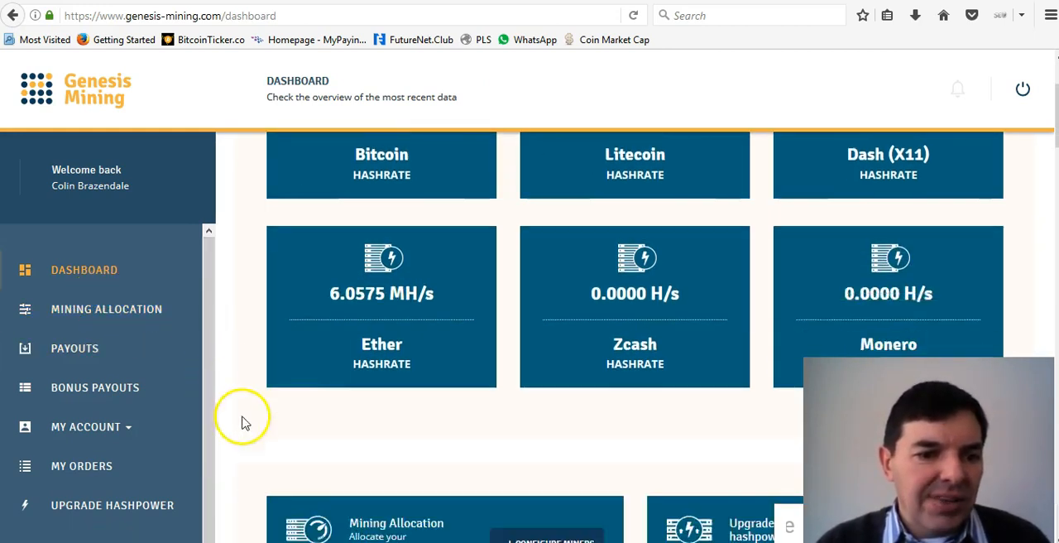
scroll("down", 3)
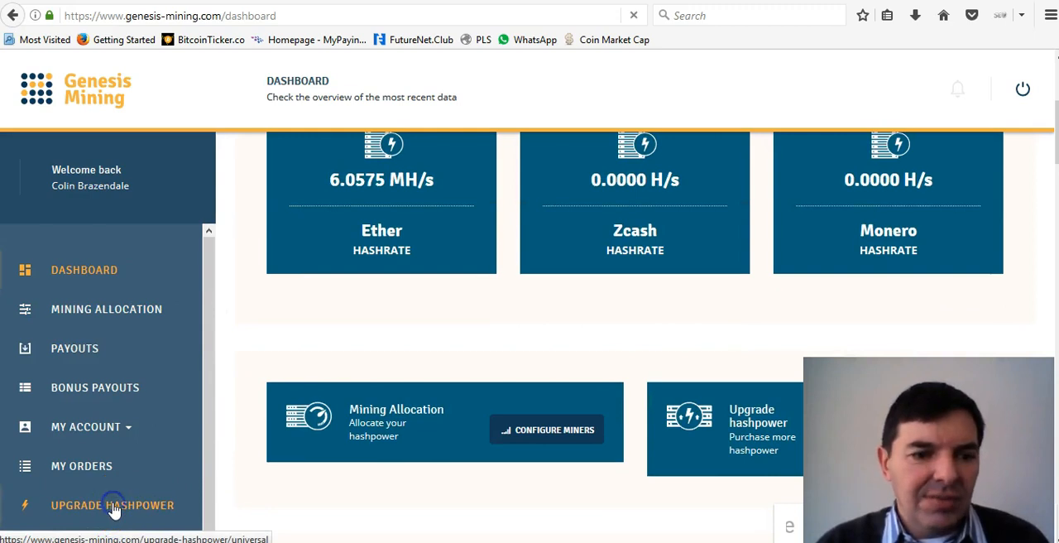
left_click(112, 505)
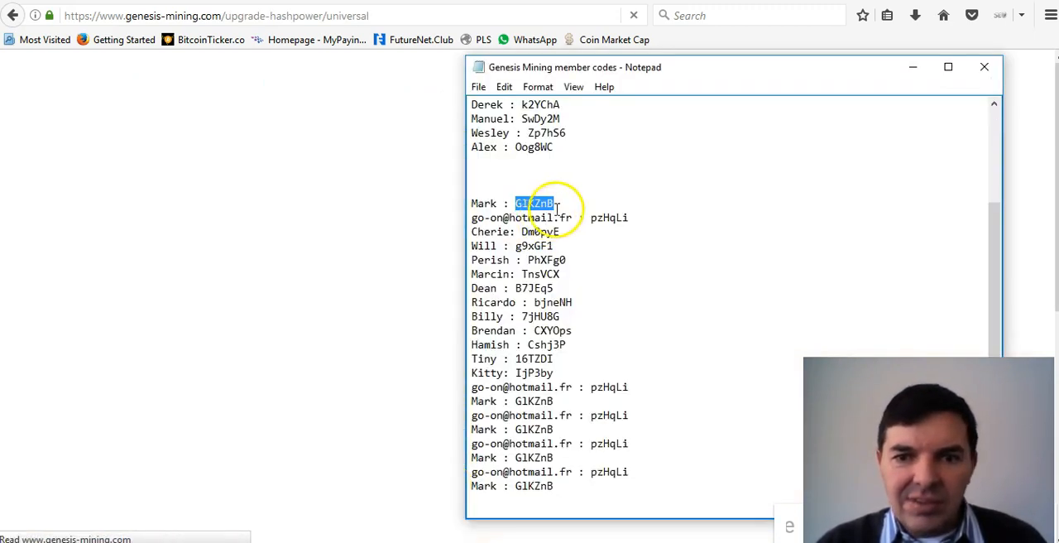
right_click(533, 202)
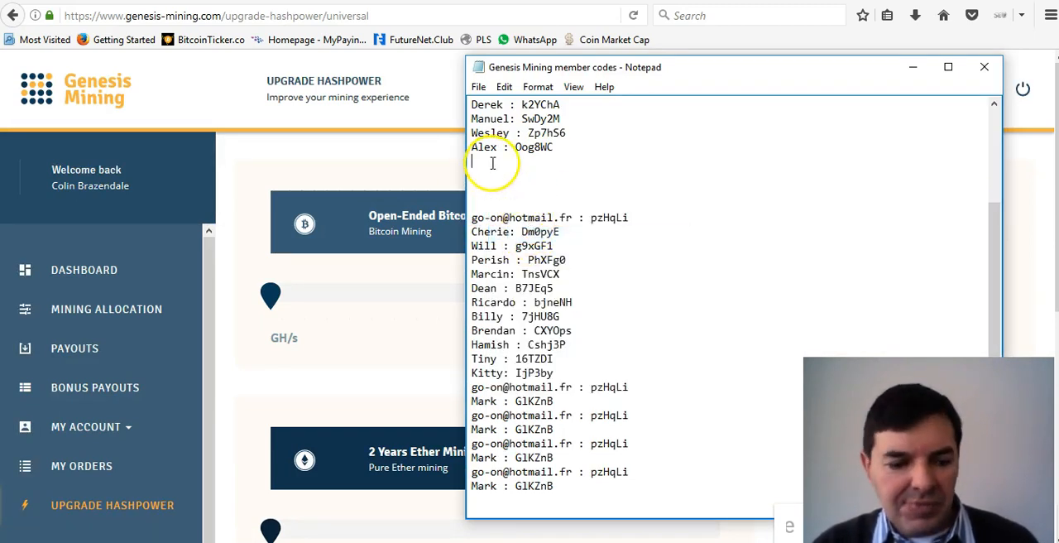
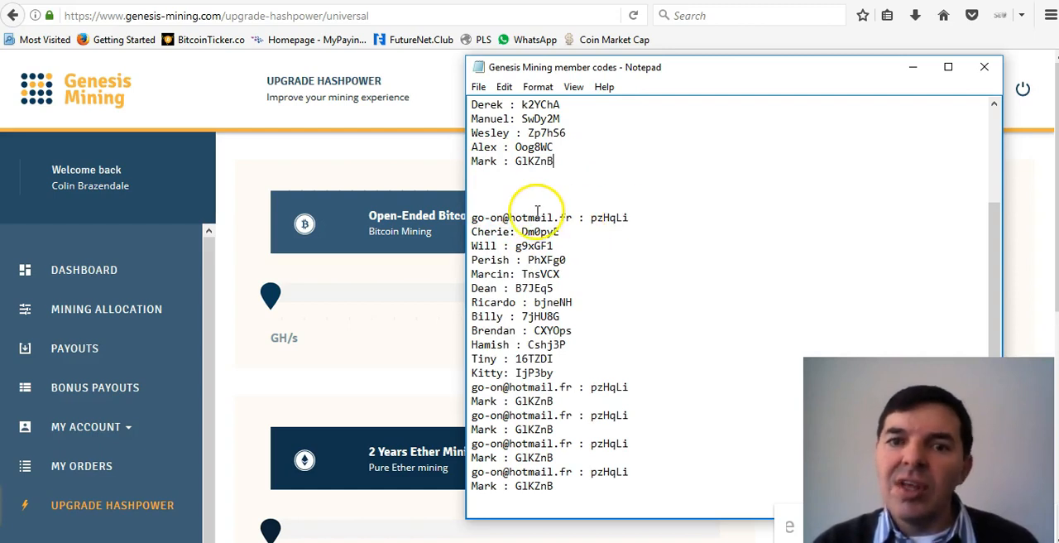
scroll("up", 3)
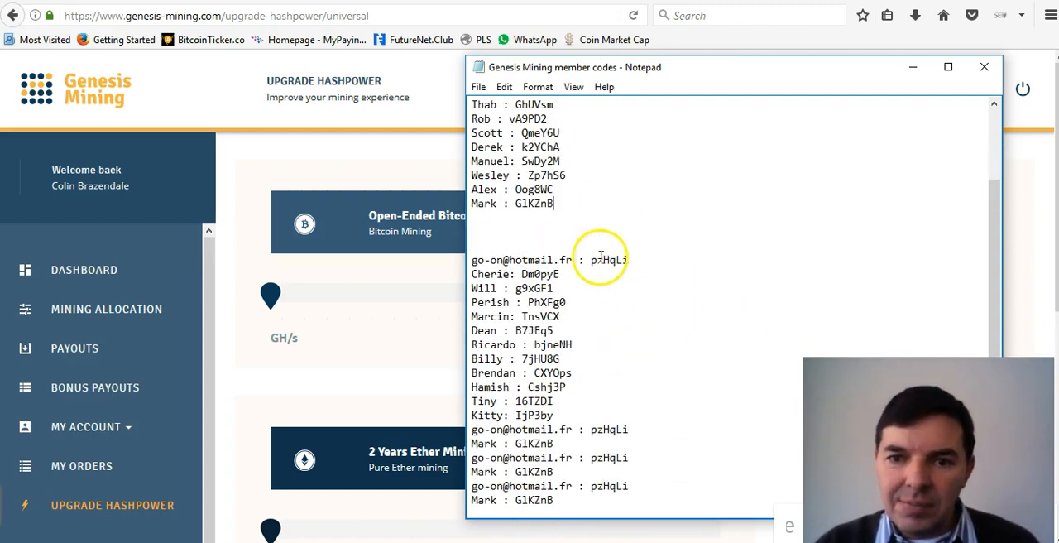
mouse_move(622, 271)
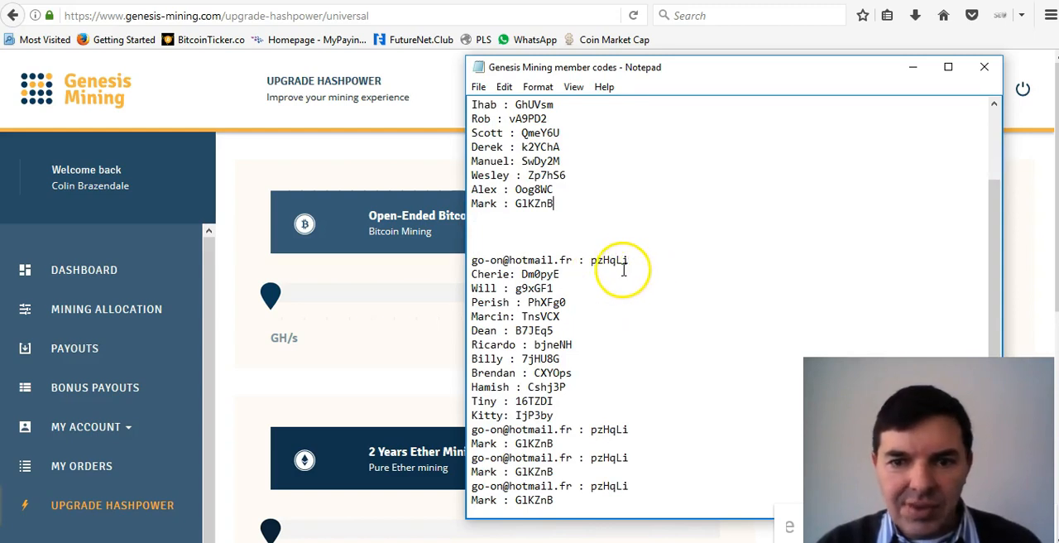
right_click(608, 258)
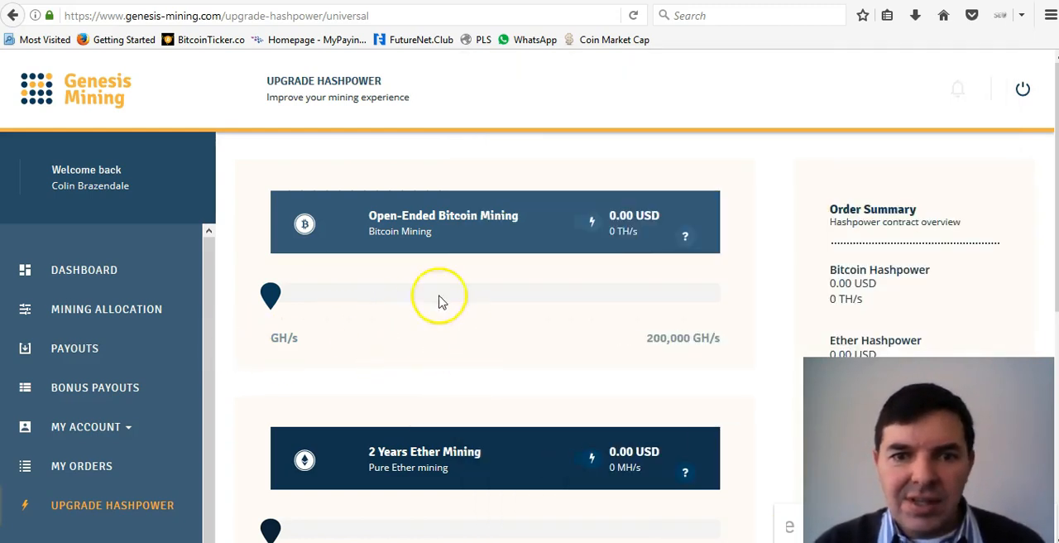
Set the Open-Ended Bitcoin Mining slider to 0.35 TH/s (52.50 USD), noting 0,35 in Excel.
left_click_drag(272, 295, 313, 294)
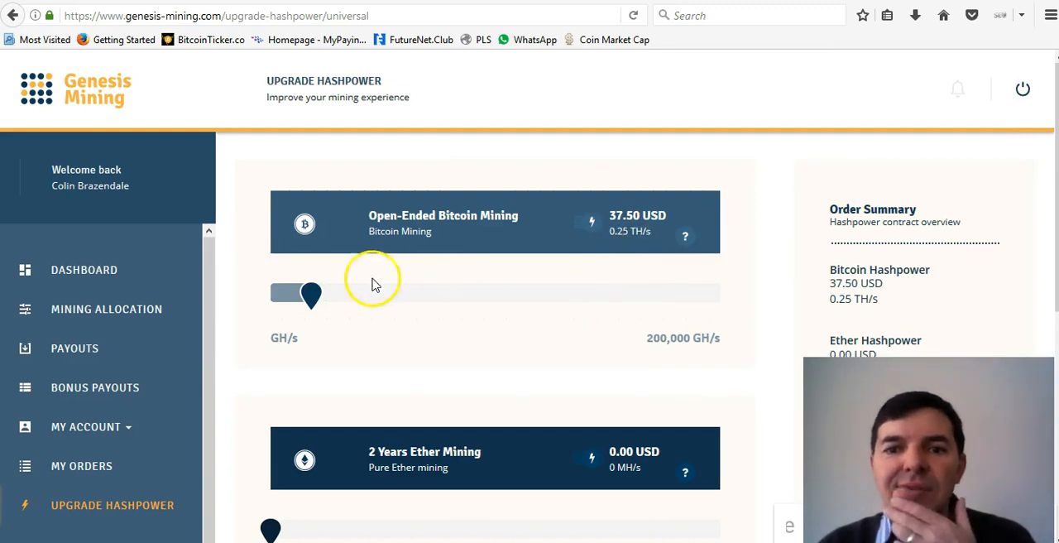
left_click_drag(311, 295, 331, 294)
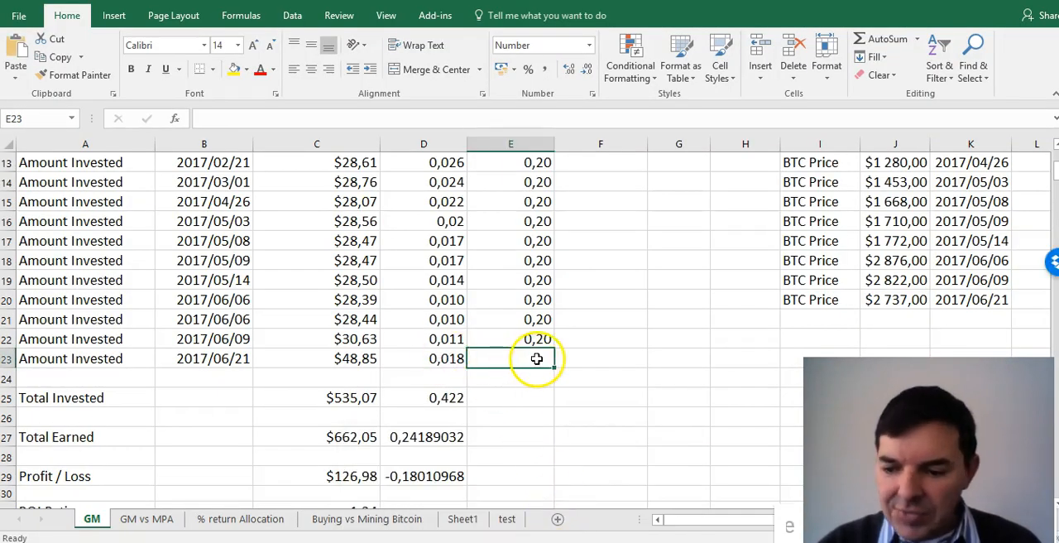
type("0,35")
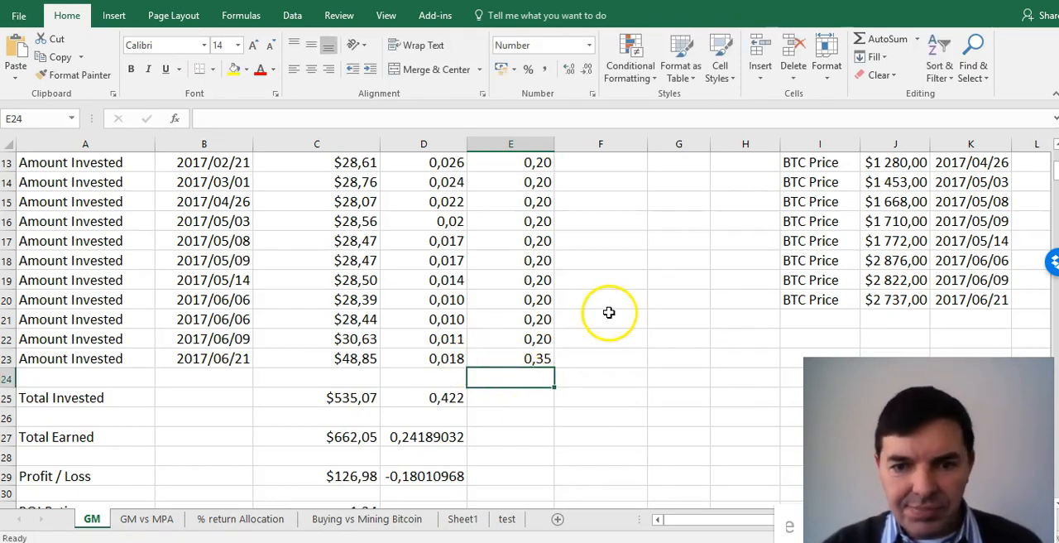
mouse_move(609, 313)
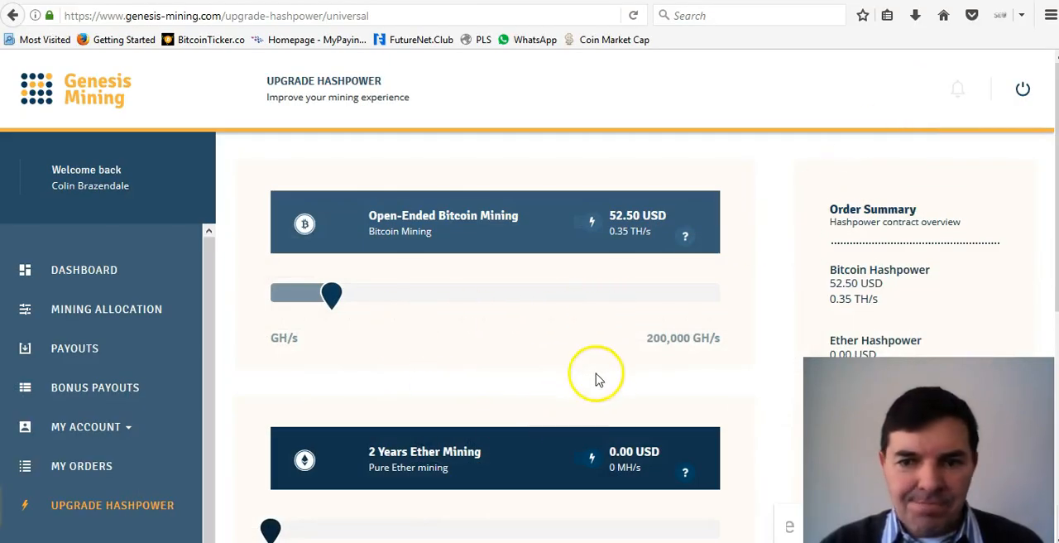
Select Bitcoin payment (0.019 BTC) for the 0.35 TH/s order and continue to the order summary.
scroll("down", 3)
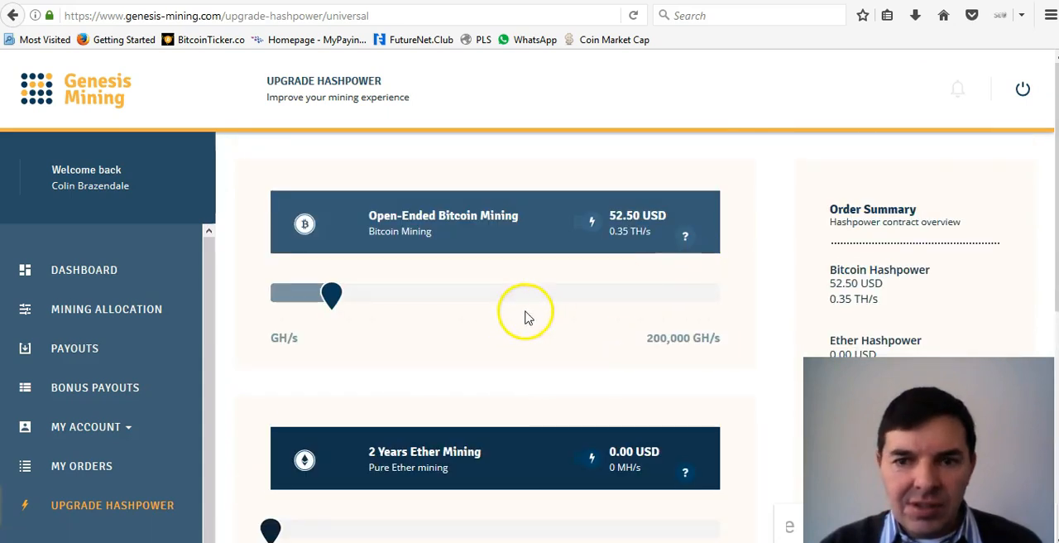
scroll("down", 3)
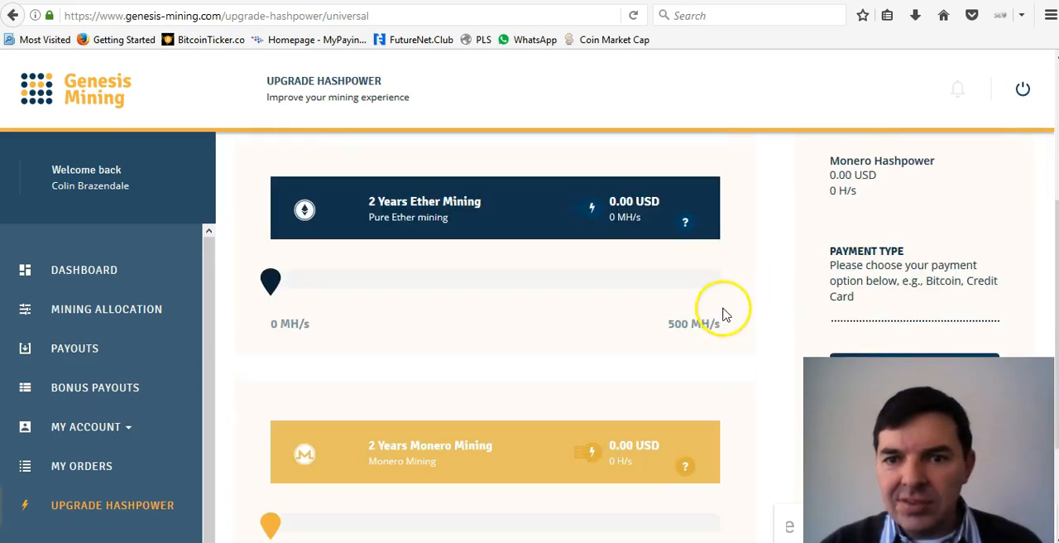
scroll("down", 3)
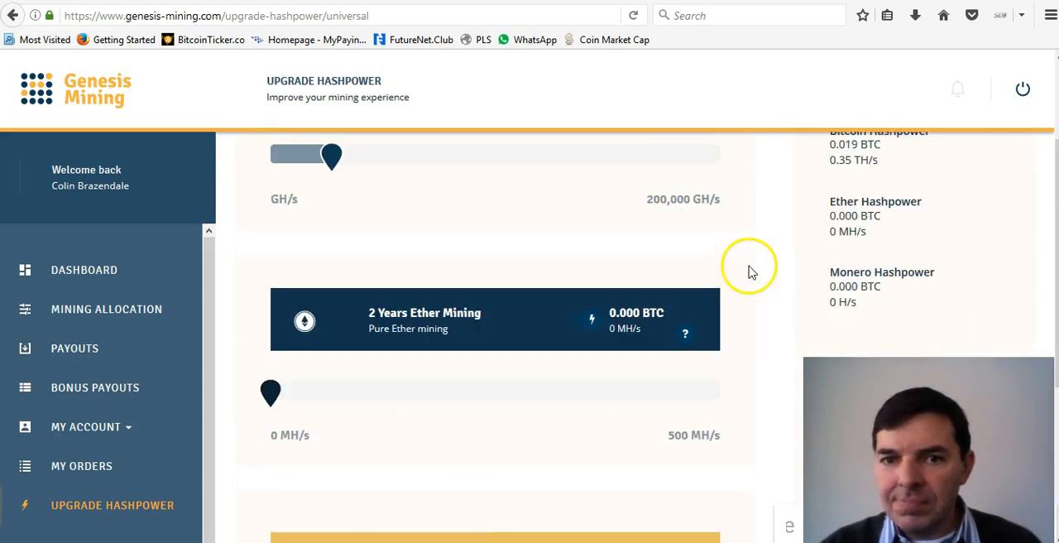
scroll("up", 3)
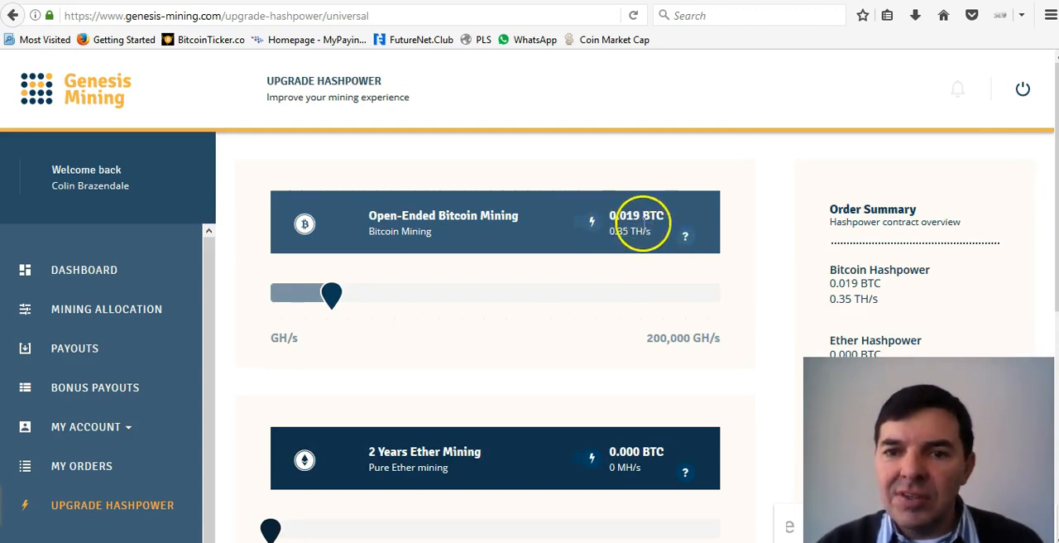
scroll("down", 3)
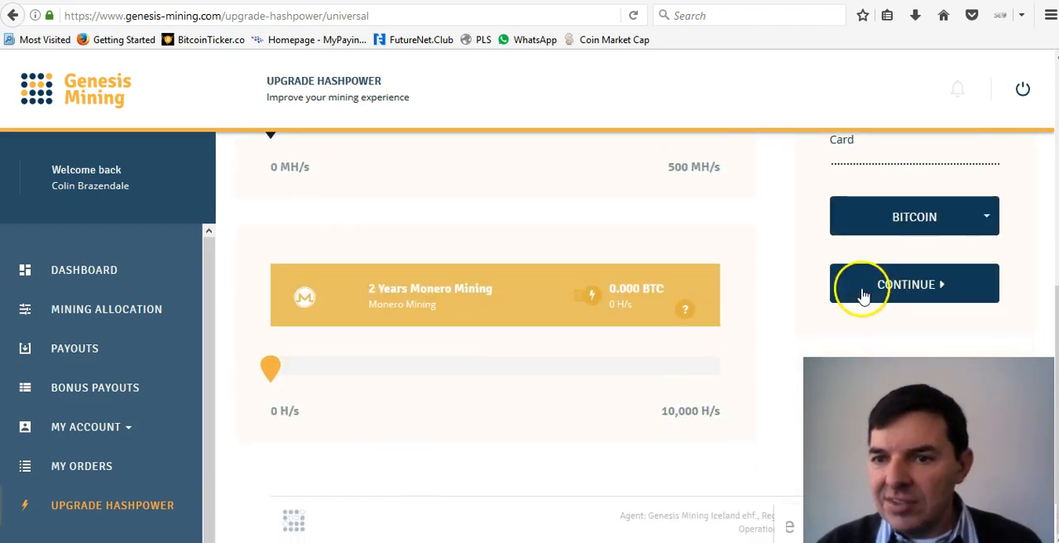
left_click(913, 285)
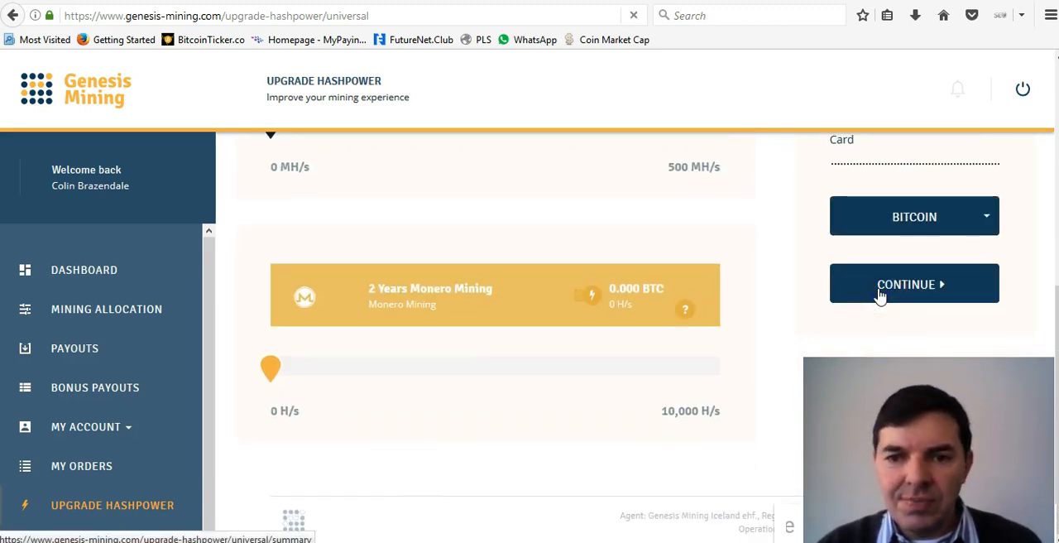
left_click(913, 284)
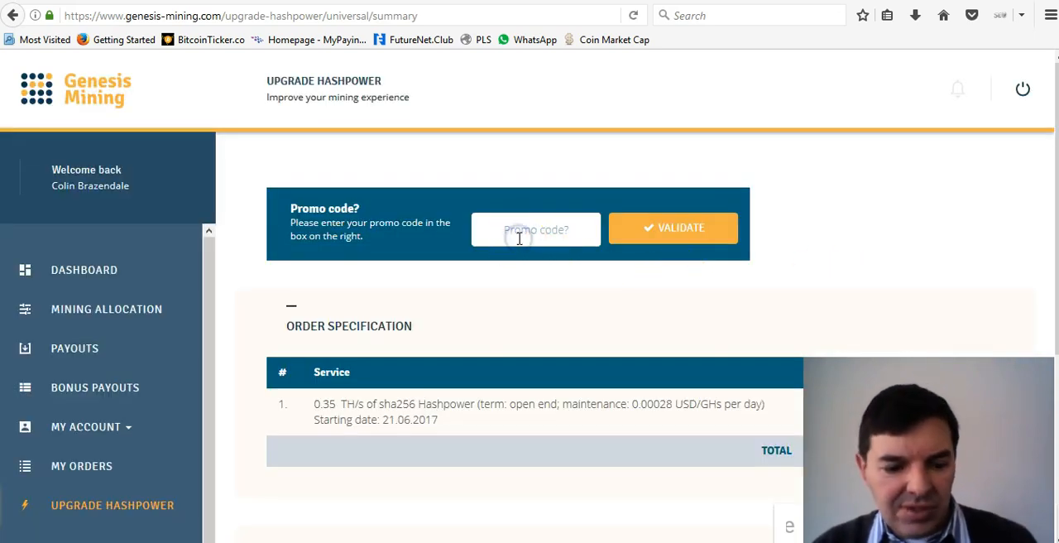
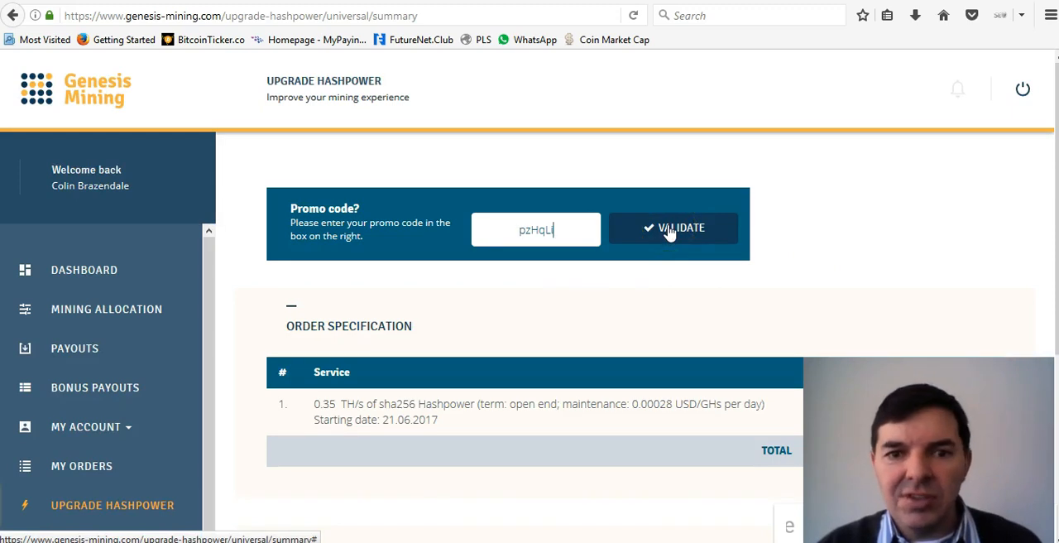
left_click(671, 228)
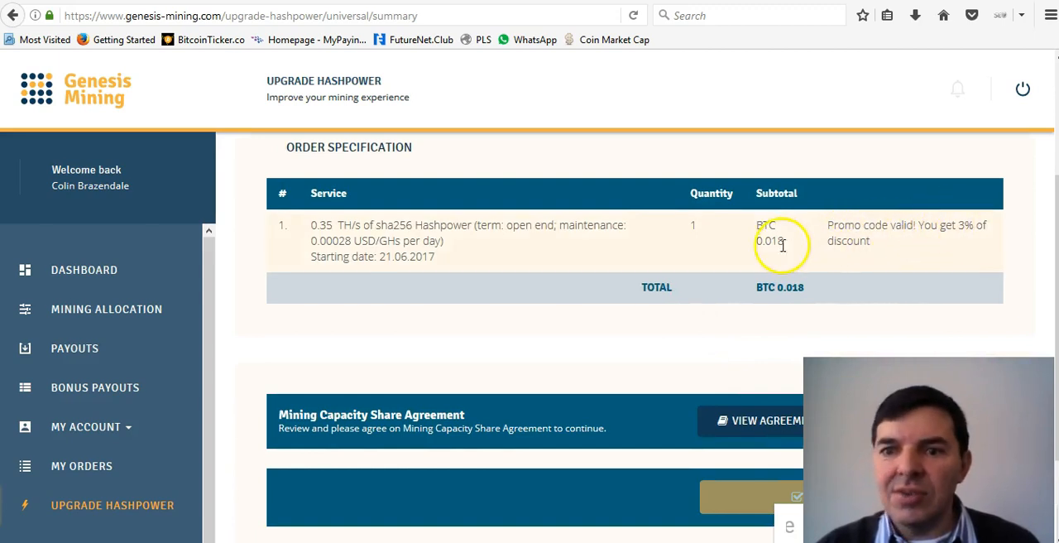
mouse_move(881, 230)
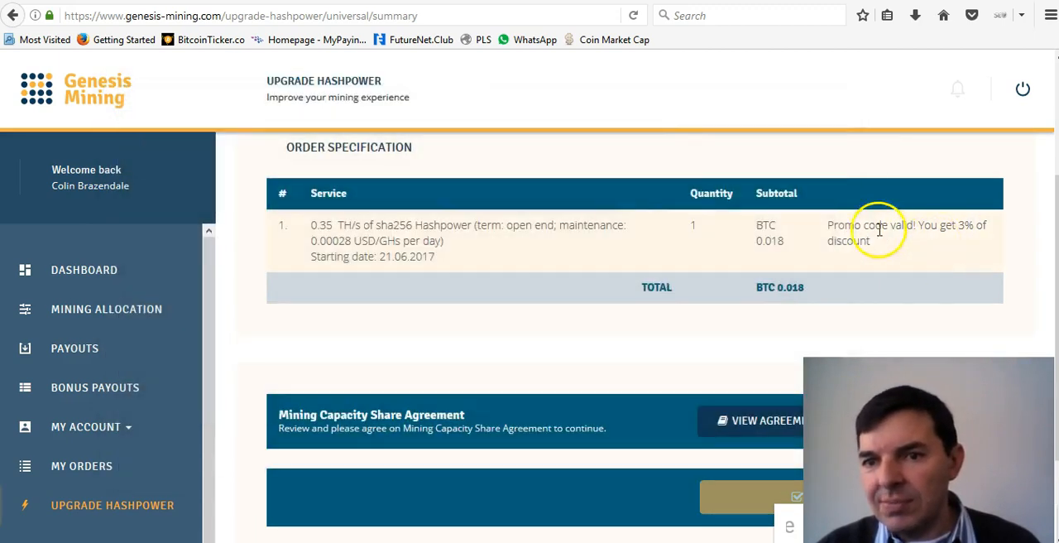
scroll("down", 3)
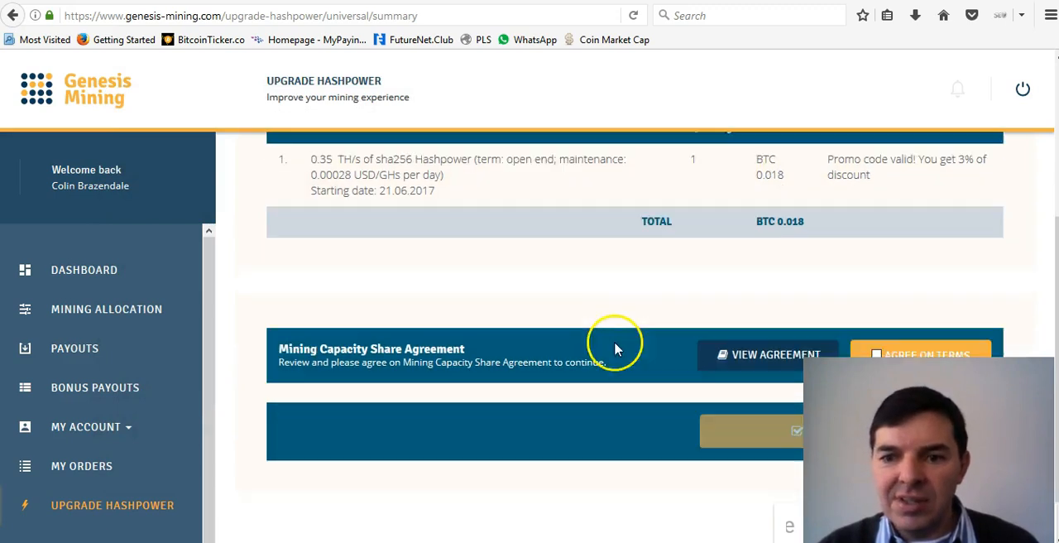
scroll("down", 3)
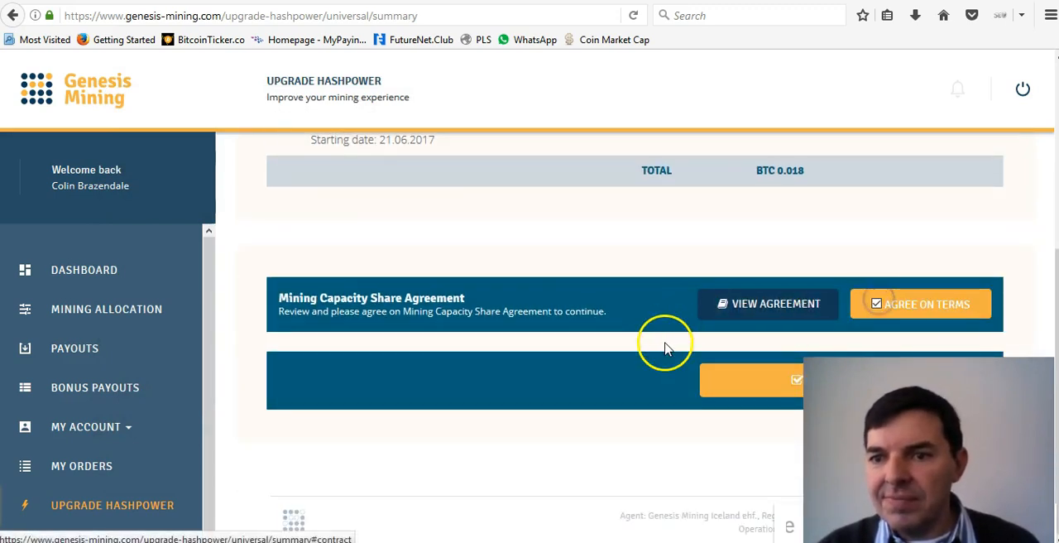
left_click(738, 381)
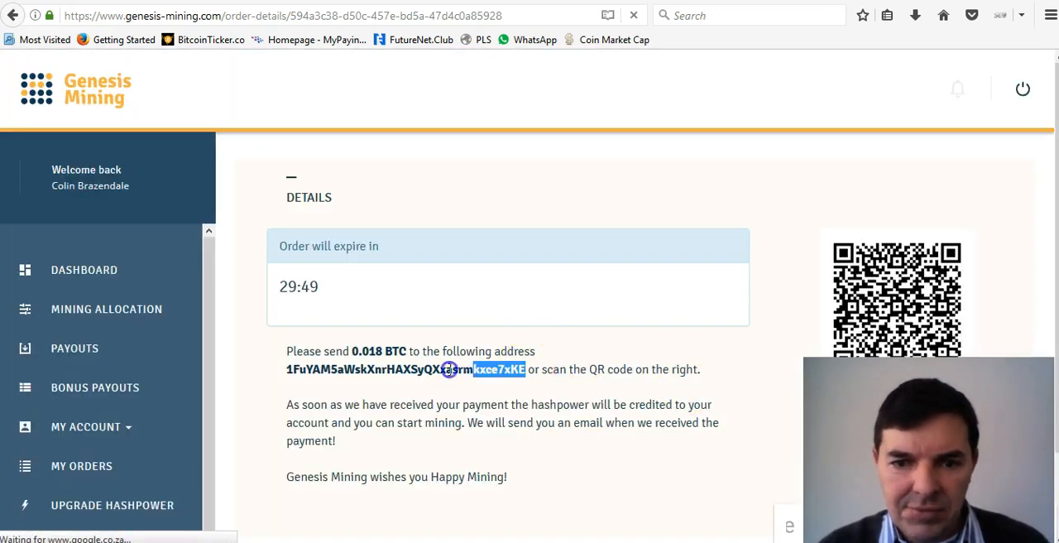
Select the order's Bitcoin payment address for 0.018 BTC to copy it.
triple_click(406, 369)
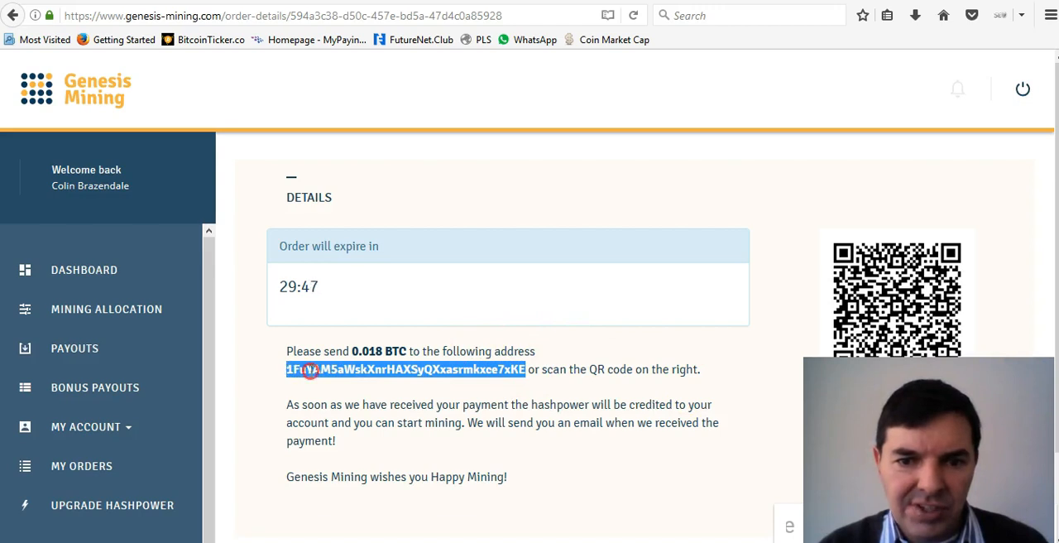
mouse_move(527, 391)
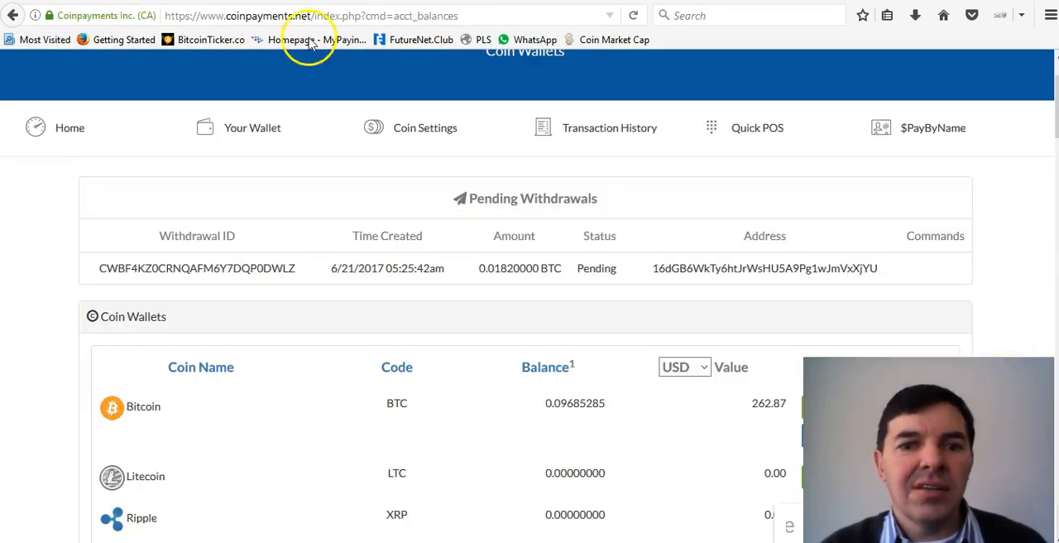
mouse_move(252, 128)
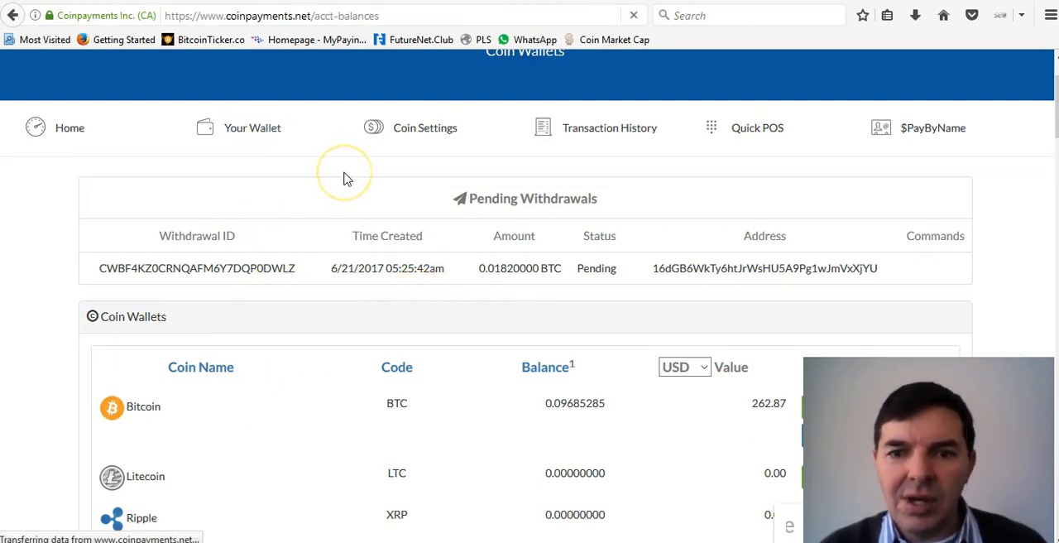
scroll("down", 3)
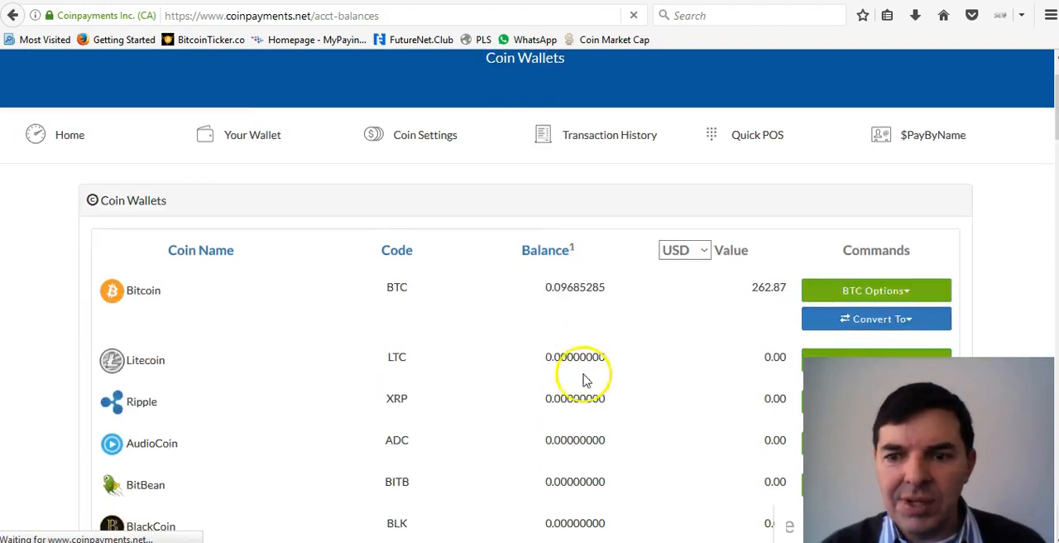
left_click(876, 194)
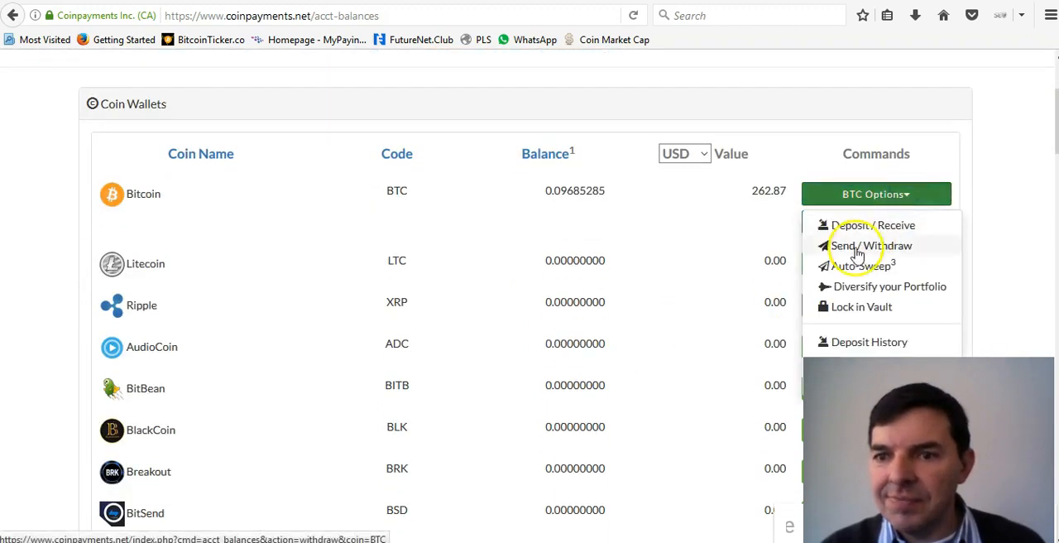
left_click(870, 245)
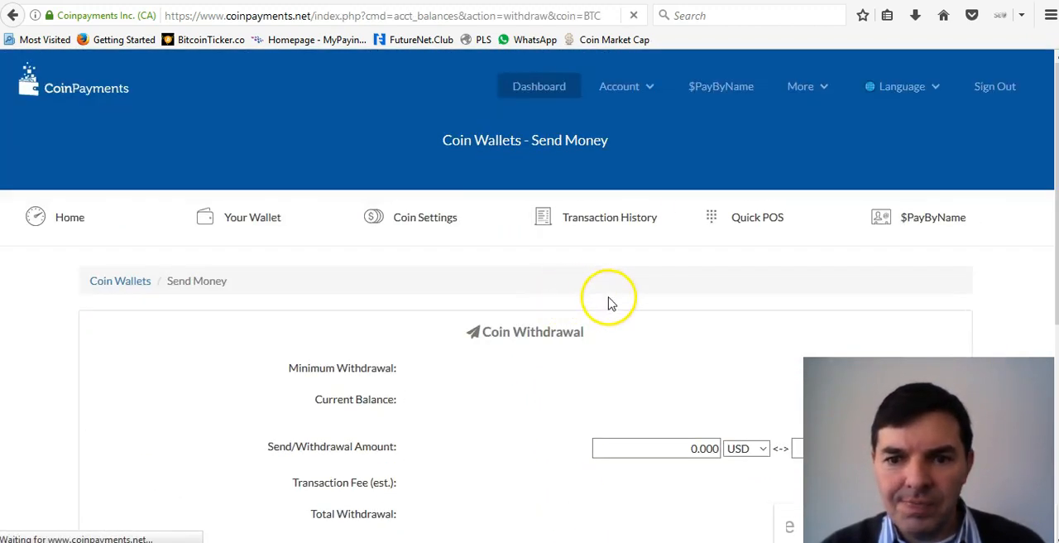
scroll("down", 3)
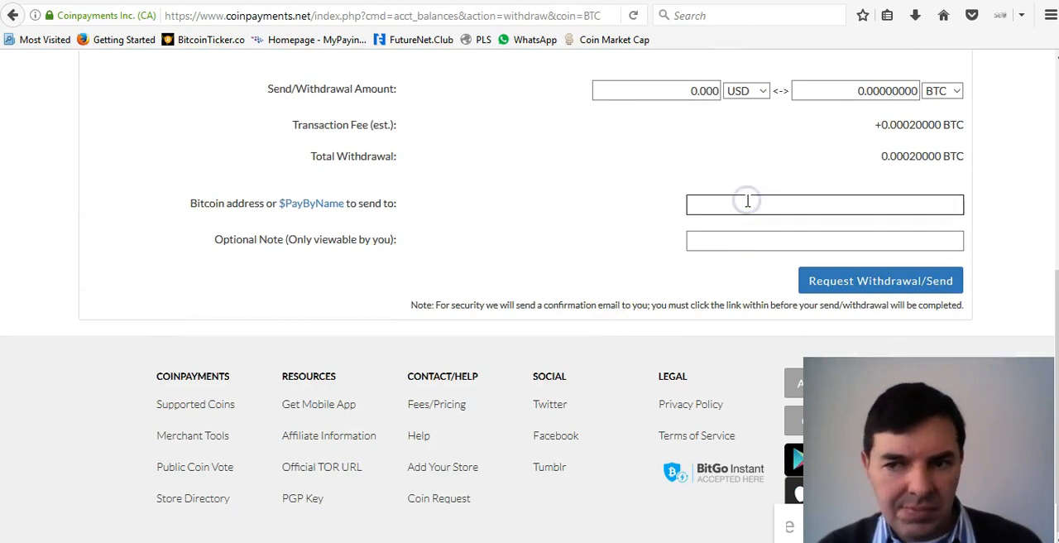
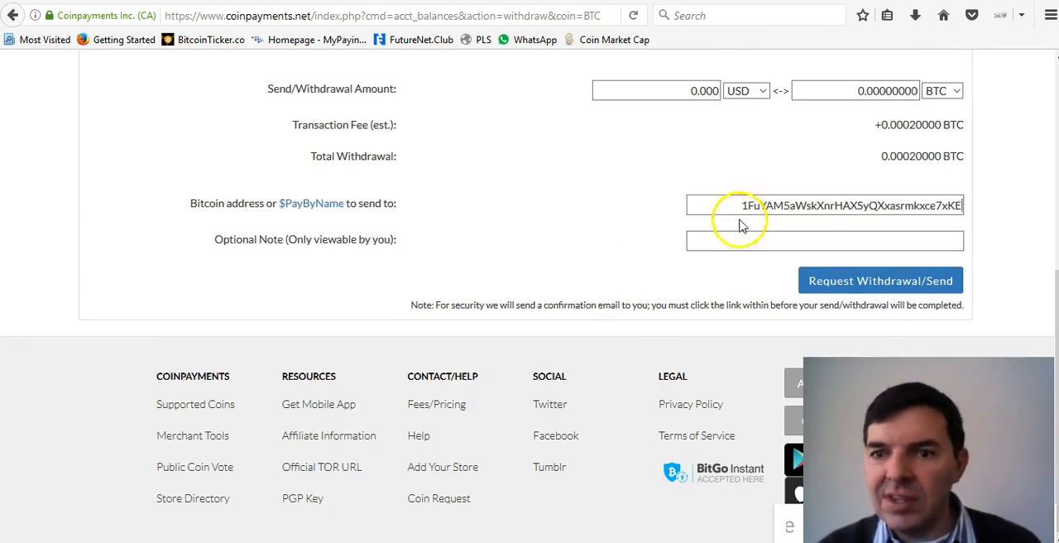
scroll("up", 3)
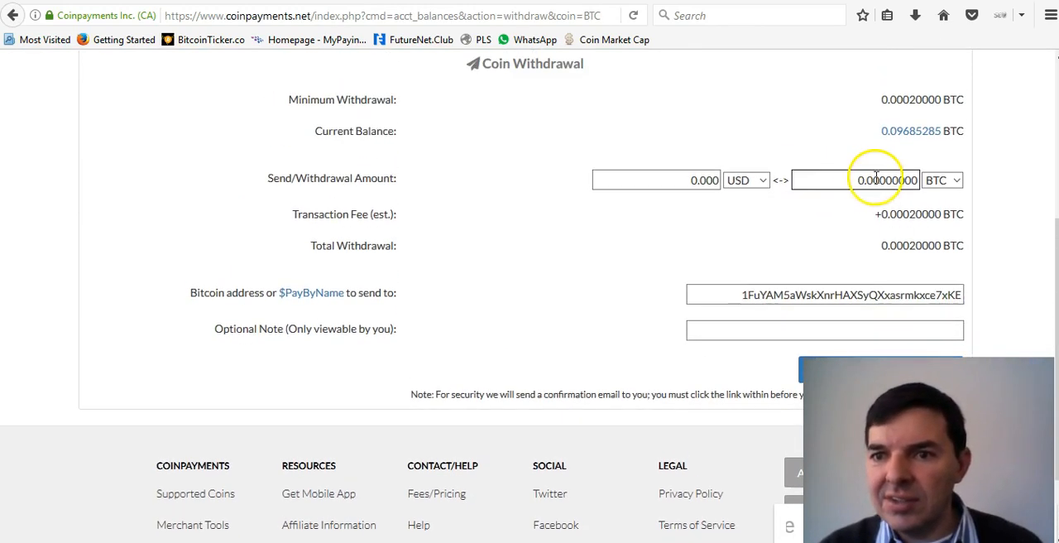
left_click(857, 179)
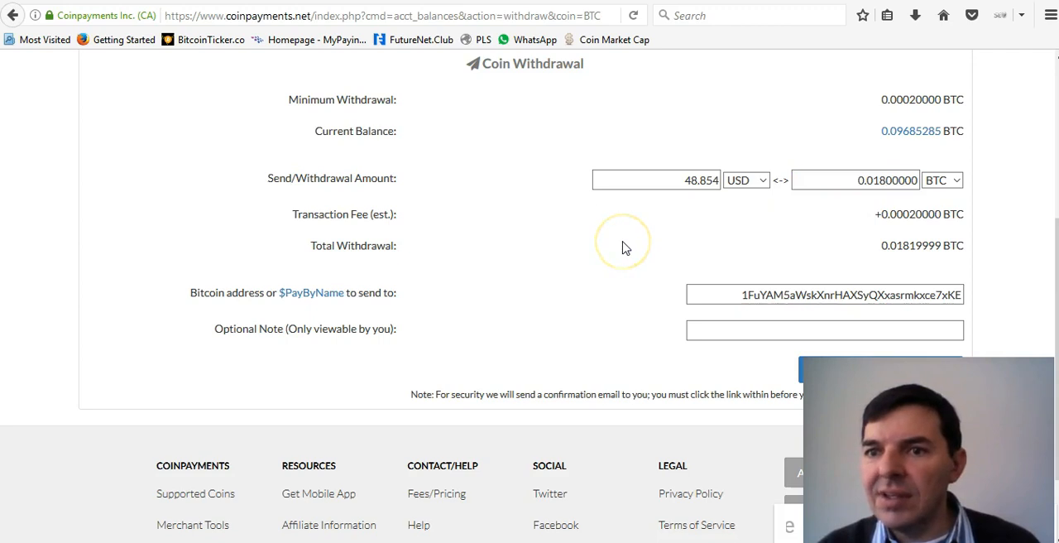
Request and confirm the 0.018 BTC (48.854 USD) withdrawal.
scroll("up", 3)
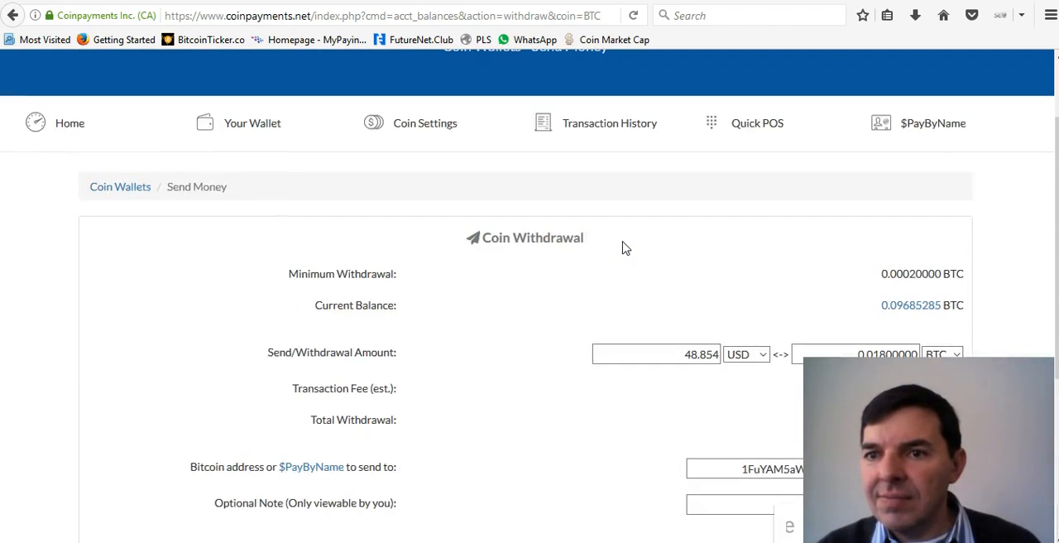
scroll("down", 3)
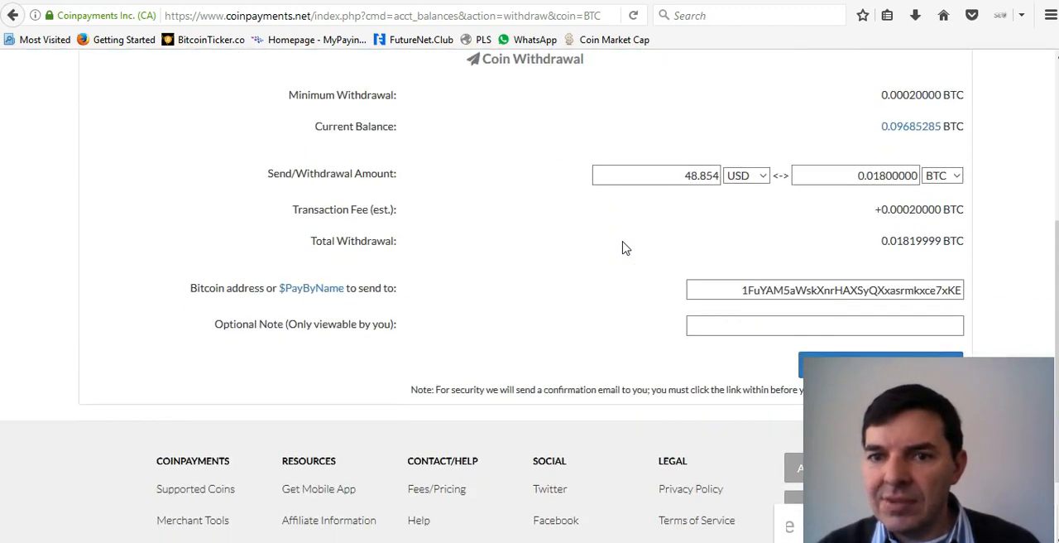
scroll("down", 3)
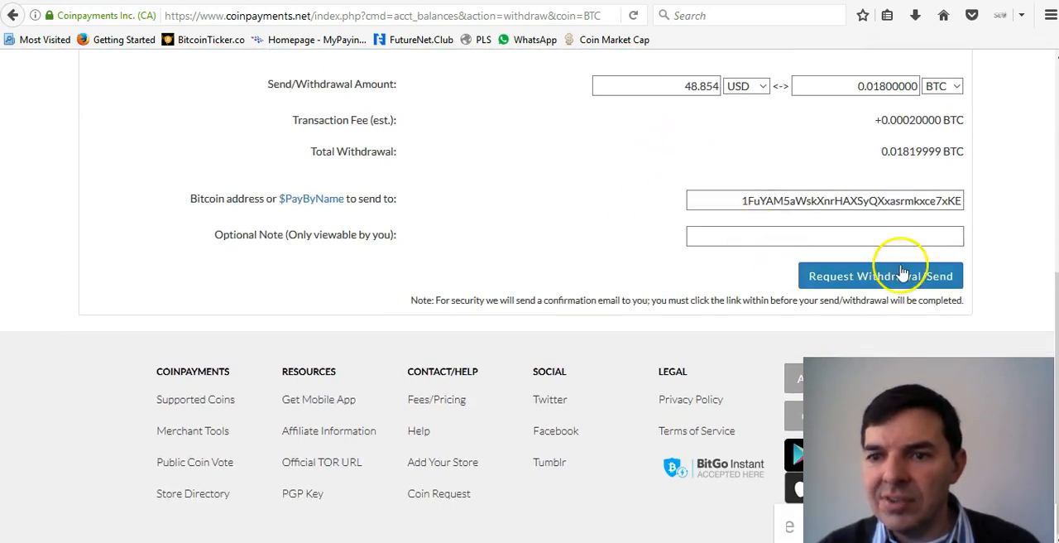
left_click(880, 275)
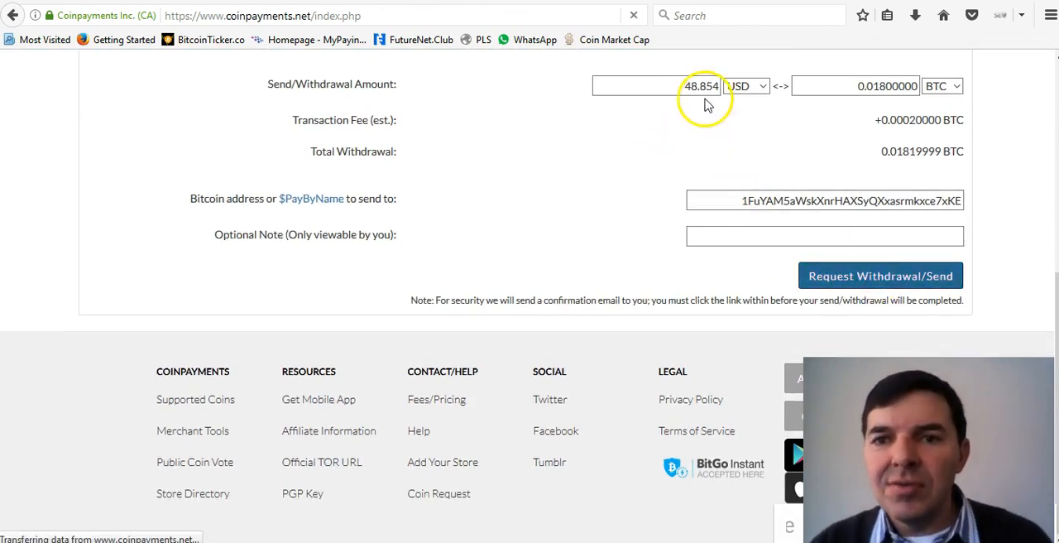
left_click(880, 275)
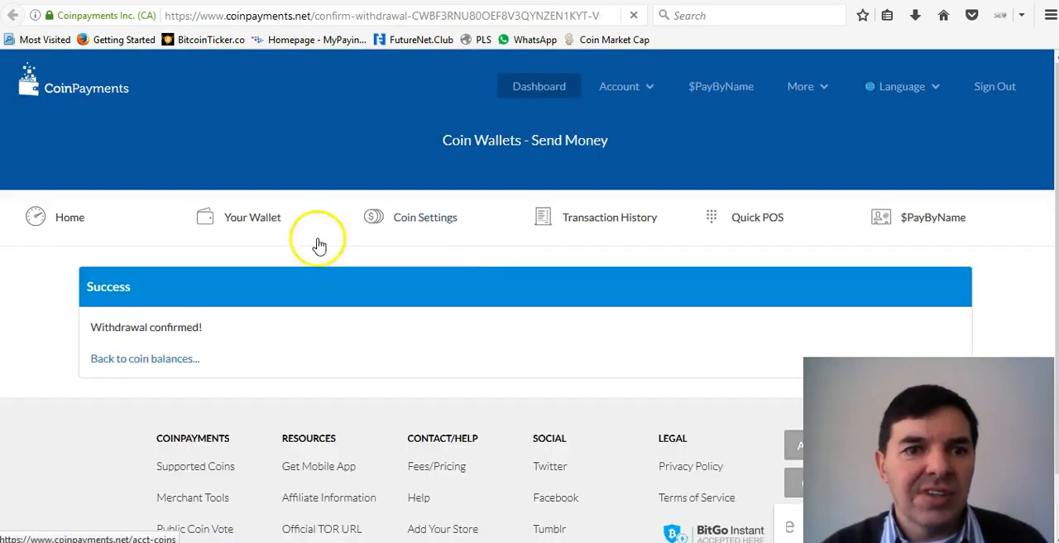
Return to the coin balances and go to the Gmail inbox.
left_click(146, 357)
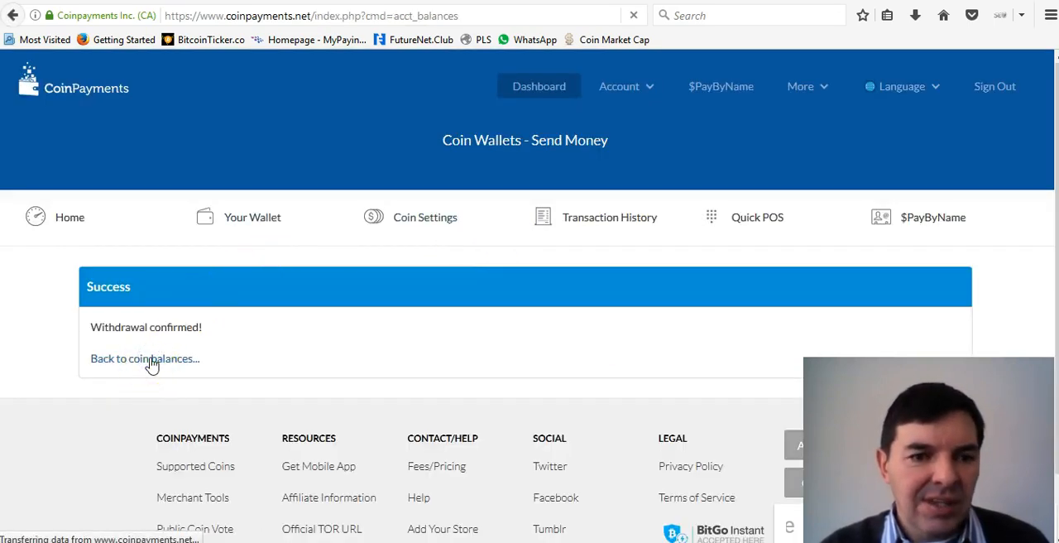
mouse_move(334, 348)
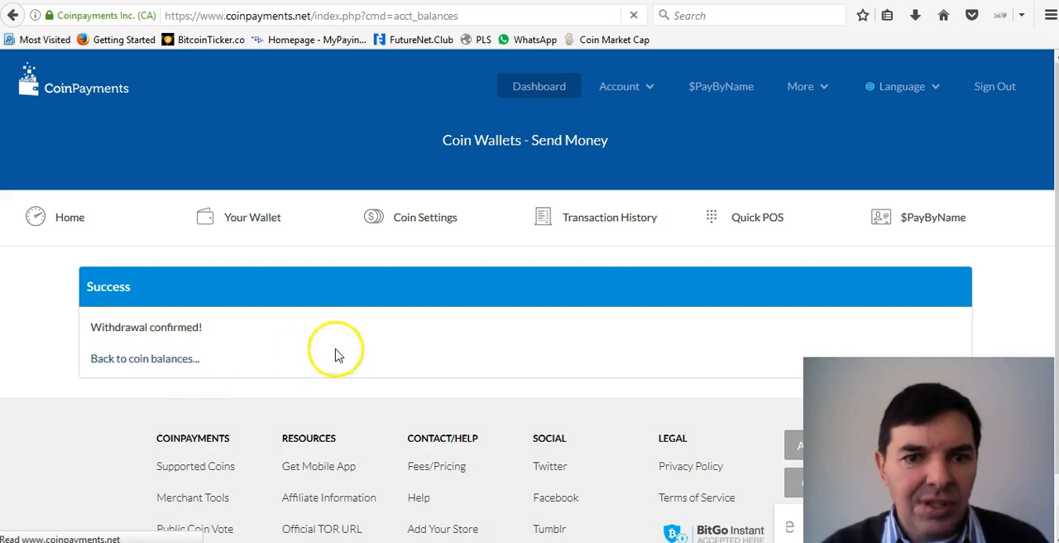
left_click(146, 357)
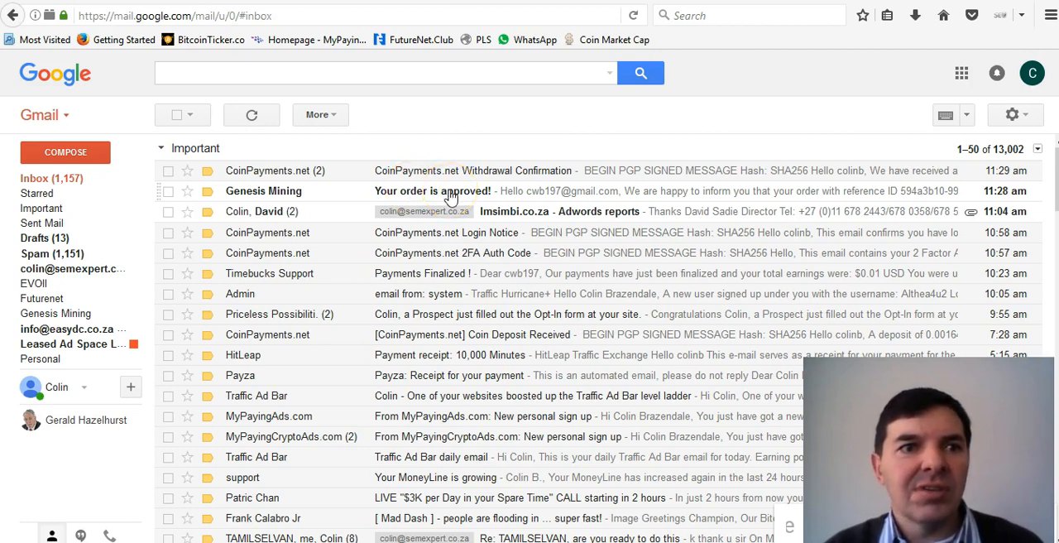
Read Genesis Mining's 'Your order is approved!' email.
left_click(433, 191)
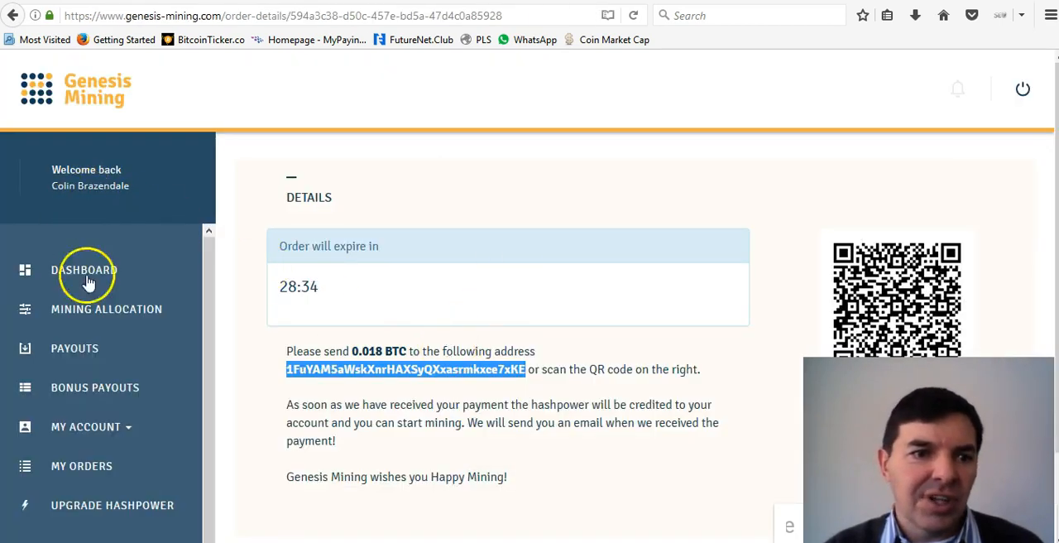
Review the dashboard hashrates: Bitcoin 6.3488 TH/s and Dash 5.7250 MH/s.
left_click(83, 270)
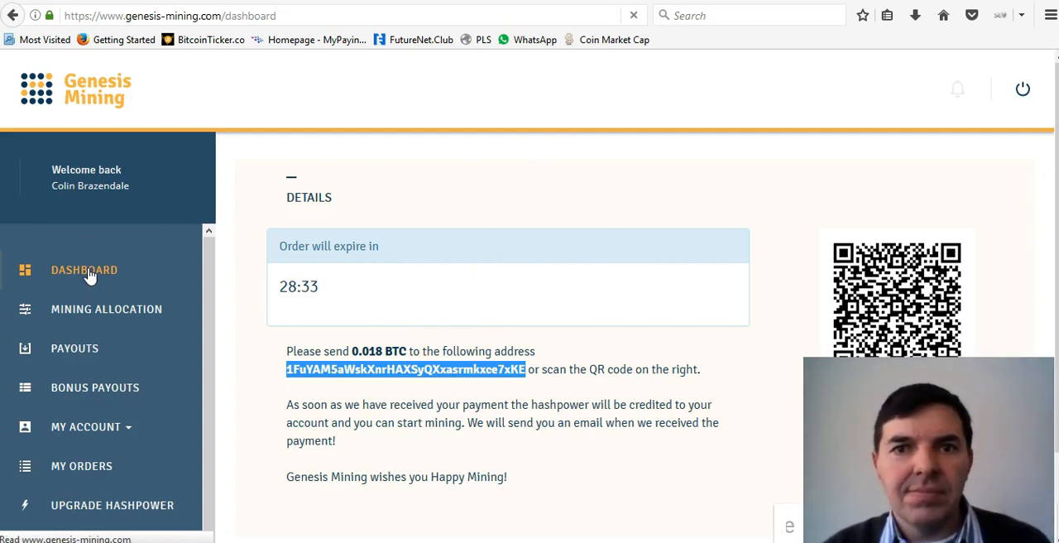
left_click(83, 270)
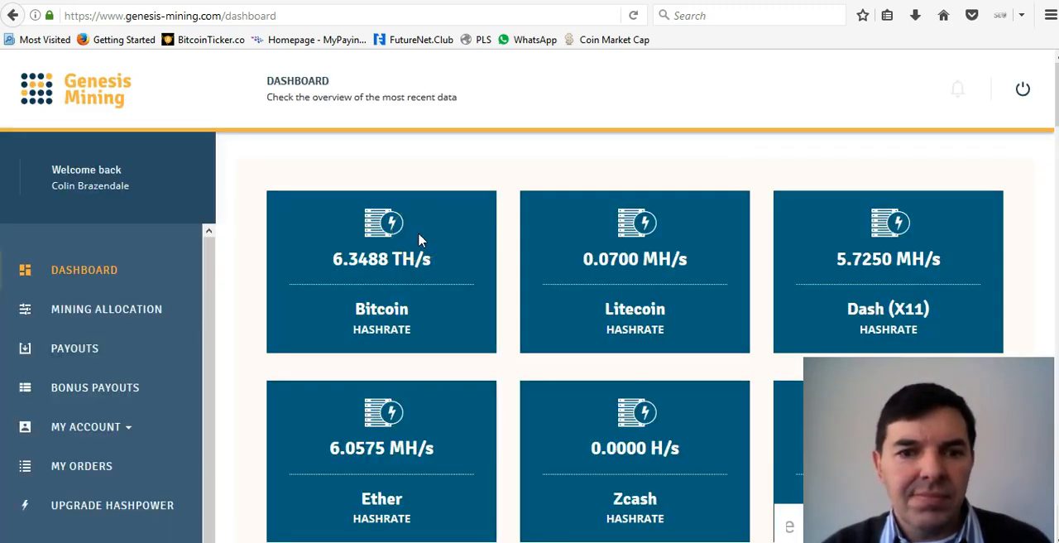
mouse_move(337, 268)
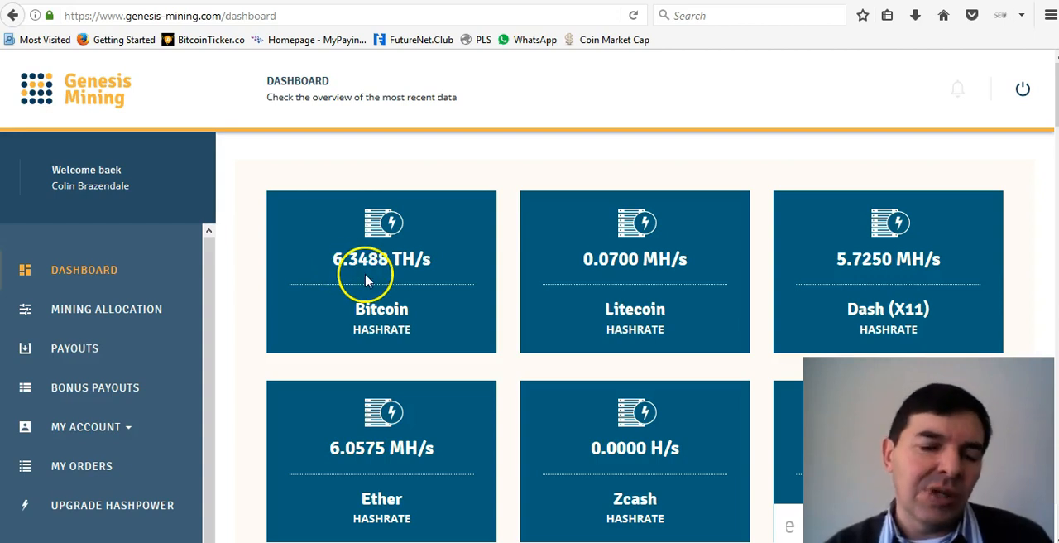
mouse_move(348, 259)
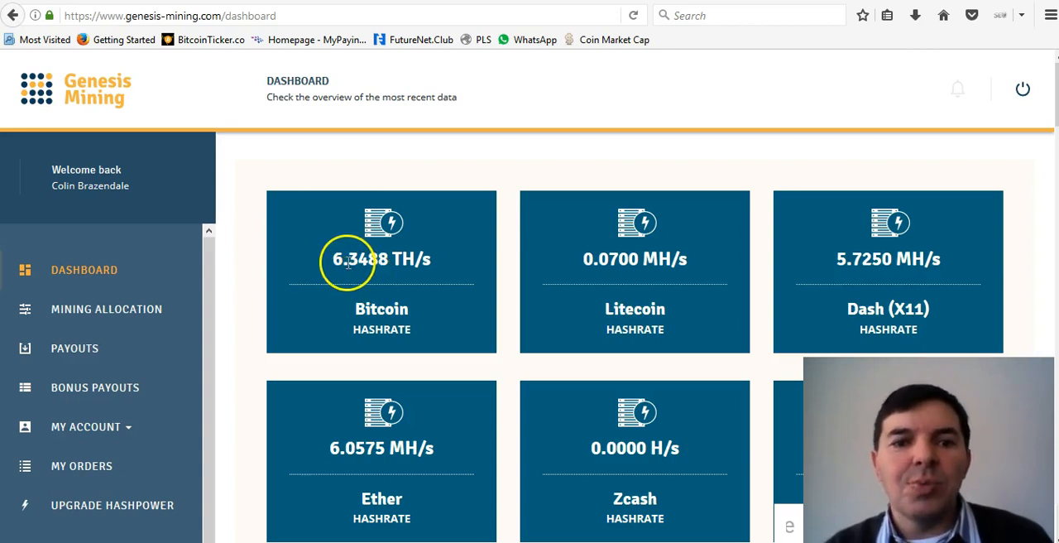
mouse_move(406, 258)
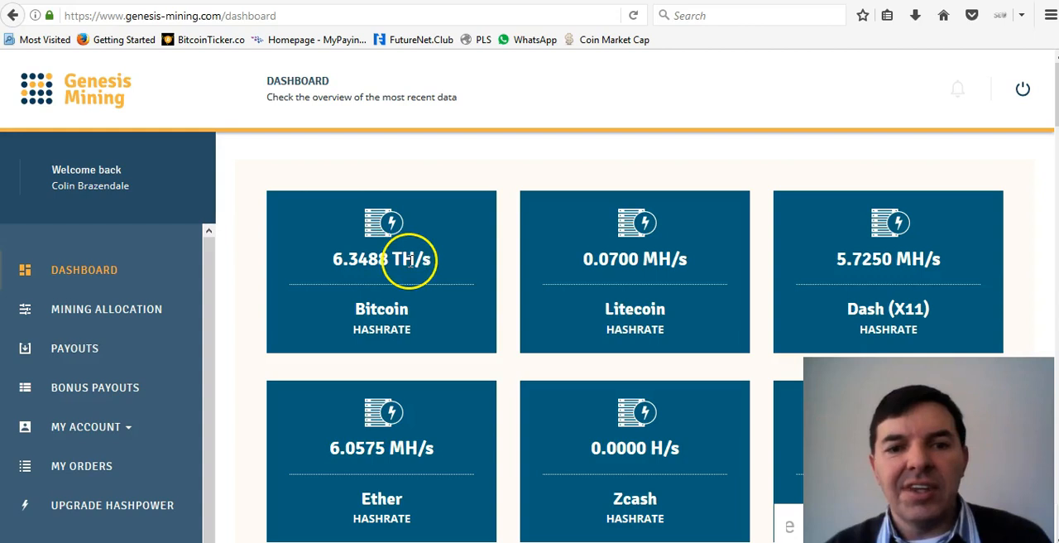
mouse_move(417, 133)
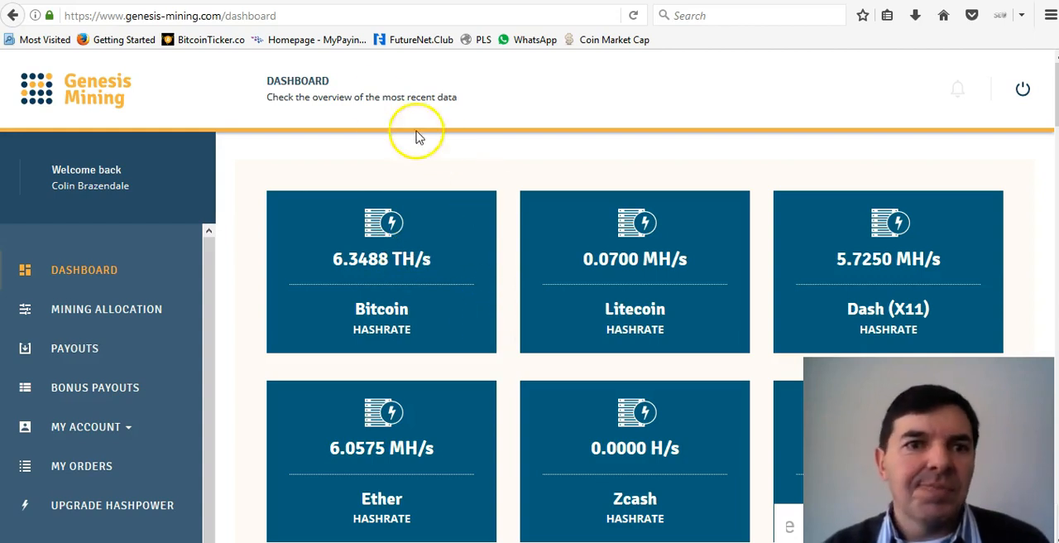
mouse_move(500, 318)
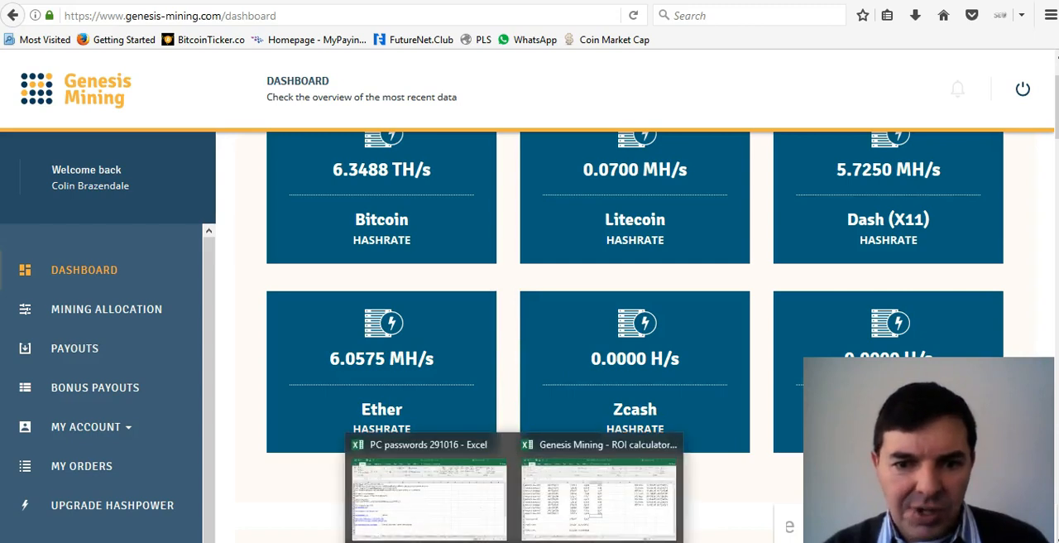
Log a new 2017/06/21 row of 48,854 USD and 0,018 BTC in the GM sheet, total invested $583,93.
left_click(597, 488)
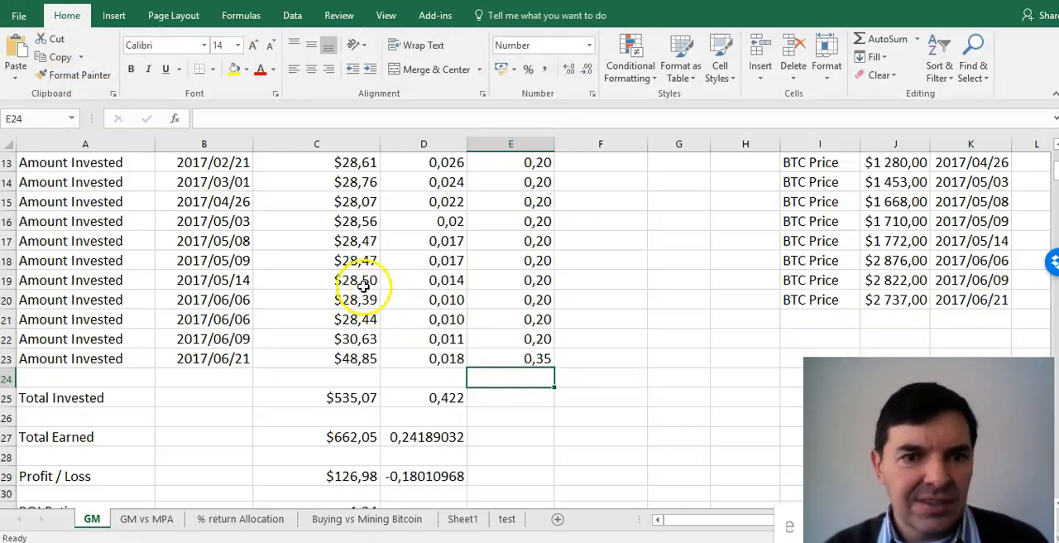
left_click_drag(69, 358, 510, 358)
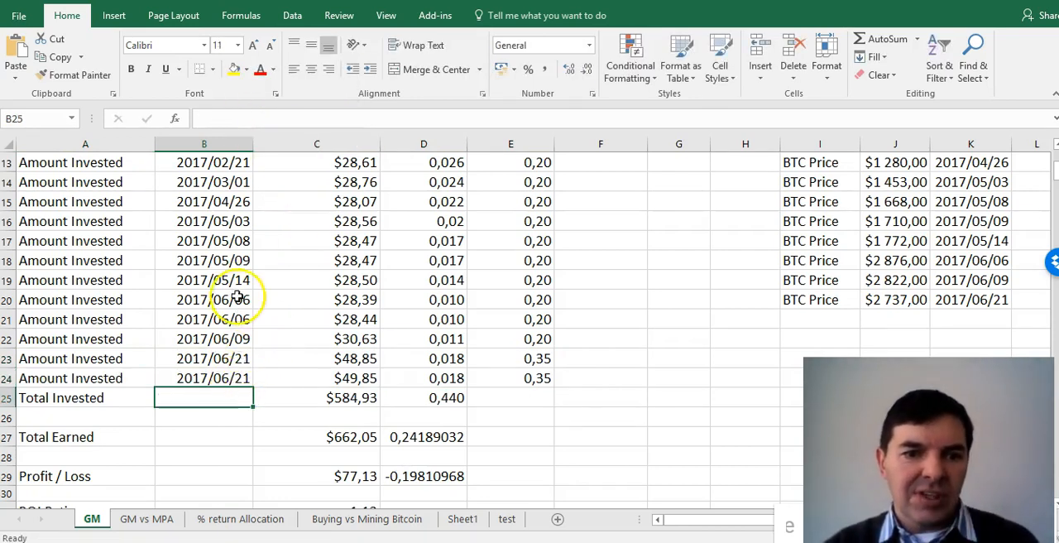
left_click(424, 398)
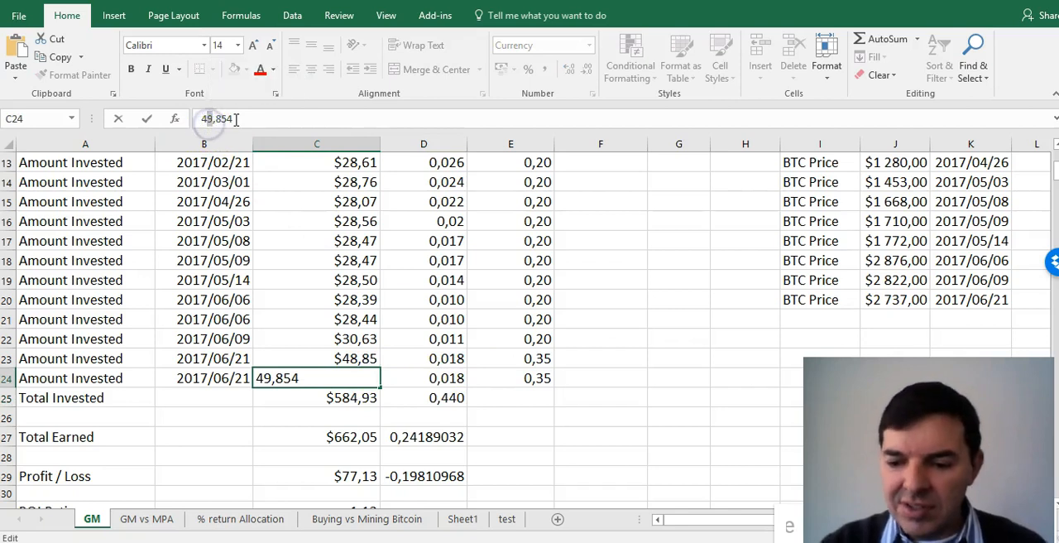
key("Return")
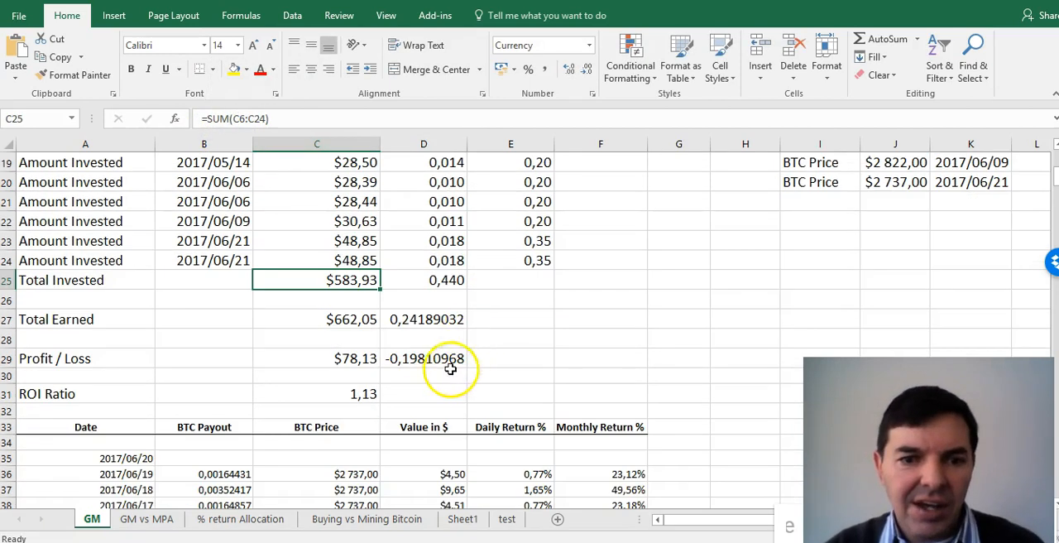
left_click(316, 358)
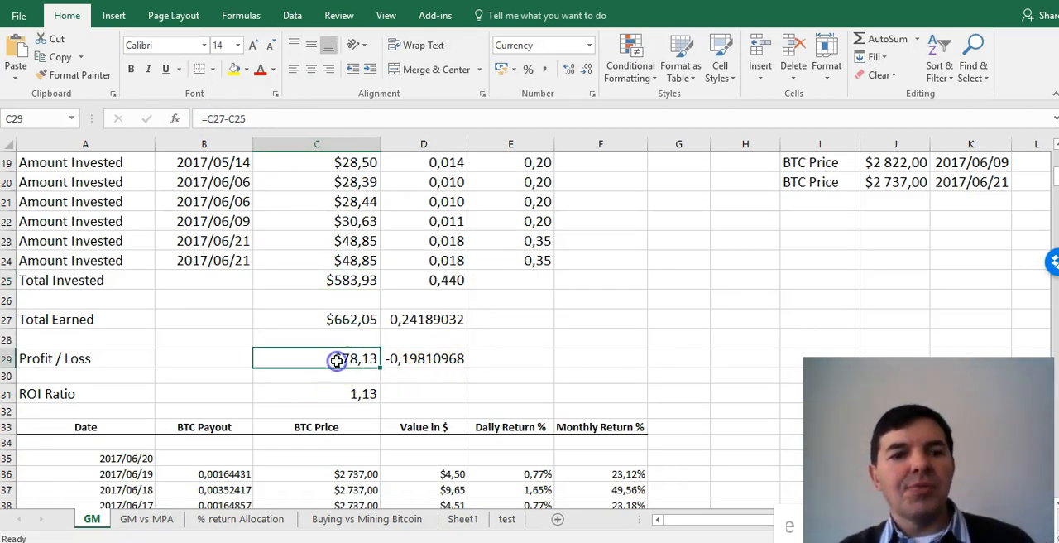
mouse_move(493, 364)
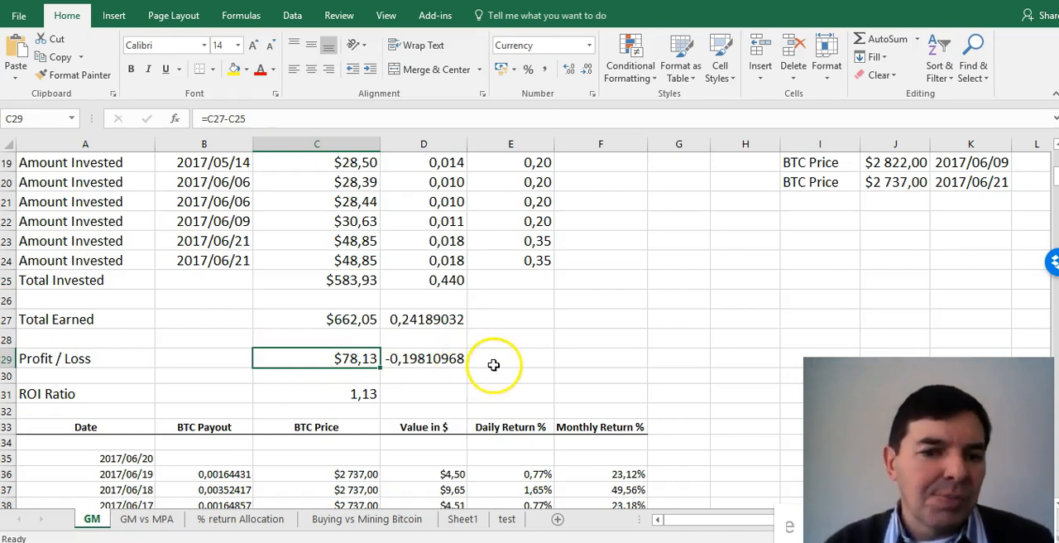
mouse_move(493, 361)
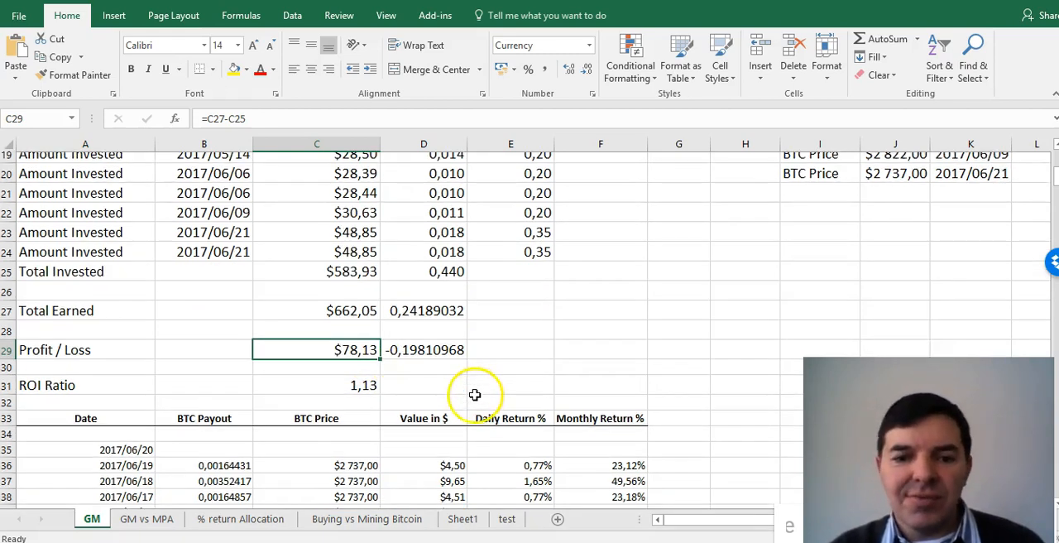
Check the daily payout formulas and the earlier 2017/06/21 invested amount.
scroll("down", 3)
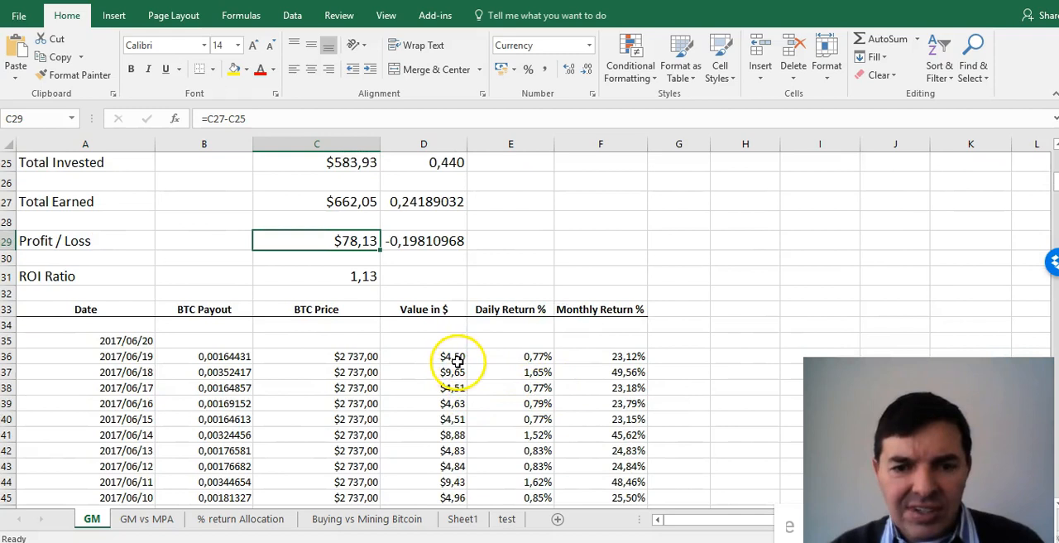
left_click(424, 355)
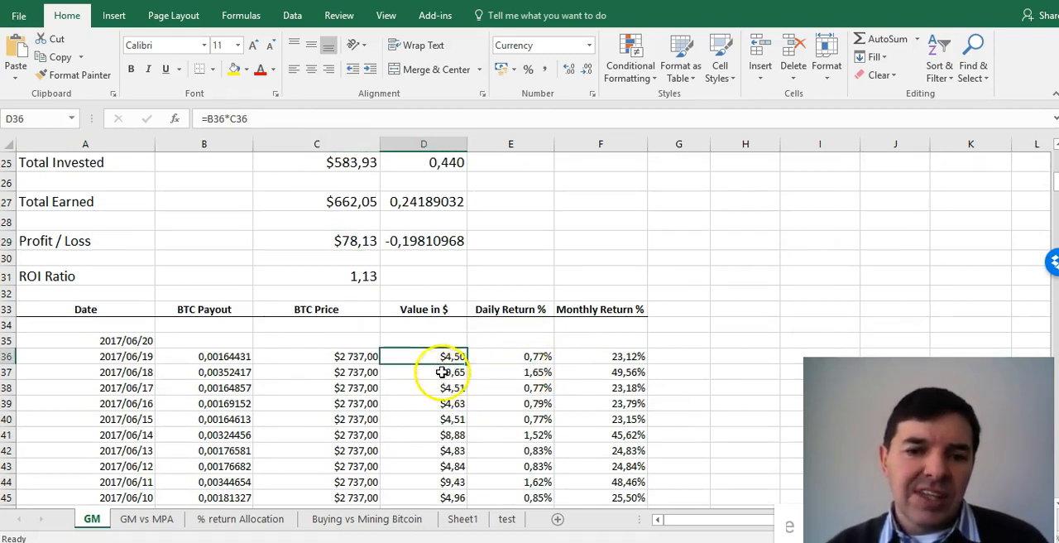
left_click(424, 371)
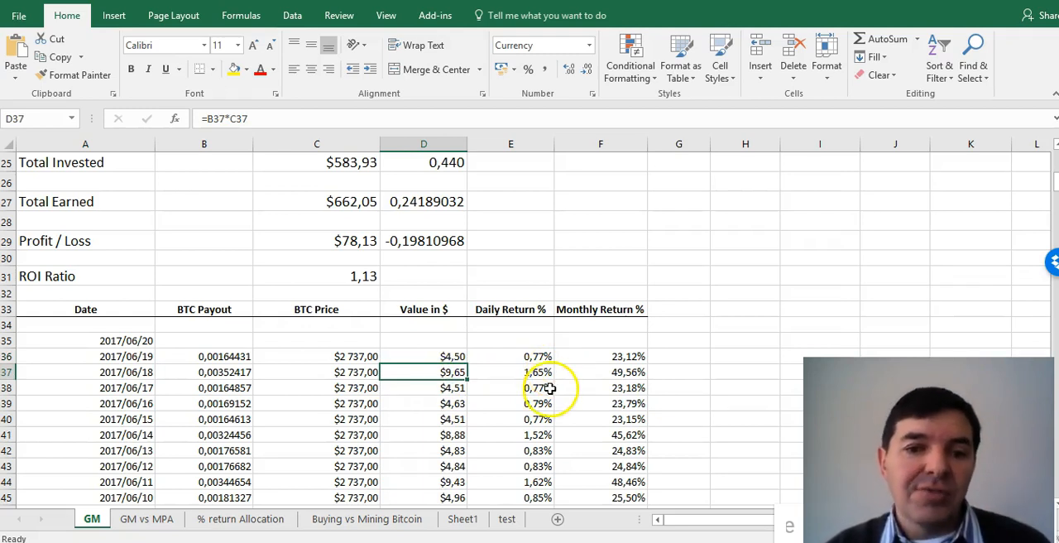
scroll("up", 3)
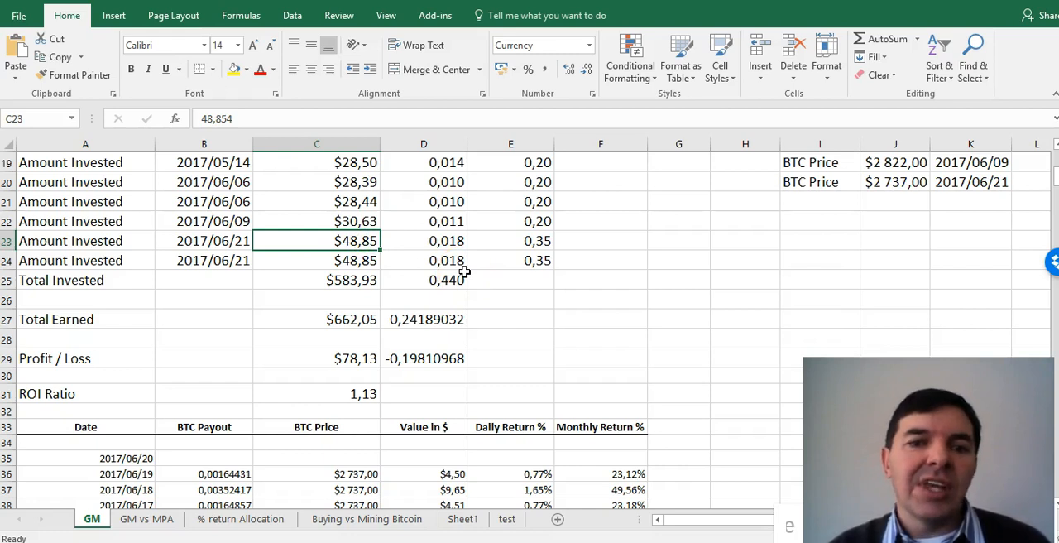
left_click(86, 241)
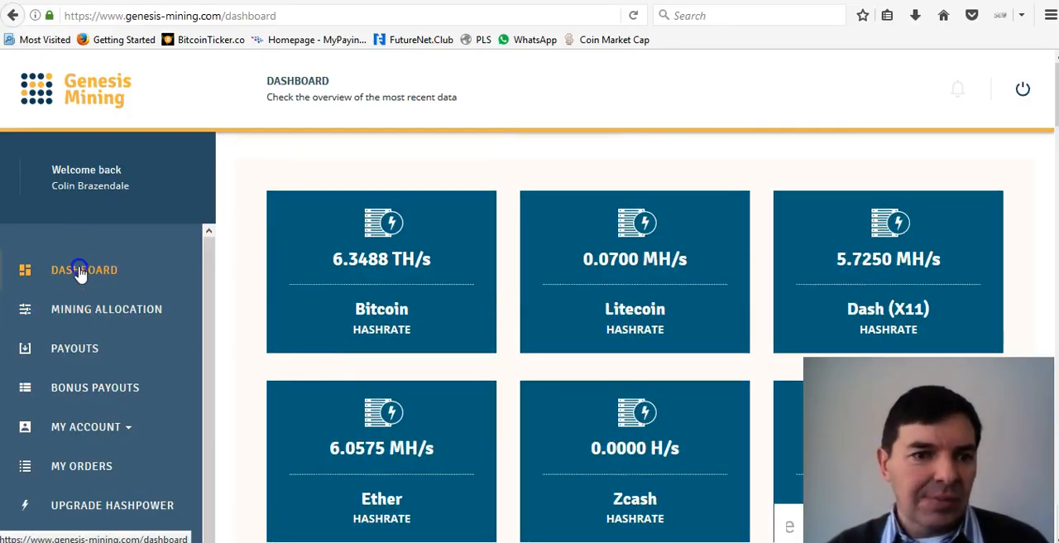
Reload the dashboard and verify Bitcoin hashrate now reads 6.6988 TH/s.
left_click(83, 268)
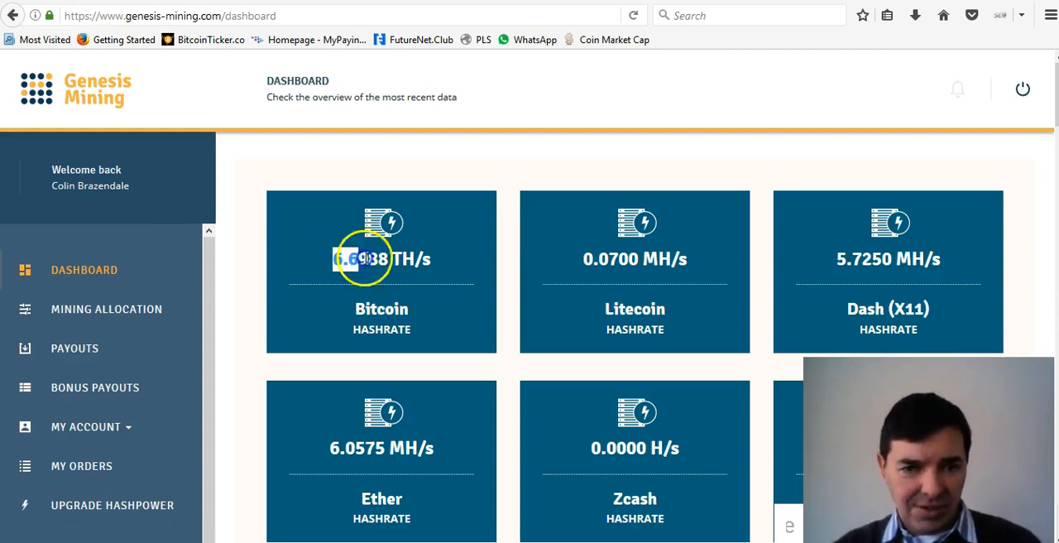
scroll("down", 3)
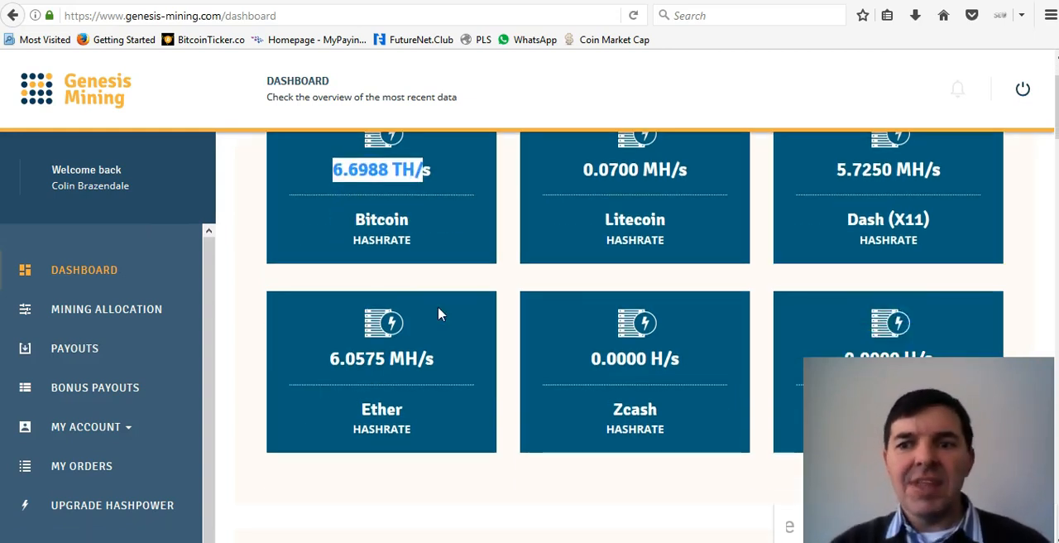
scroll("up", 3)
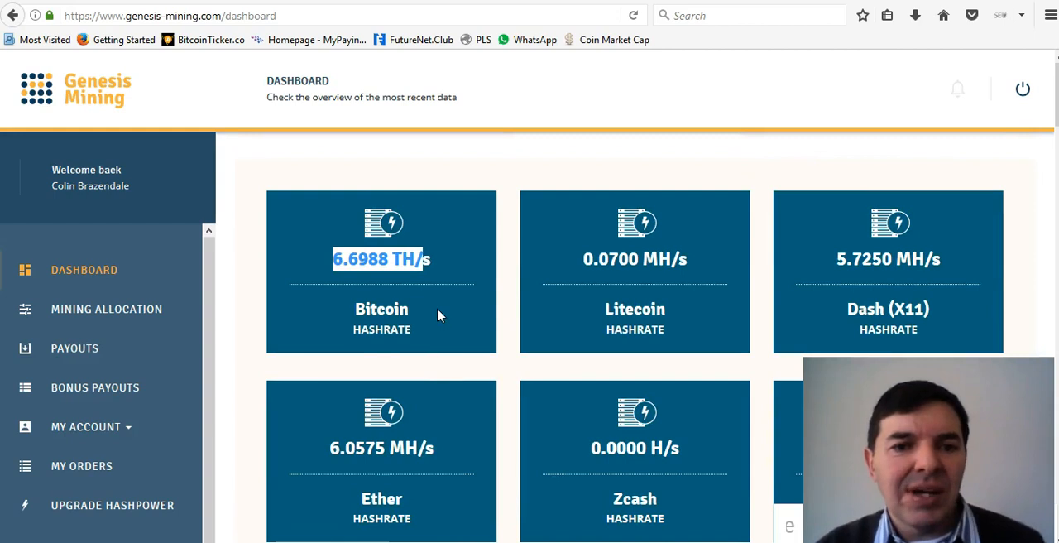
mouse_move(252, 339)
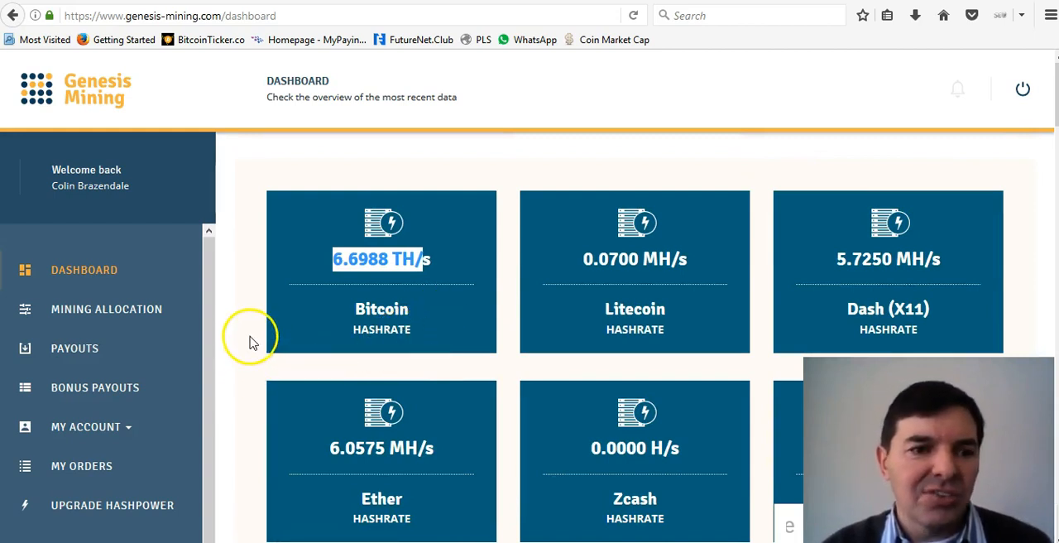
mouse_move(69, 347)
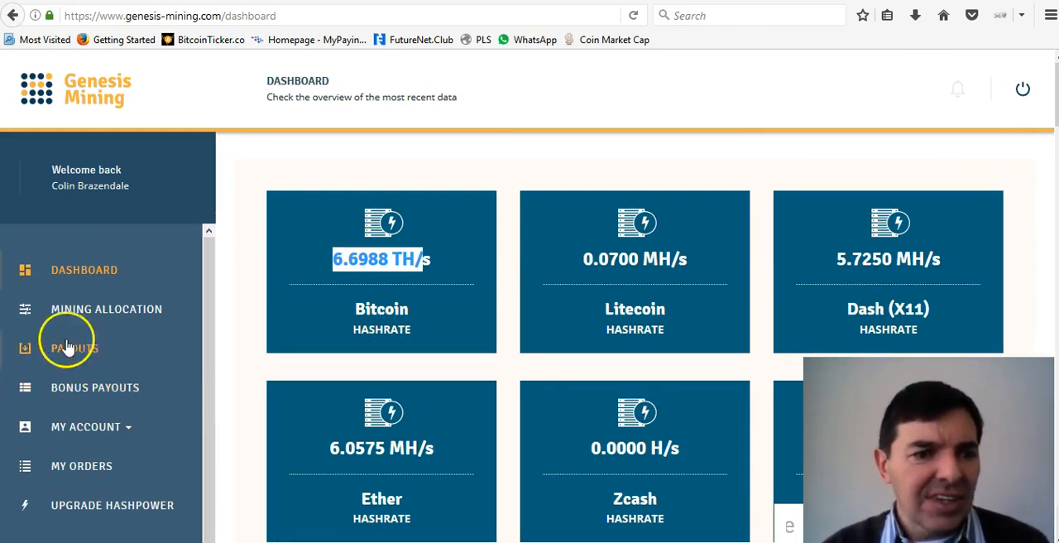
Go to Mining Allocation and review the dials, DASH (AUTO) 100, BTC 15, UNO and BTCD 0.
left_click(106, 308)
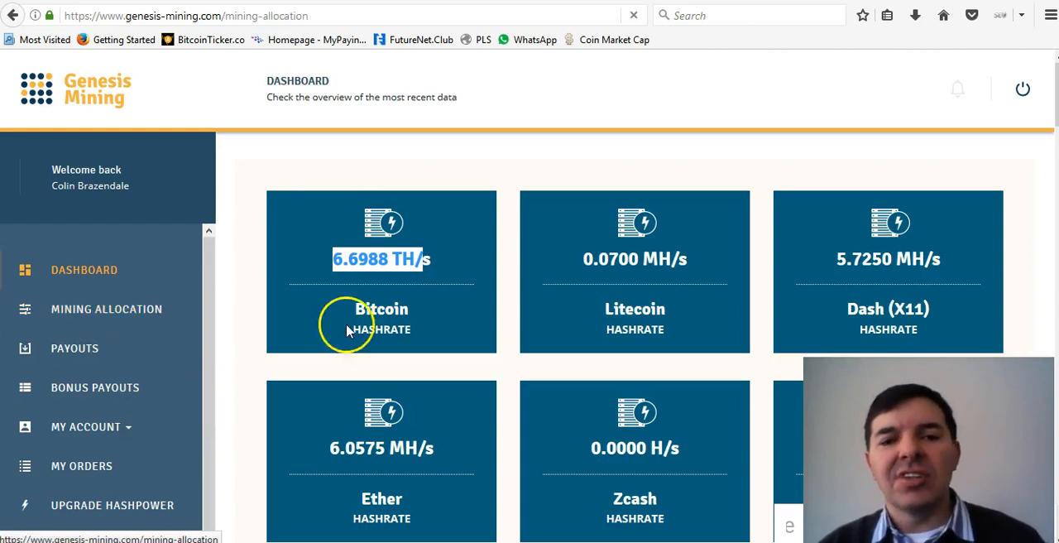
mouse_move(417, 318)
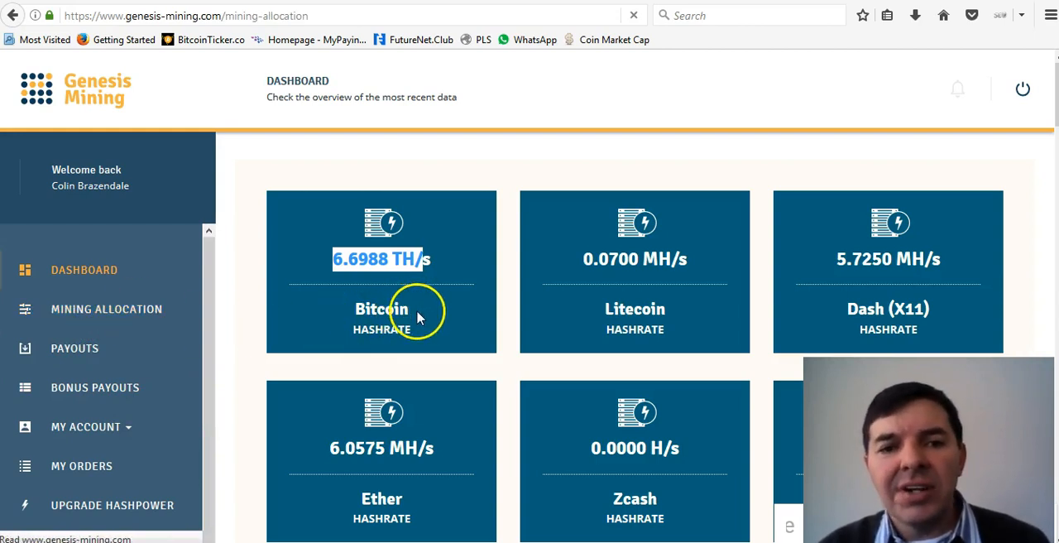
left_click(106, 308)
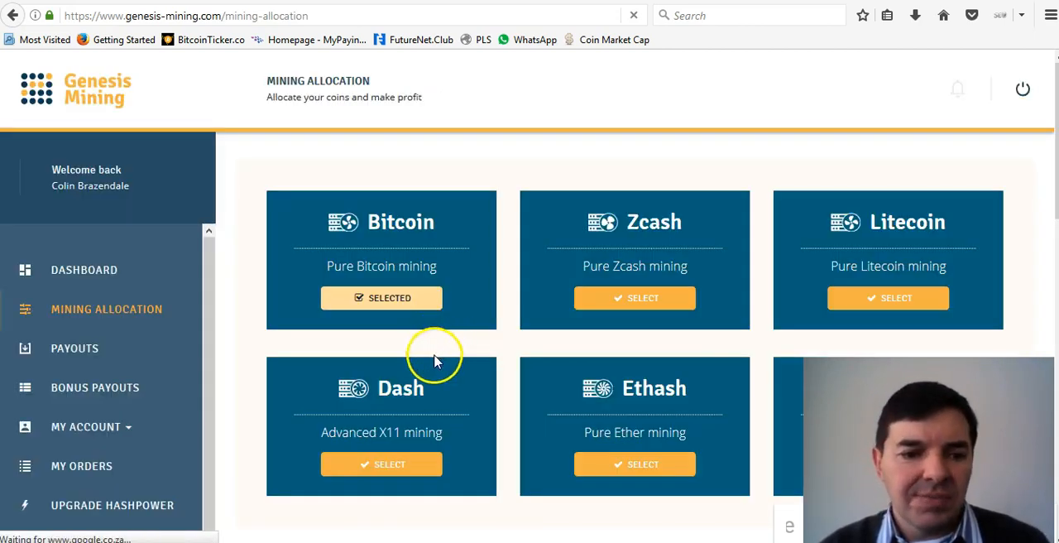
mouse_move(318, 426)
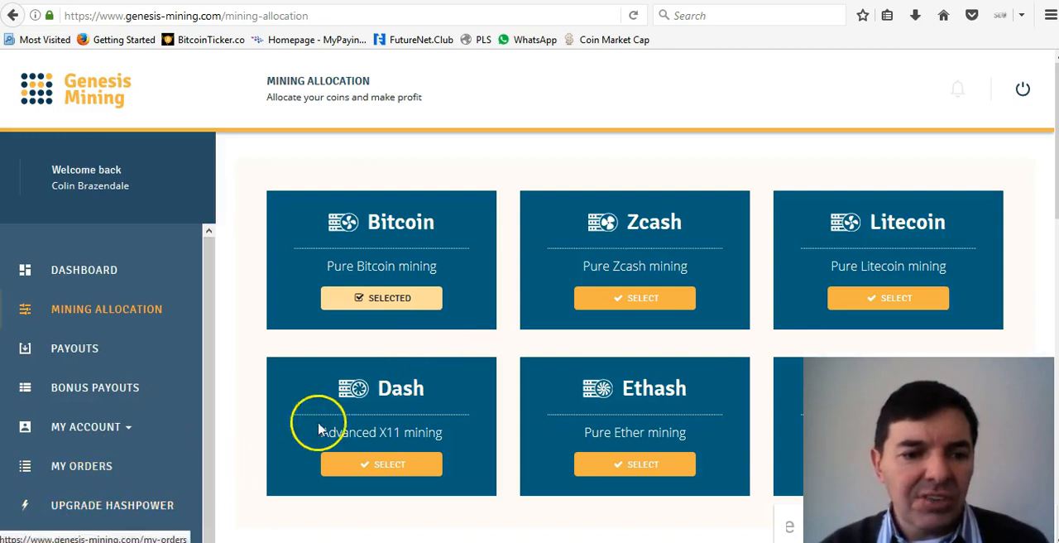
scroll("down", 3)
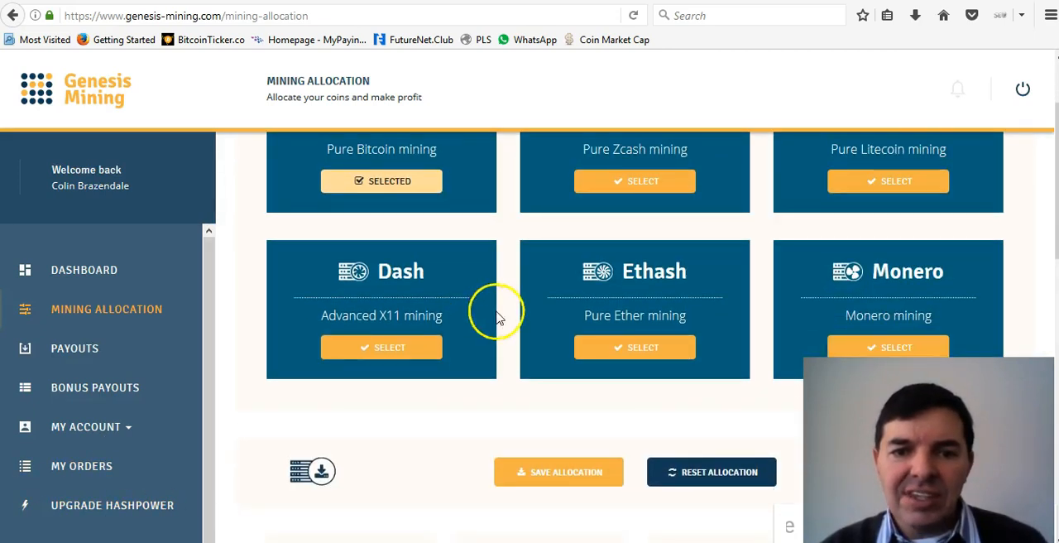
scroll("up", 3)
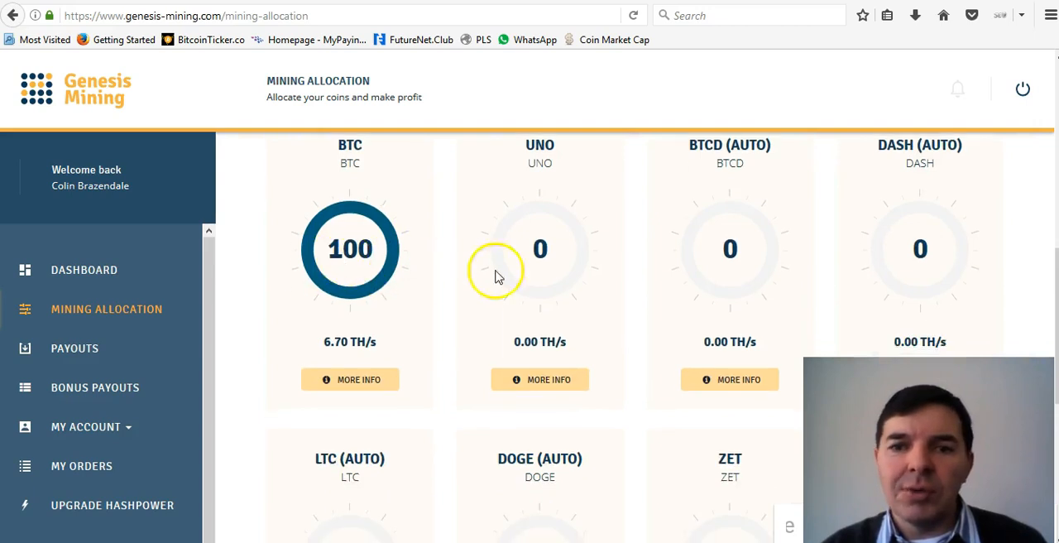
mouse_move(770, 280)
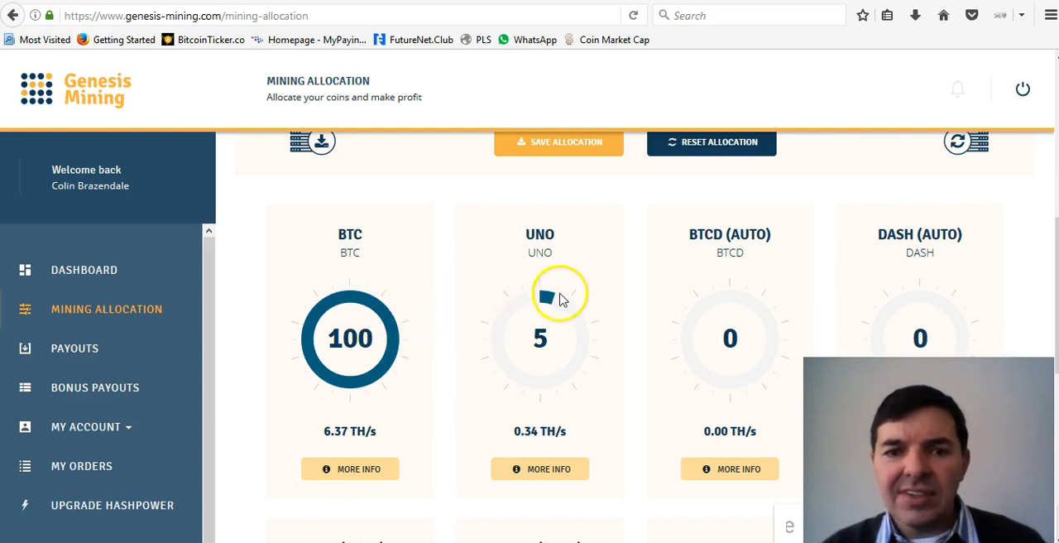
mouse_move(926, 254)
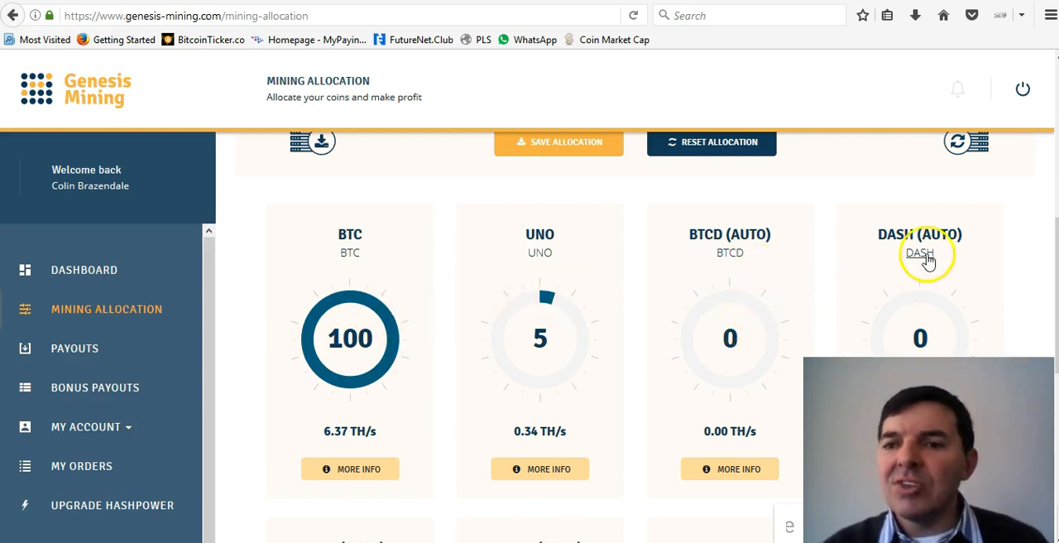
mouse_move(934, 295)
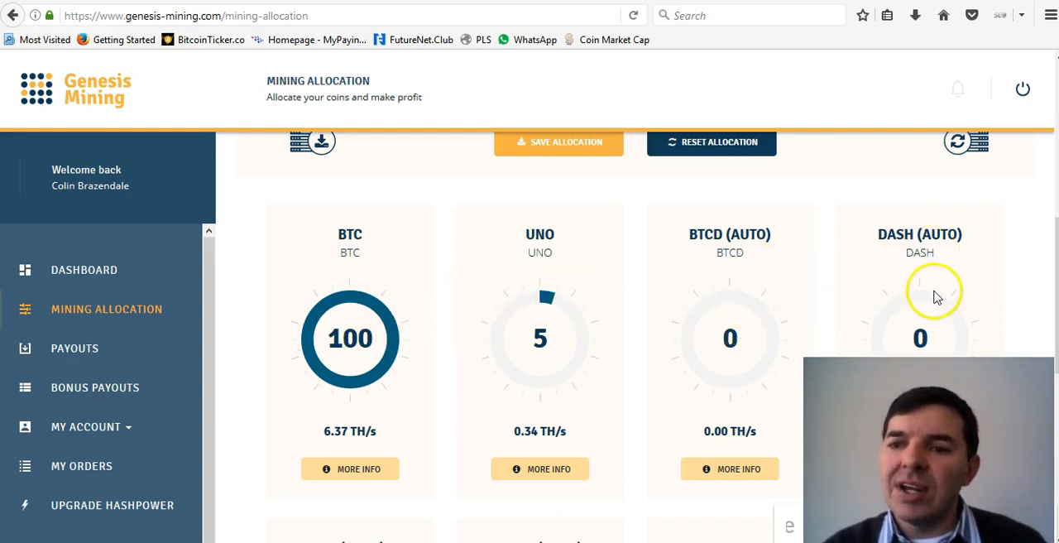
mouse_move(649, 360)
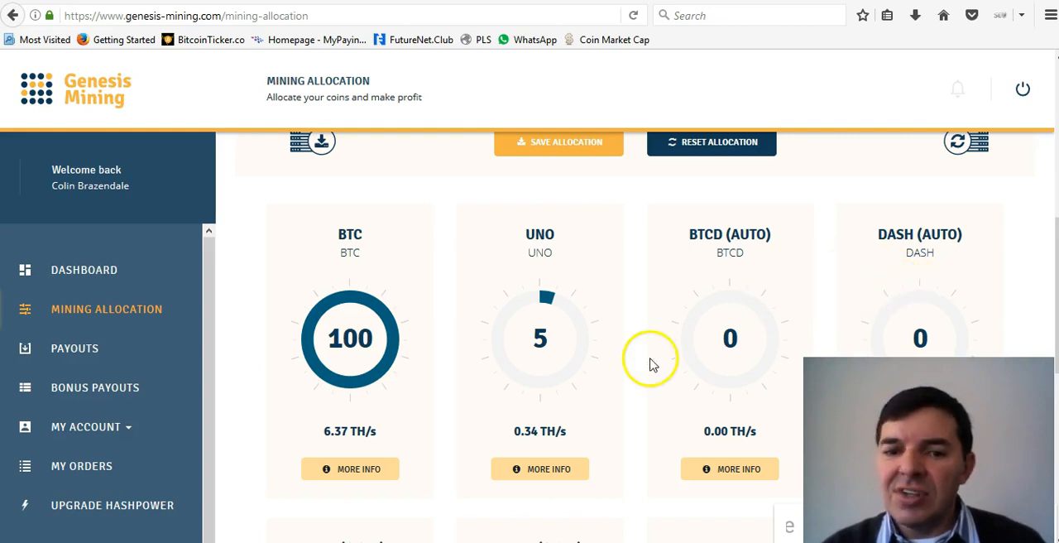
scroll("down", 3)
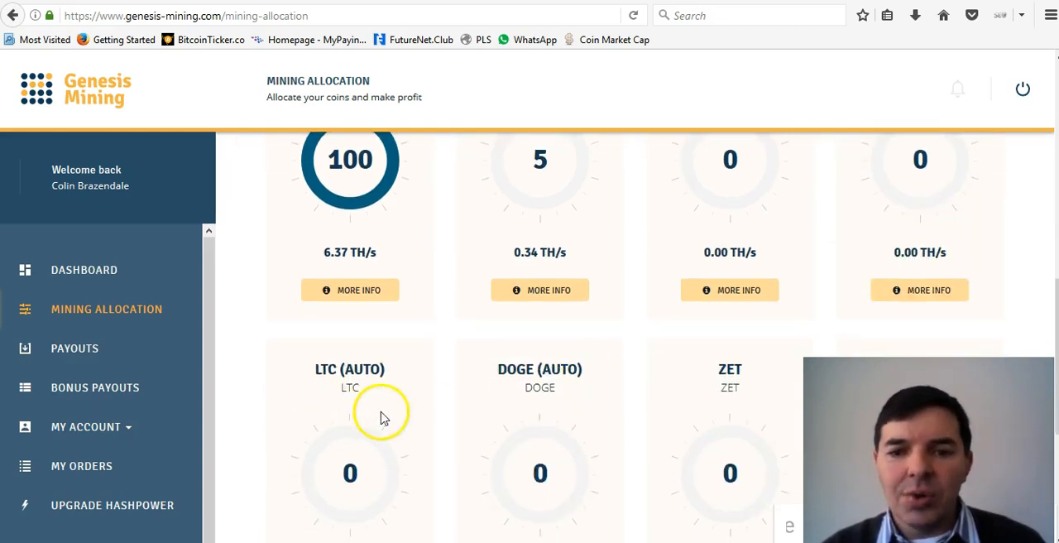
scroll("down", 3)
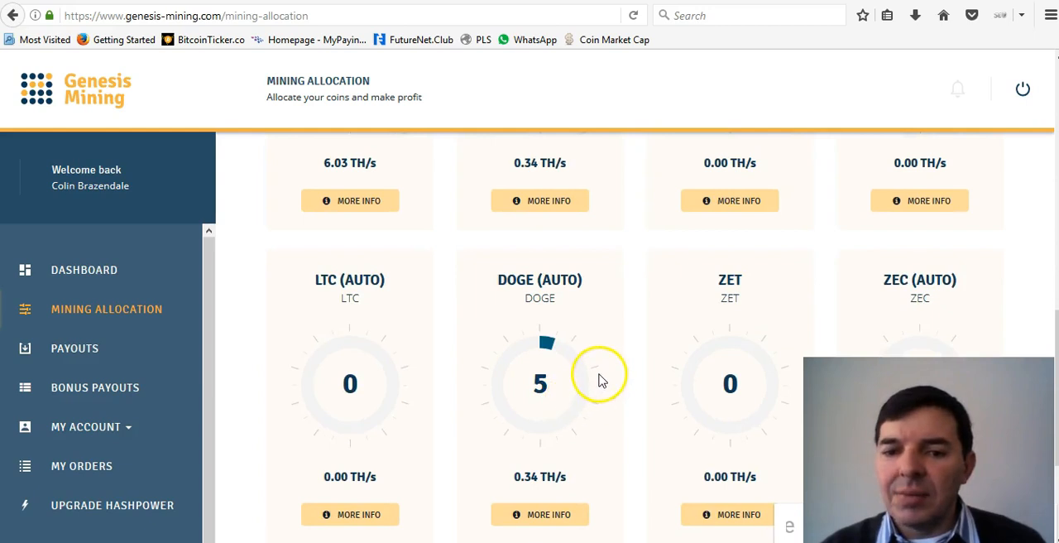
scroll("up", 3)
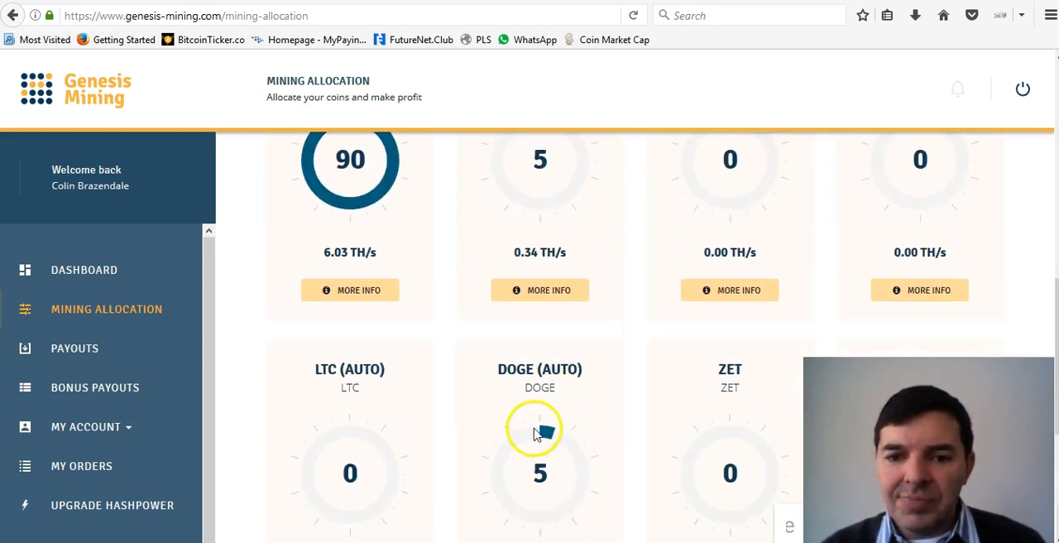
scroll("up", 3)
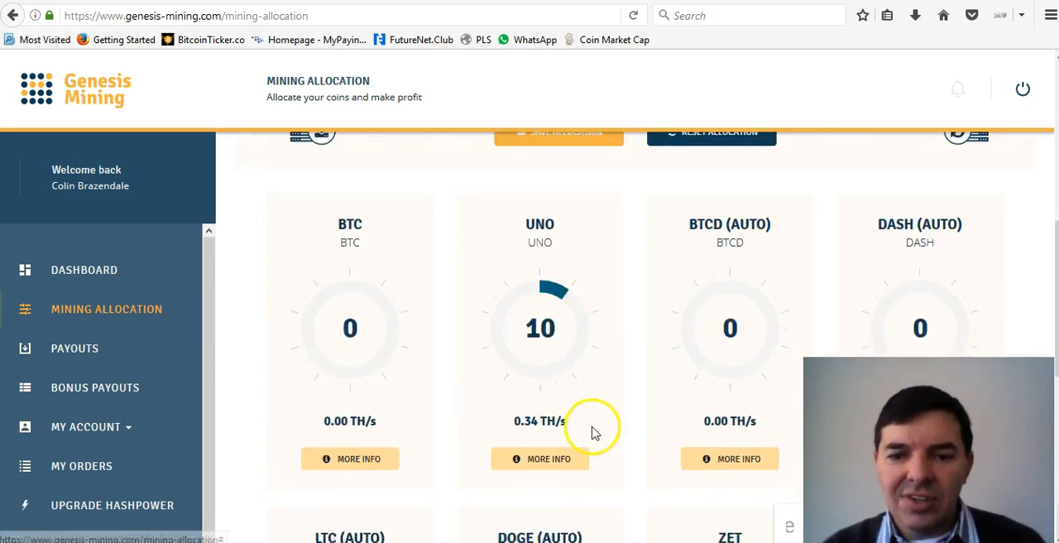
scroll("down", 3)
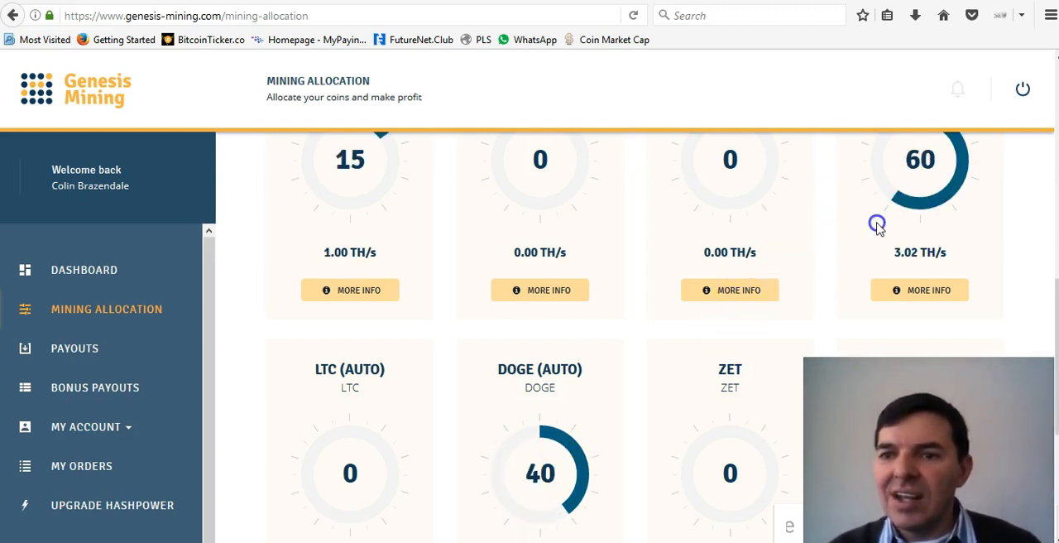
scroll("up", 3)
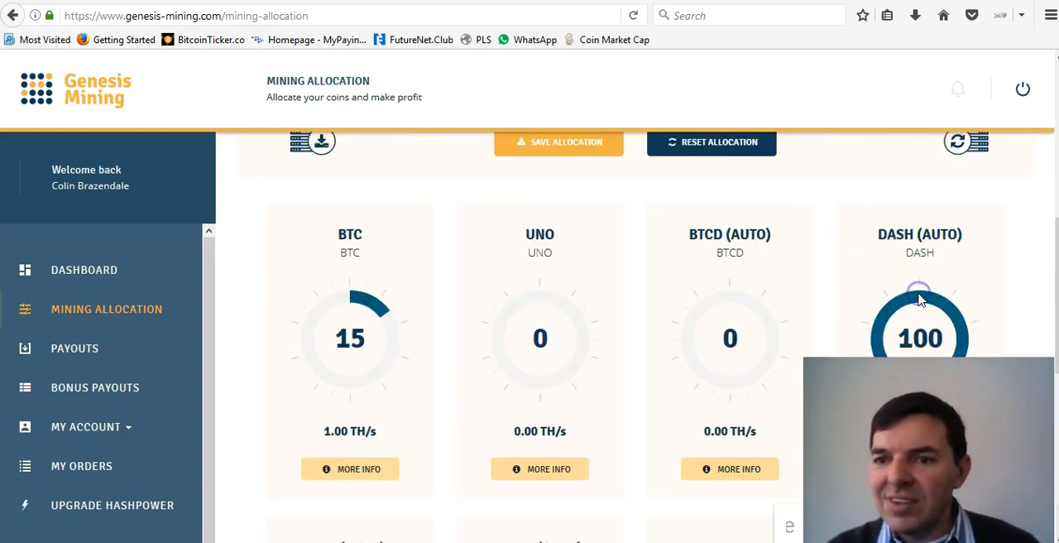
mouse_move(753, 289)
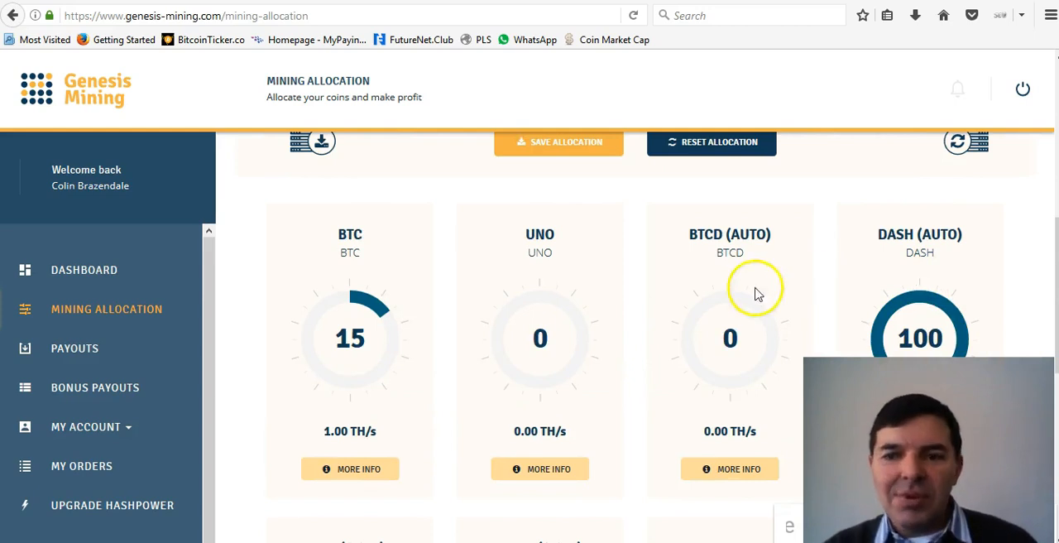
mouse_move(916, 296)
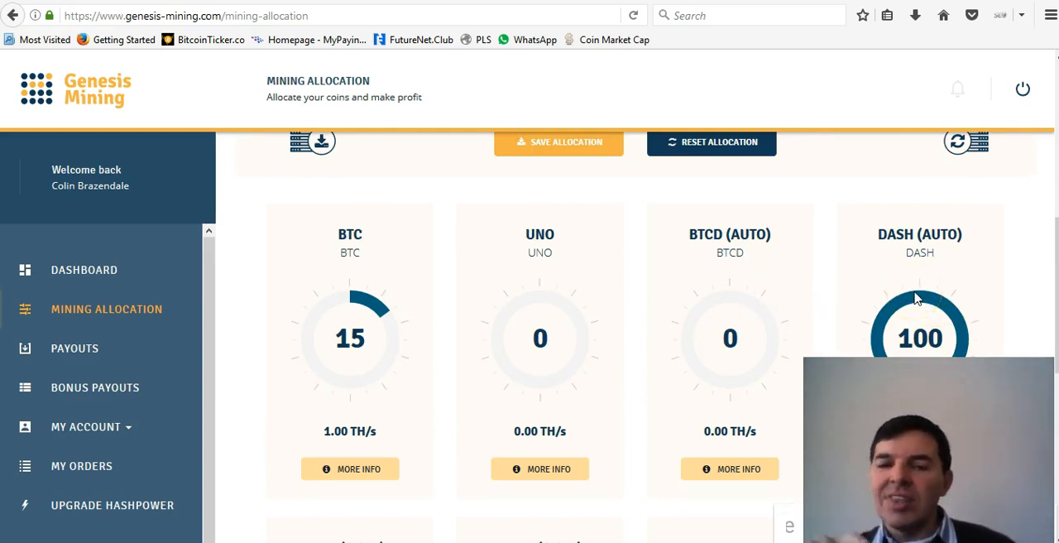
mouse_move(776, 307)
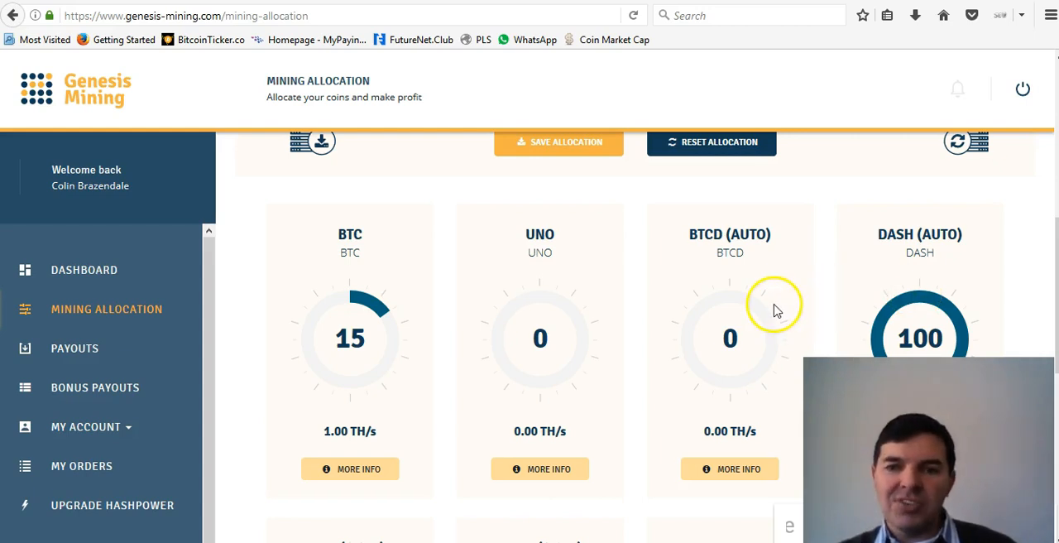
mouse_move(840, 291)
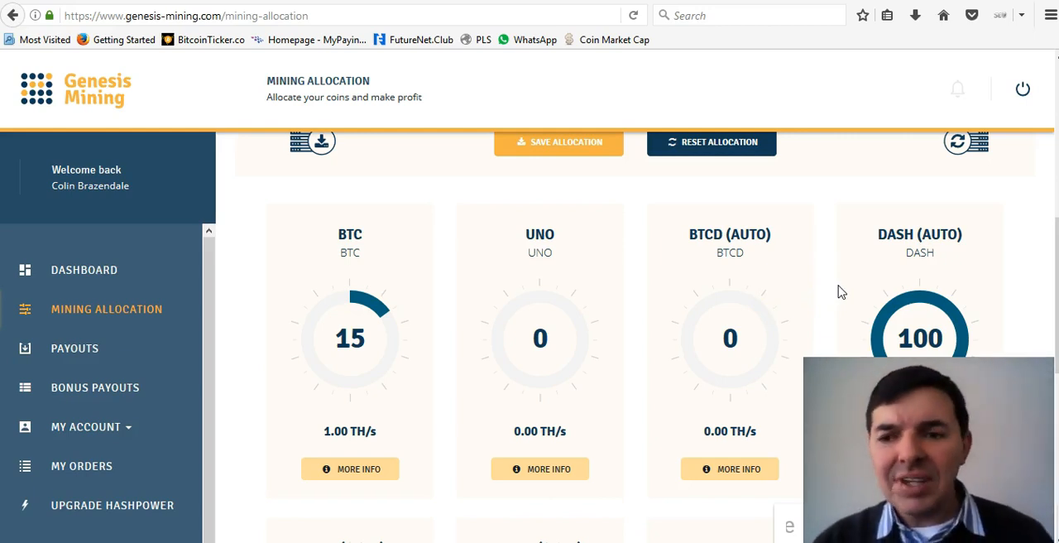
mouse_move(809, 346)
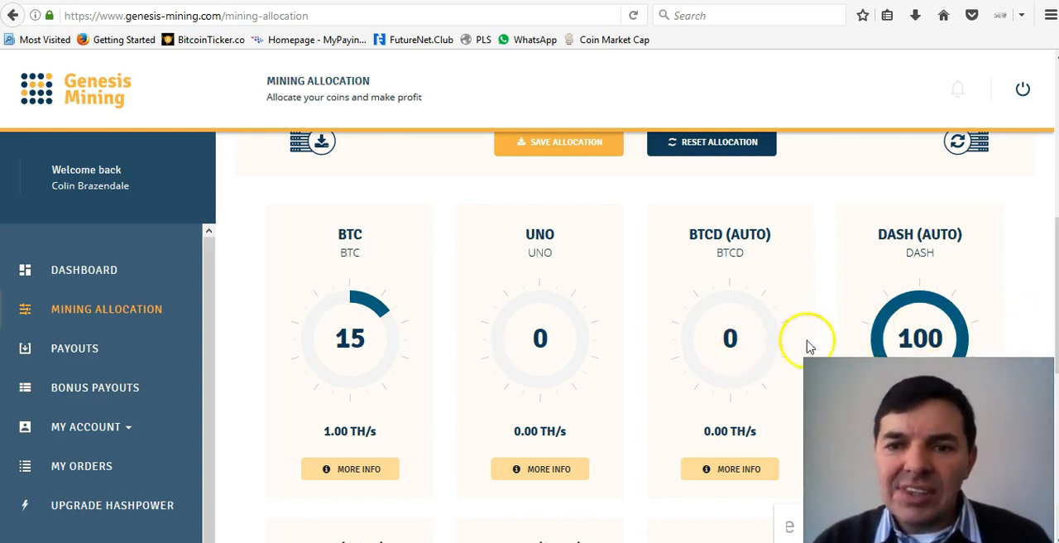
mouse_move(821, 304)
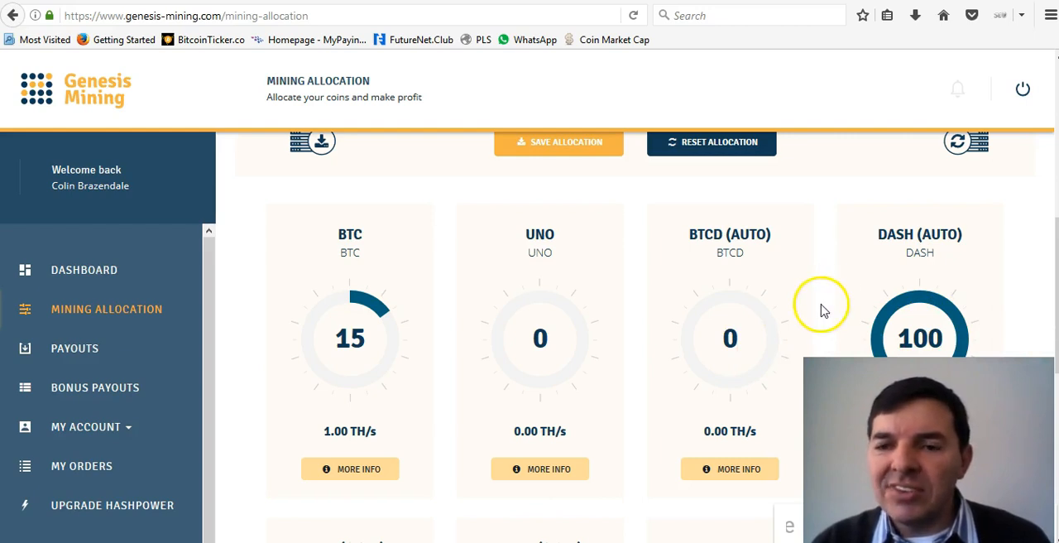
mouse_move(824, 311)
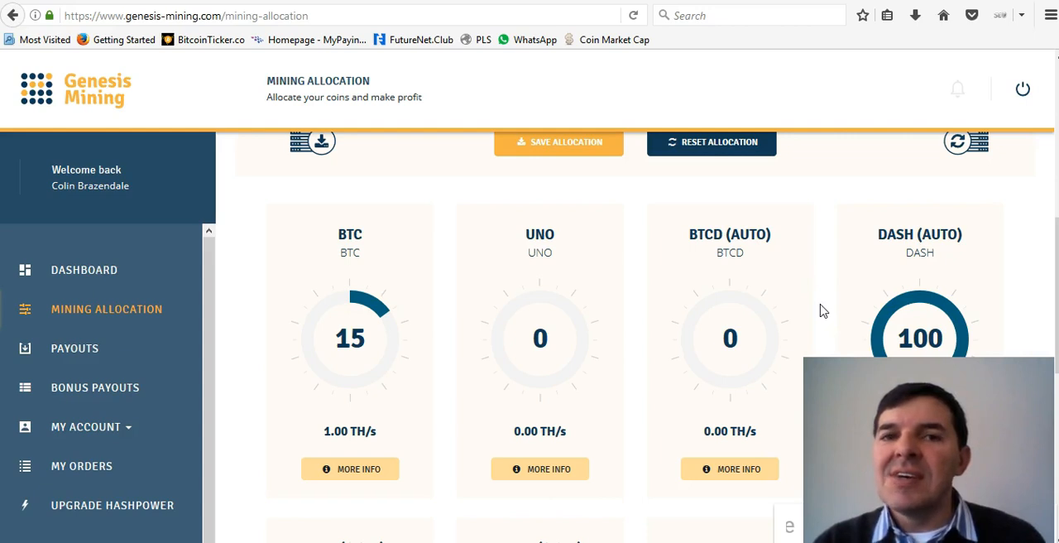
mouse_move(934, 288)
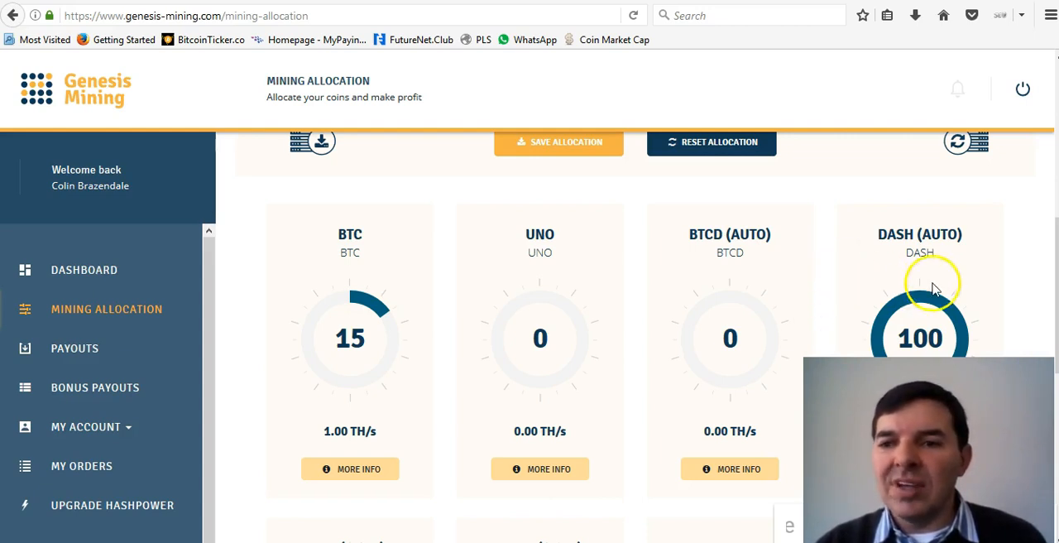
mouse_move(625, 391)
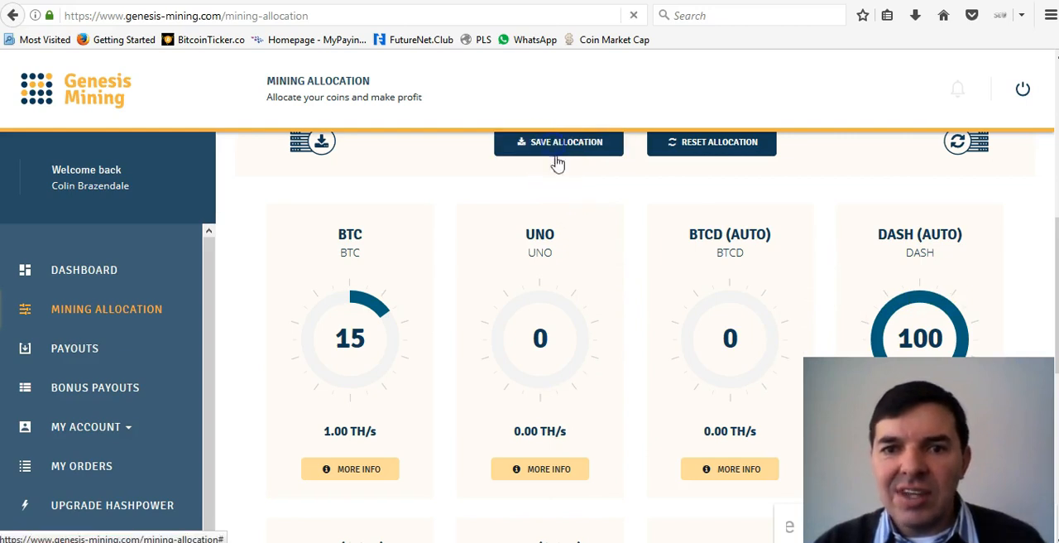
Set DASH (AUTO) to 100 with all other coins 0 and save, getting the success banner.
left_click(558, 143)
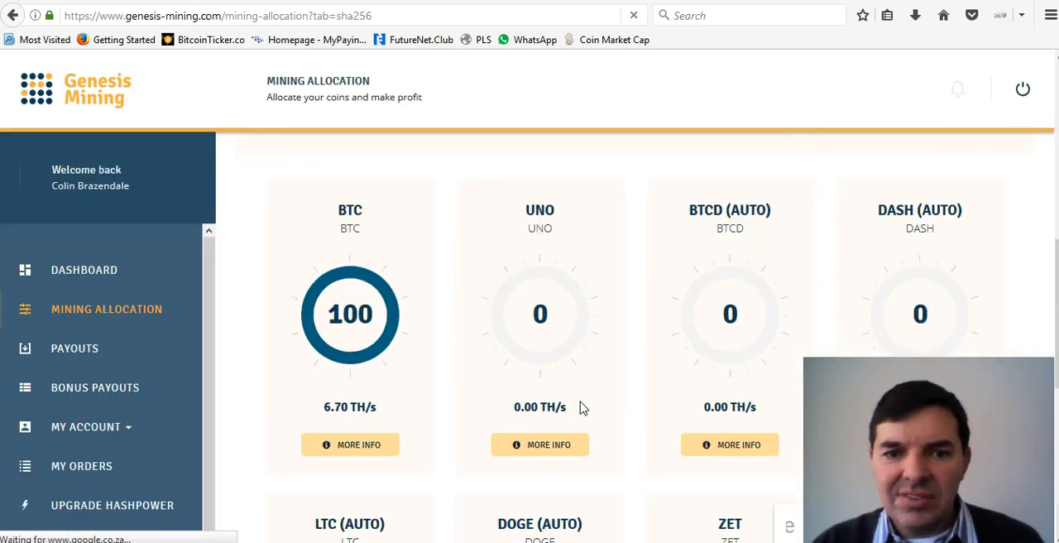
left_click(563, 295)
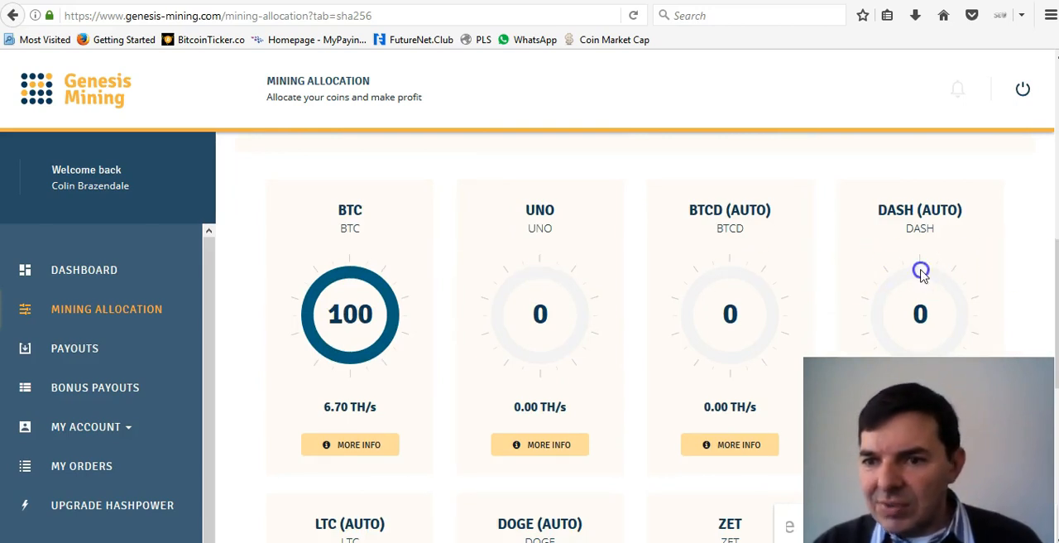
left_click(920, 271)
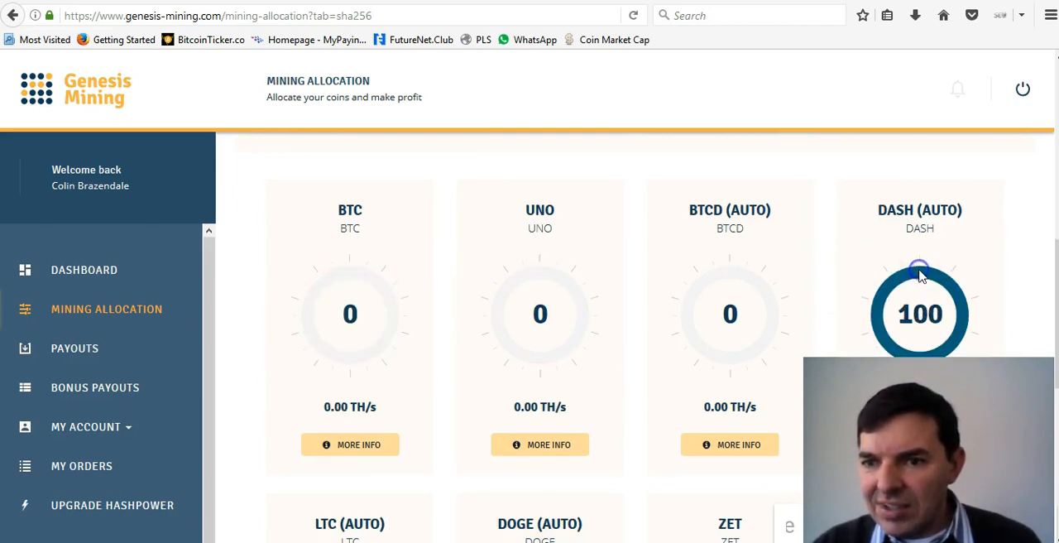
scroll("down", 3)
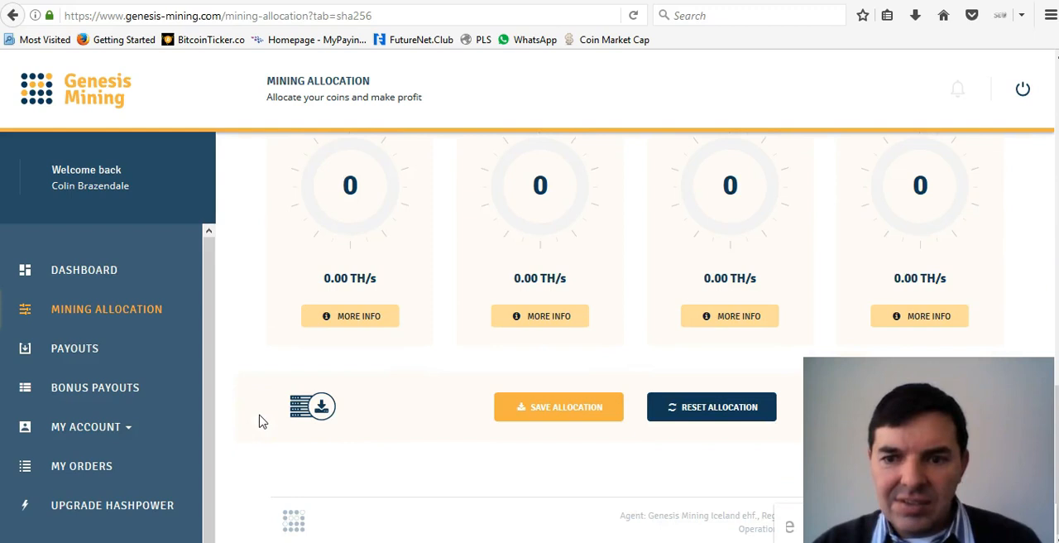
left_click(560, 407)
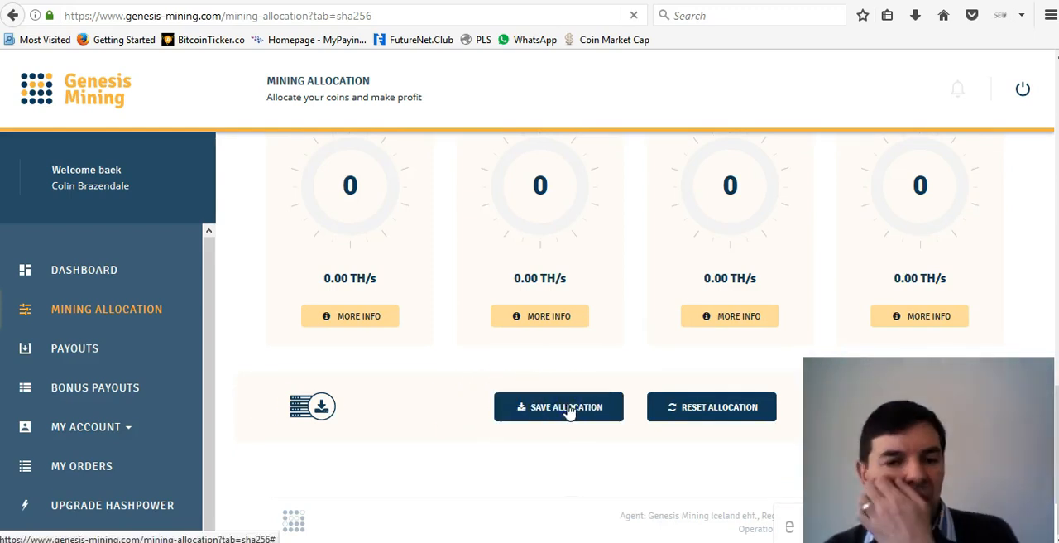
left_click(559, 407)
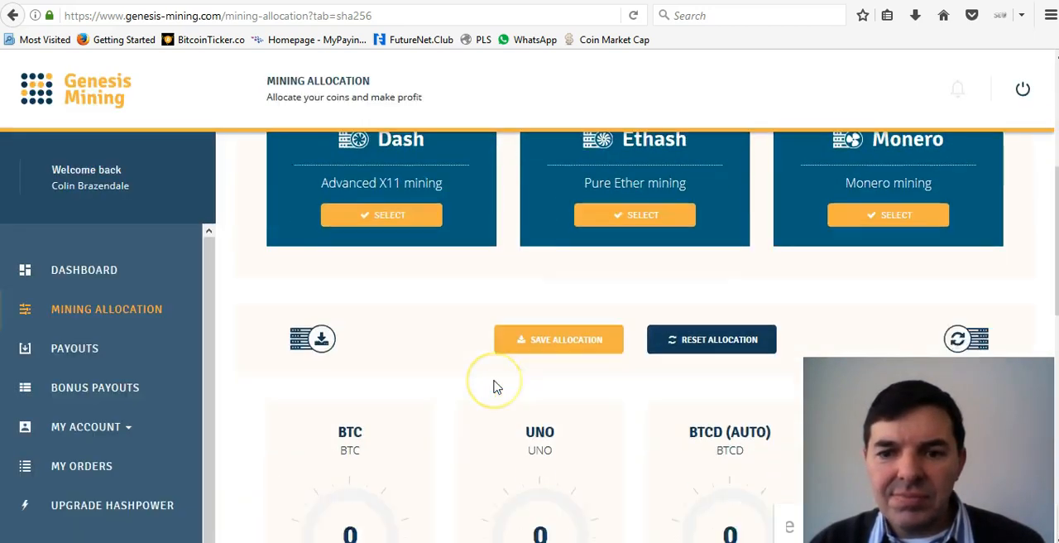
scroll("down", 3)
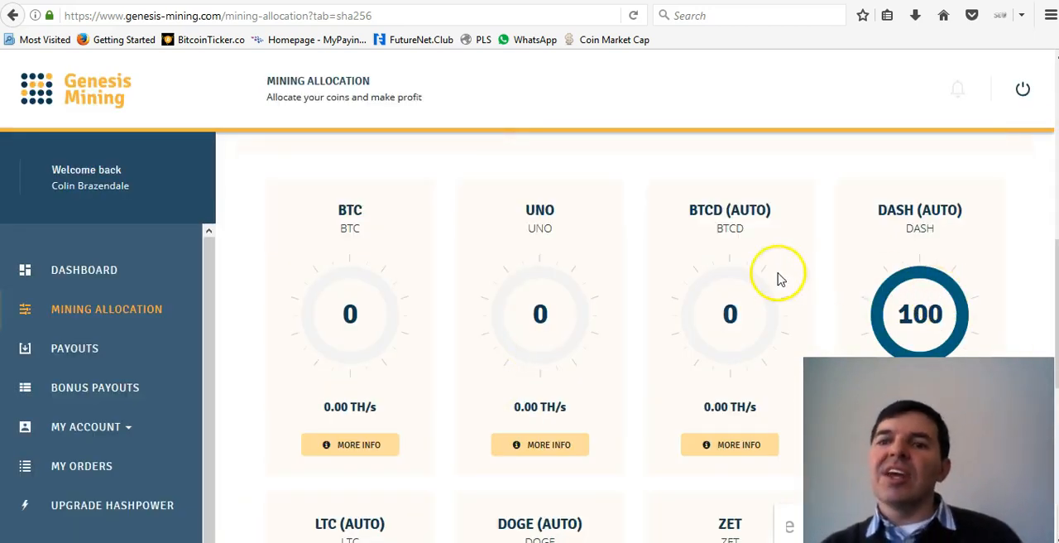
mouse_move(654, 296)
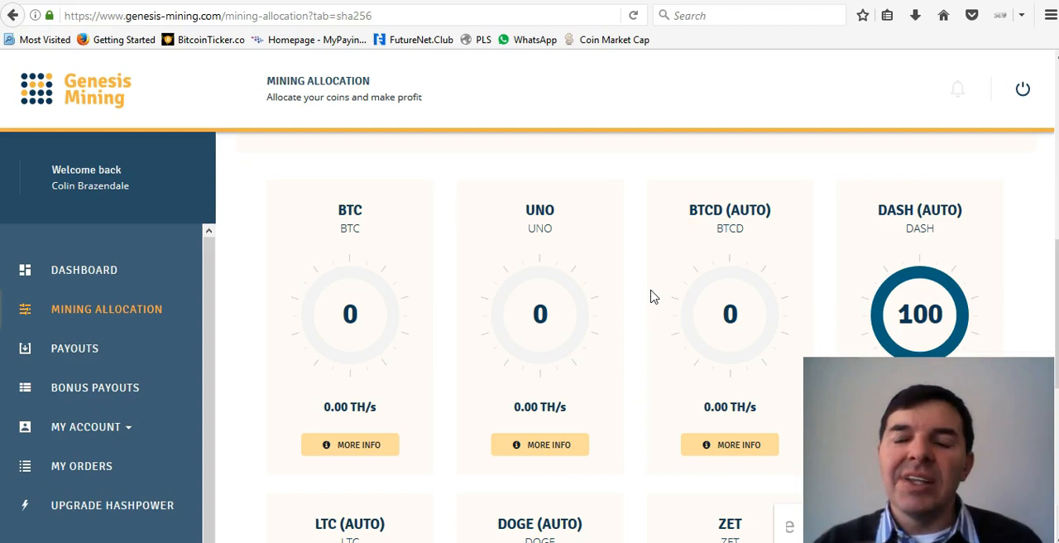
mouse_move(930, 305)
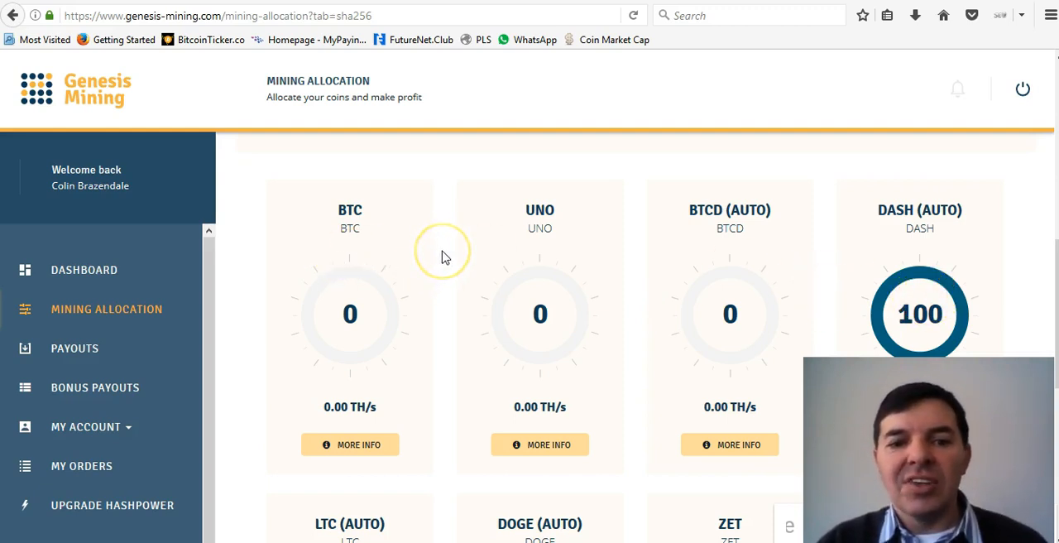
mouse_move(444, 256)
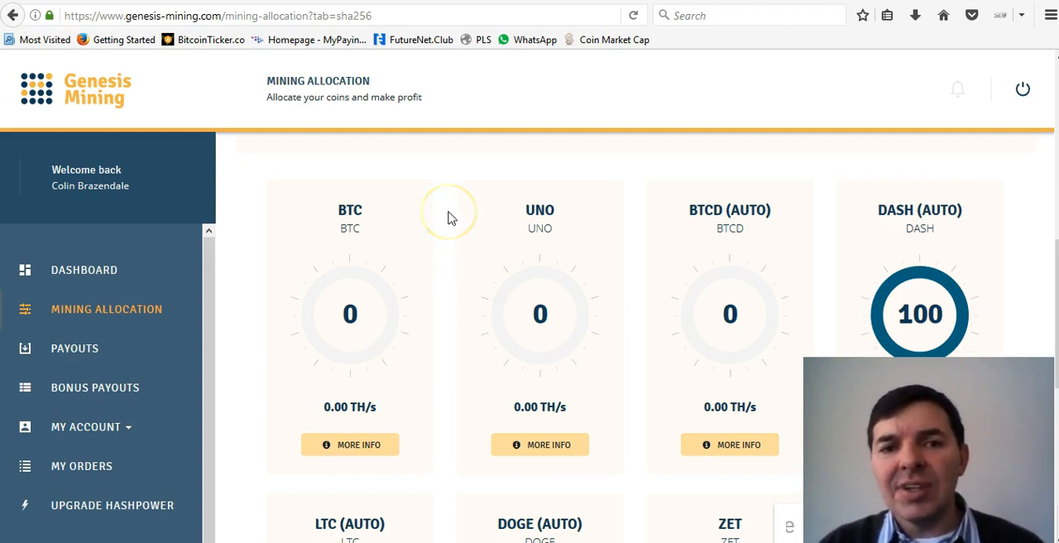
mouse_move(538, 262)
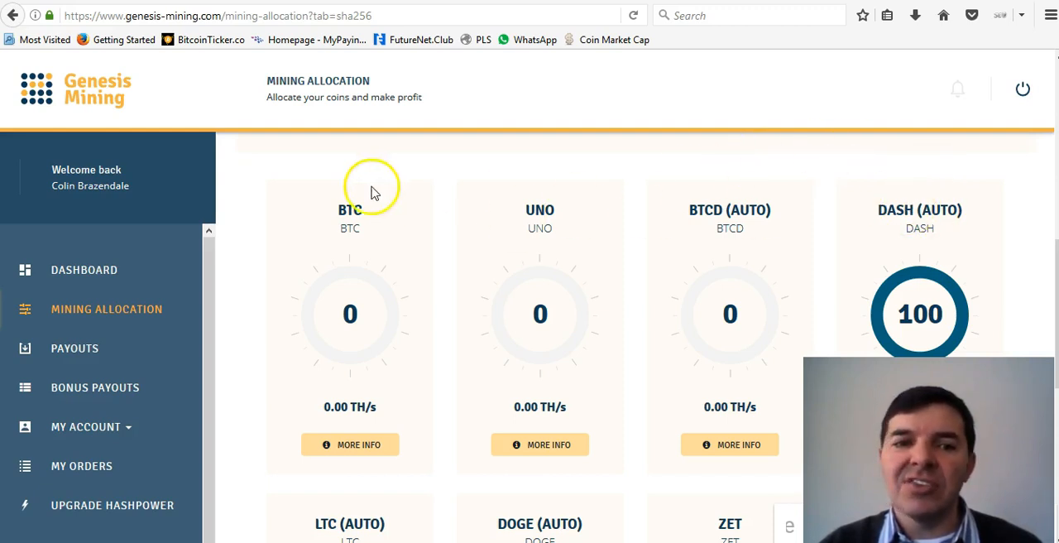
mouse_move(357, 205)
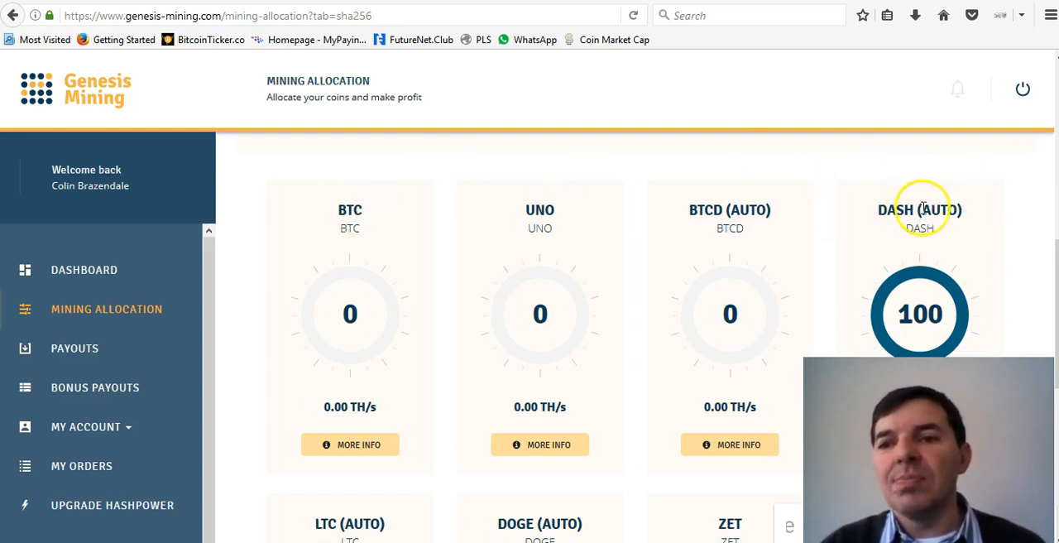
mouse_move(814, 228)
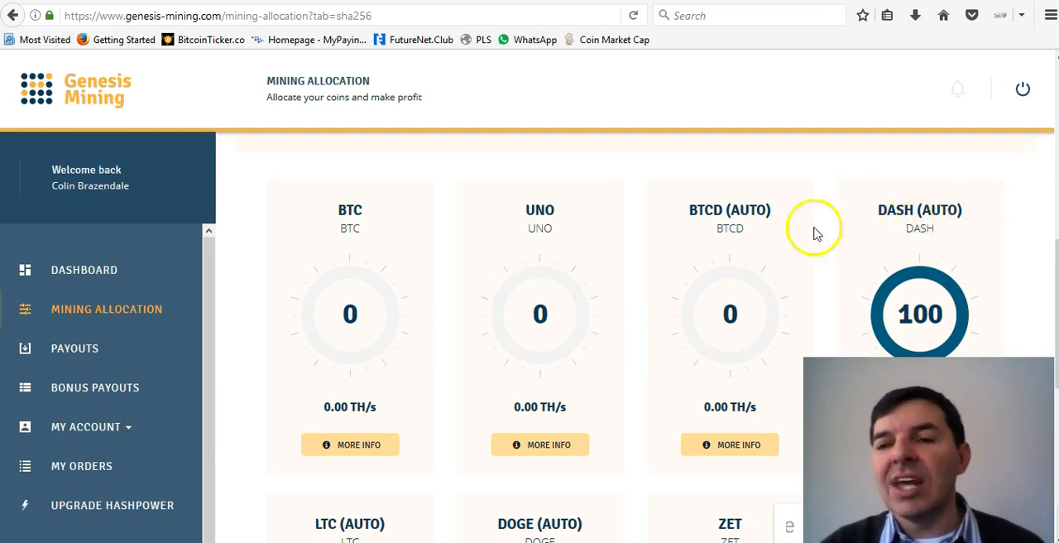
mouse_move(923, 245)
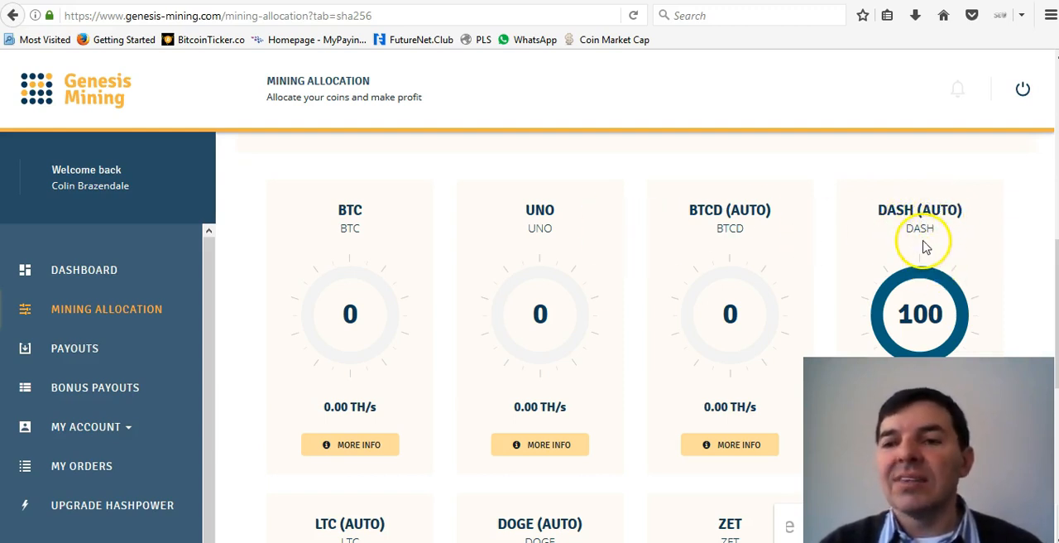
mouse_move(923, 265)
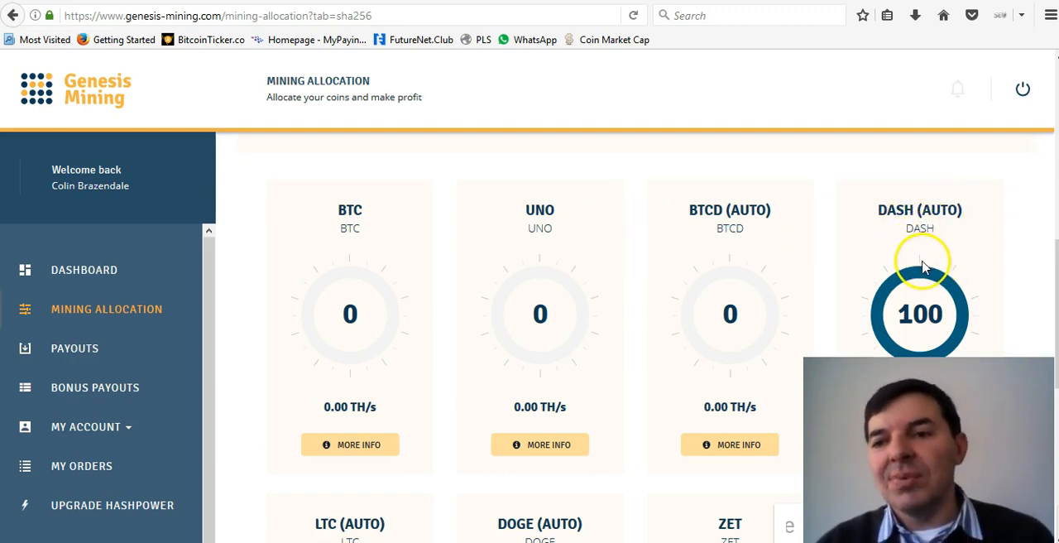
mouse_move(777, 190)
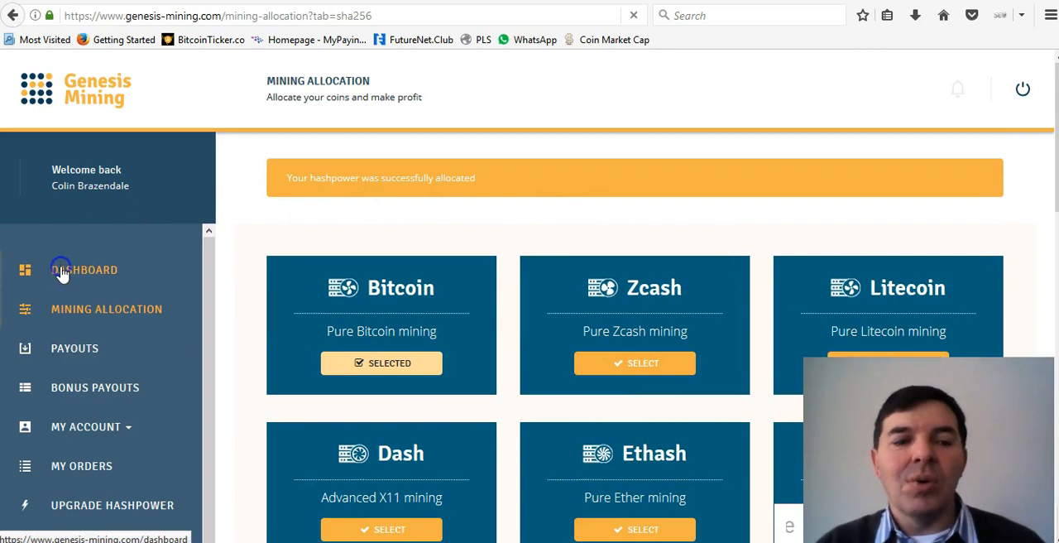
Return to the Dashboard showing Bitcoin 6.6988 TH/s and Dash (X11) 5.7250 MH/s.
left_click(82, 268)
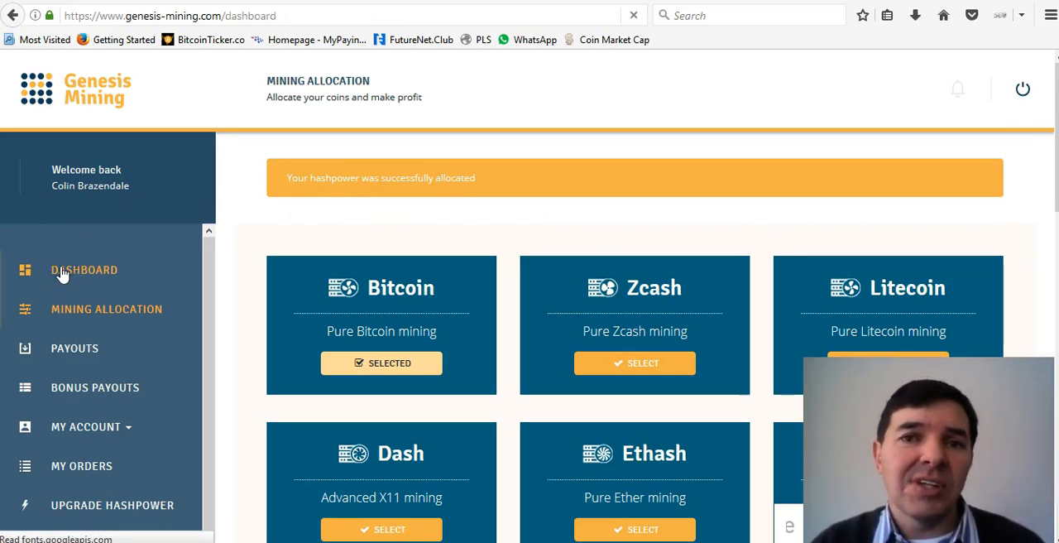
left_click(83, 268)
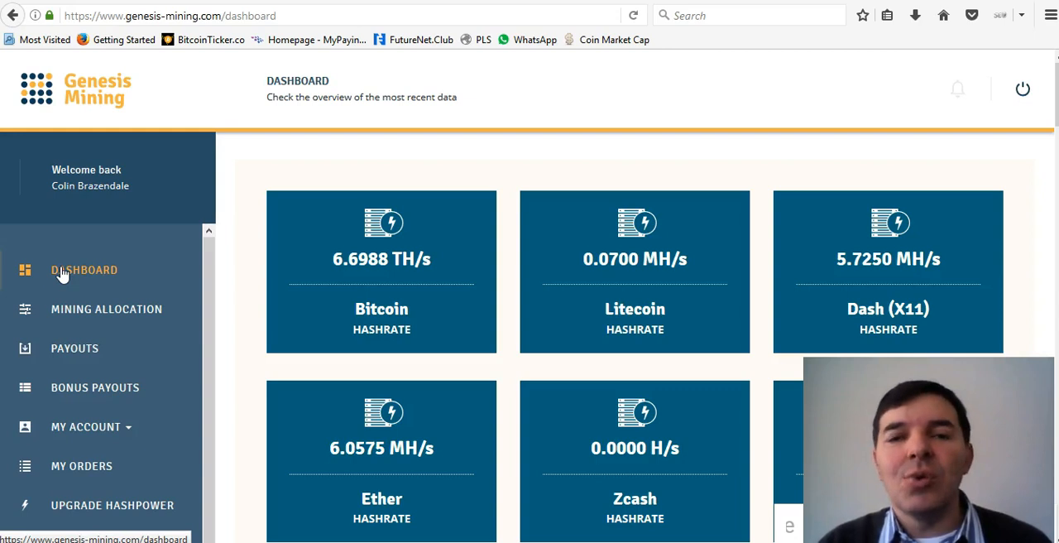
mouse_move(230, 205)
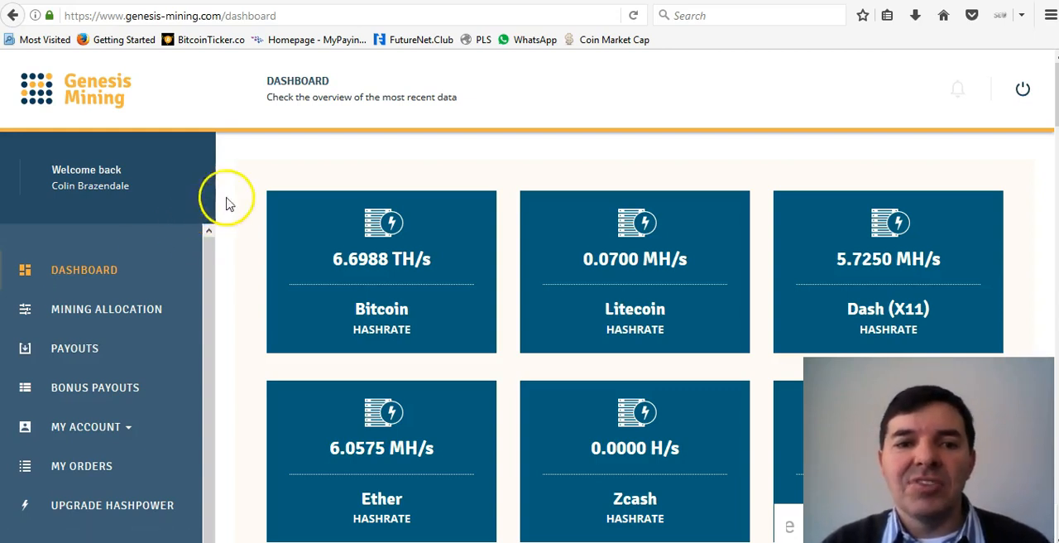
mouse_move(301, 290)
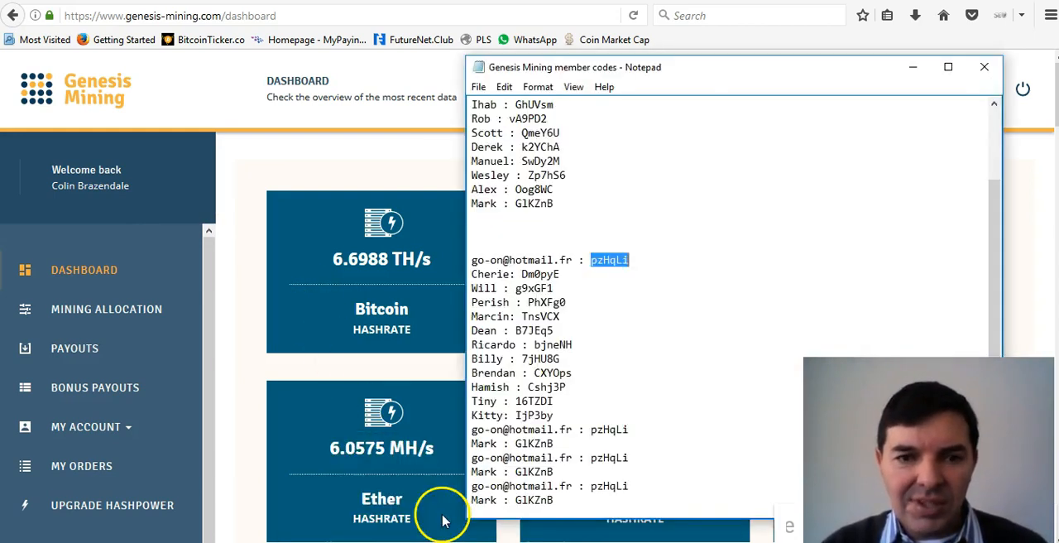
triple_click(529, 258)
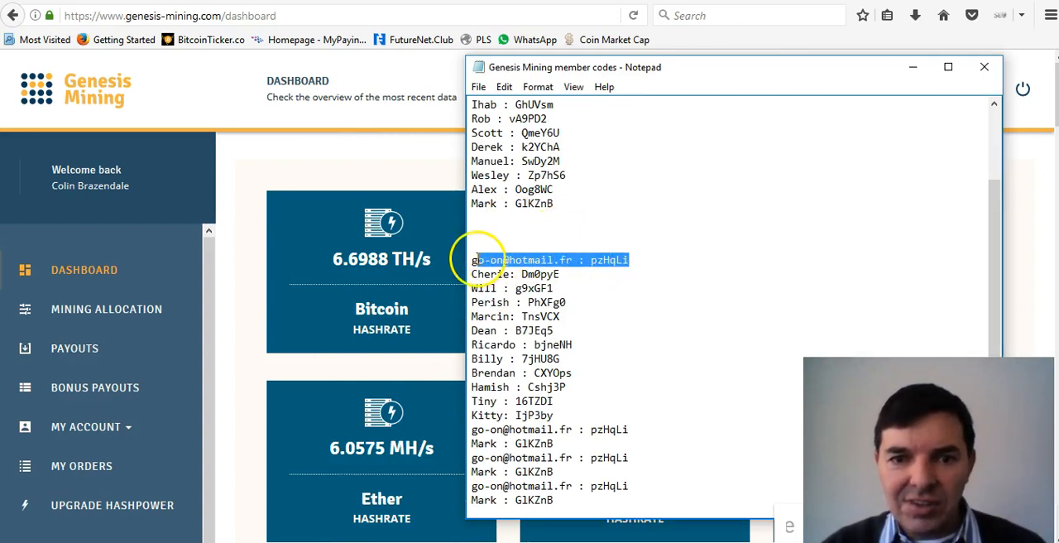
right_click(549, 260)
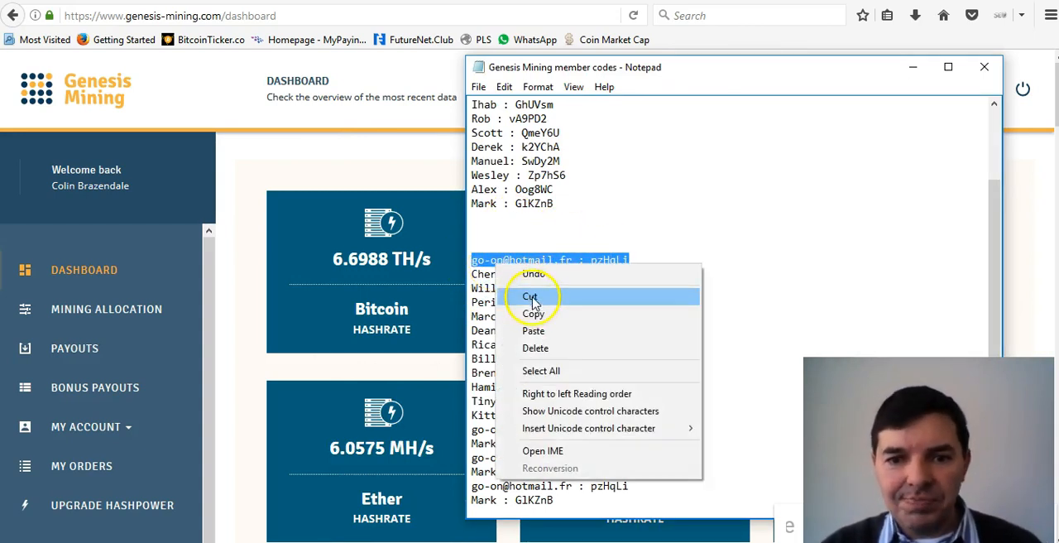
left_click(529, 297)
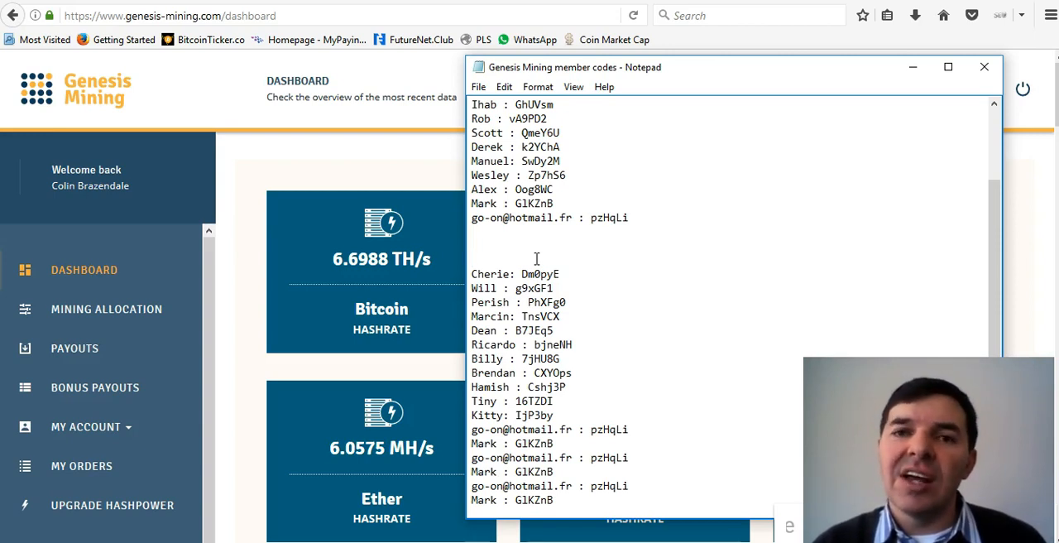
left_click(471, 258)
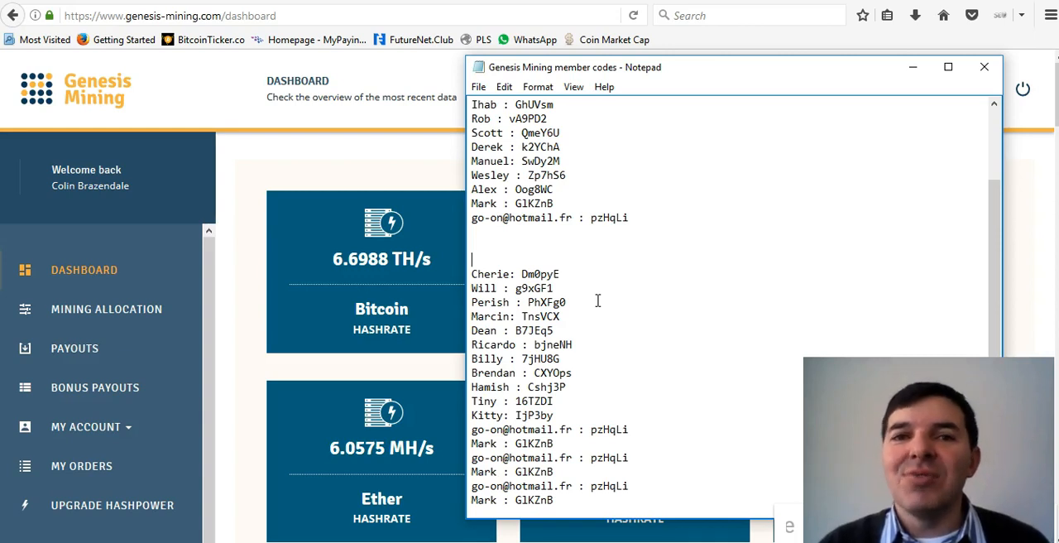
mouse_move(684, 146)
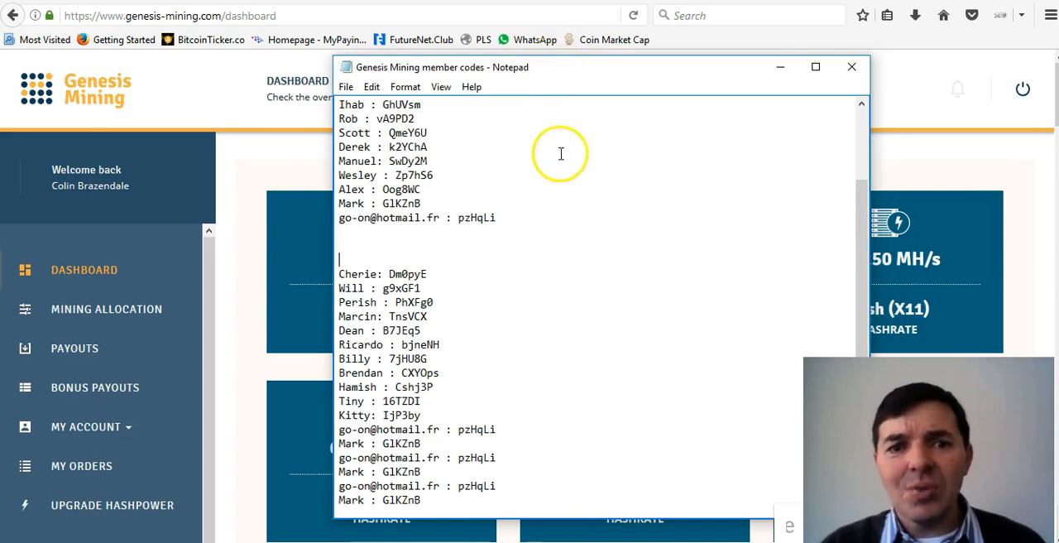
Bring the Genesis Mining dashboard back in front of Notepad.
left_click(346, 86)
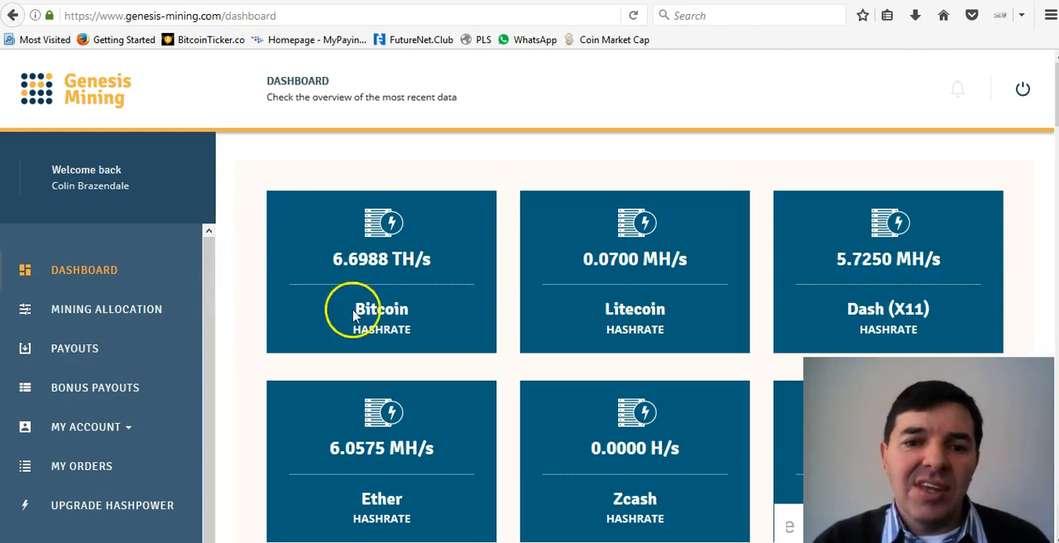
mouse_move(251, 354)
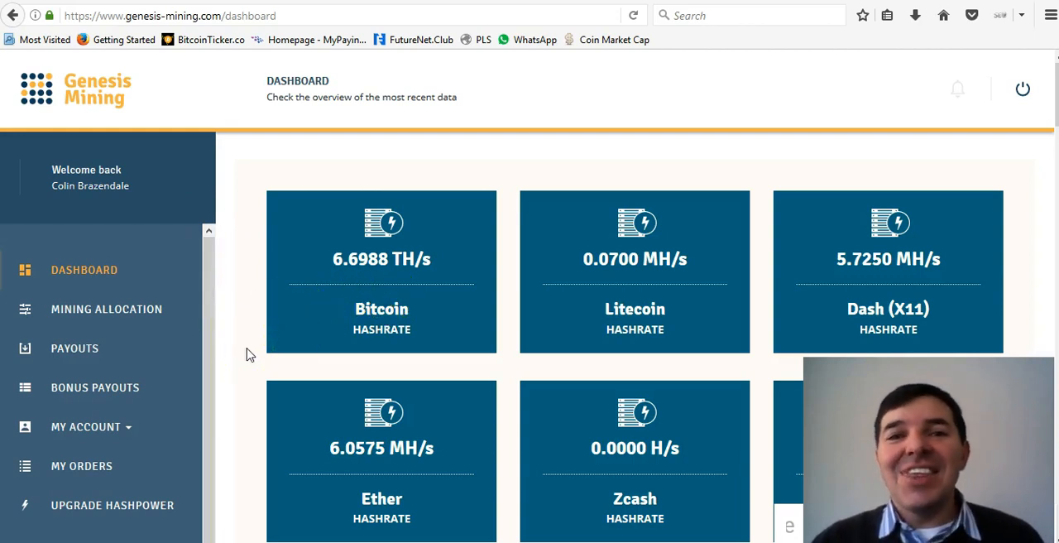